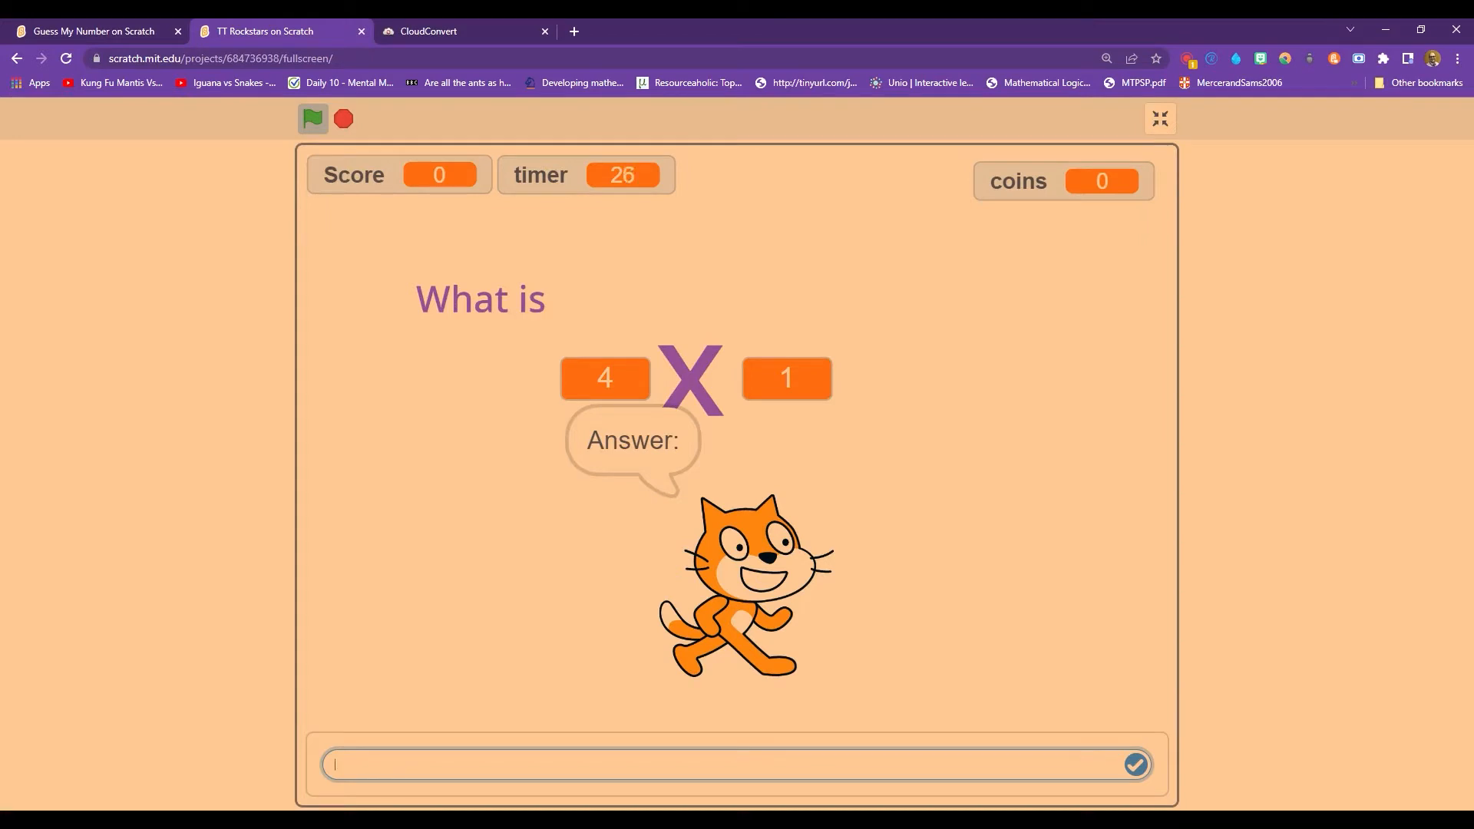
Answer the quiz questions, entering 8 for 2 x 4, until time runs out at score 7.
left_click(1134, 764)
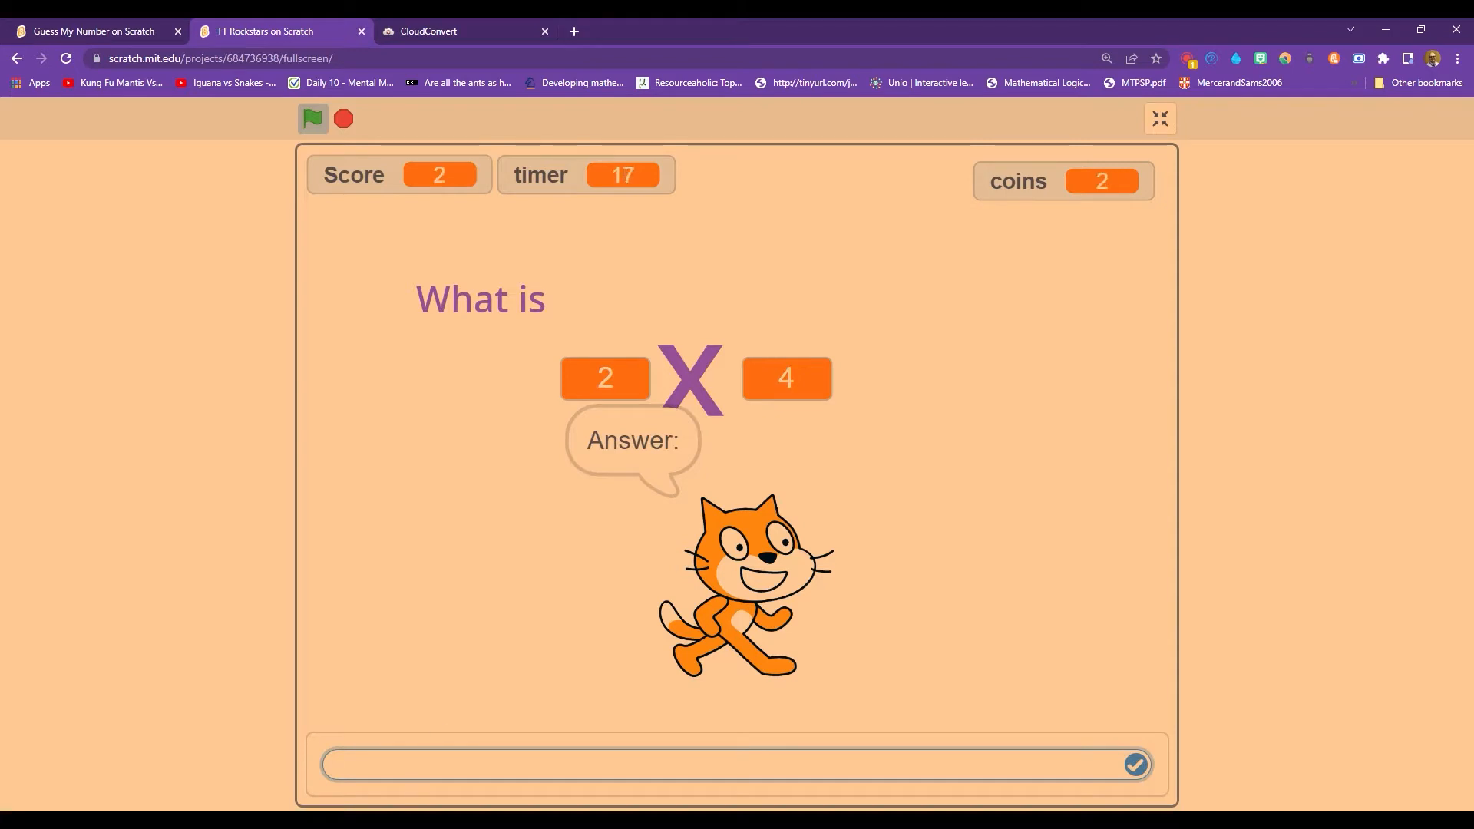
type("8")
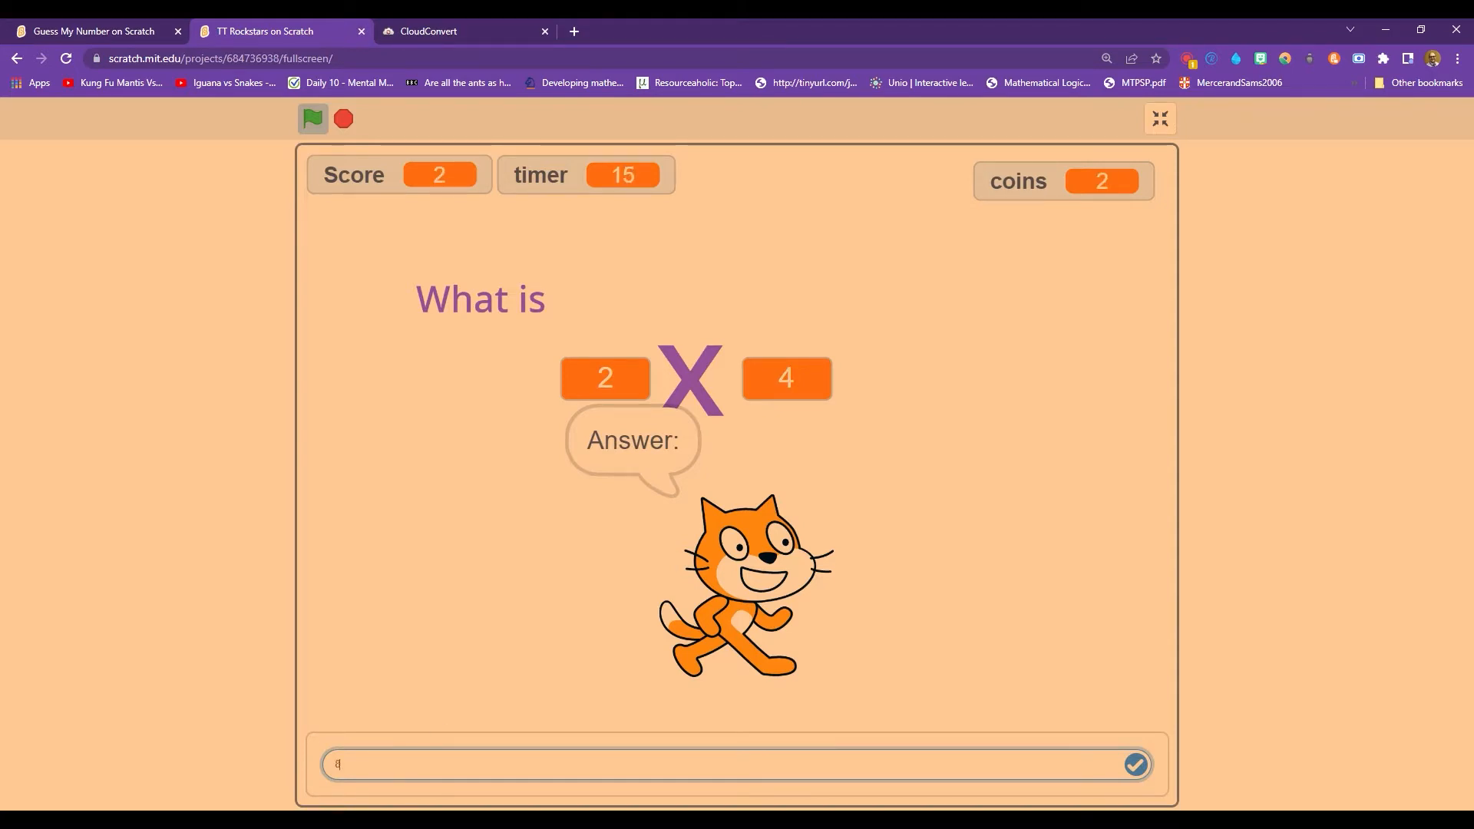
left_click(1134, 764)
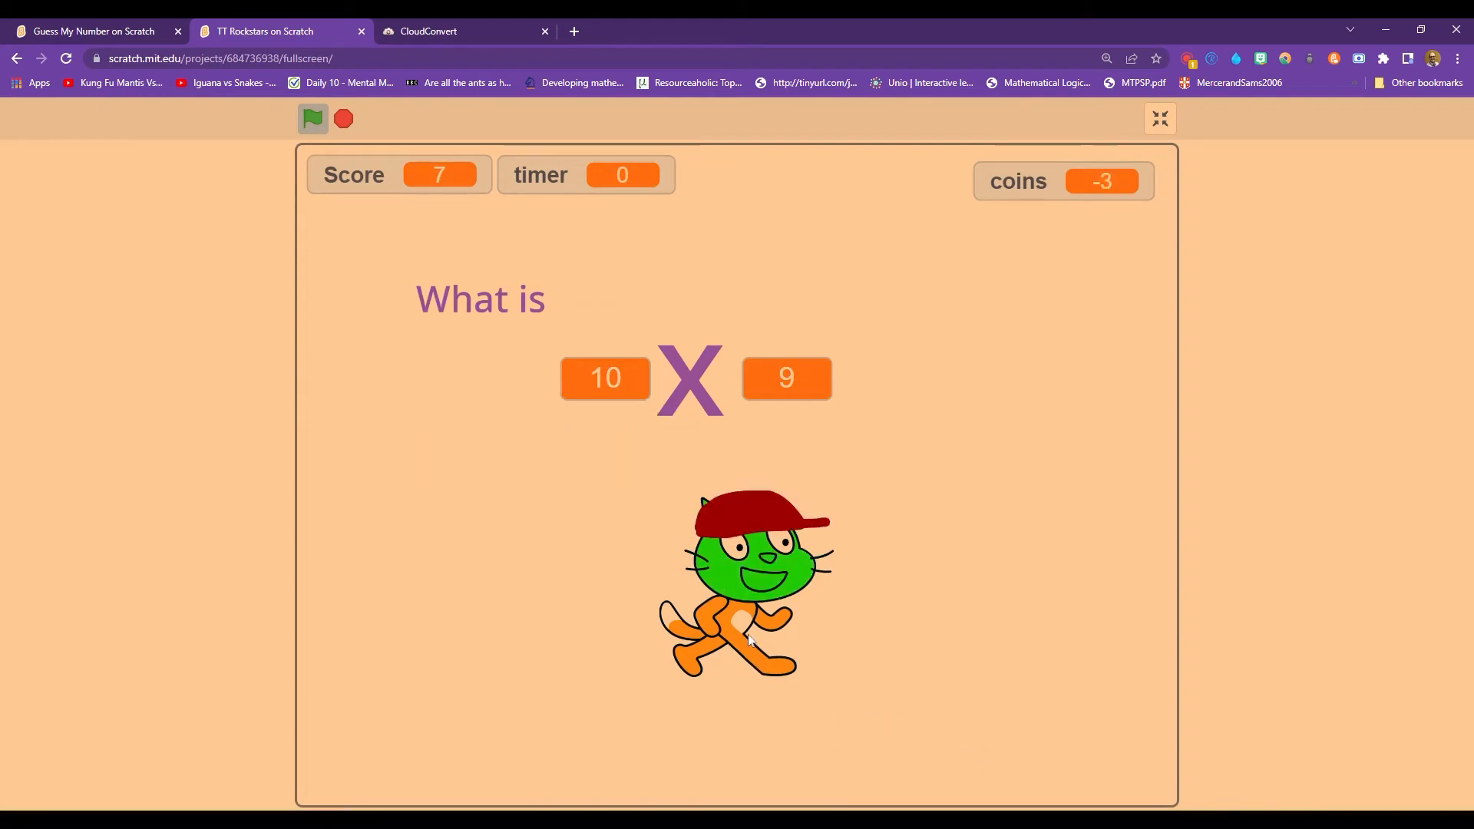
mouse_move(620, 634)
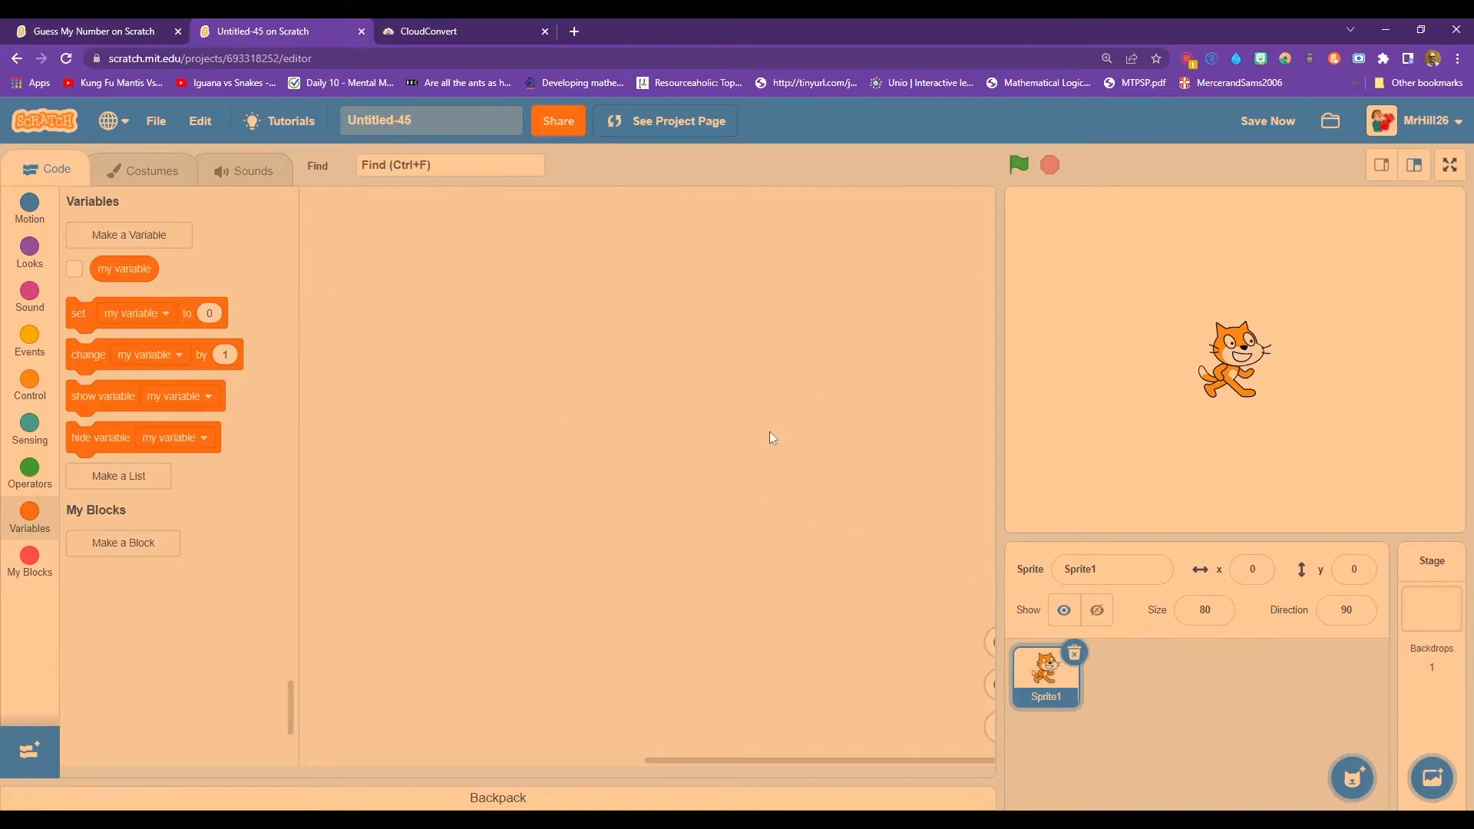
Make two all-sprite variables named Number 1 and Number_2, shown on stage.
left_click(129, 234)
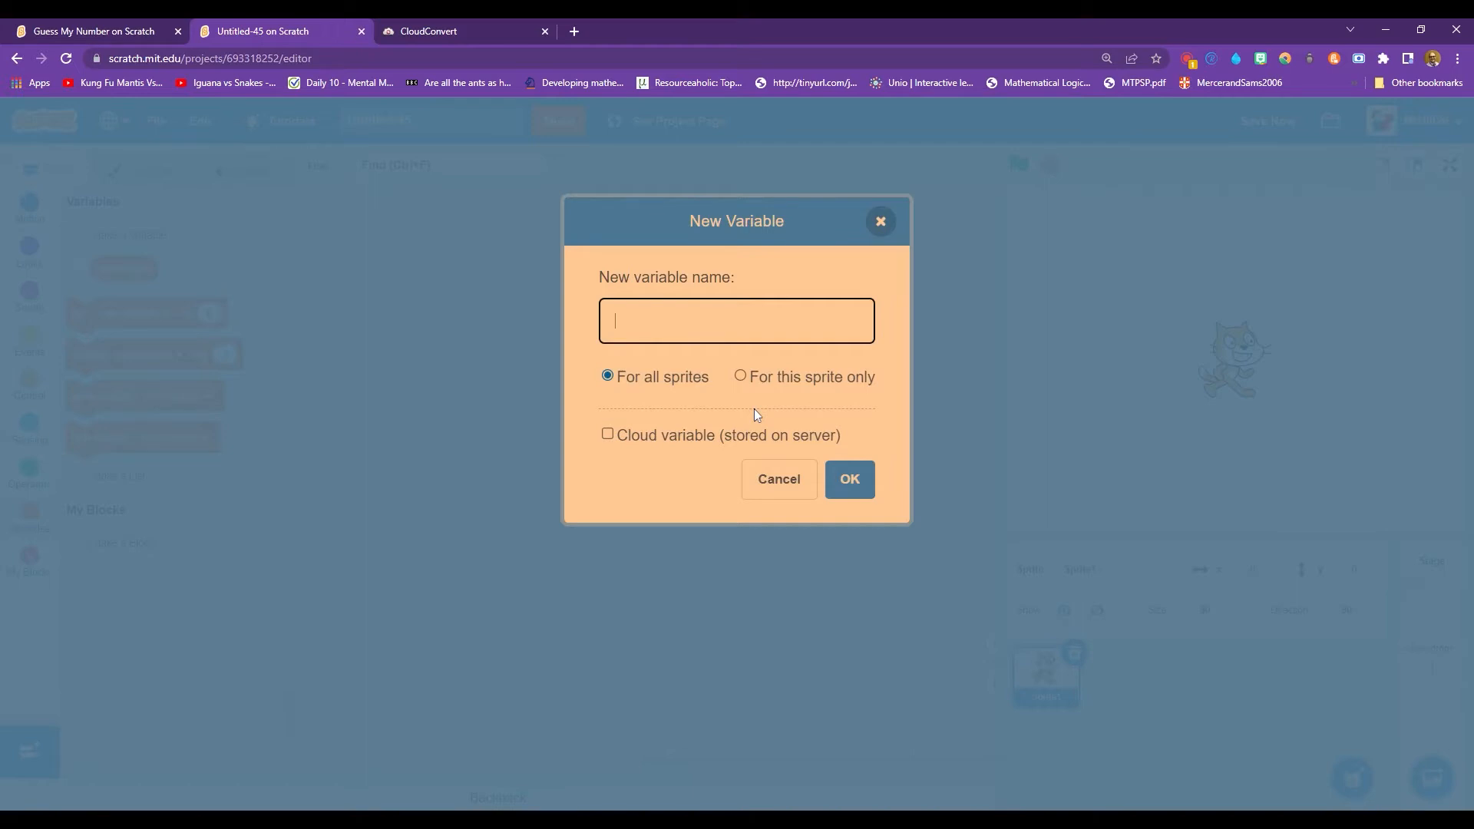
type("Number")
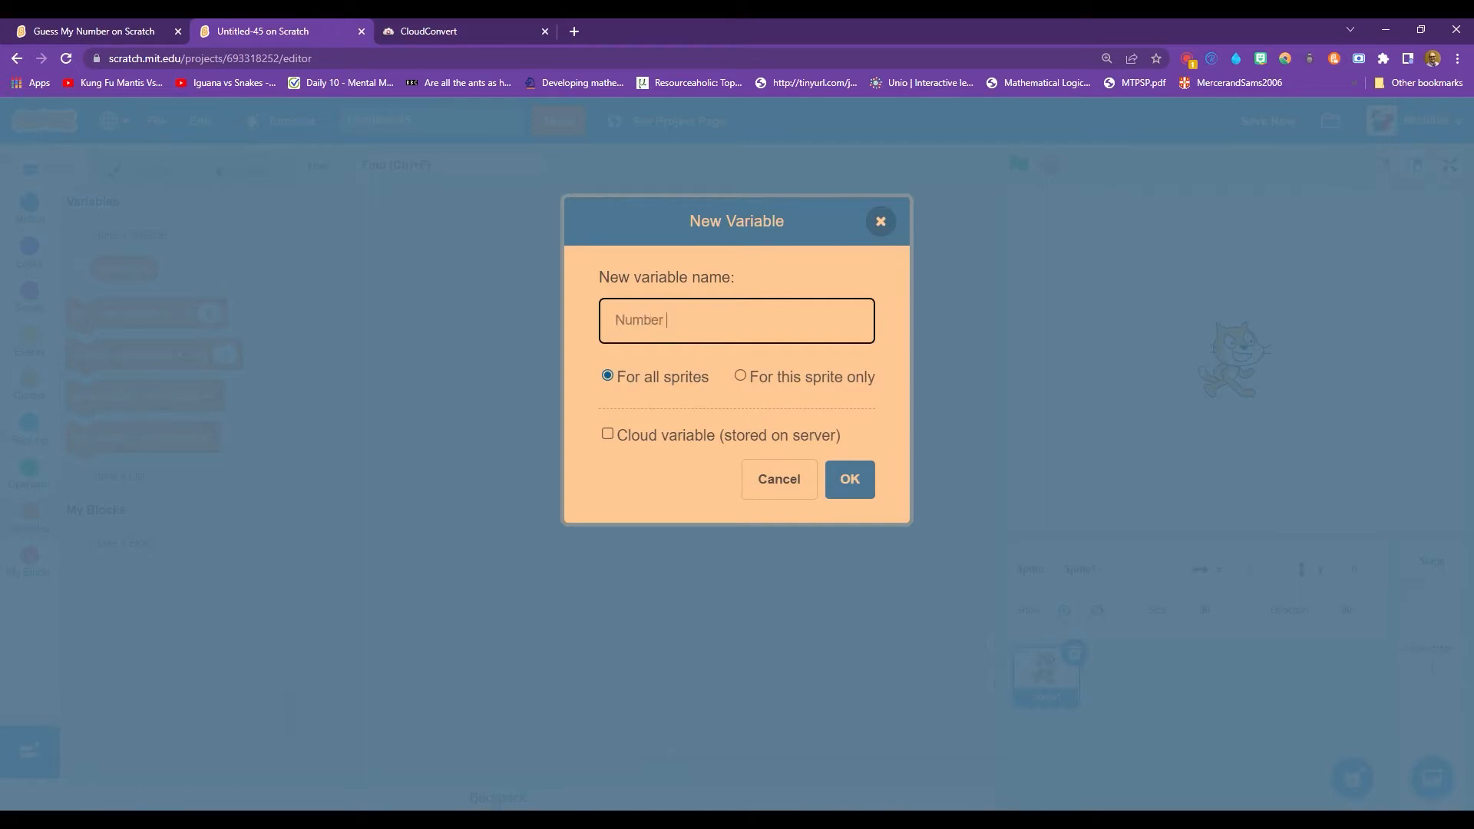
type("1")
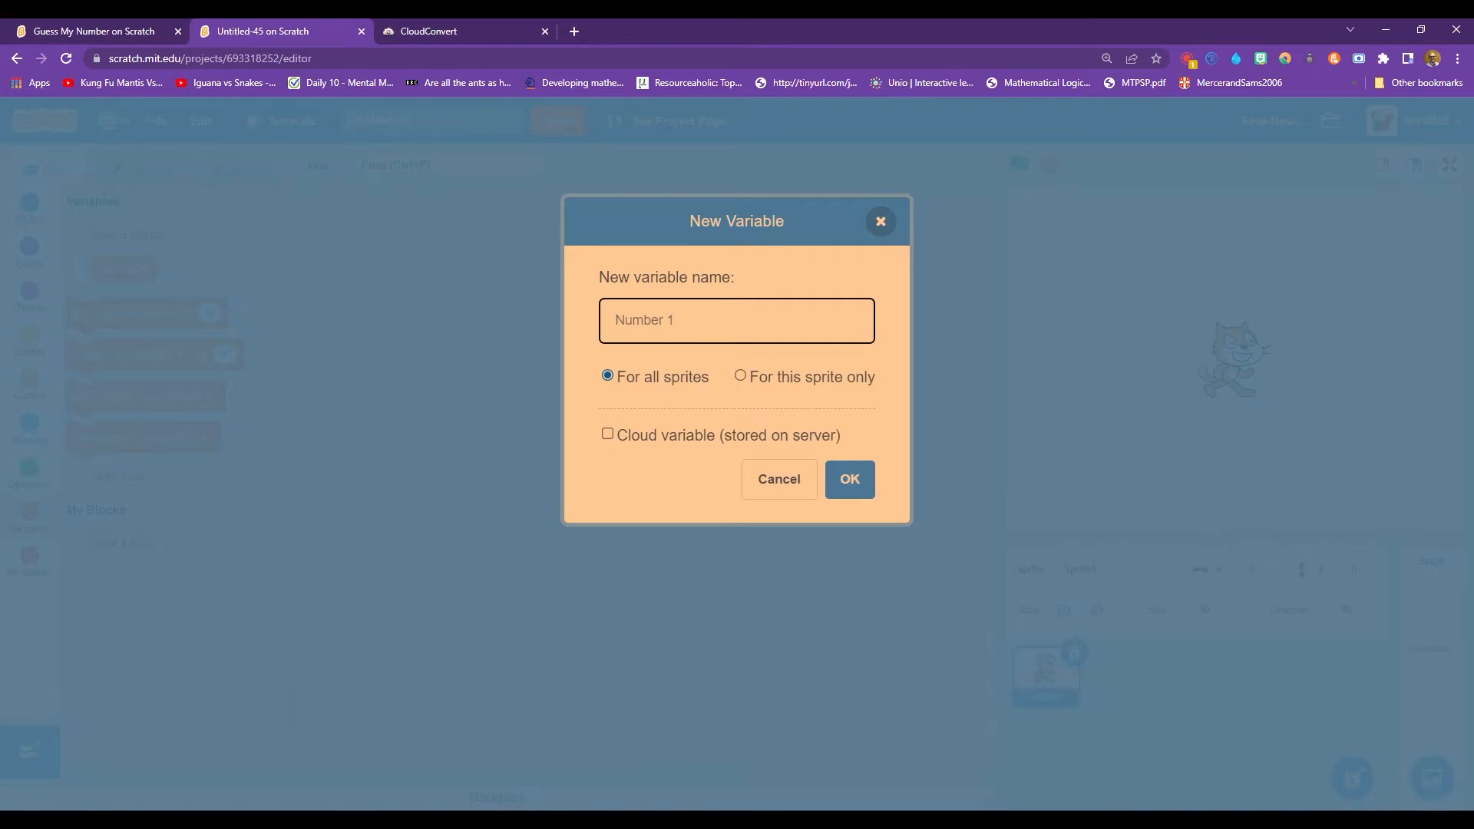
left_click(847, 479)
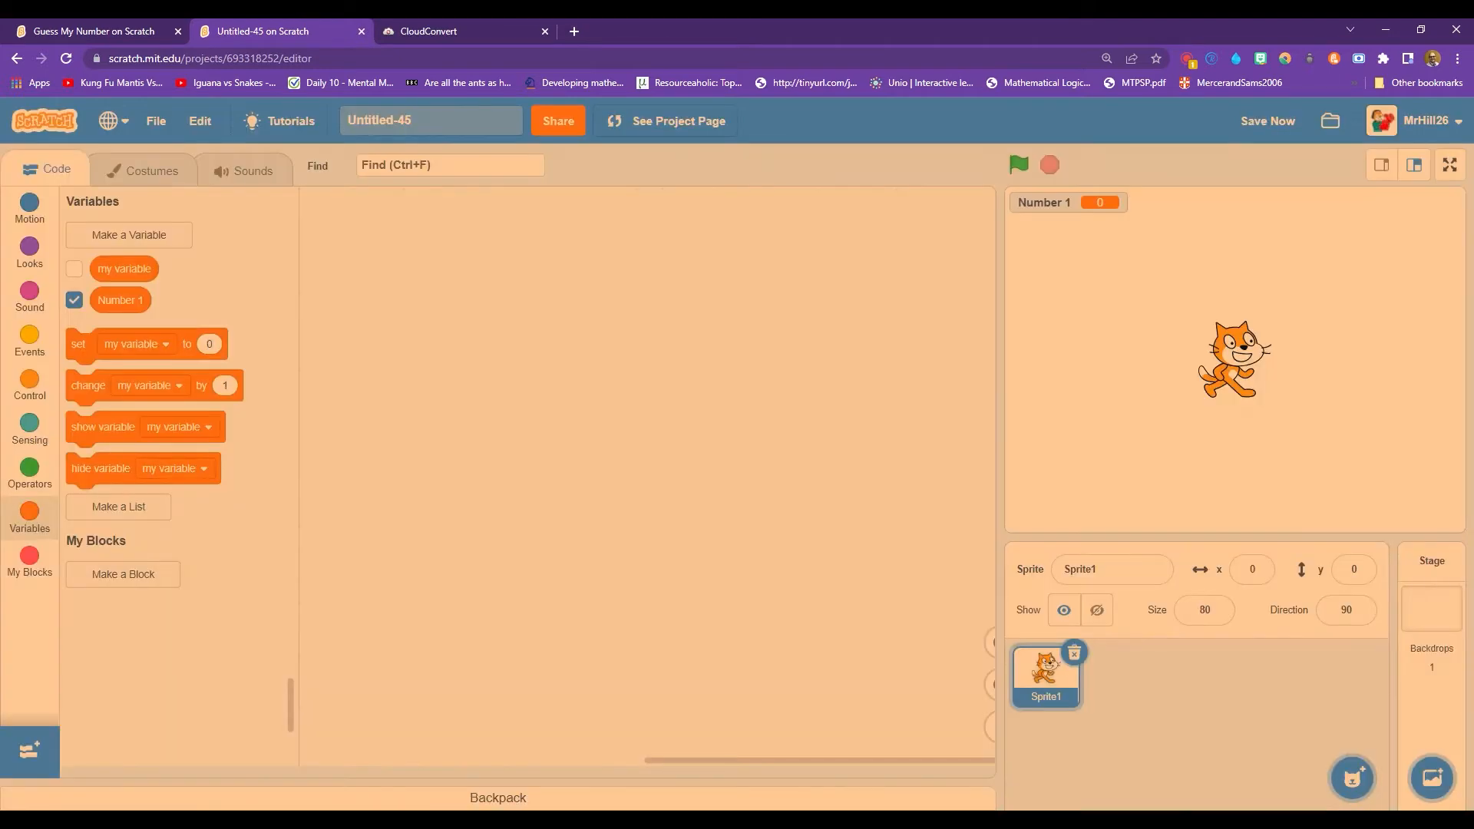
left_click(129, 235)
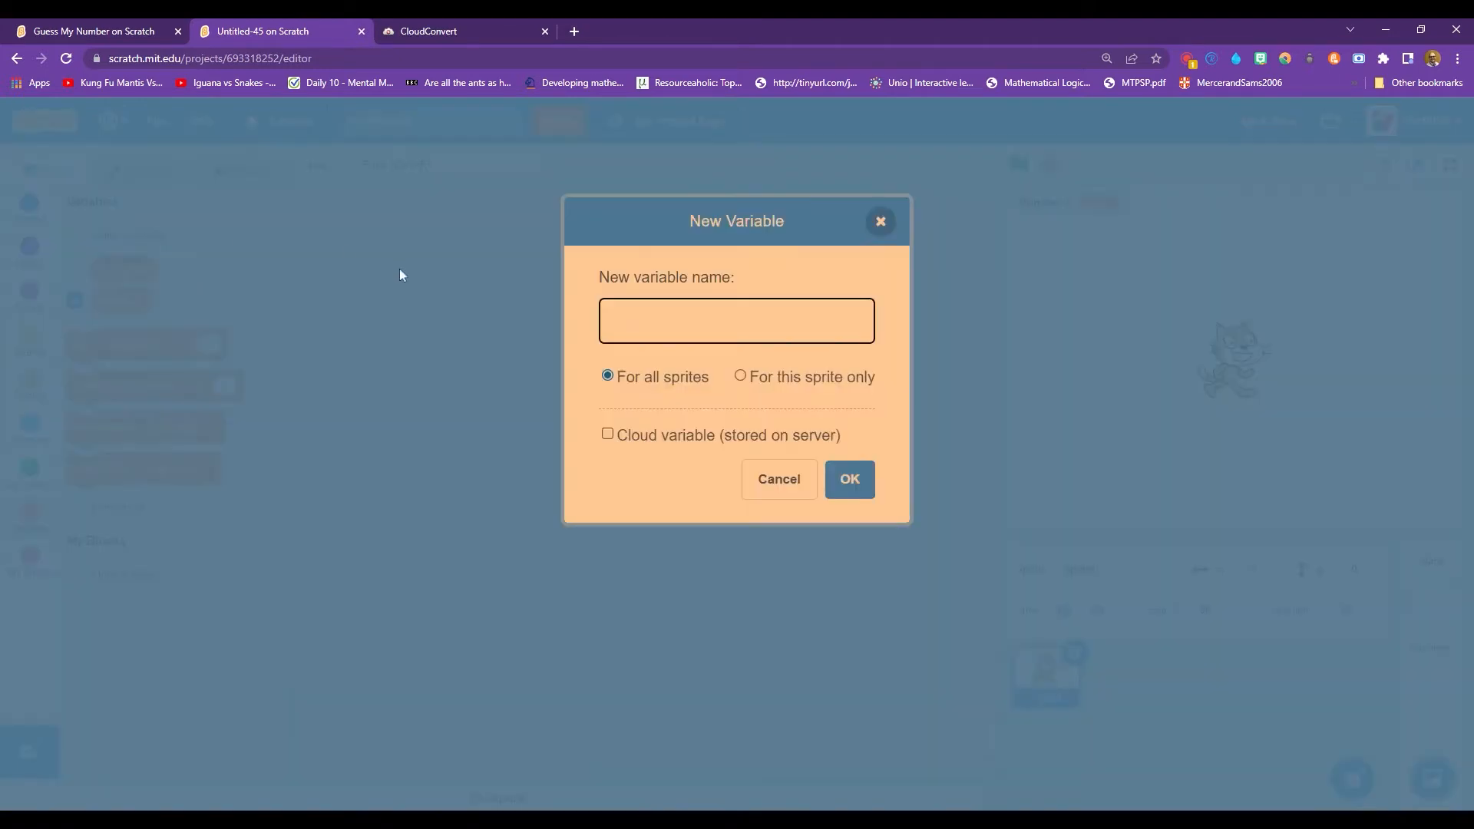
type("Number_2")
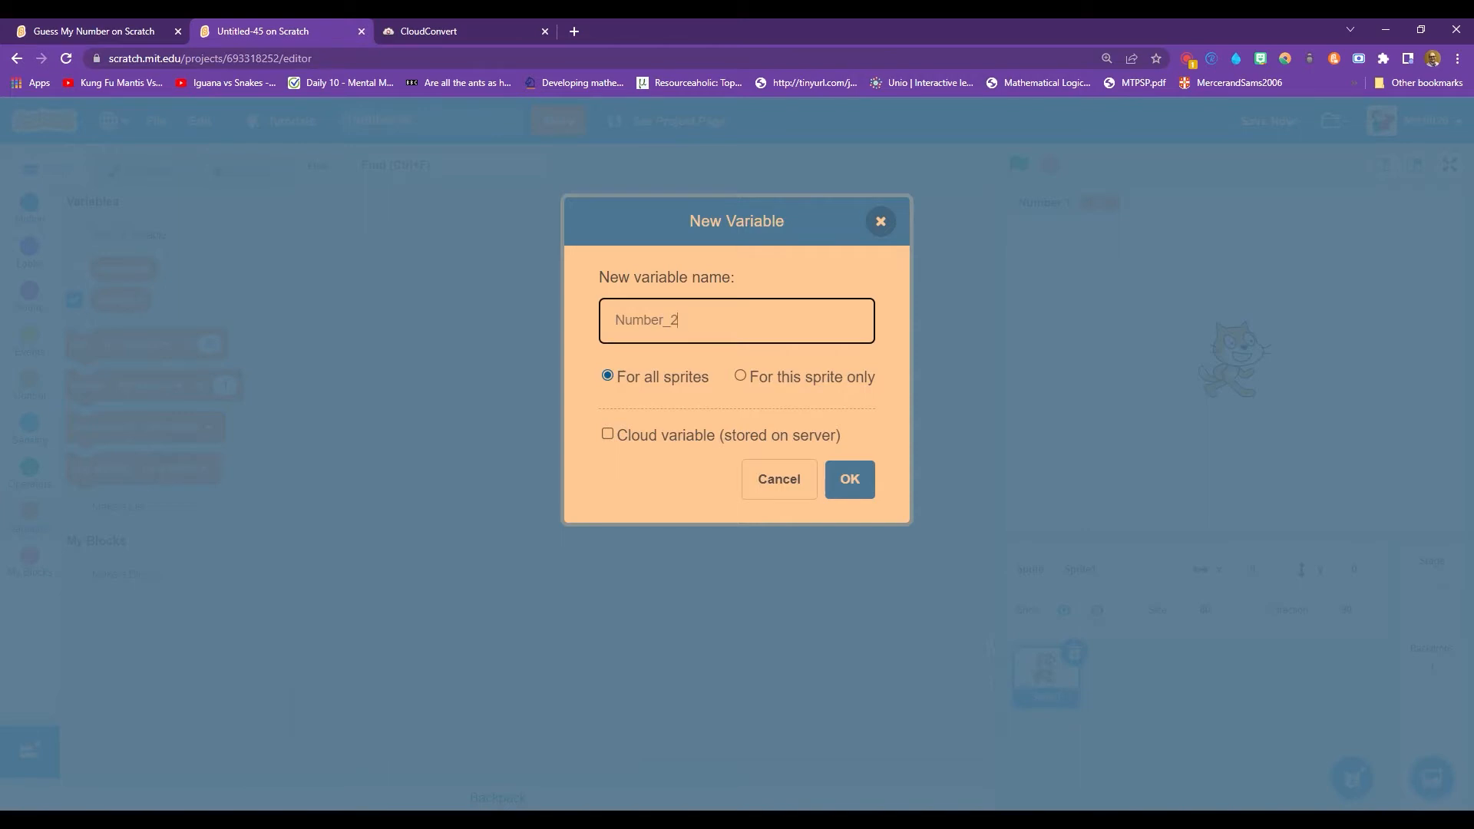
left_click(848, 478)
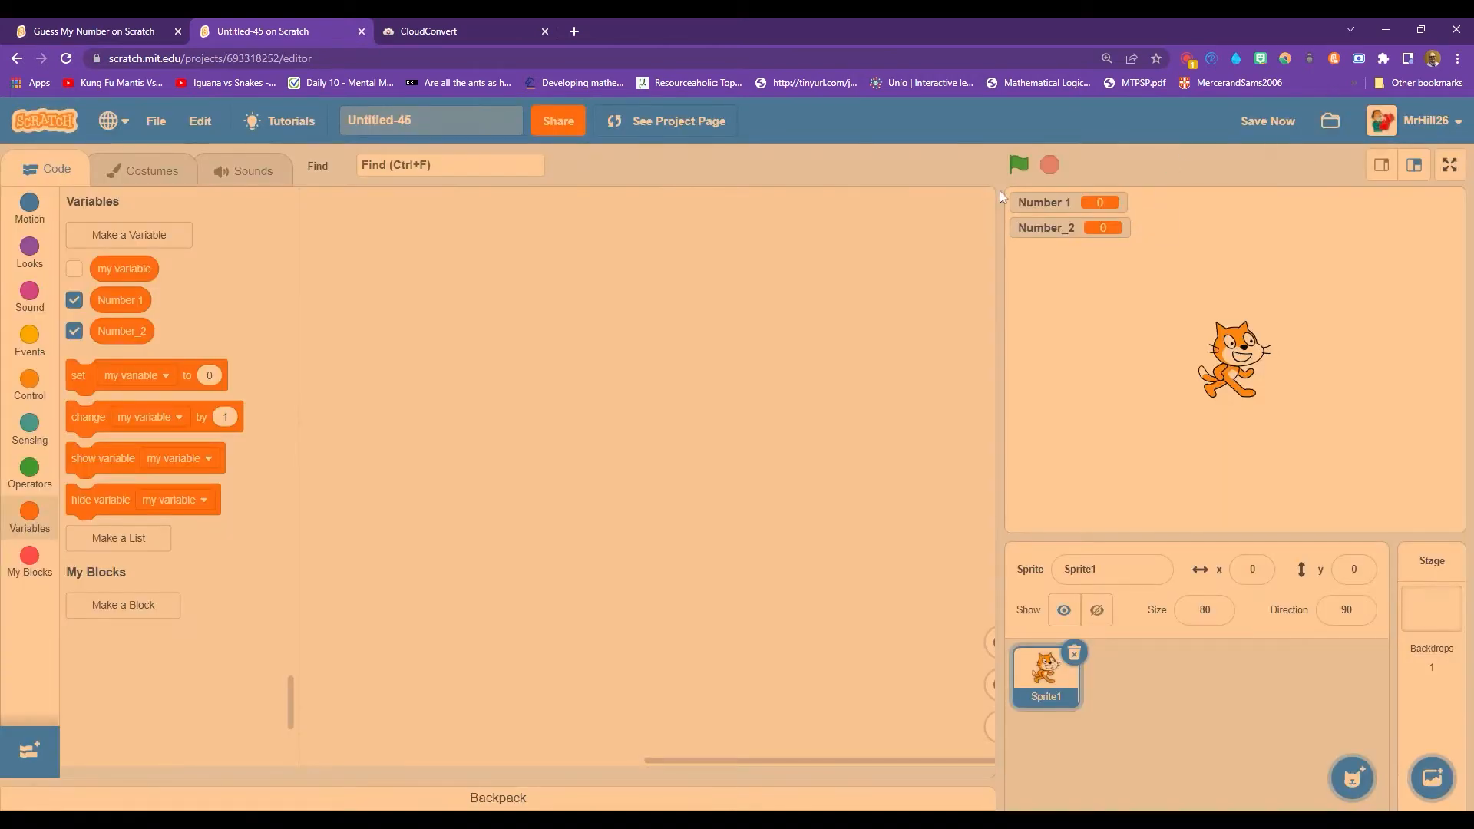
mouse_move(92, 376)
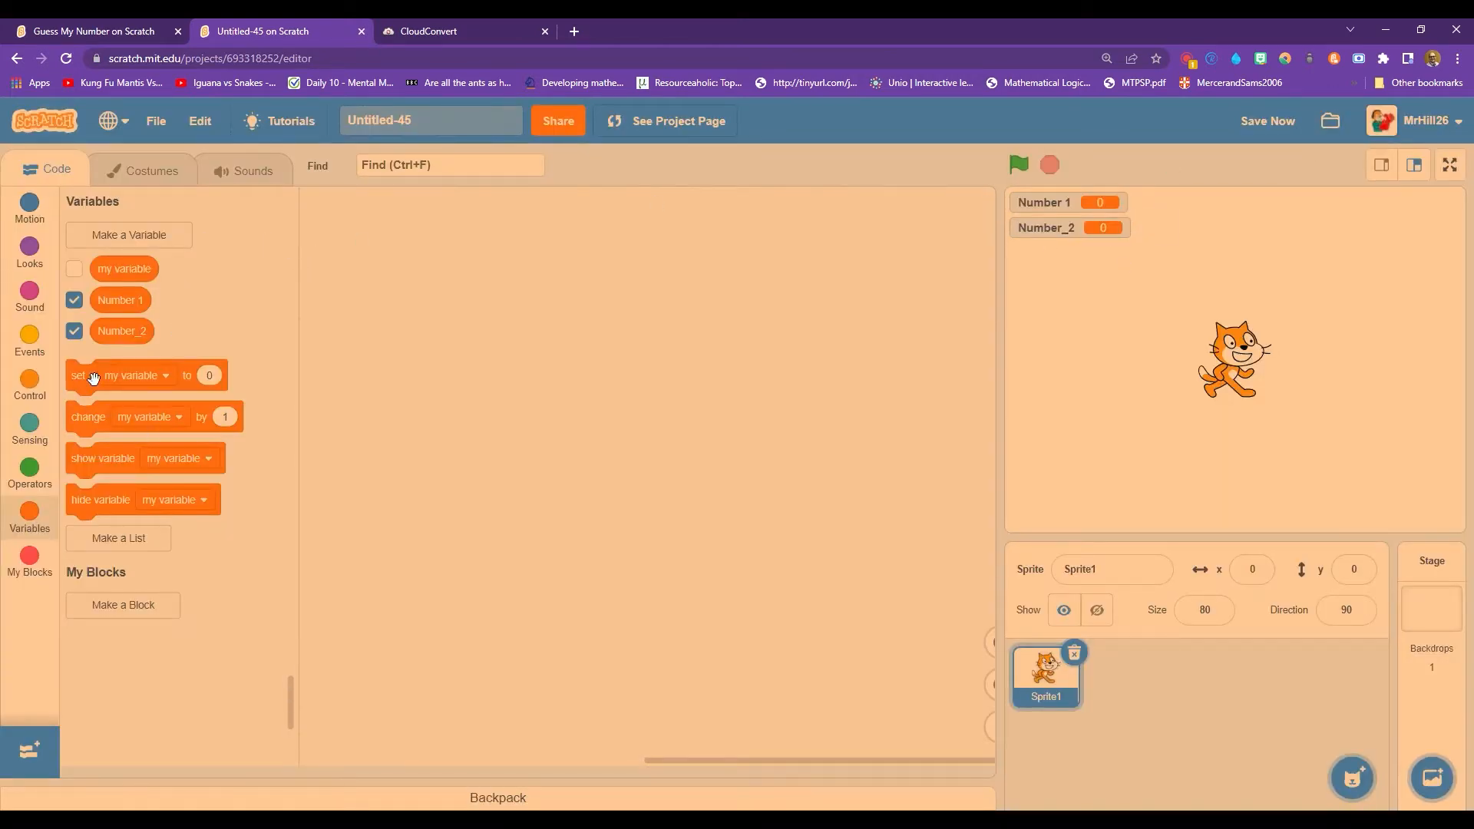
Set Number 1 to pick random 1–10 and Number_2 to pick random 1–12, then test twice.
left_click_drag(79, 374, 425, 458)
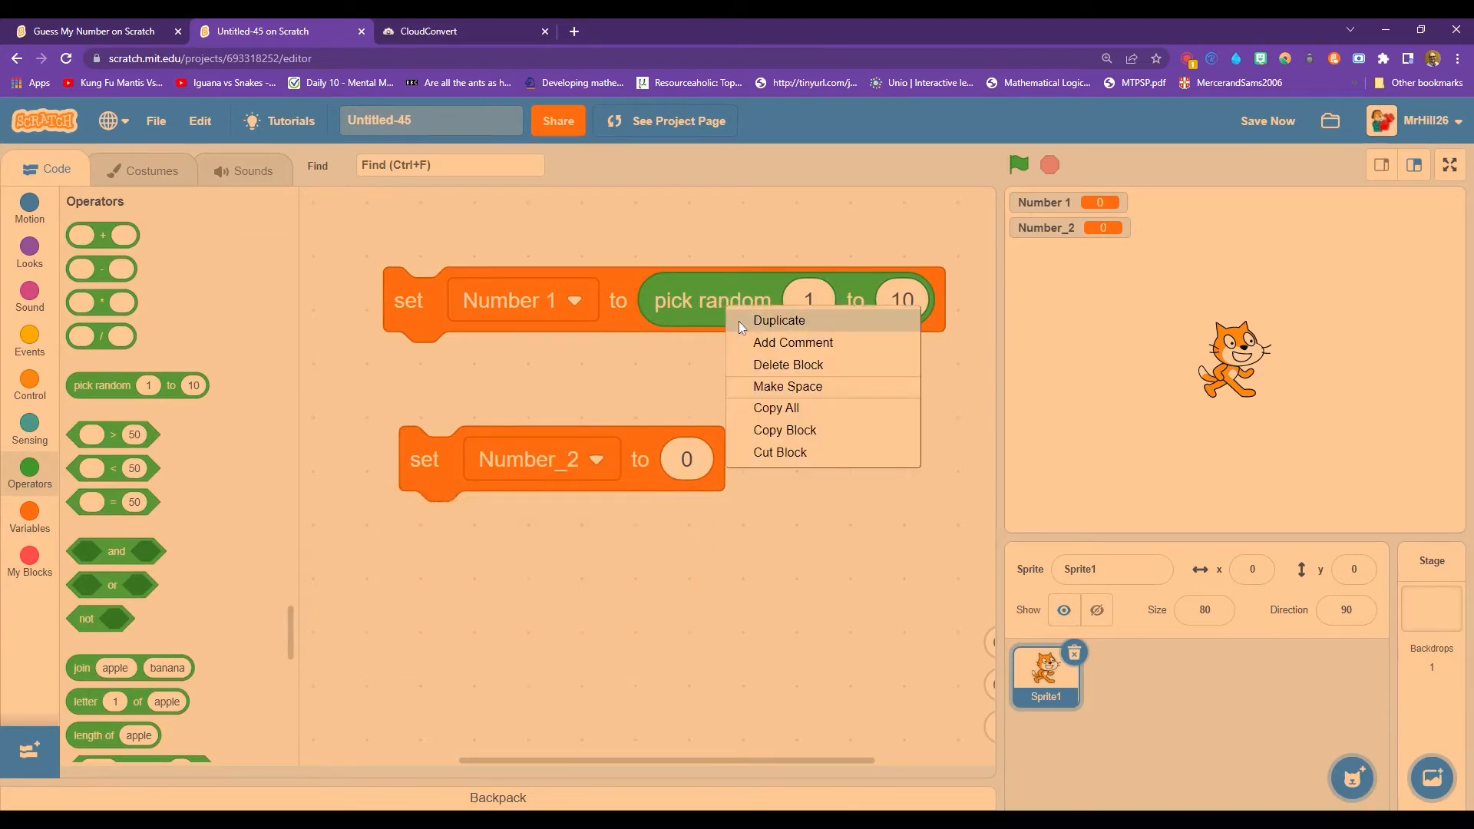
left_click(778, 319)
type("12")
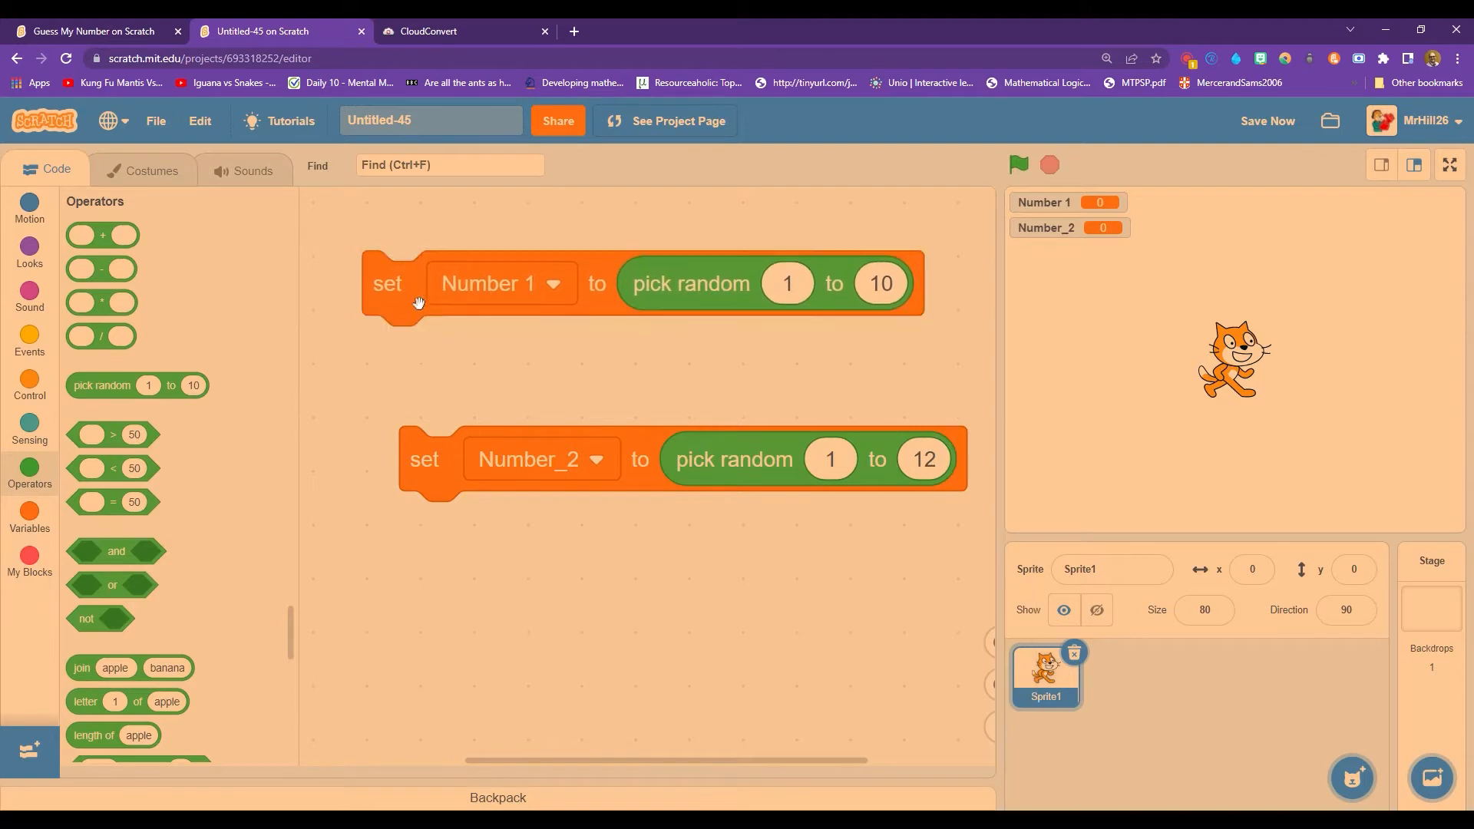
left_click_drag(423, 459, 390, 419)
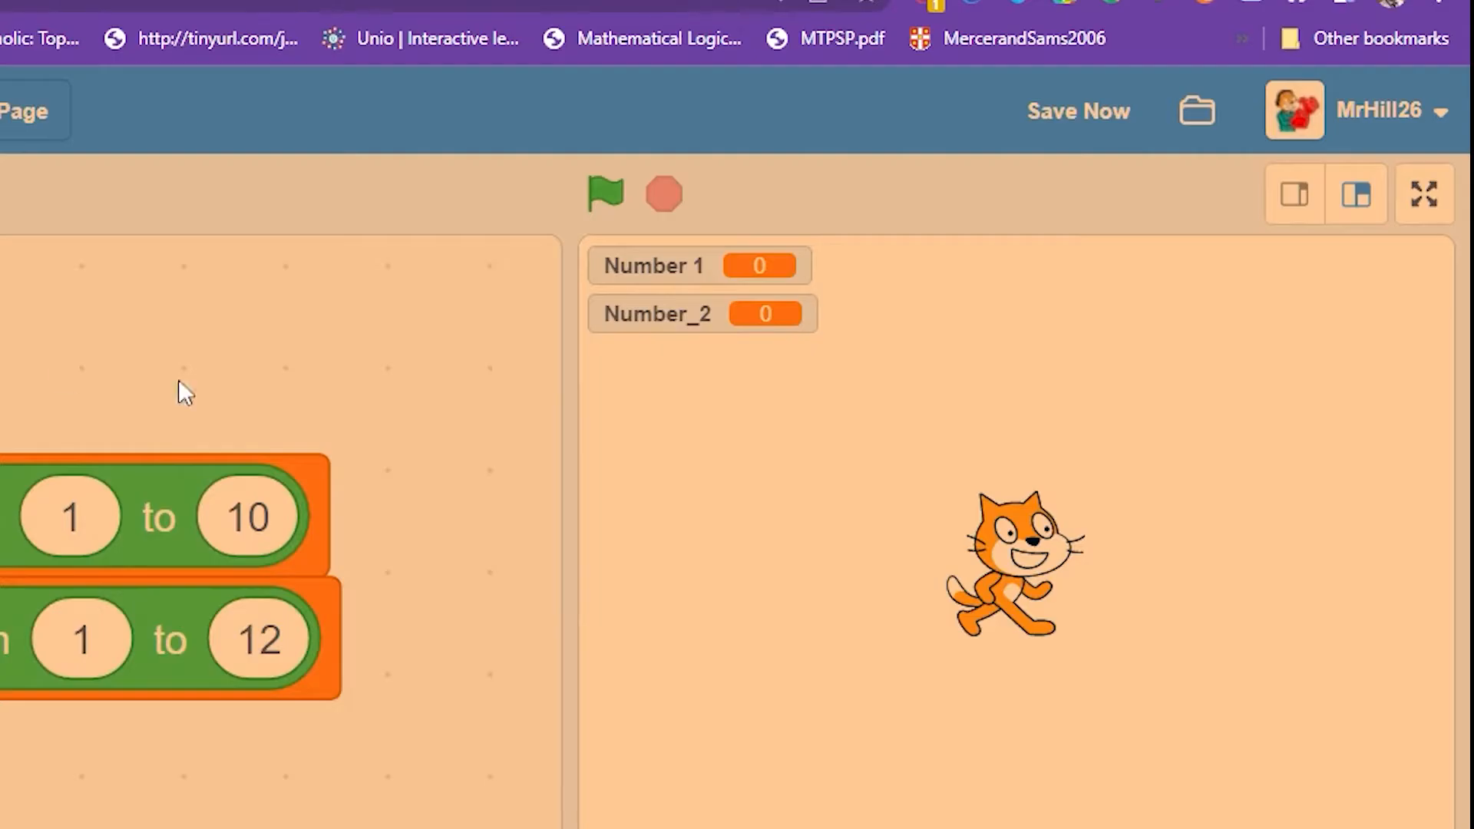
left_click(605, 193)
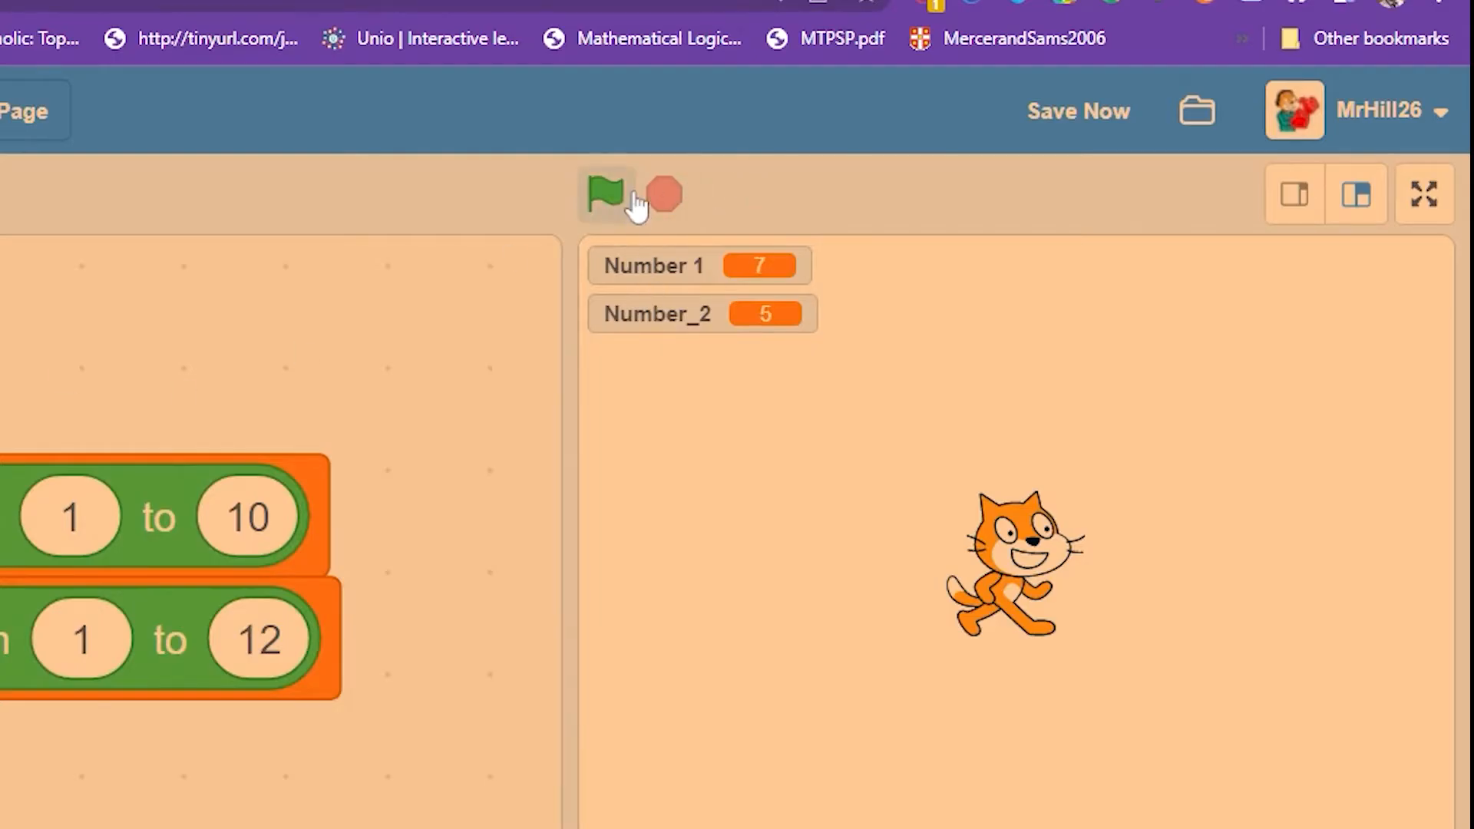
left_click(604, 194)
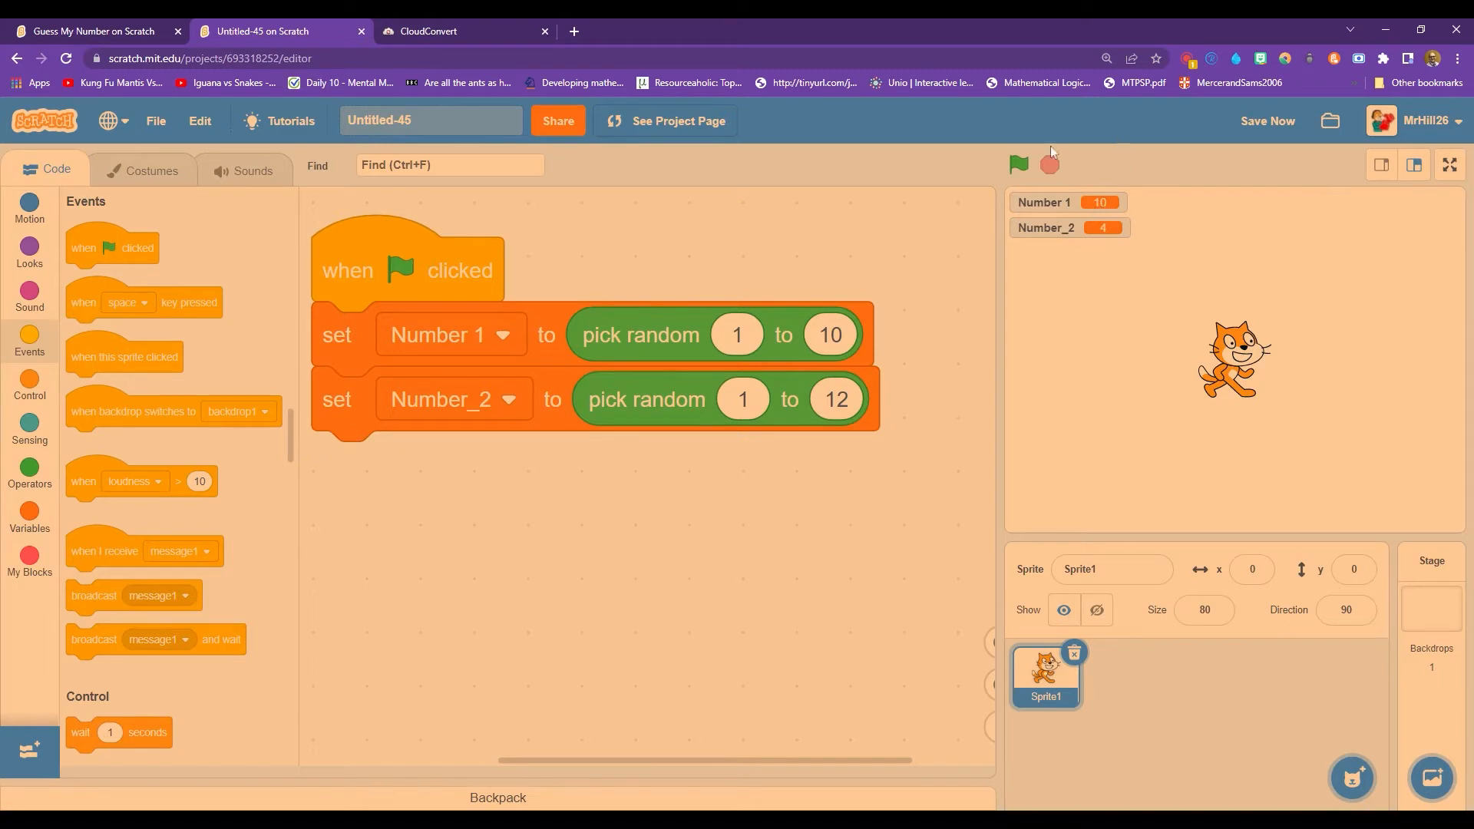
mouse_move(1074, 211)
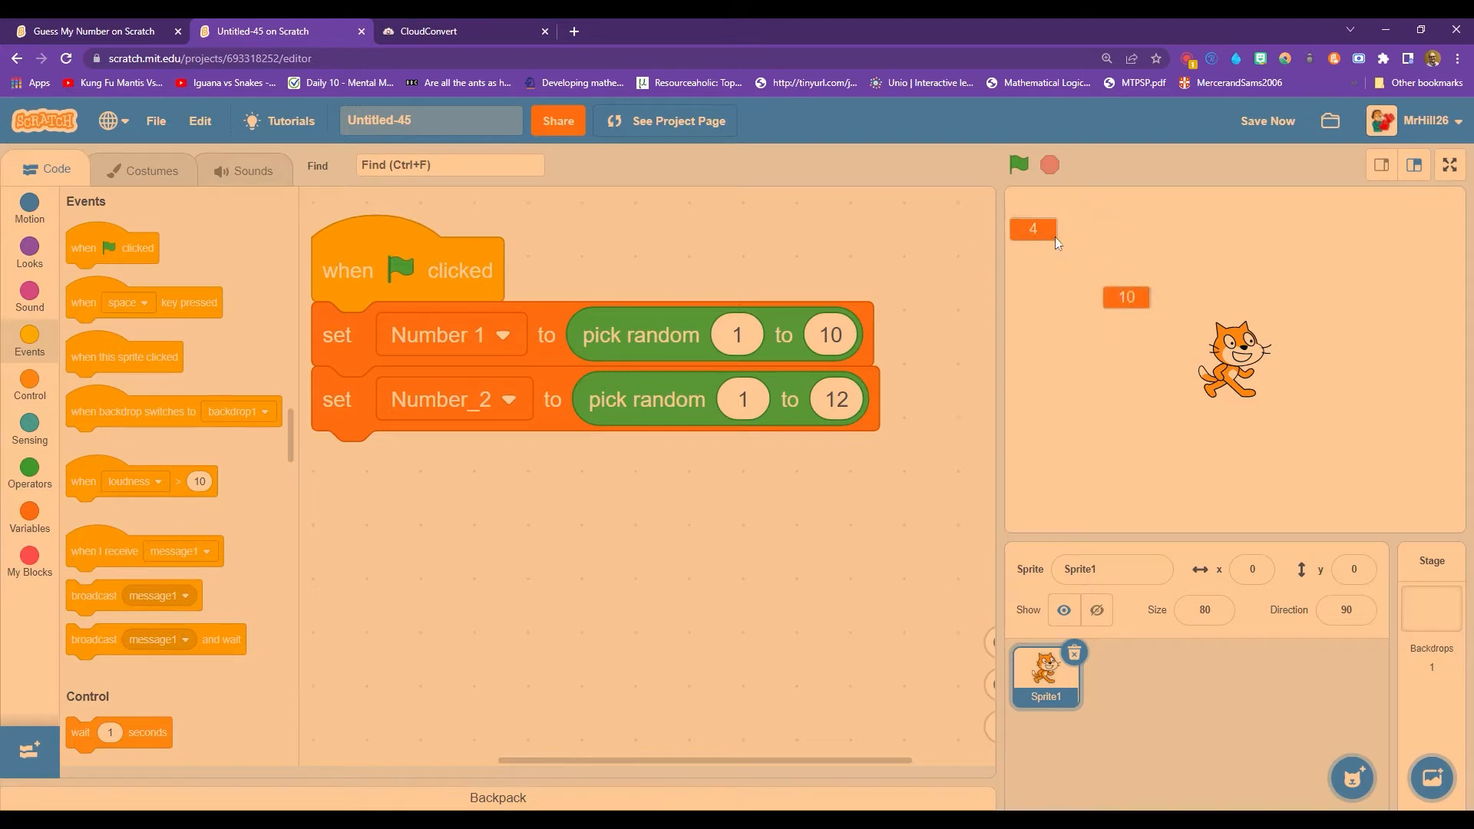
Drag the Number_2 large readout beside the Number 1 readout.
left_click_drag(1032, 229, 1231, 293)
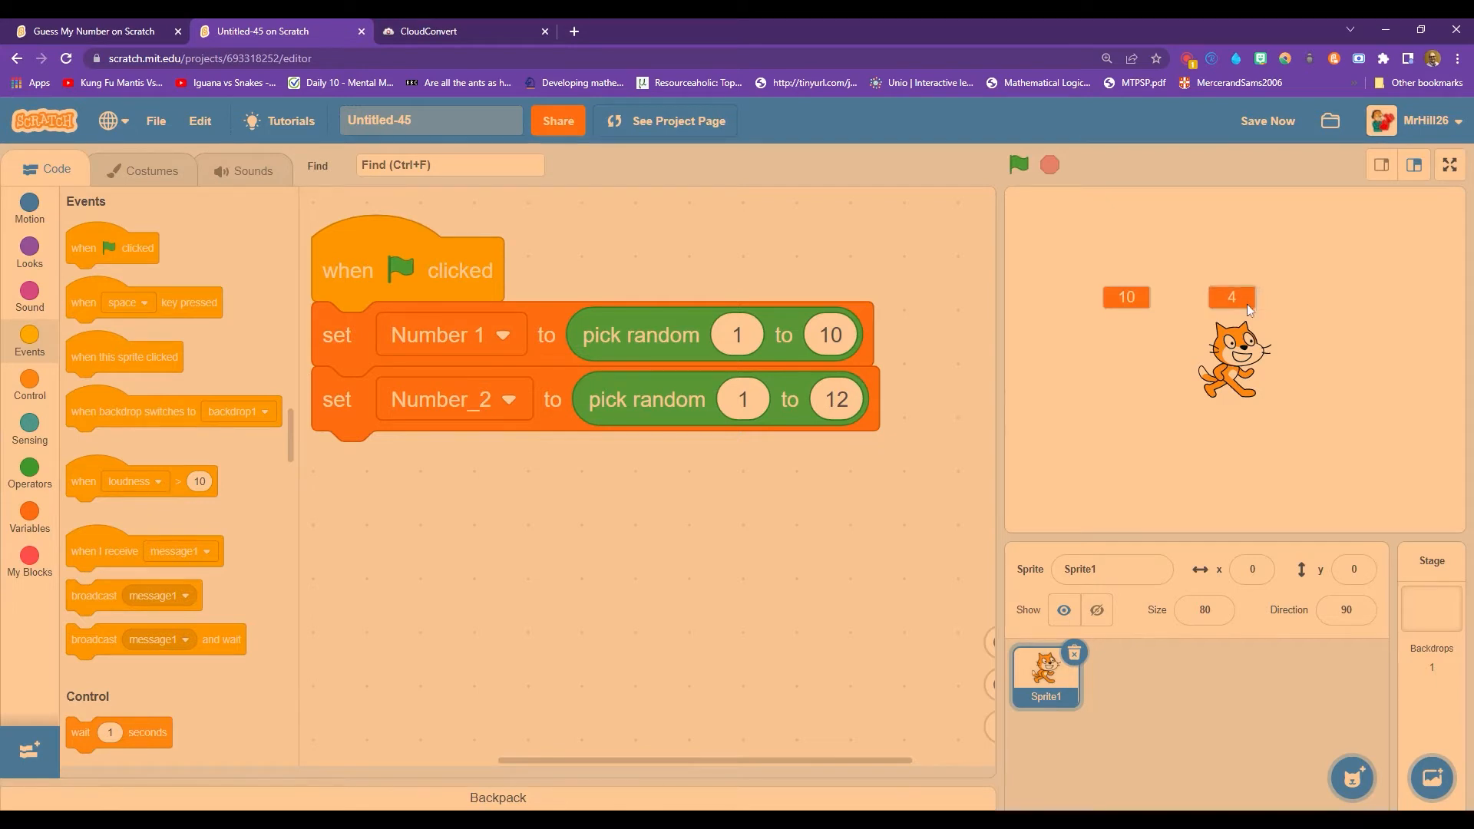
mouse_move(1386, 648)
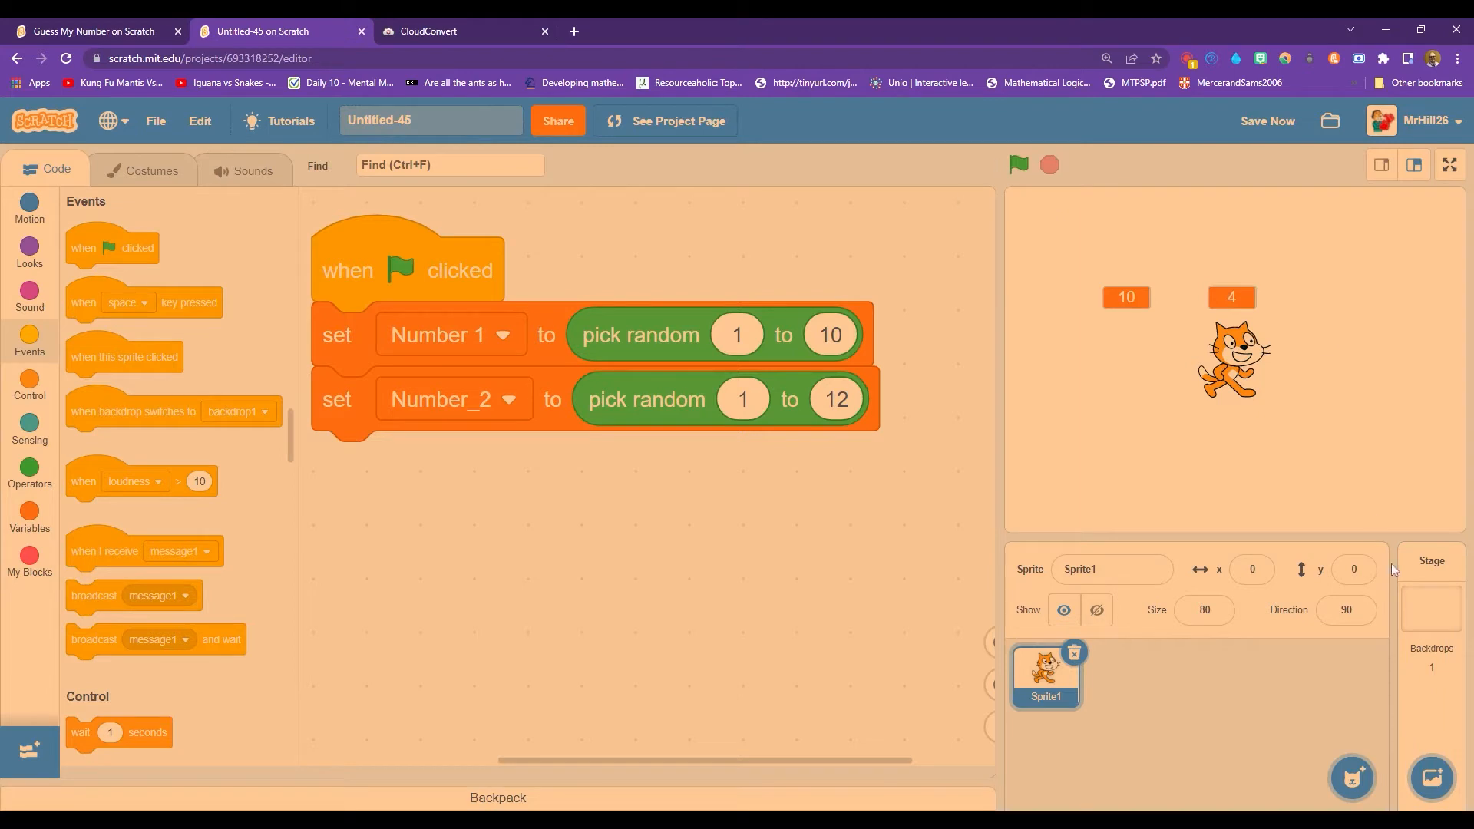
Paint red backdrop text 'What is', 'x' and '?' around the two number readouts.
left_click(1429, 573)
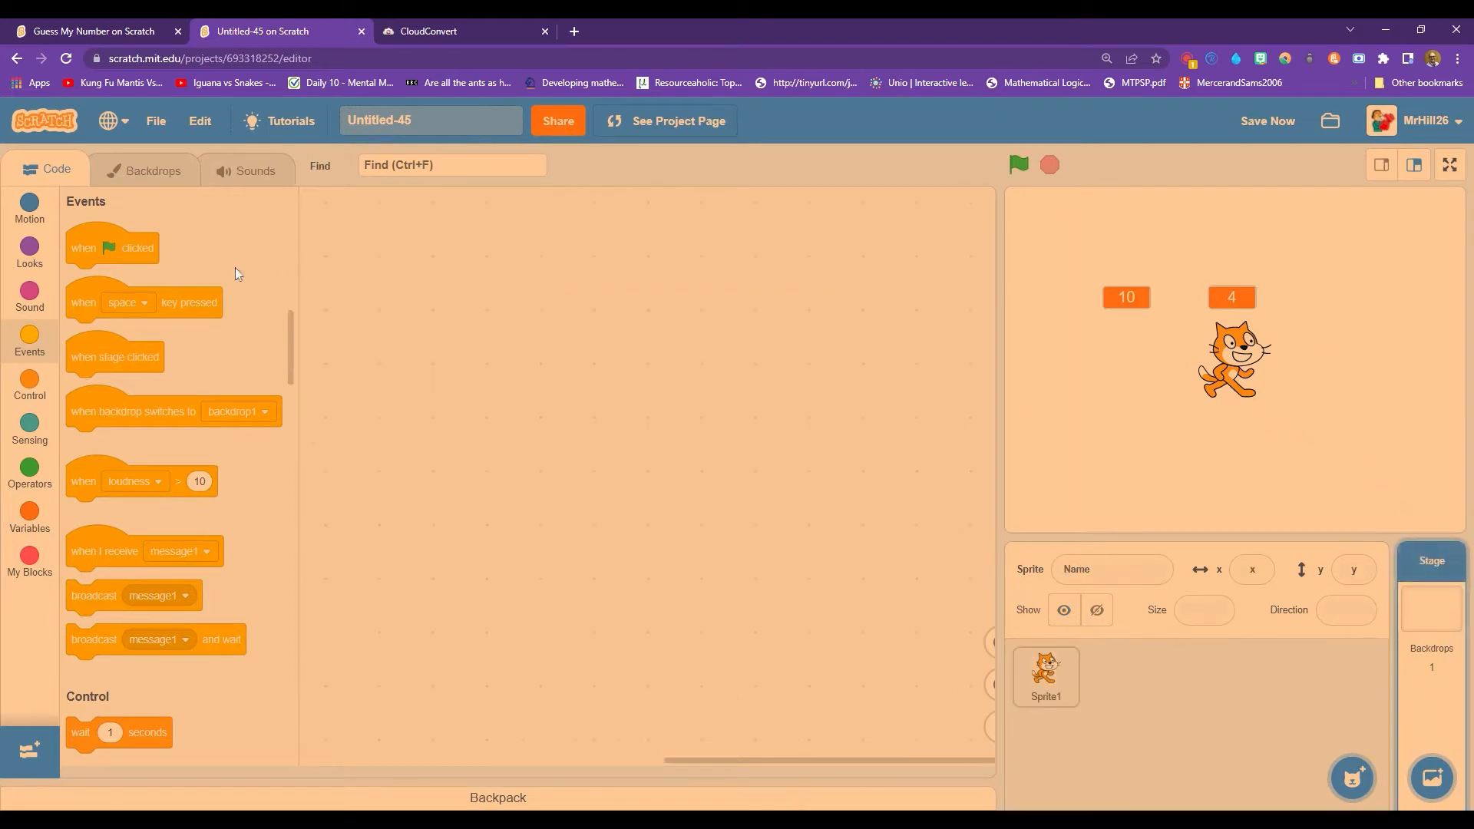
left_click(152, 171)
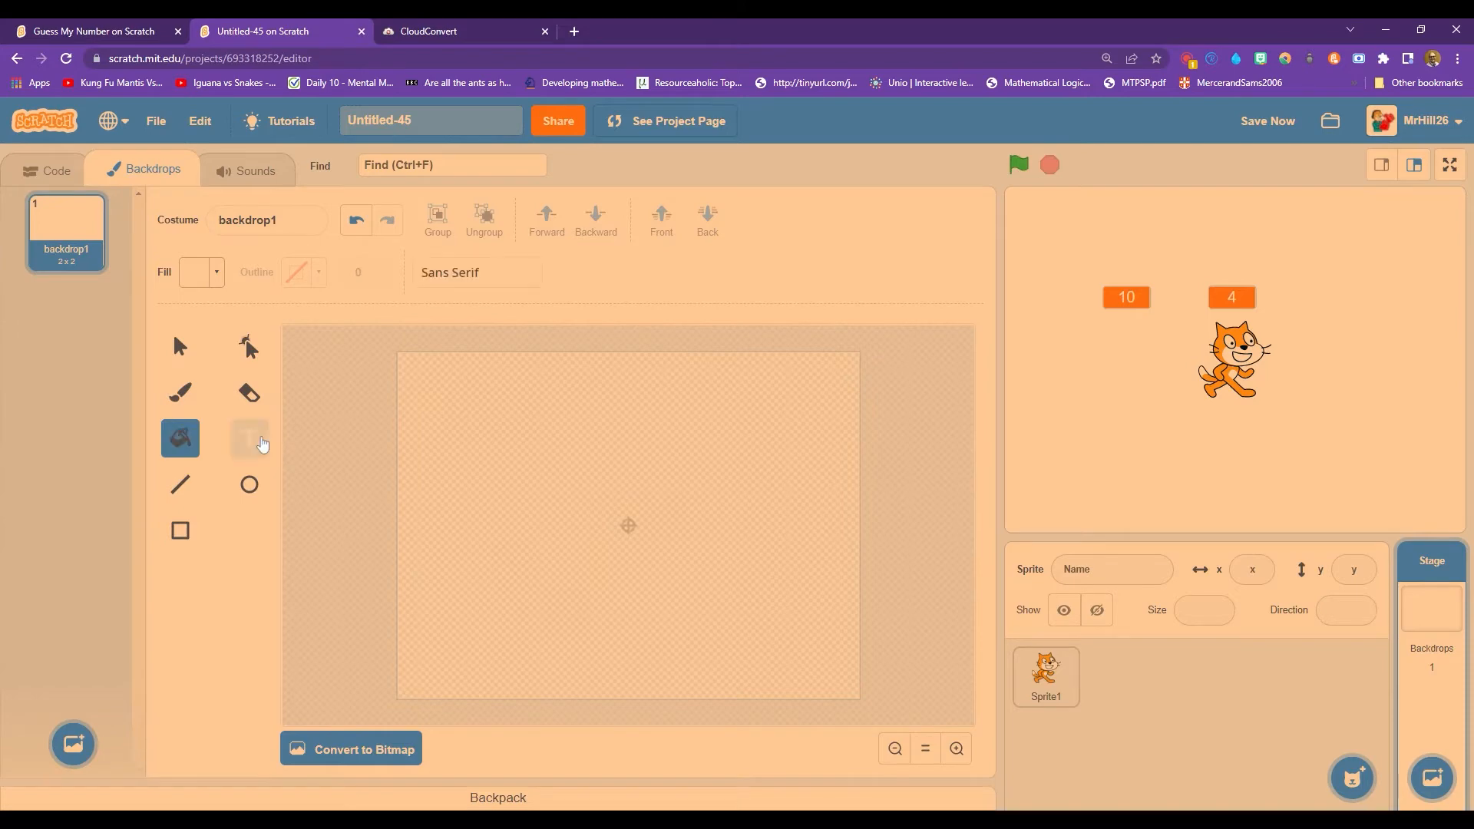
left_click(249, 437)
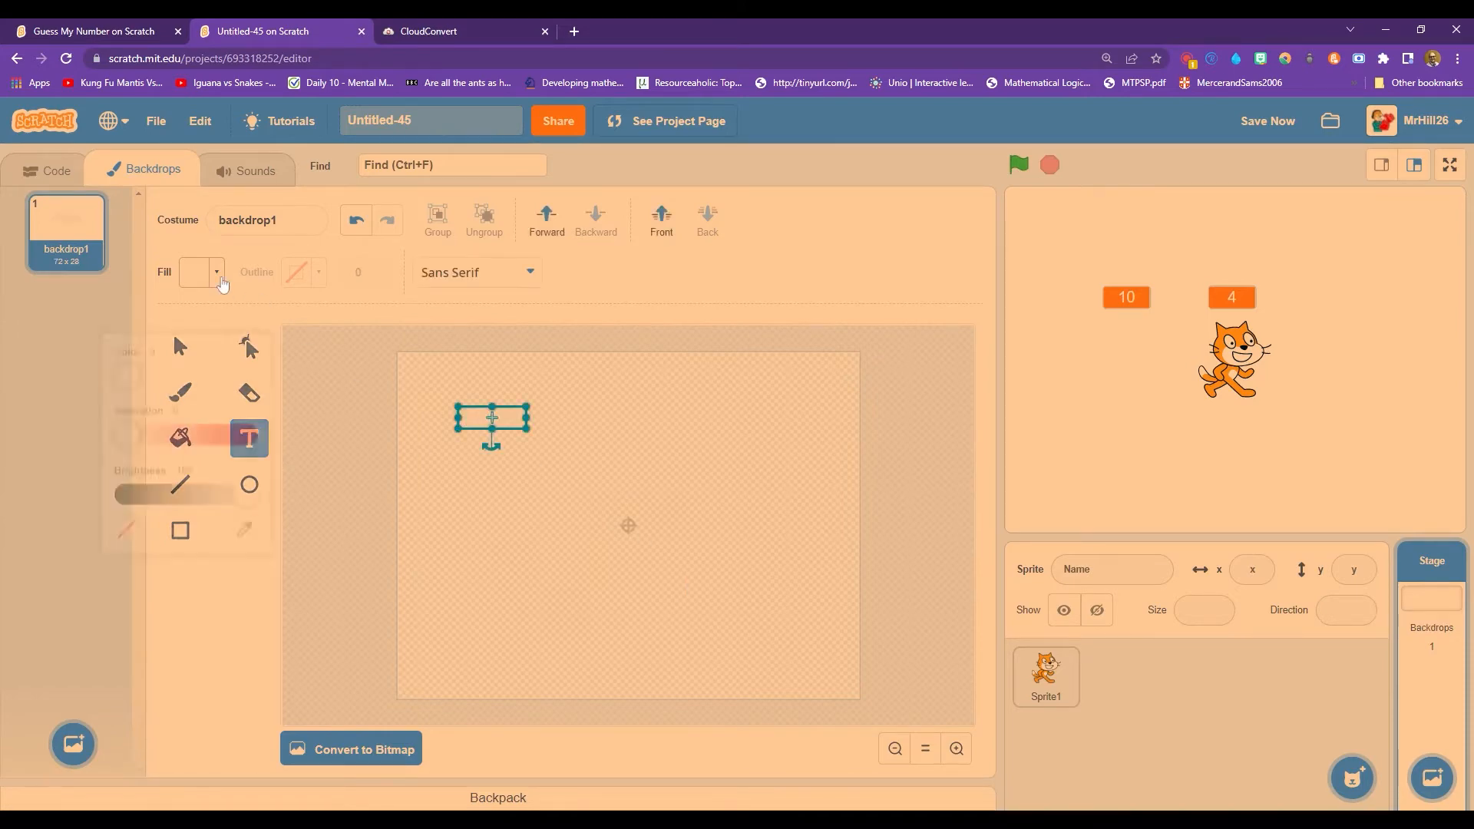
type("What is")
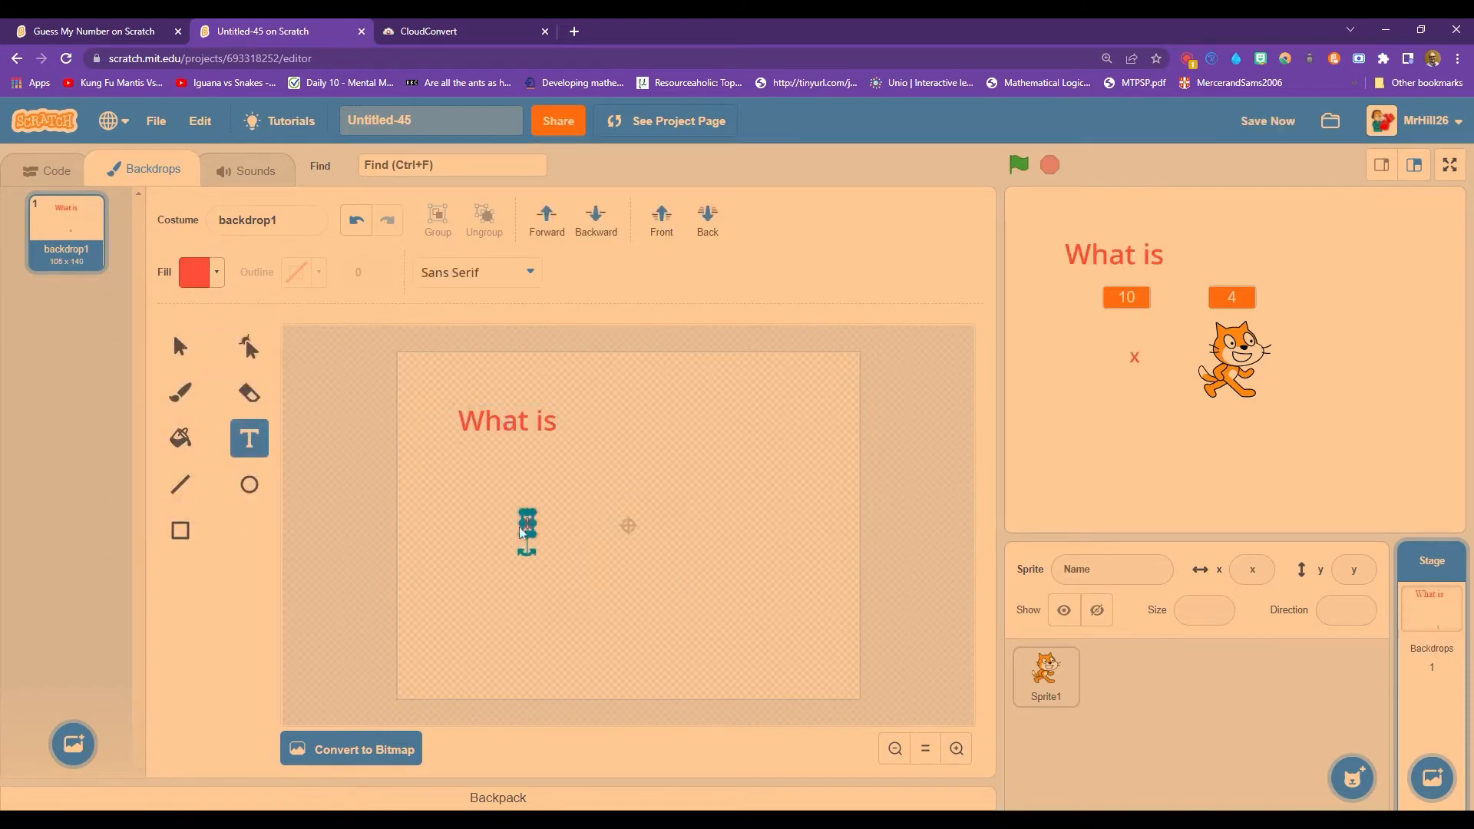
type("x")
type("?")
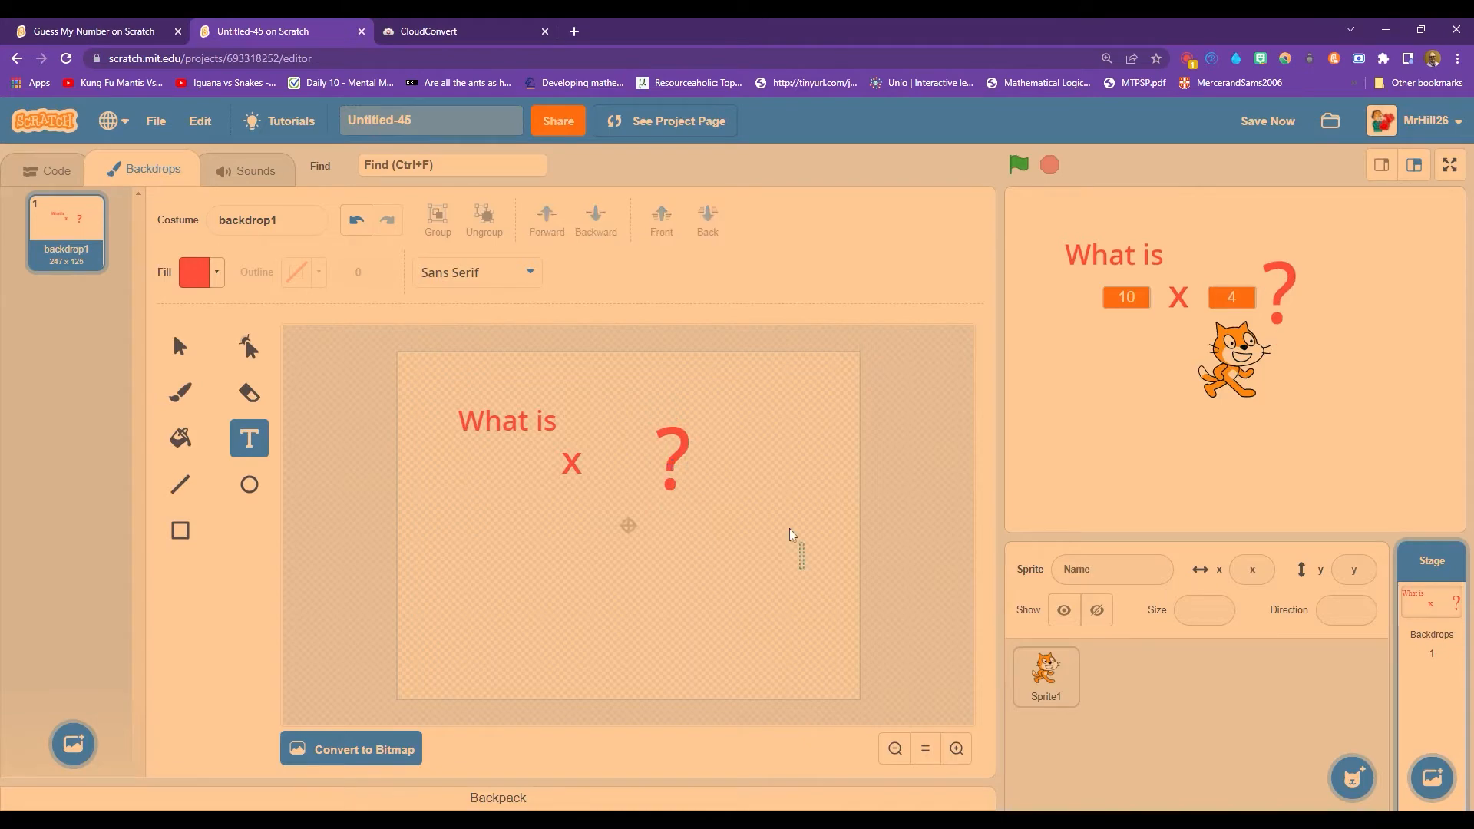
left_click(55, 169)
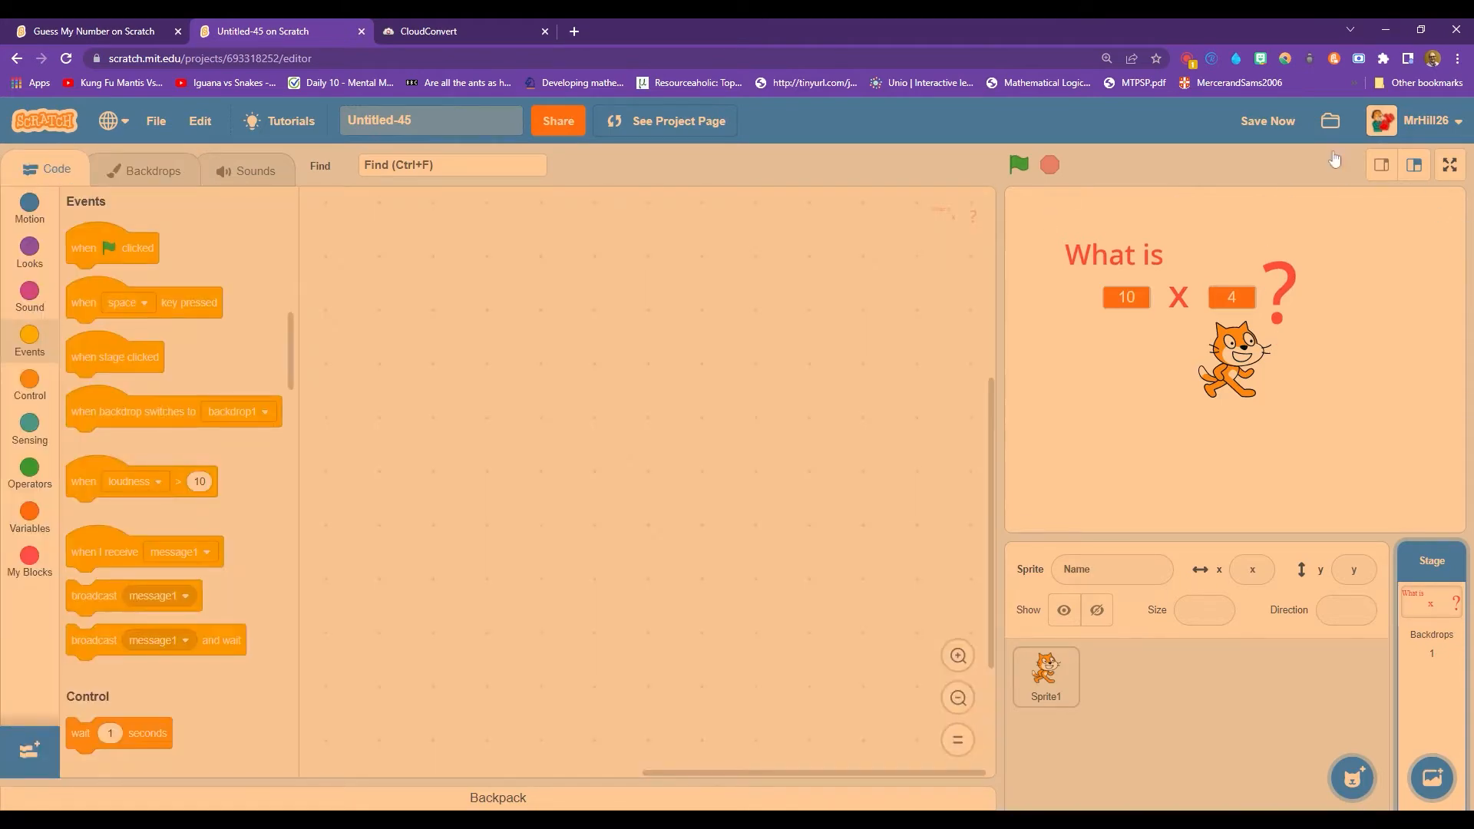
Rerun the quiz full screen for new factors, then show Sprite1's script.
left_click(1448, 165)
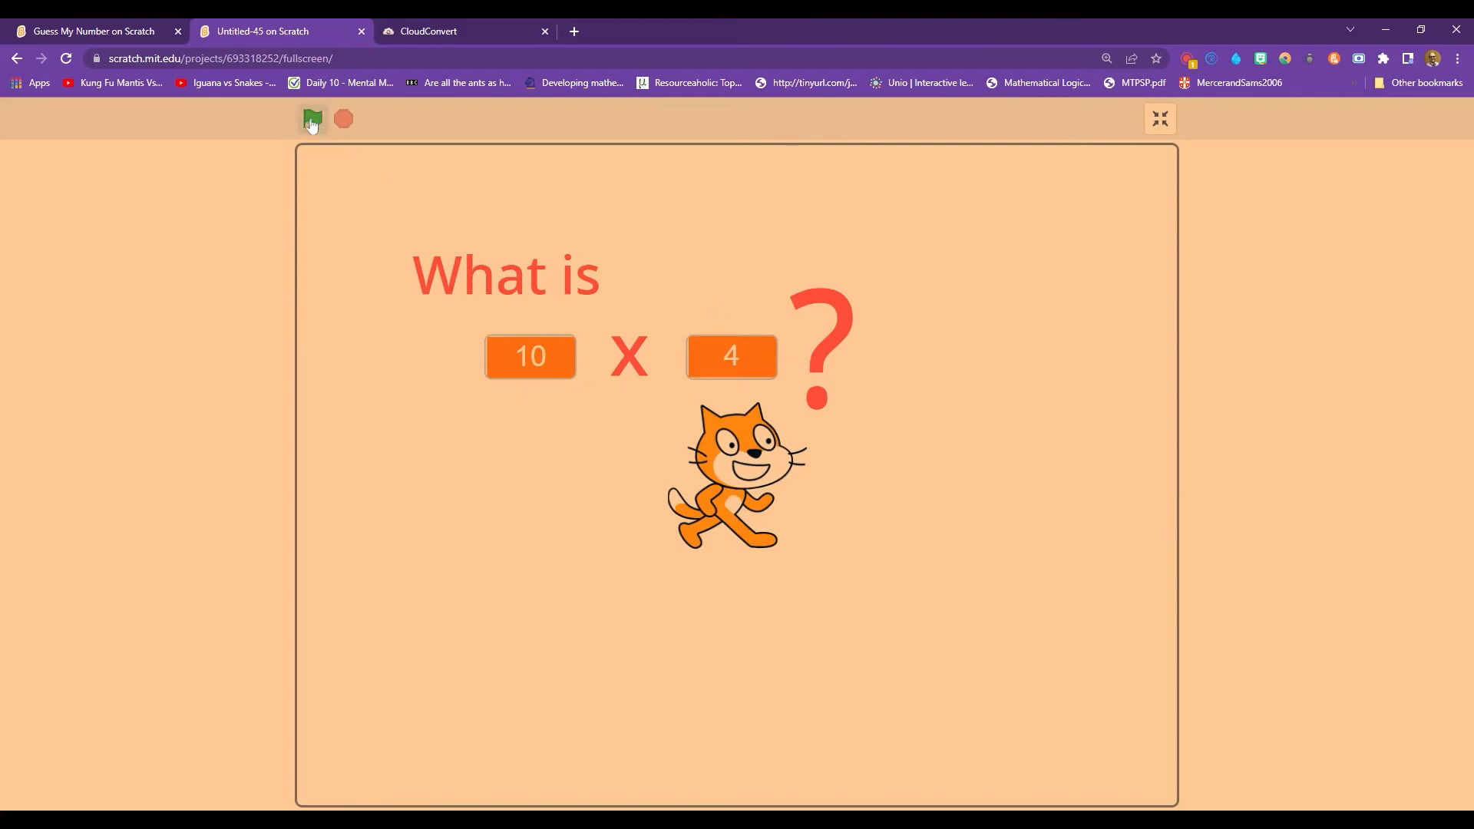
left_click(311, 118)
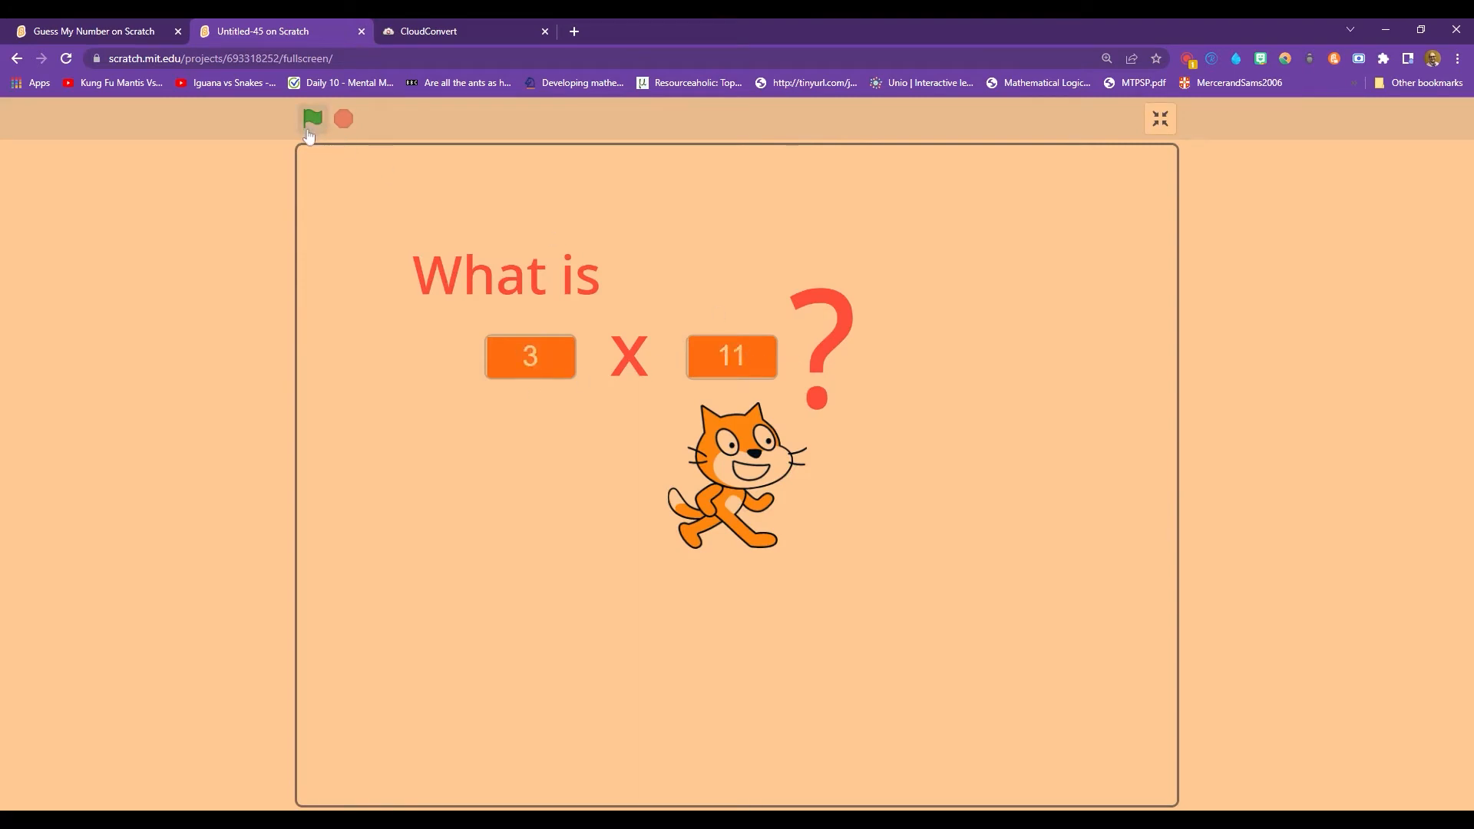
left_click(313, 118)
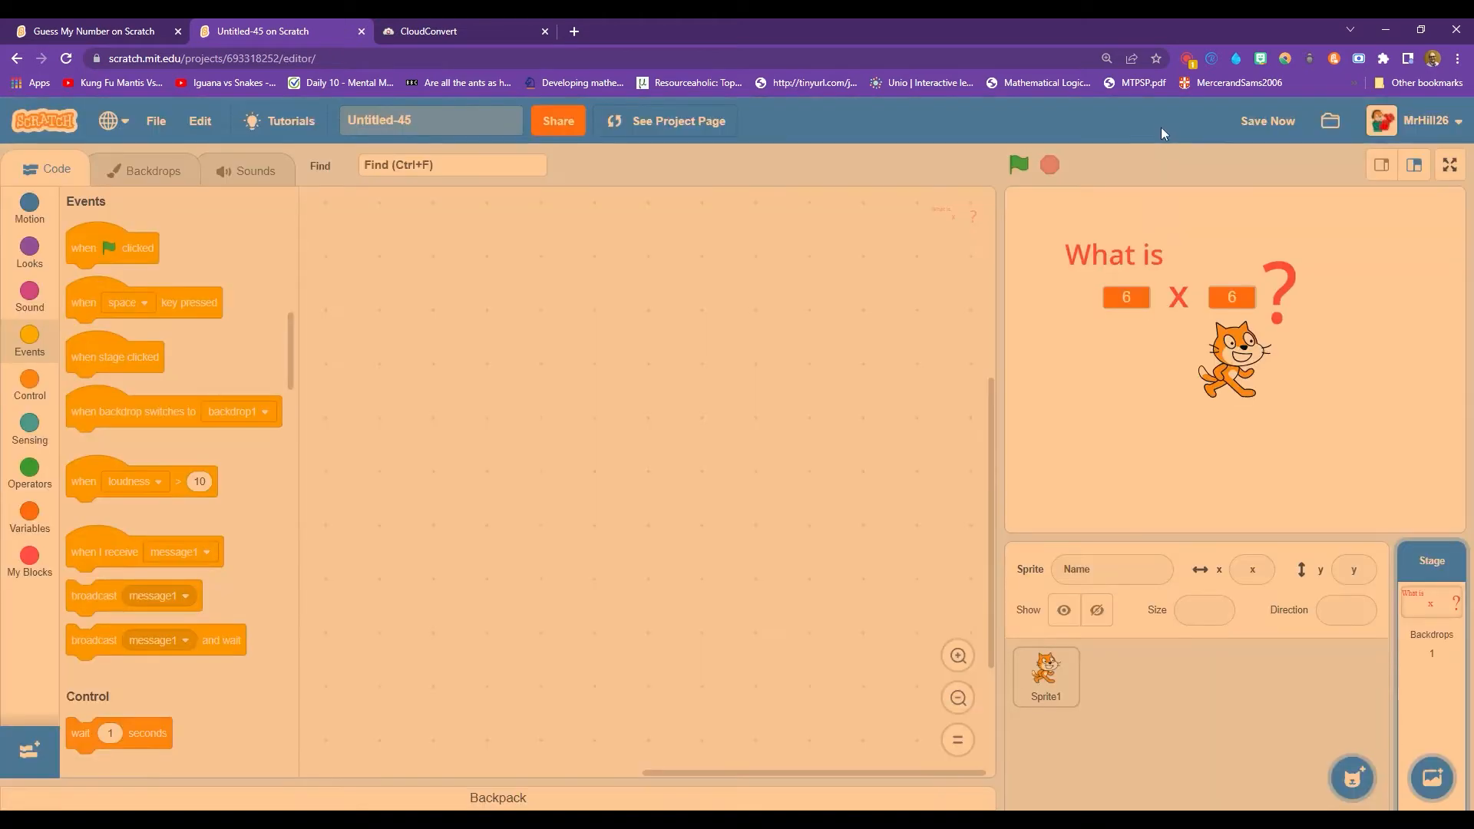
mouse_move(928, 447)
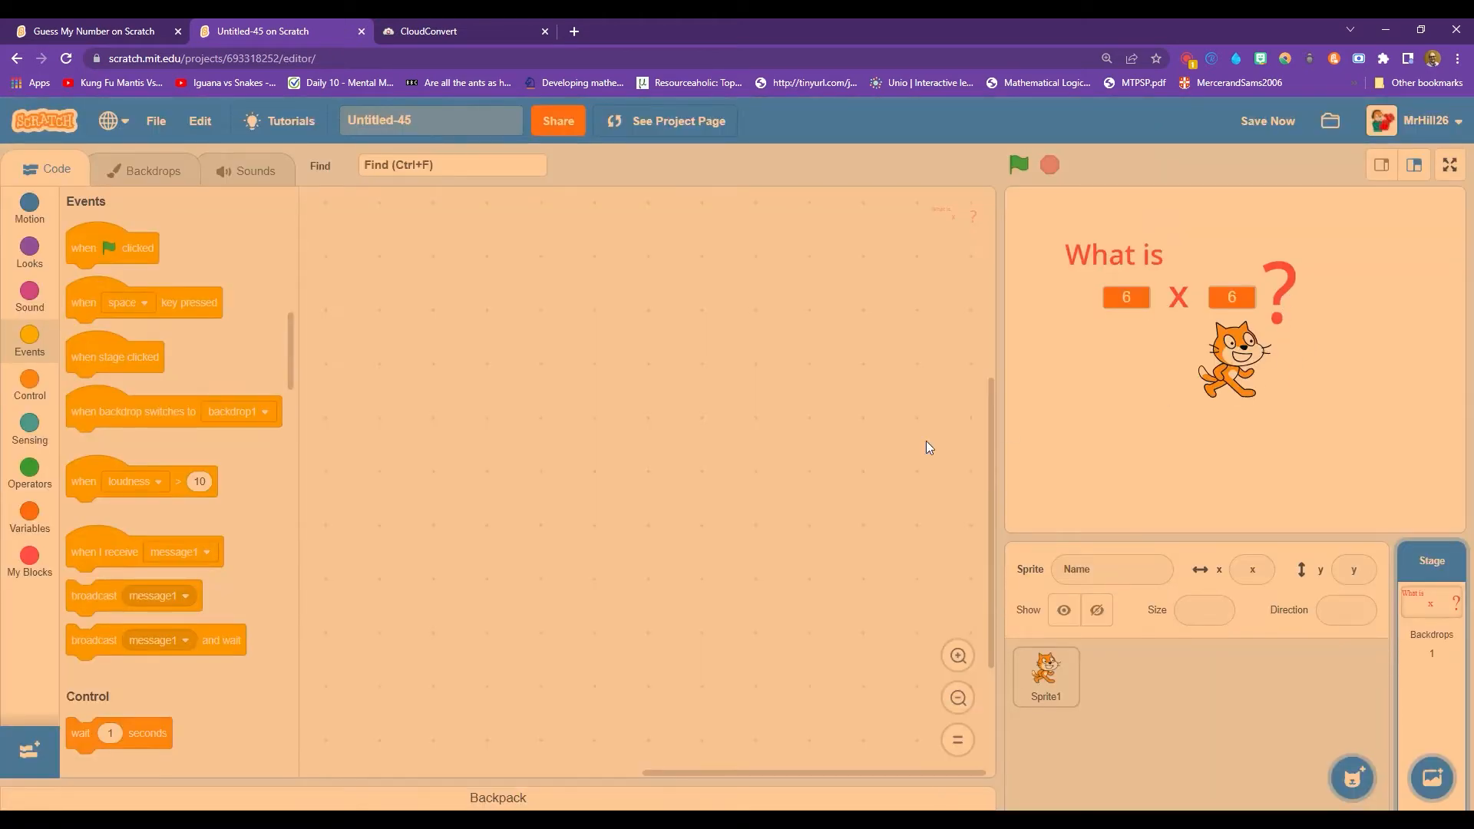
left_click(1044, 674)
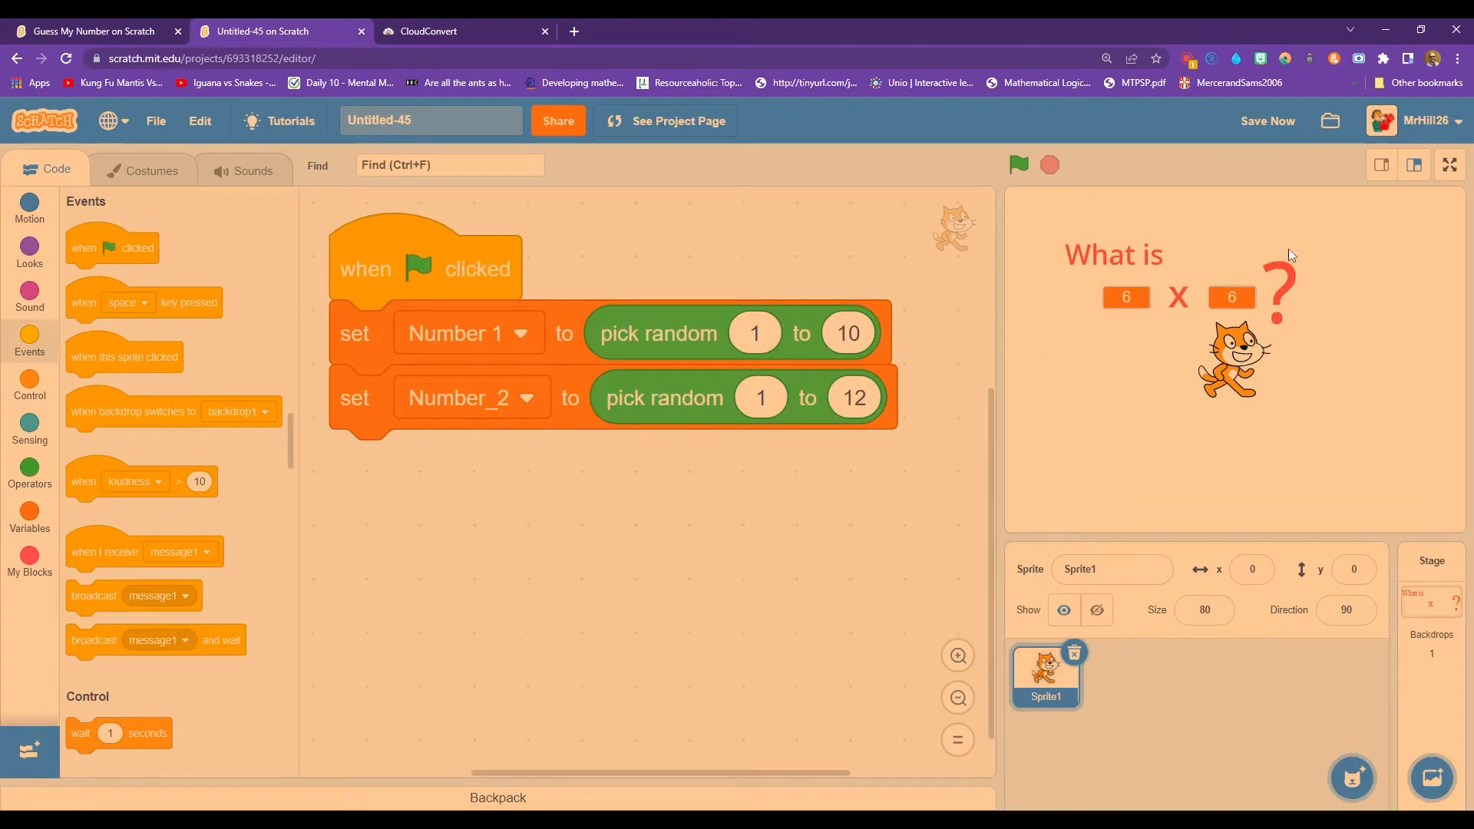
mouse_move(52, 399)
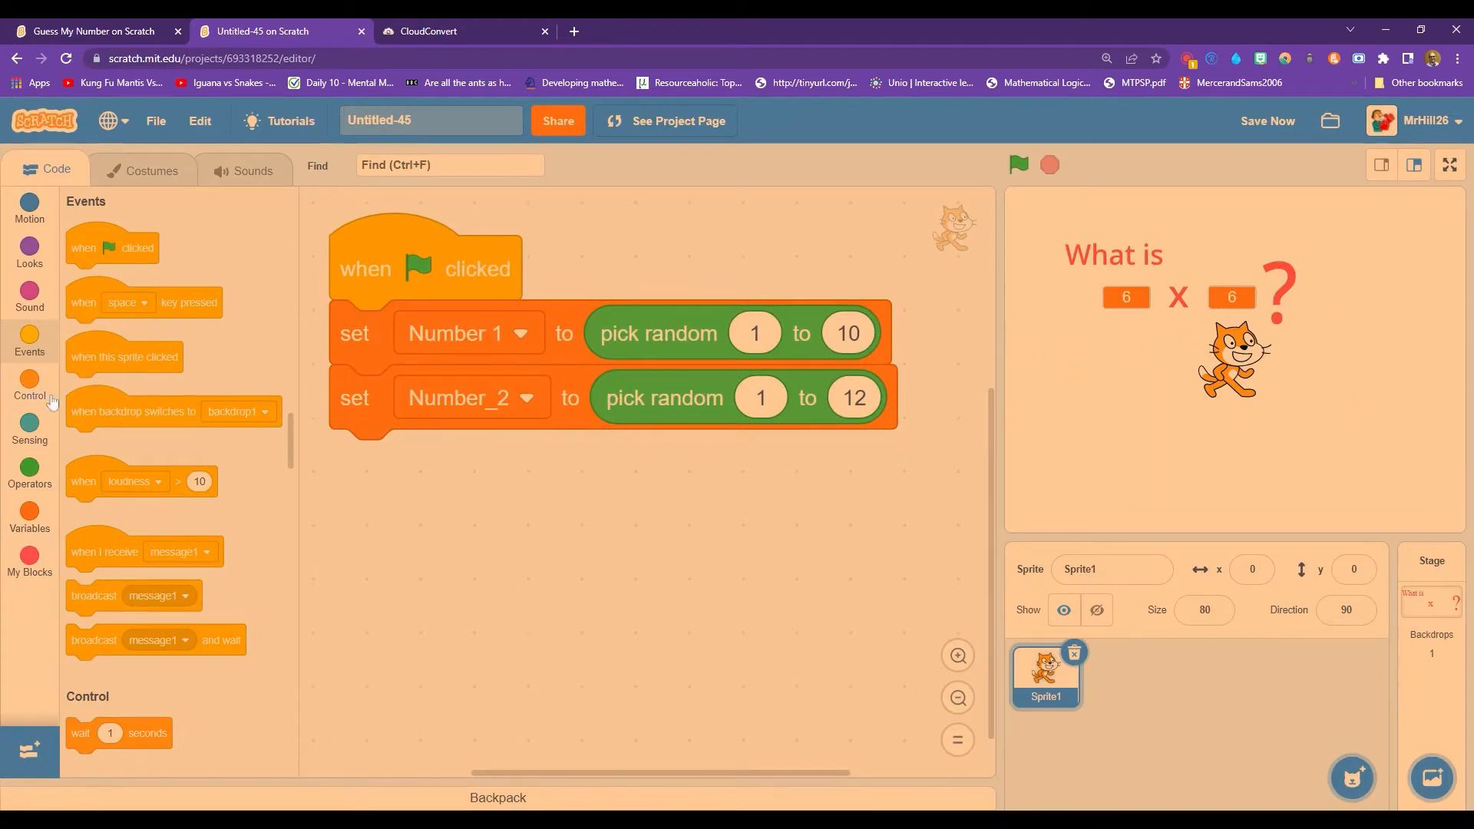
Attach an 'ask Input Answer: and wait' block and run to see the prompt.
left_click(29, 428)
type("Input Answer:")
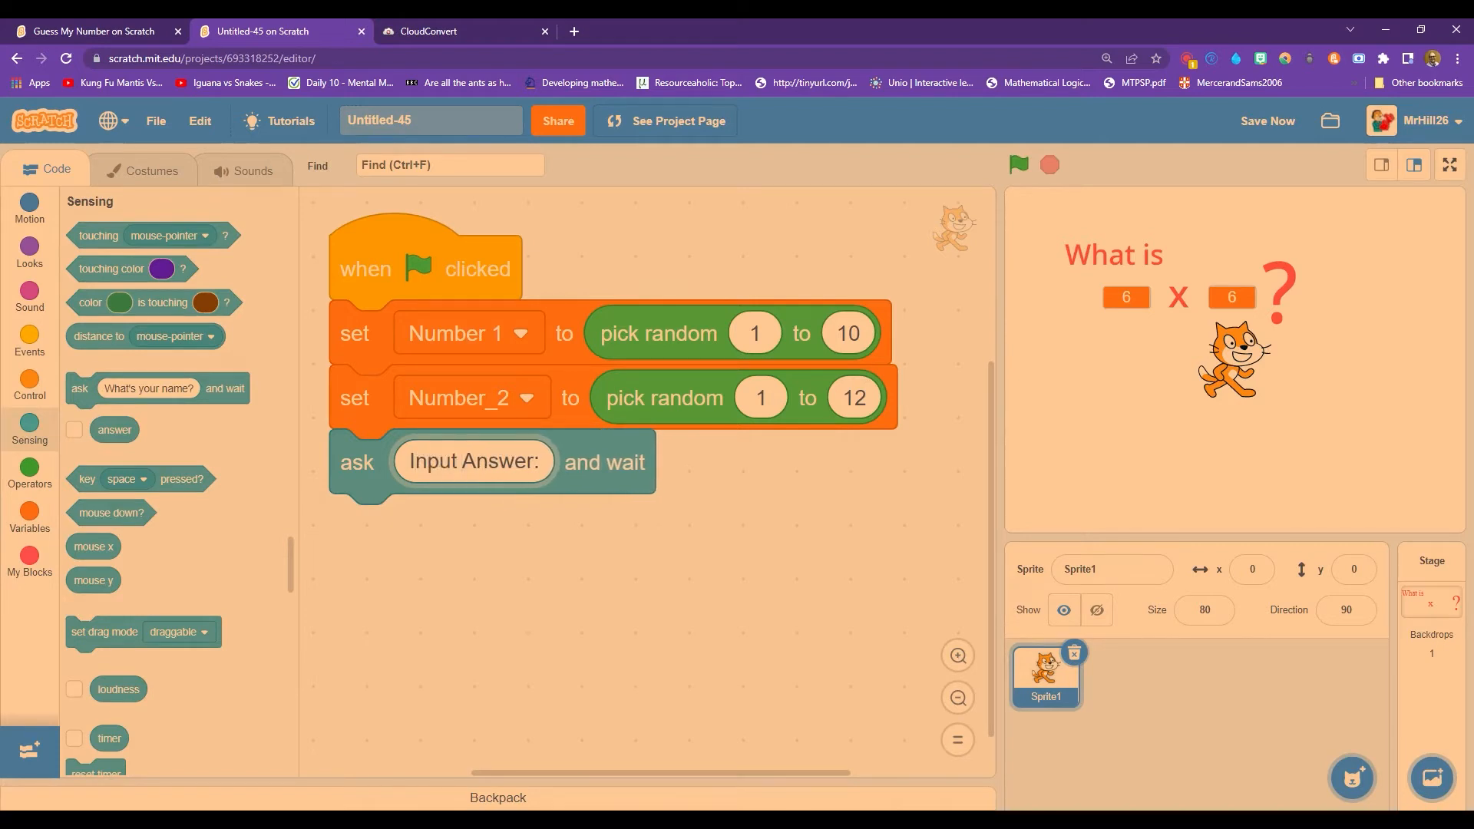
left_click(1017, 165)
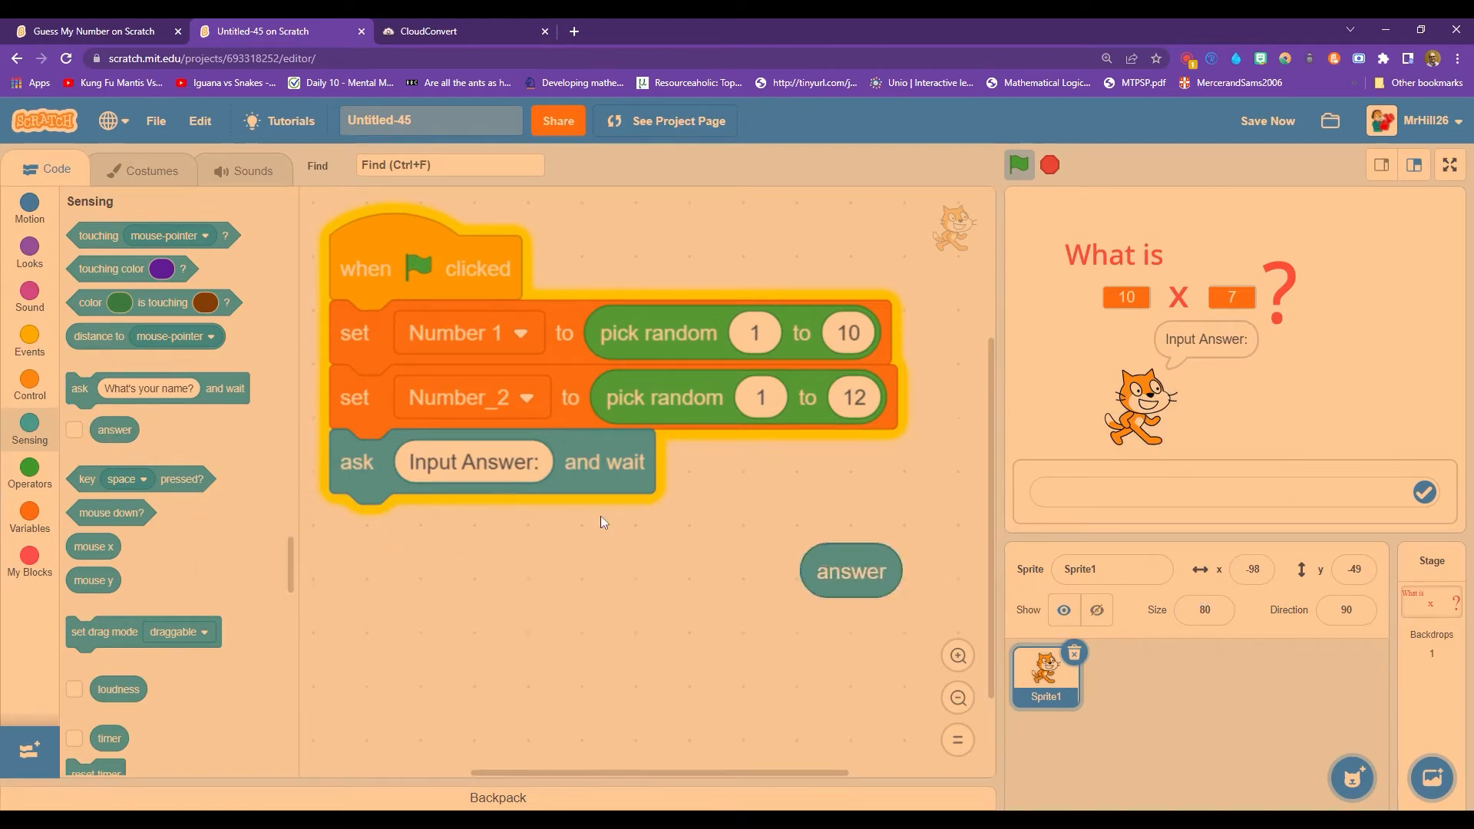
mouse_move(1091, 446)
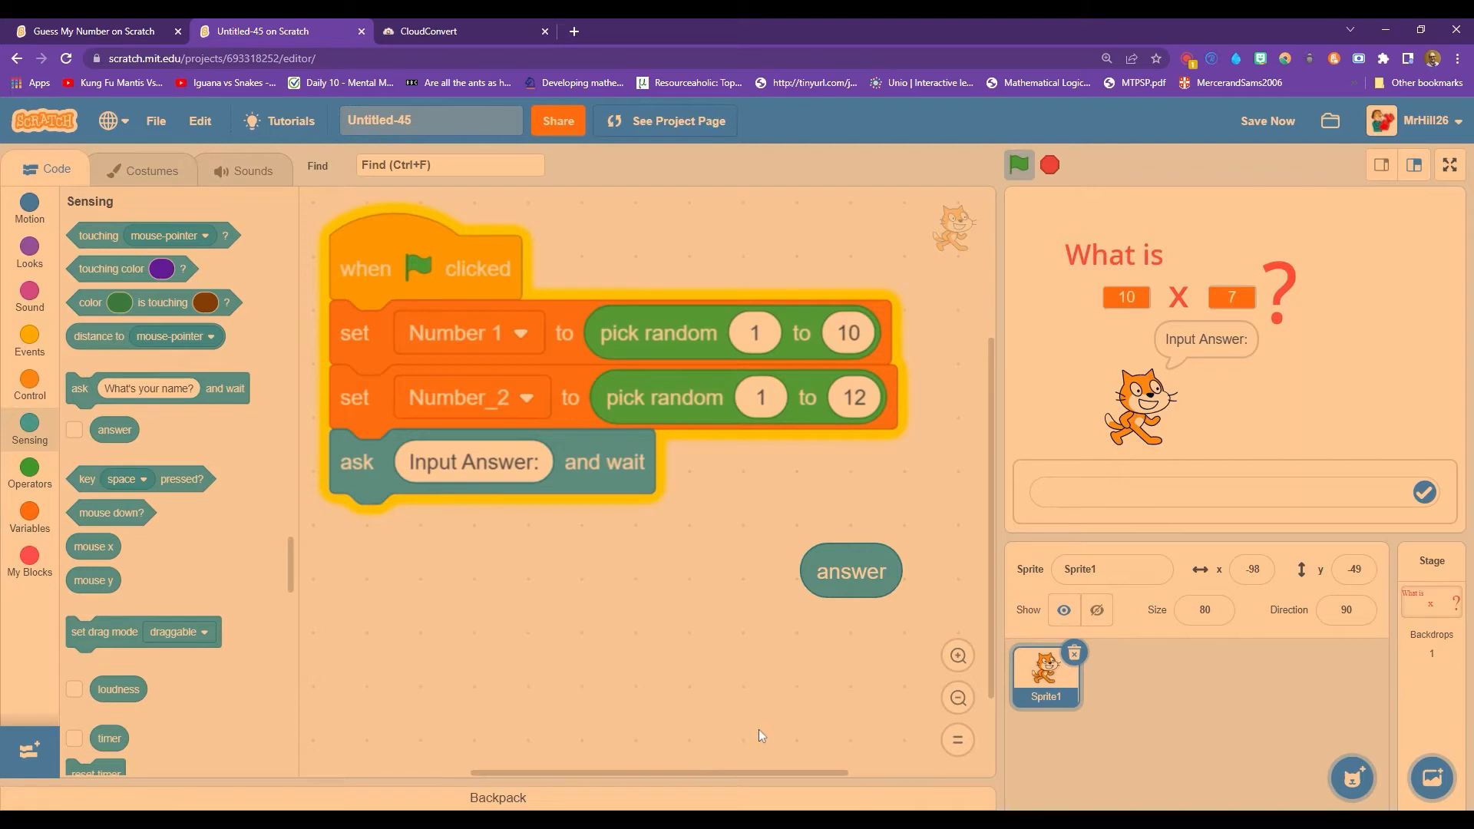
mouse_move(759, 571)
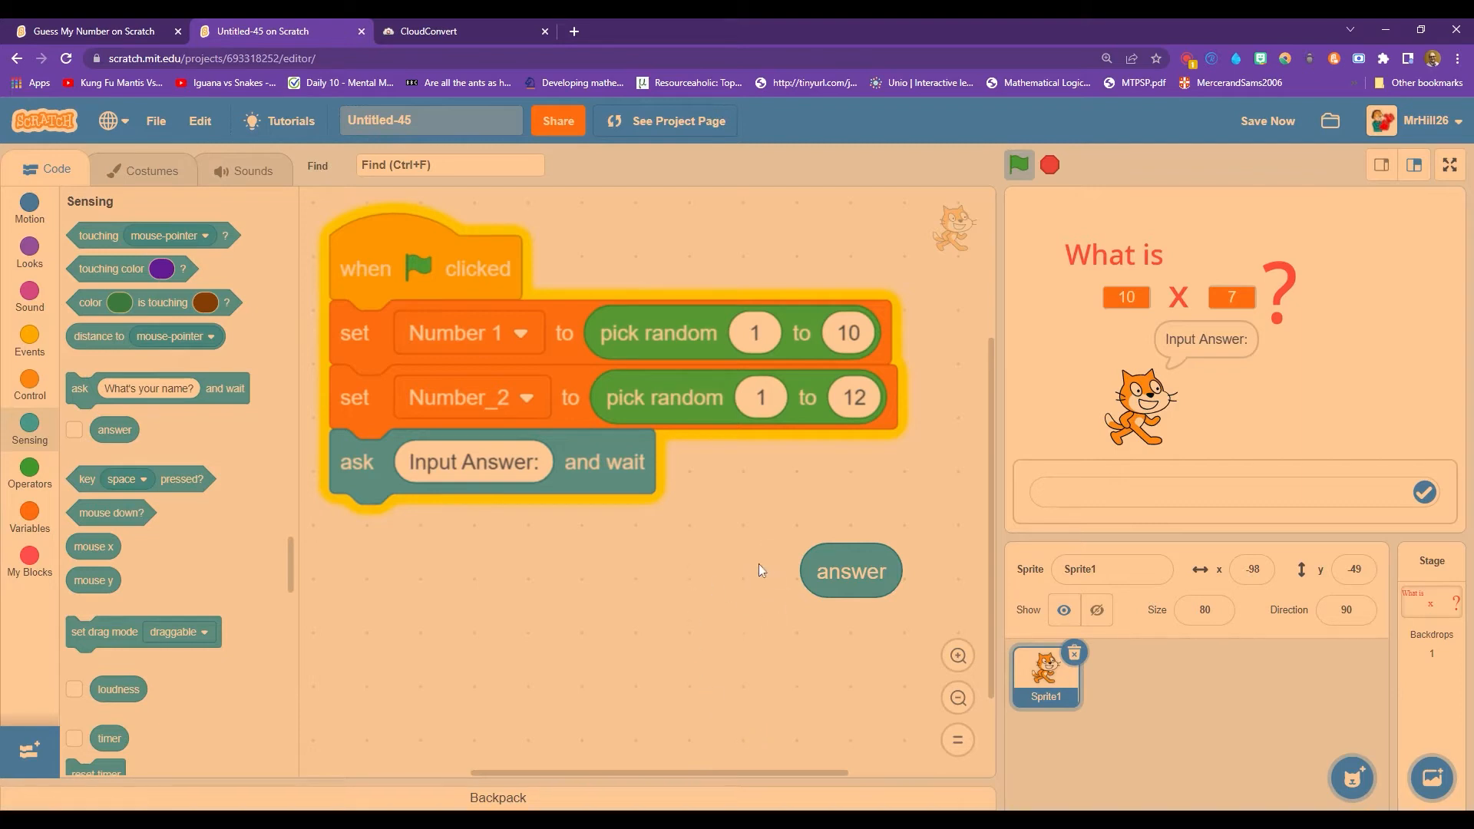
Place an if-then block under the ask block, keeping the answer reporter nearby.
left_click(1222, 491)
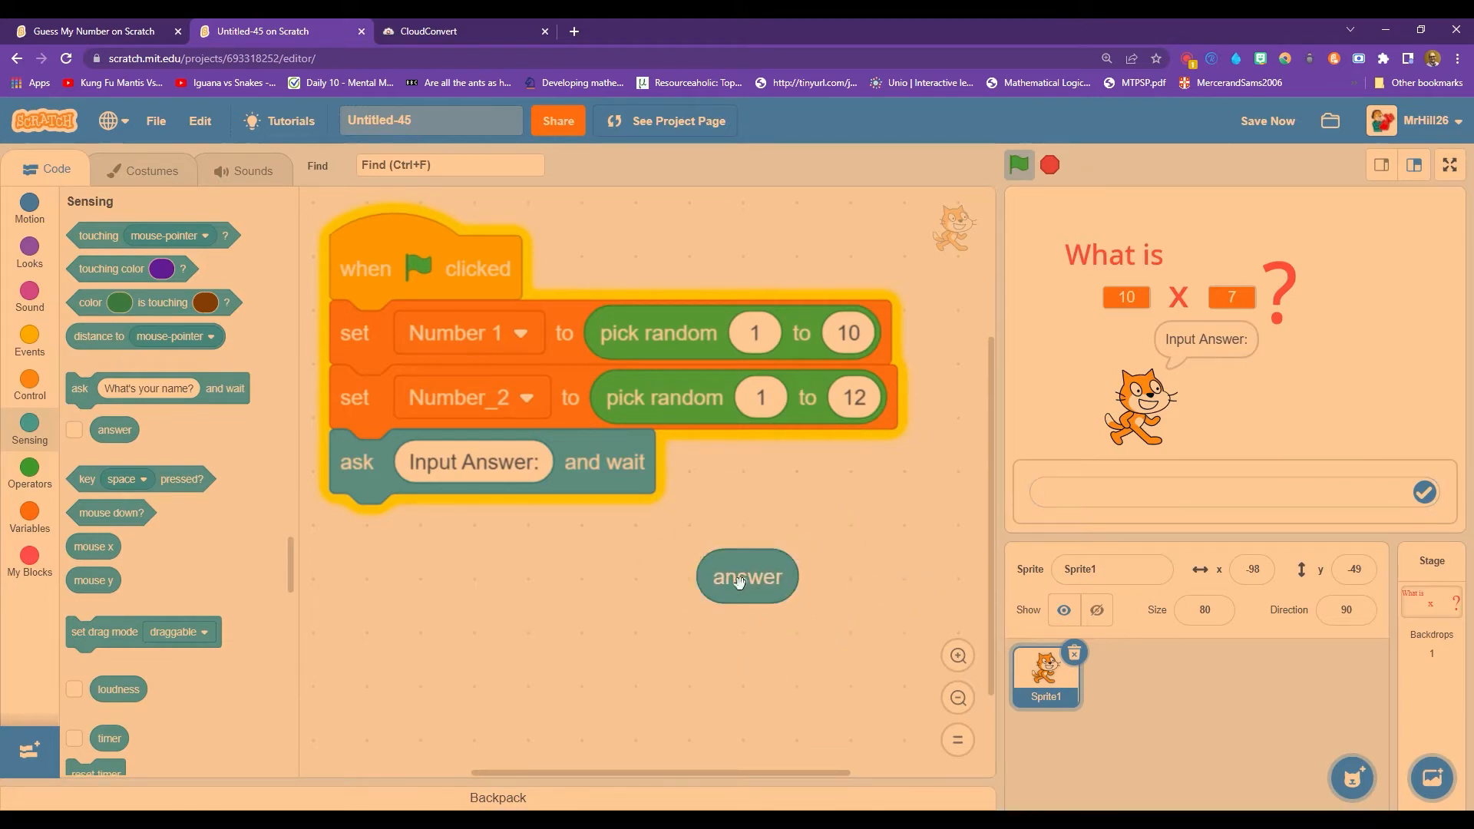
left_click_drag(747, 577, 791, 535)
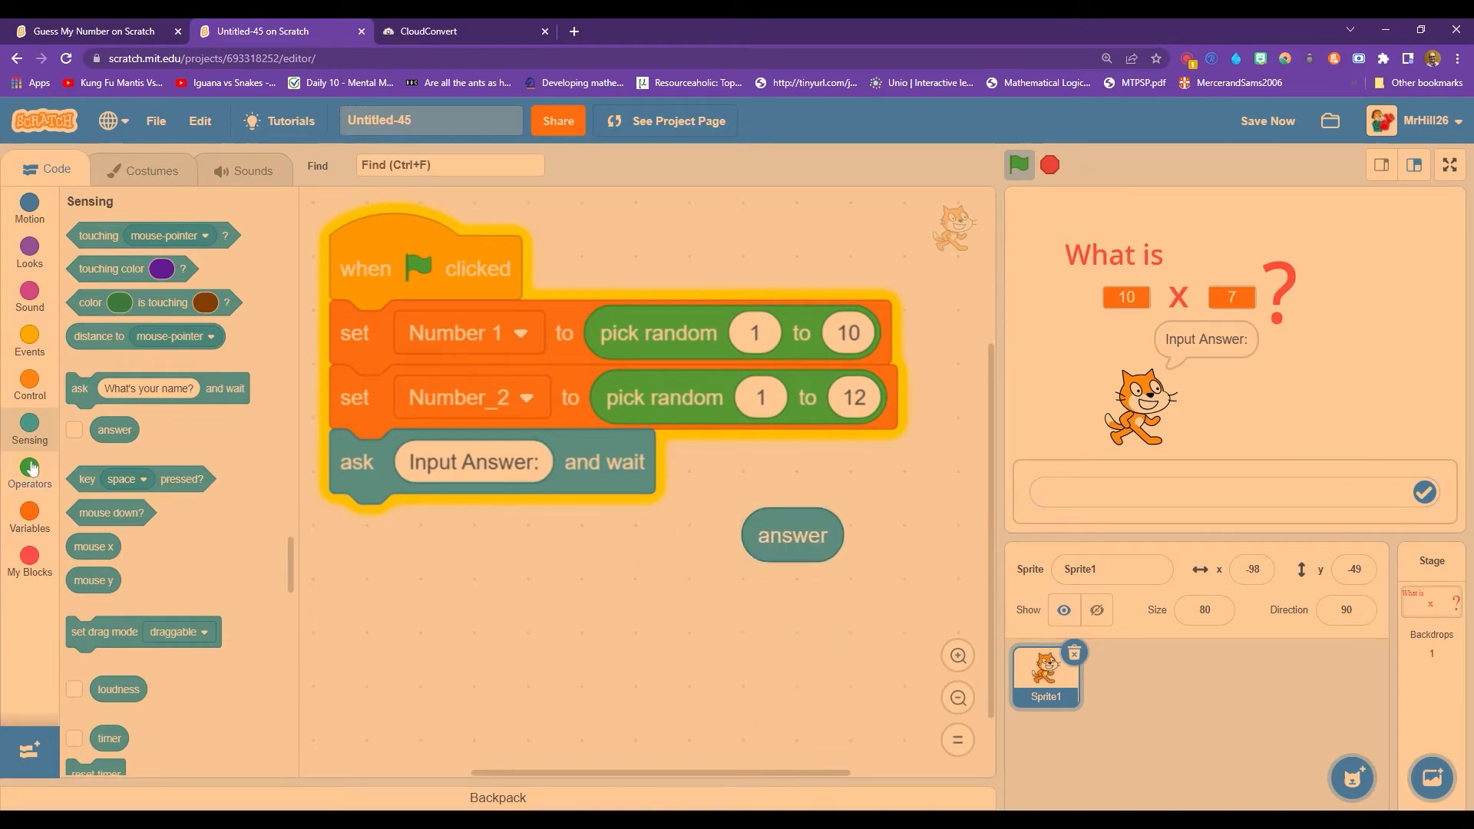
left_click(29, 385)
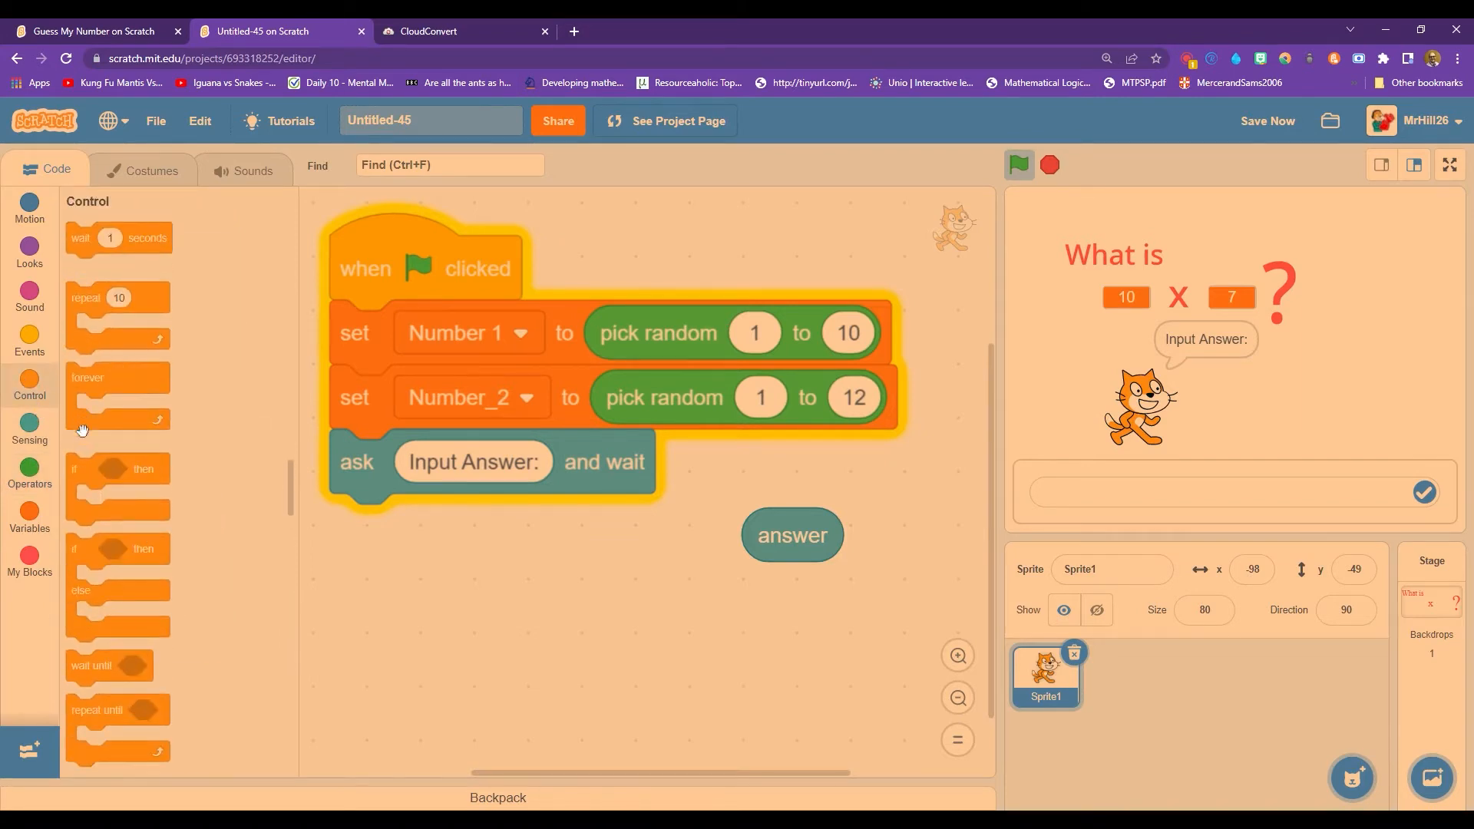
left_click(29, 474)
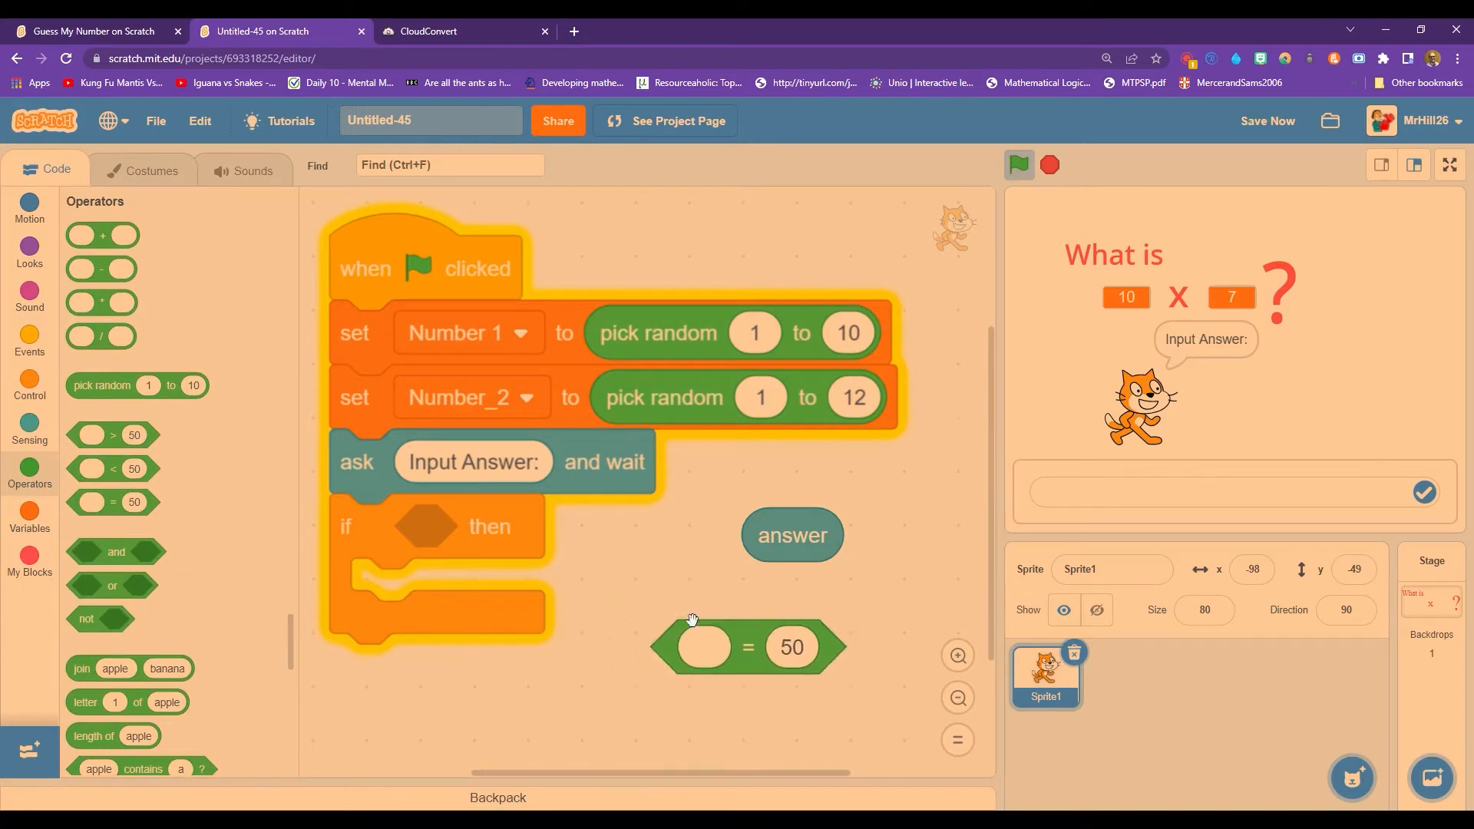
mouse_move(106, 310)
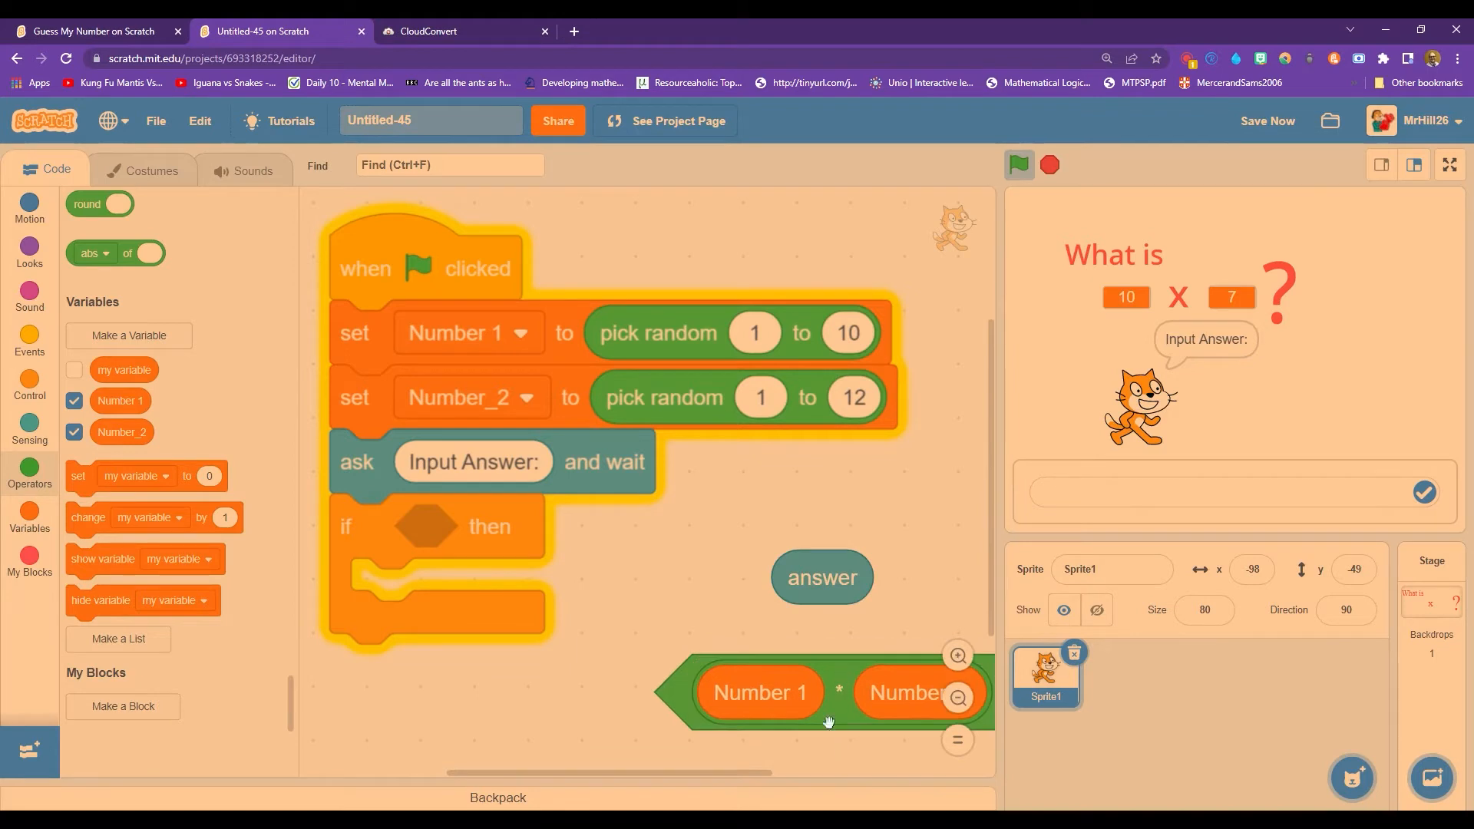
Make the if condition Number 1 * Number_2 = answer.
left_click_drag(828, 691, 428, 526)
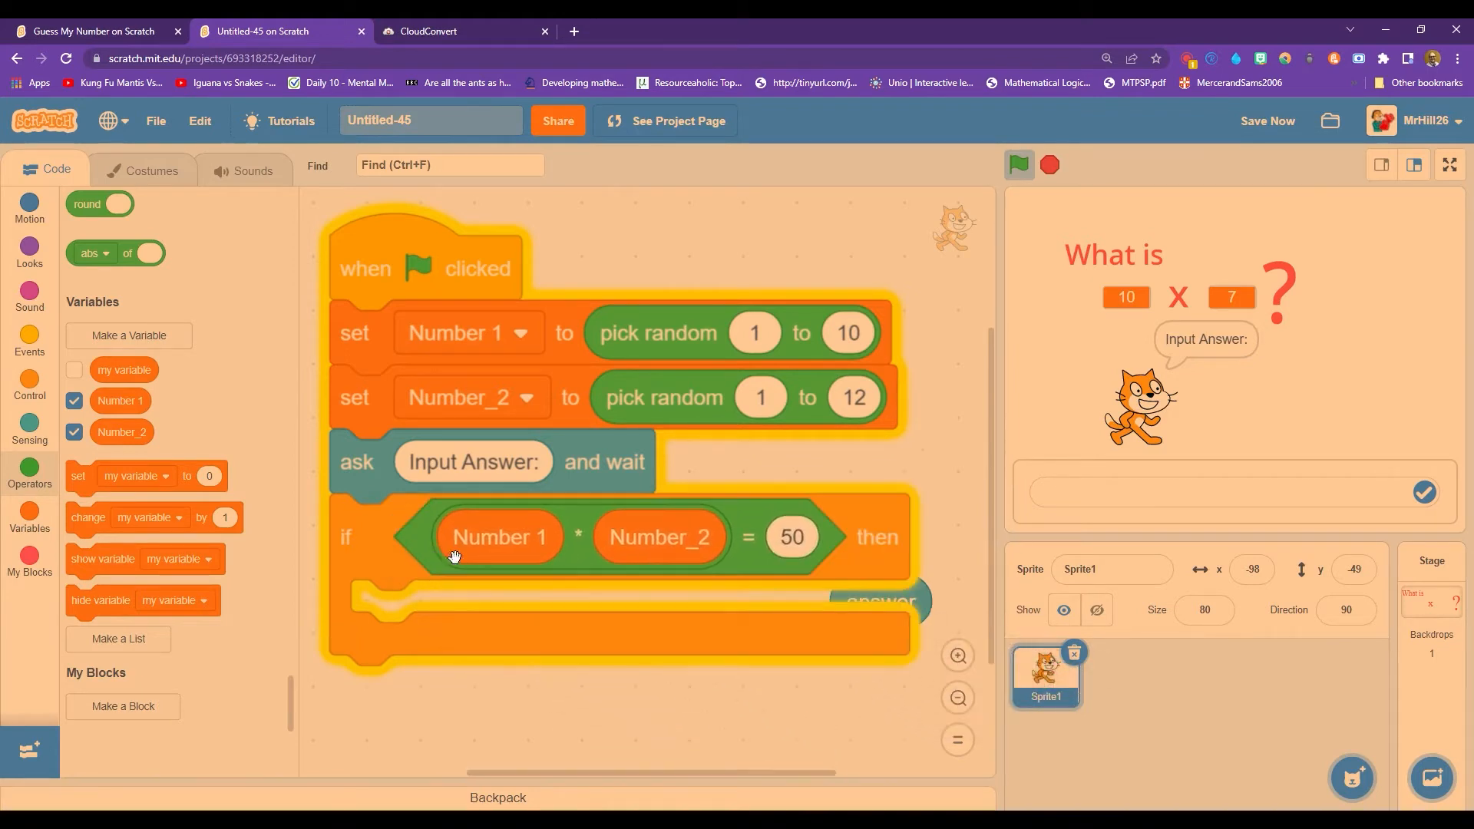
left_click_drag(879, 602, 428, 573)
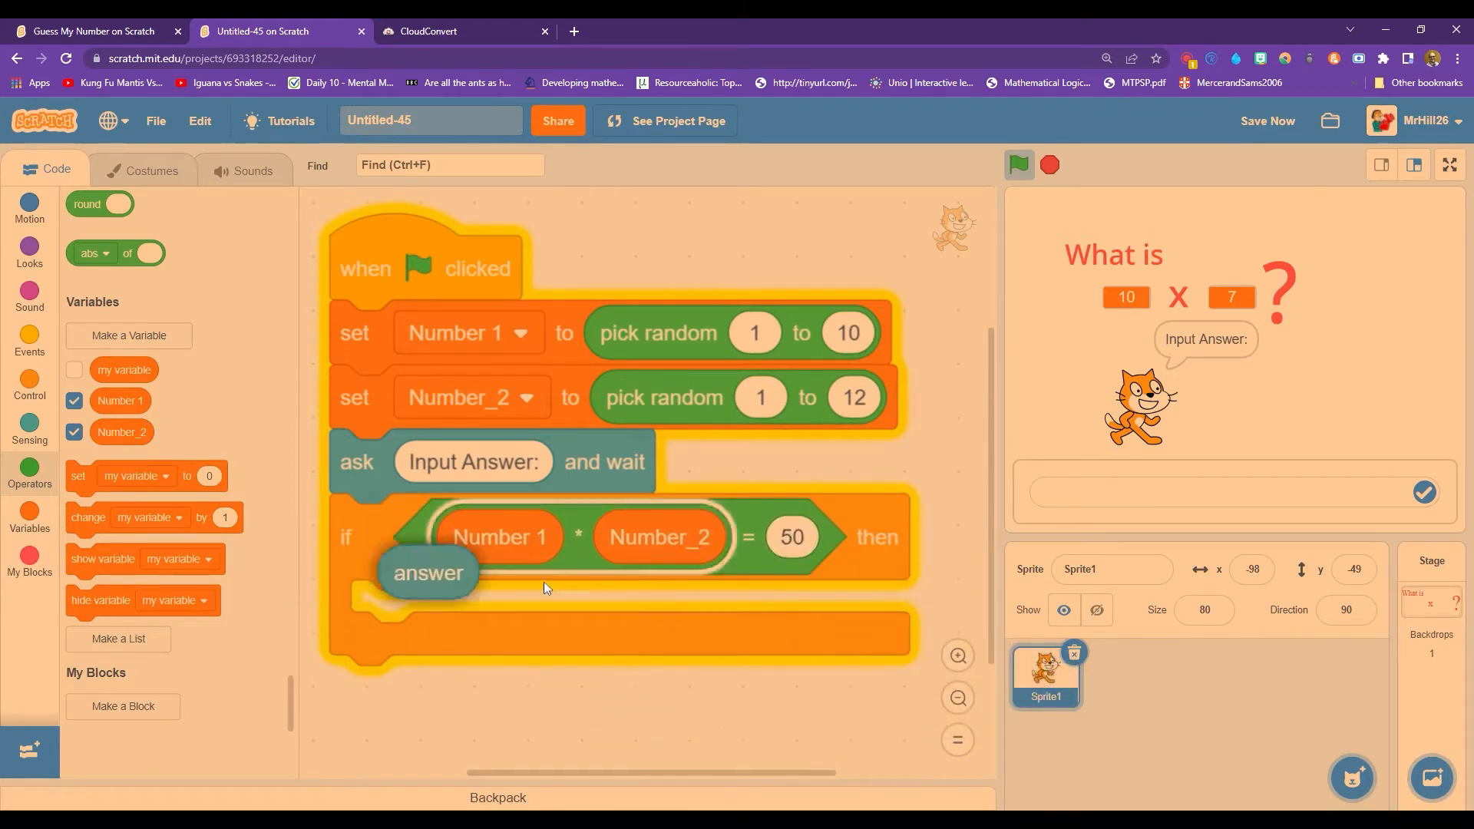
left_click_drag(427, 573, 791, 537)
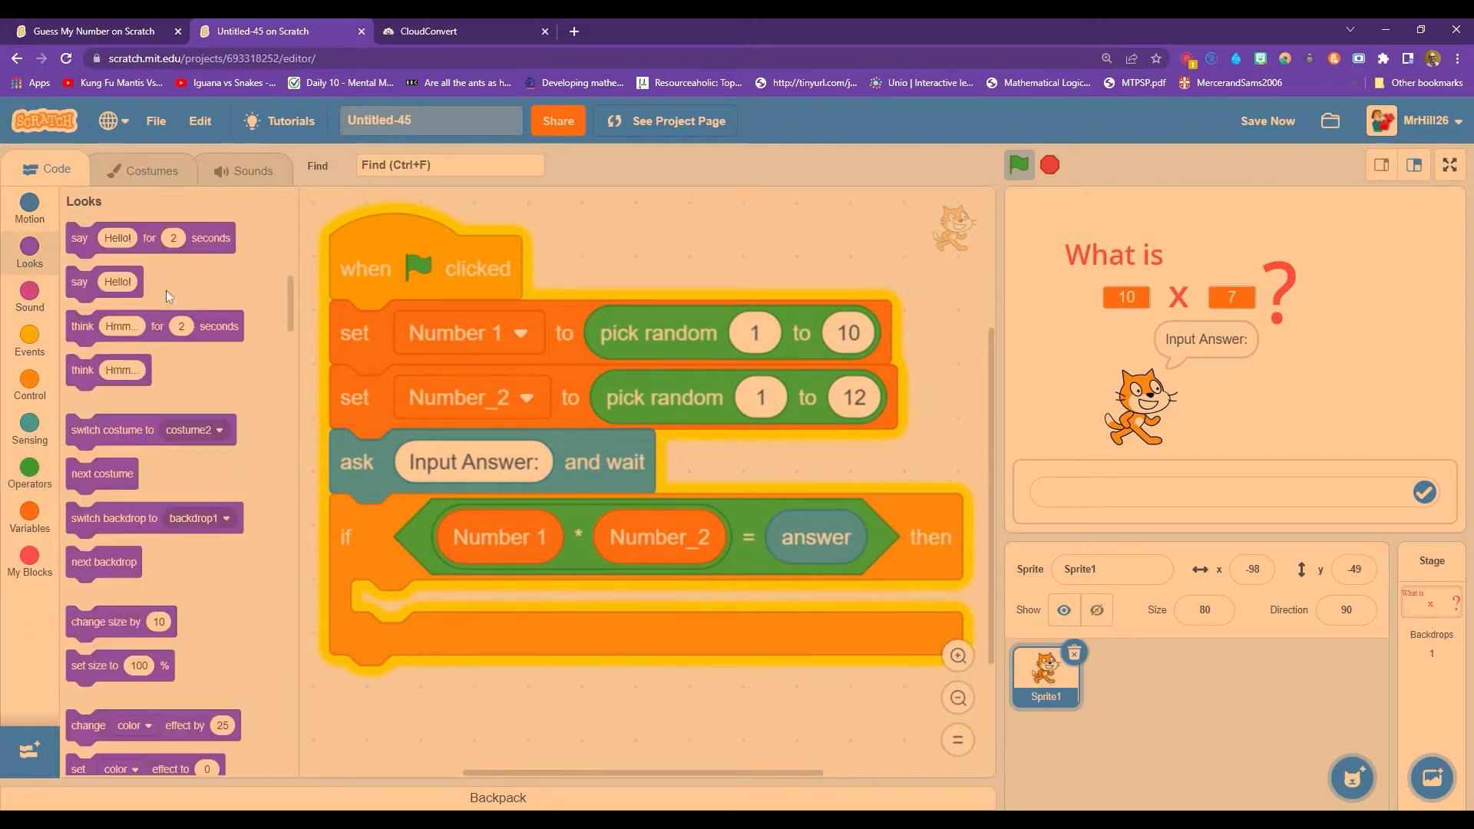
scroll("down", 3)
type("Correct!")
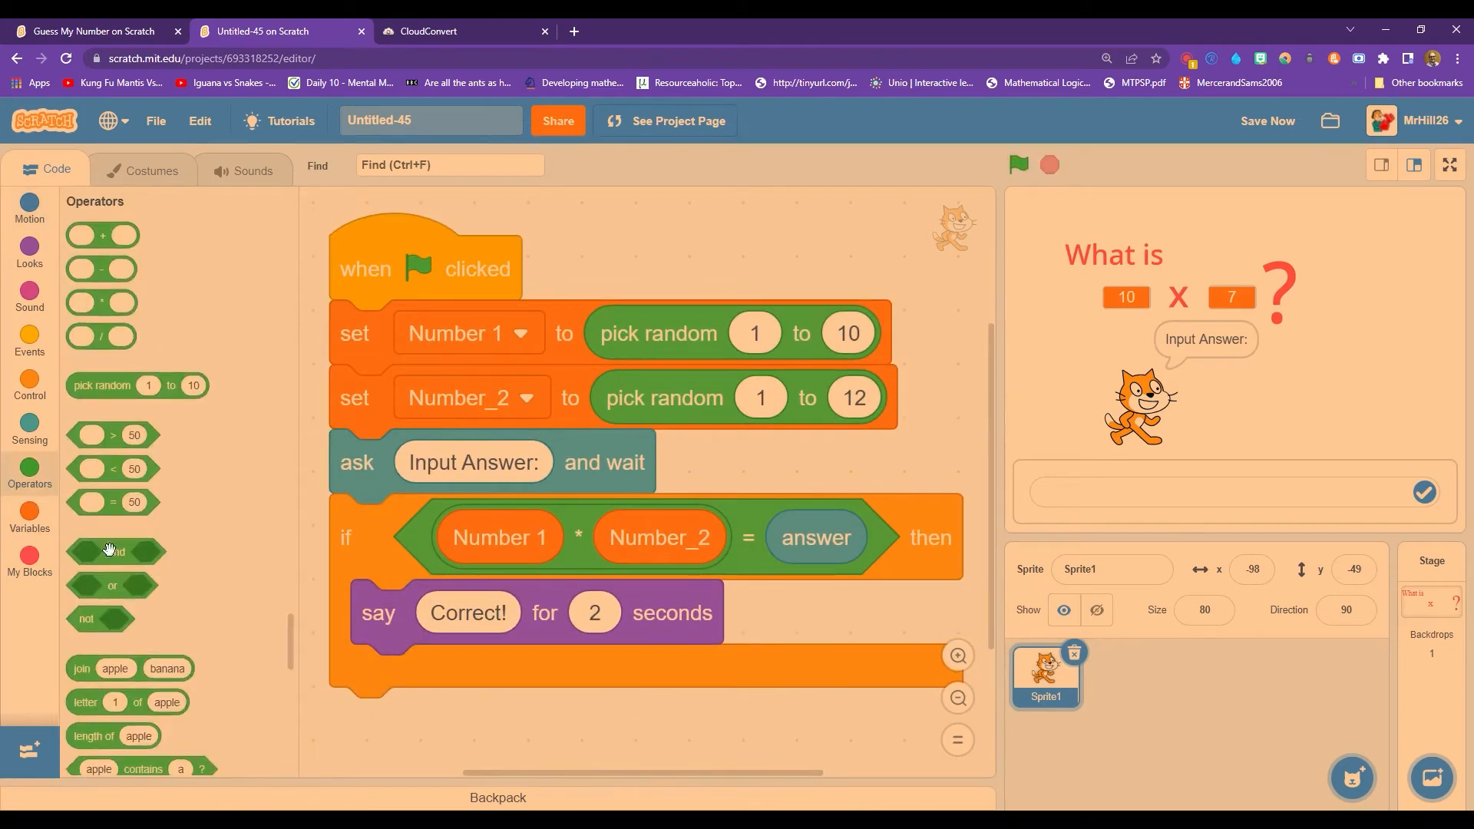
Add an else branch so replies say Correct! or Incorrect! for 1 second each.
left_click(29, 386)
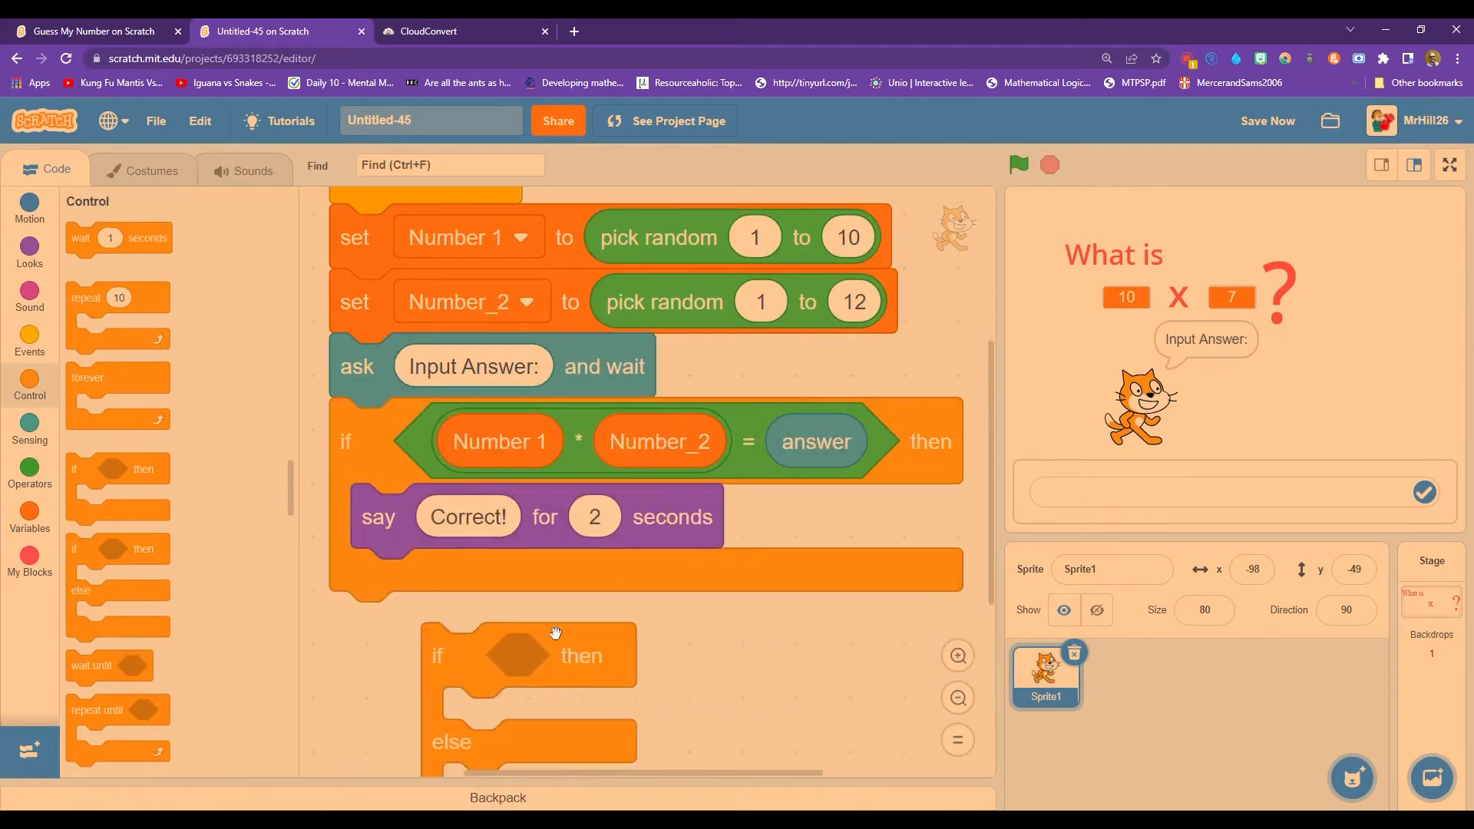
scroll("down", 3)
type("Incorrect!")
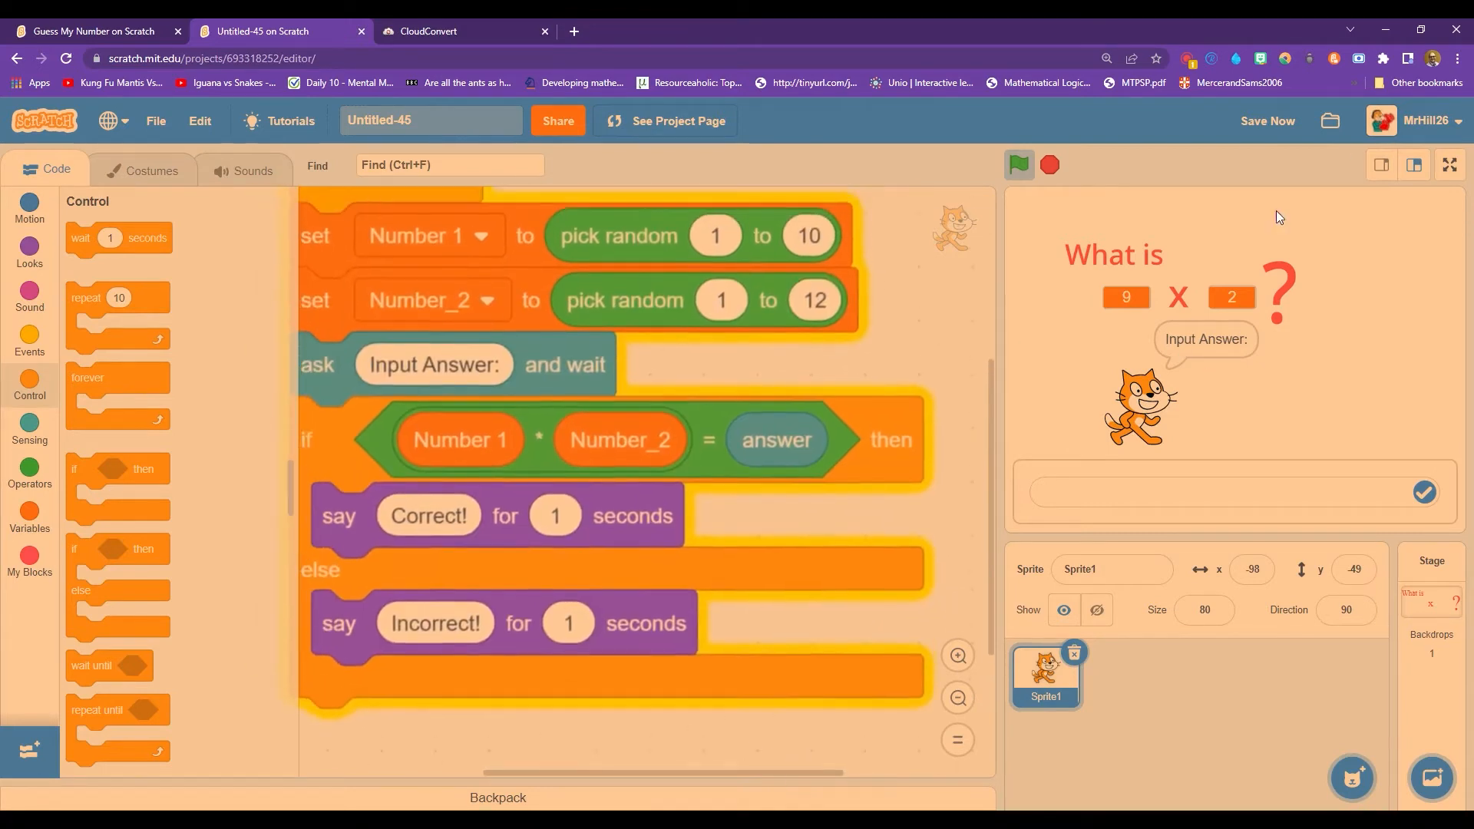
Run the quiz full screen and submit 1 as the answer.
left_click(1449, 164)
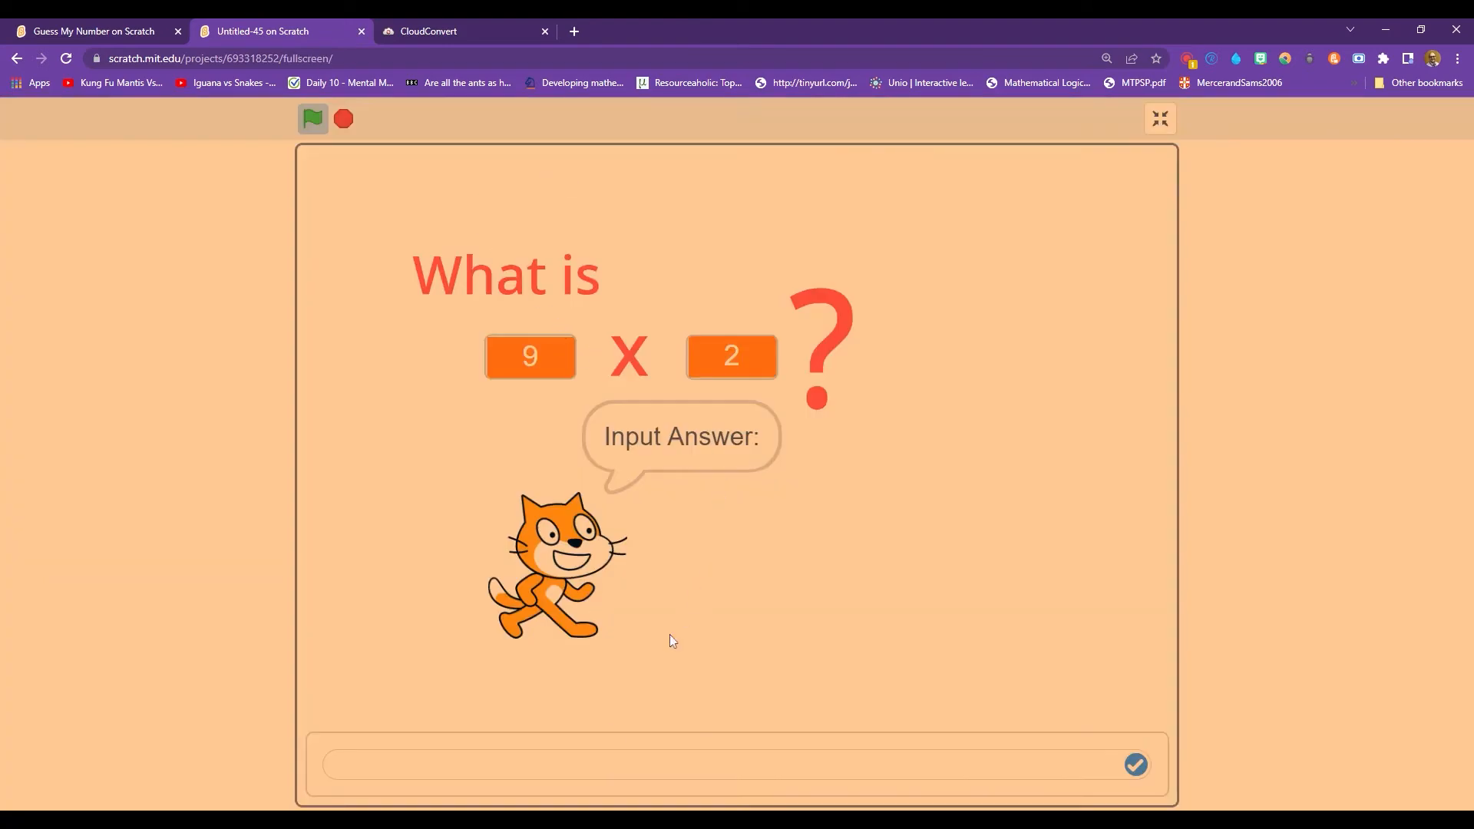
type("1")
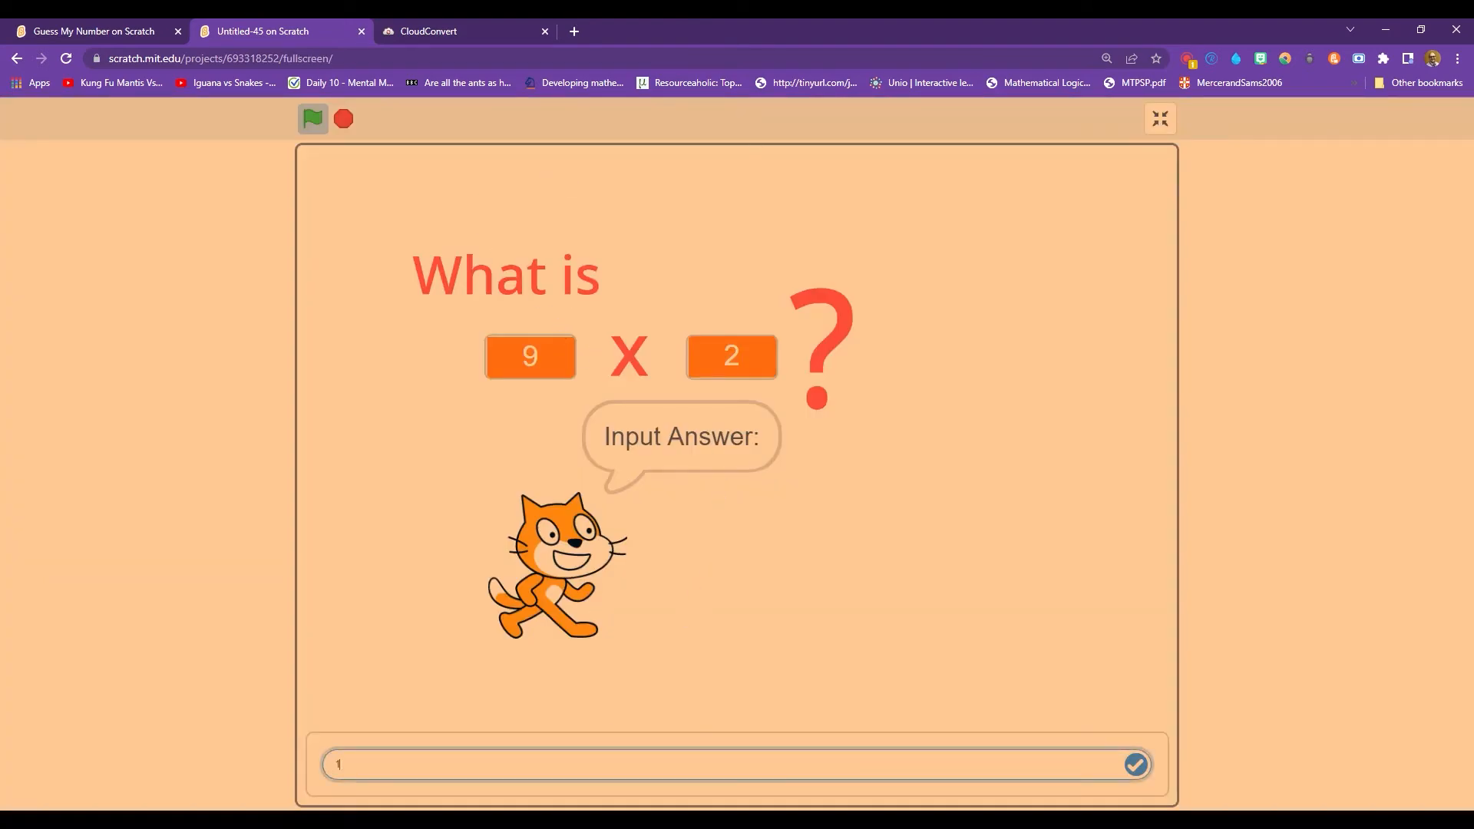
left_click(1133, 764)
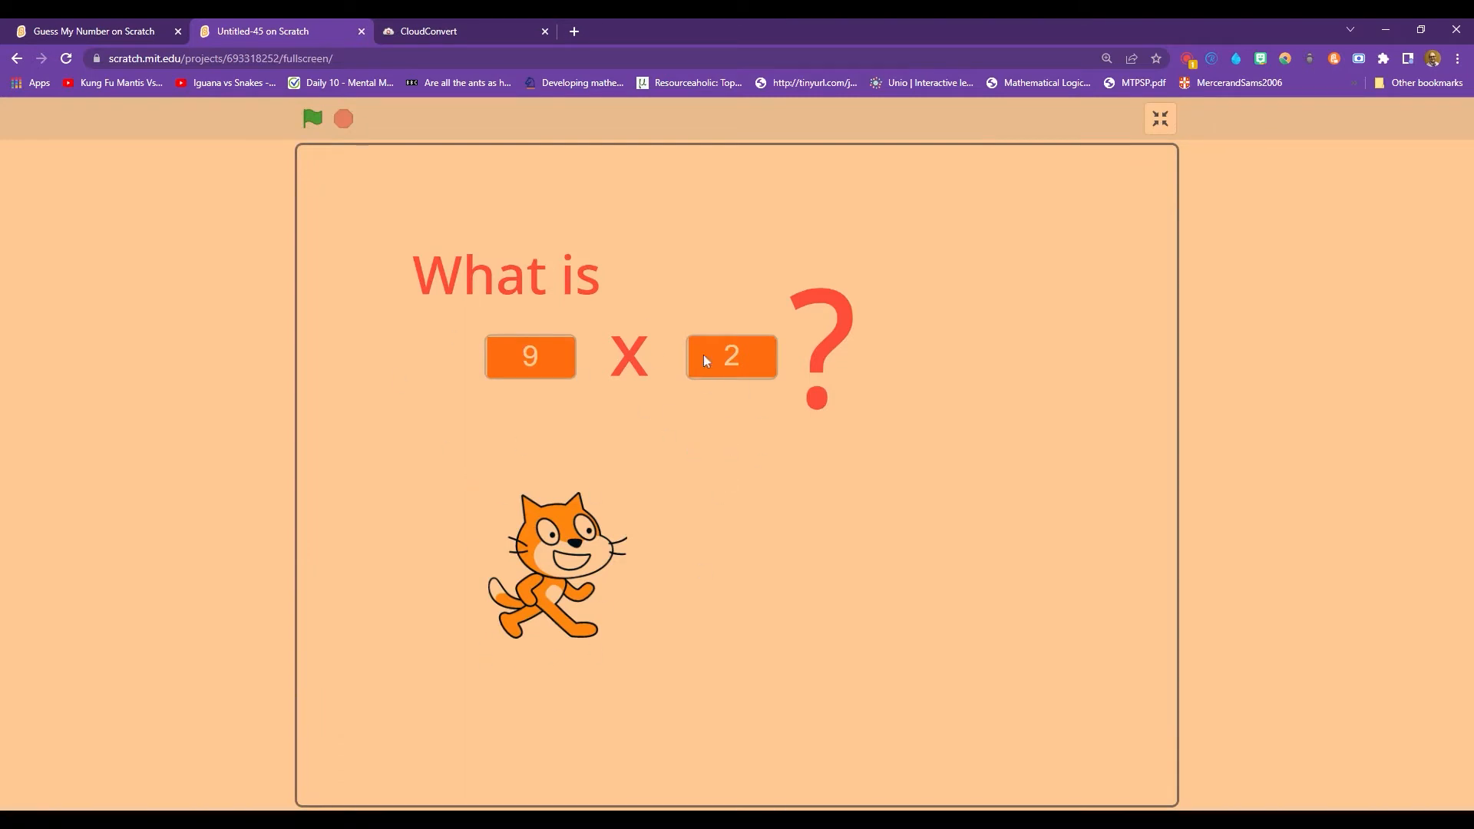
Restart for new factors and submit 1 for the 4 x 3 question.
left_click(312, 118)
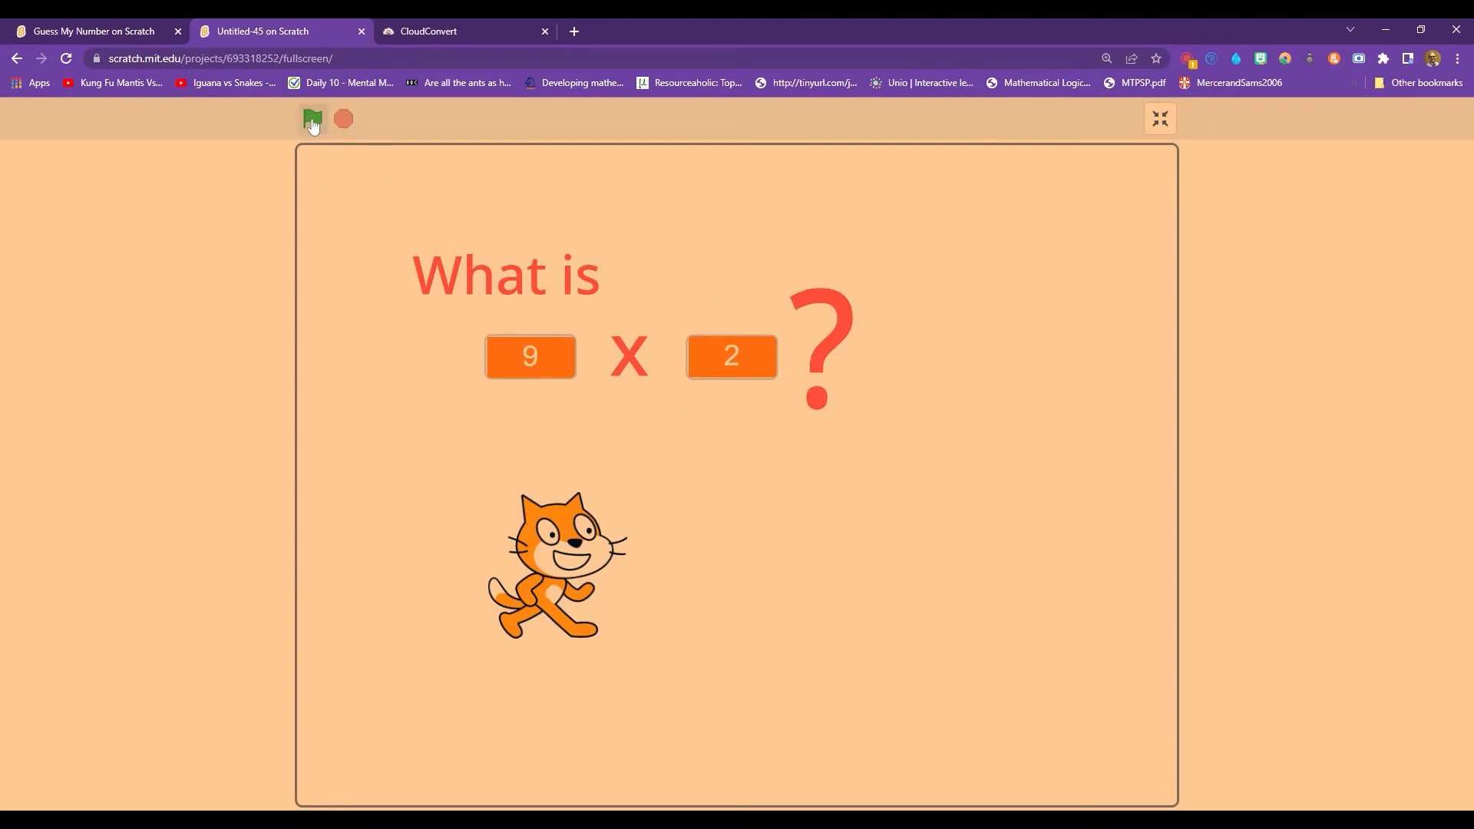
left_click(313, 118)
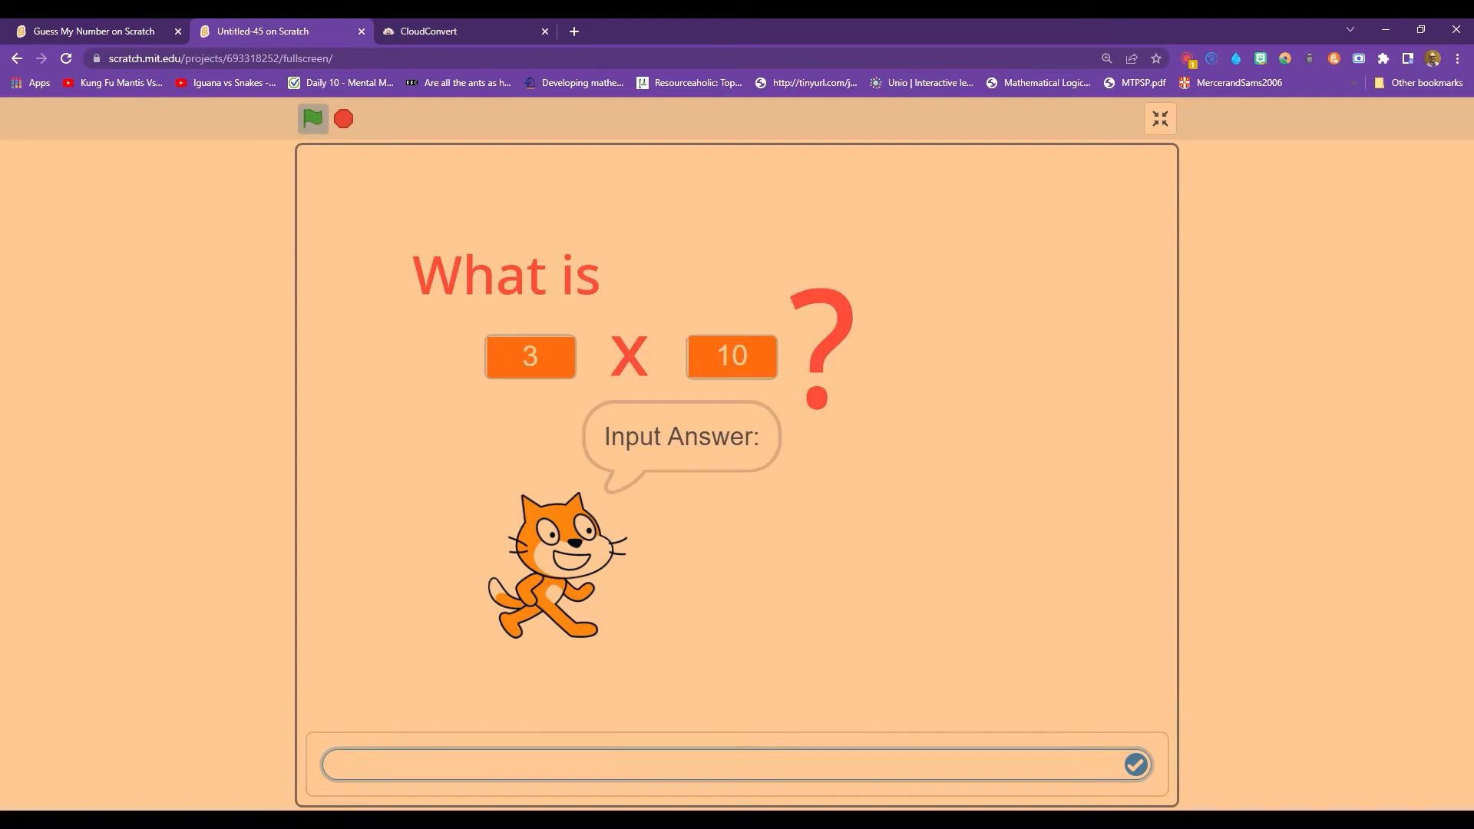
left_click(1134, 764)
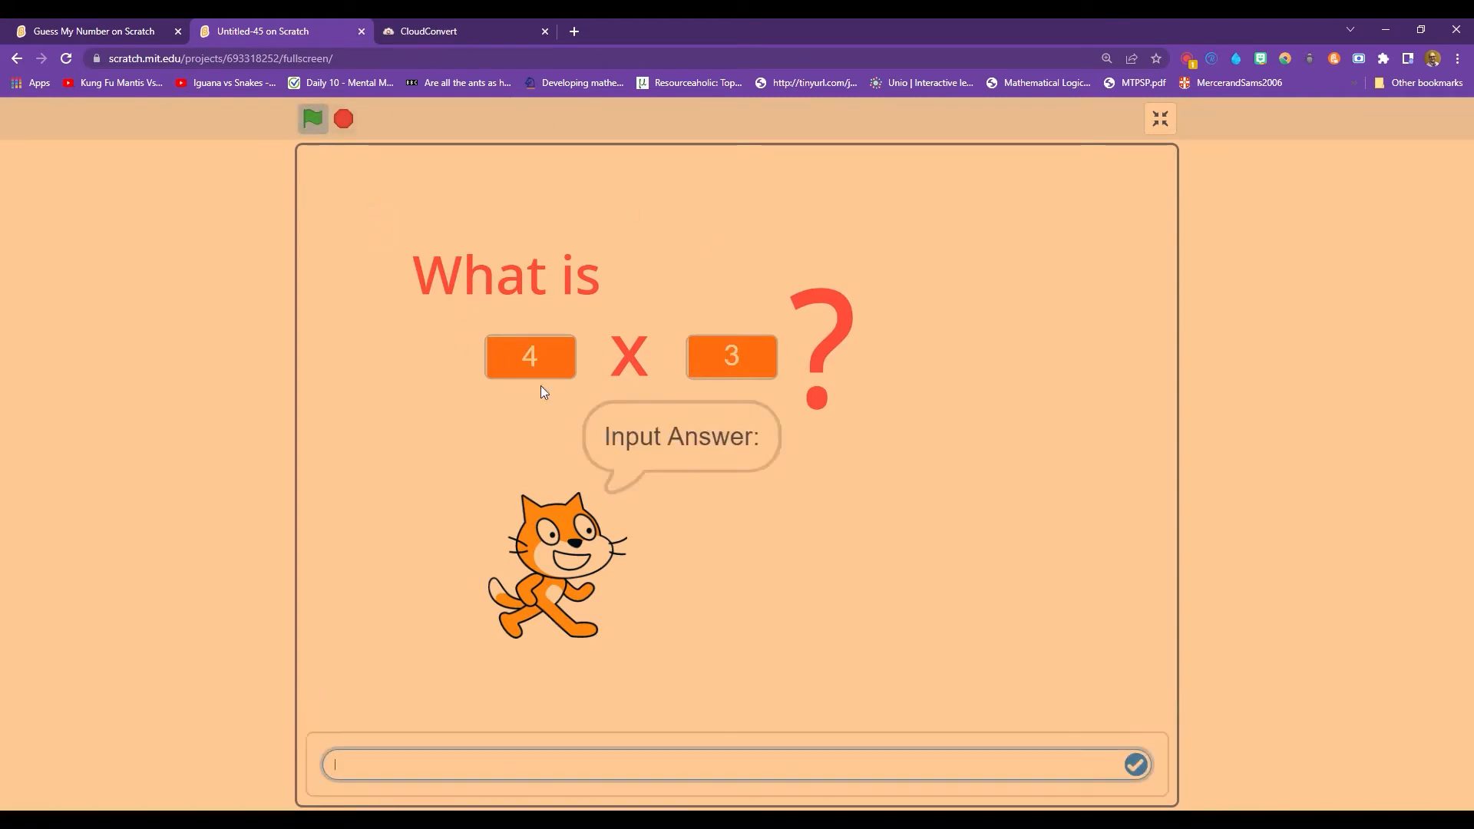
type("1")
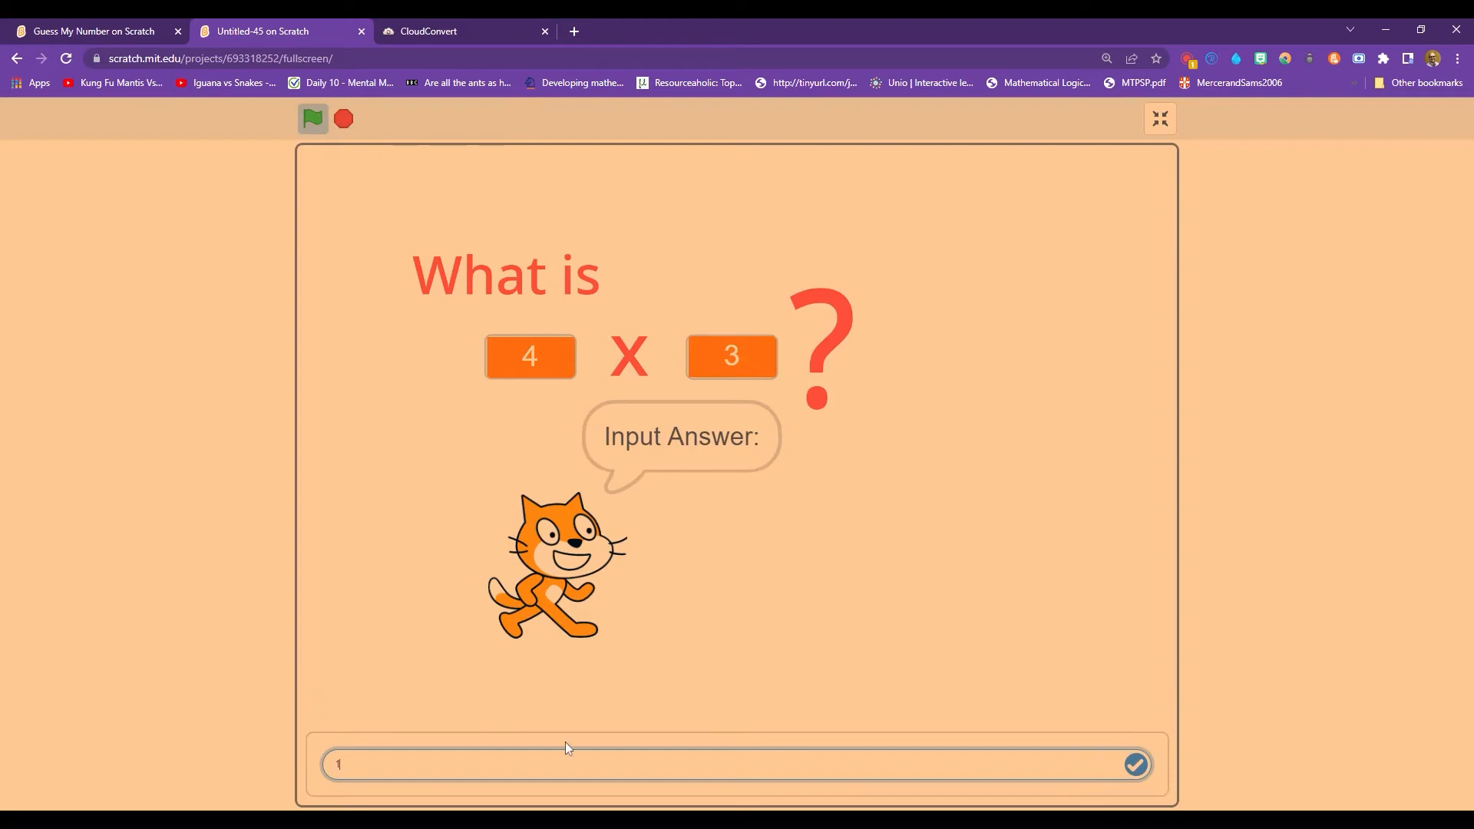
left_click(1133, 764)
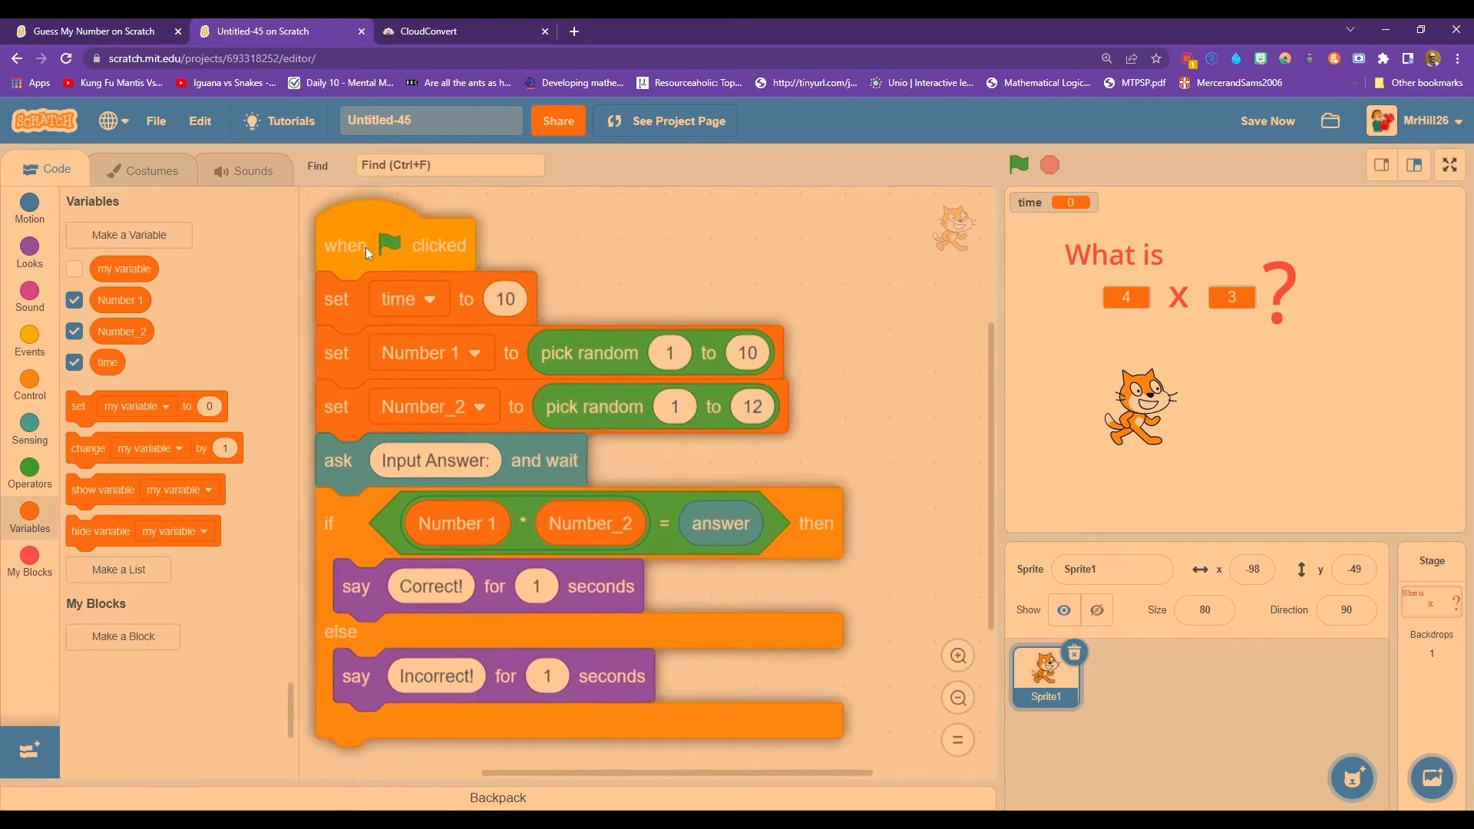
Place a standalone forever loop containing 'change time by 1' in the workspace.
left_click(29, 339)
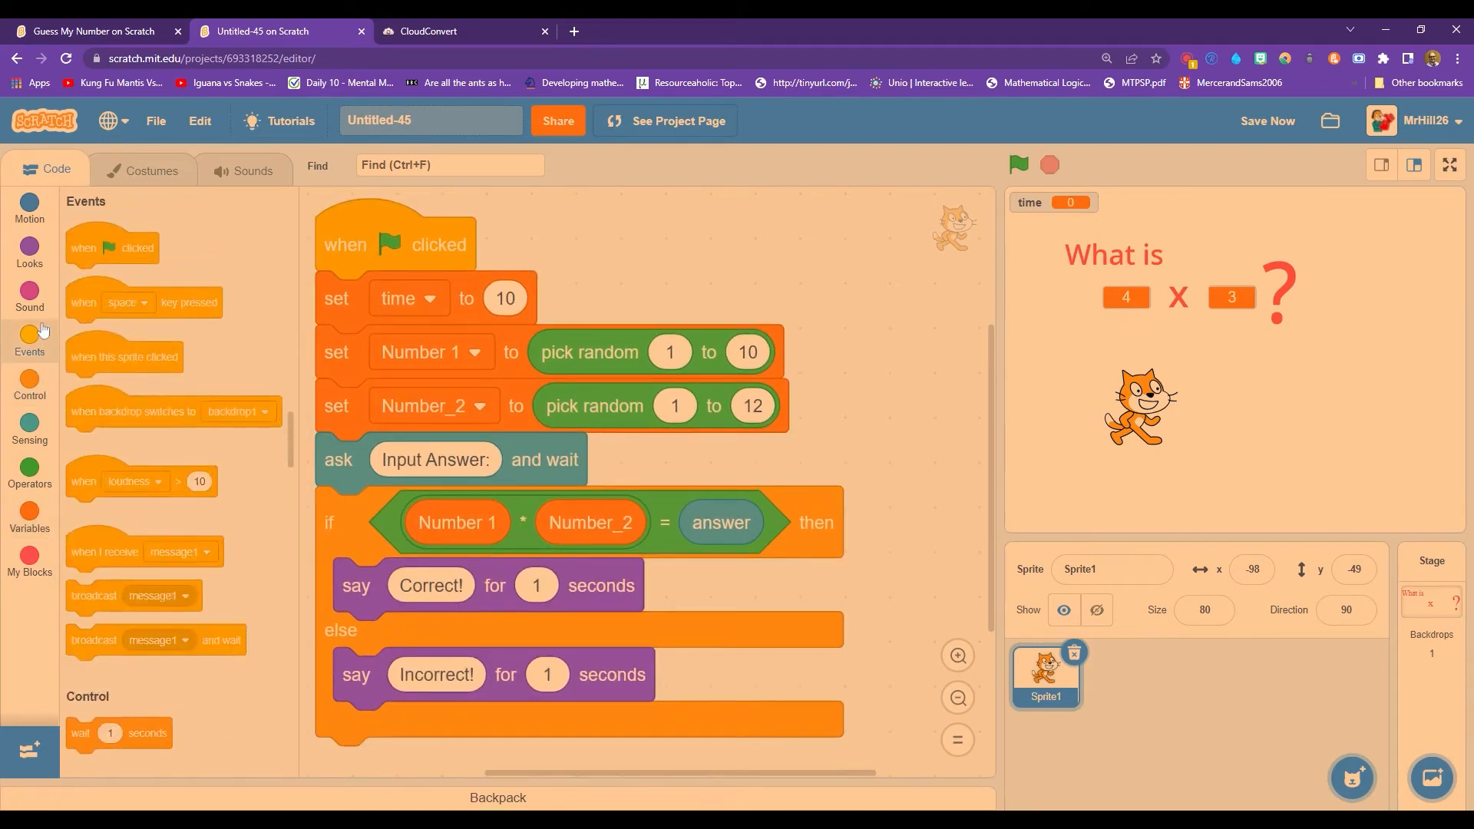
left_click(30, 510)
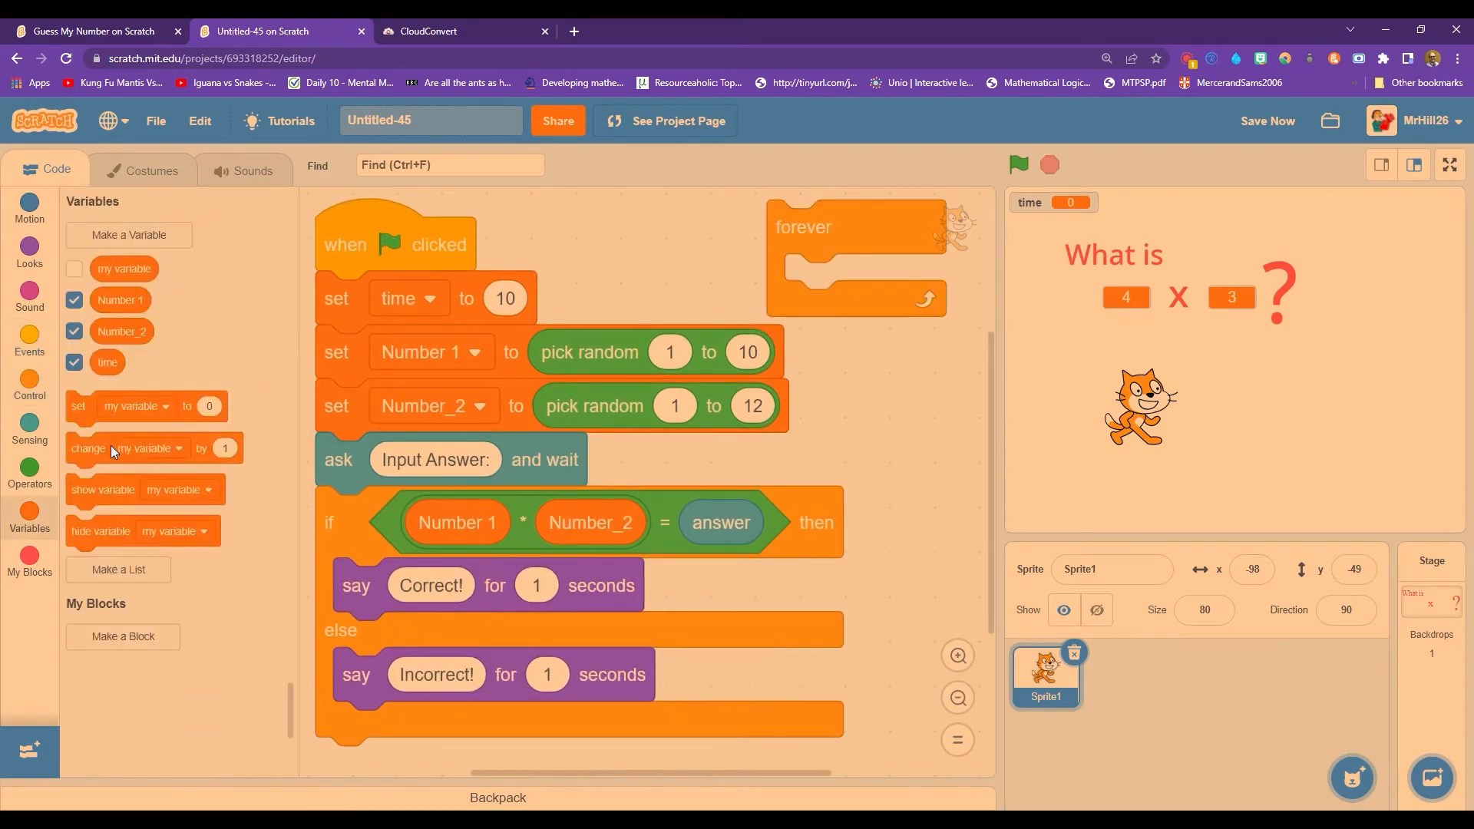
left_click(925, 281)
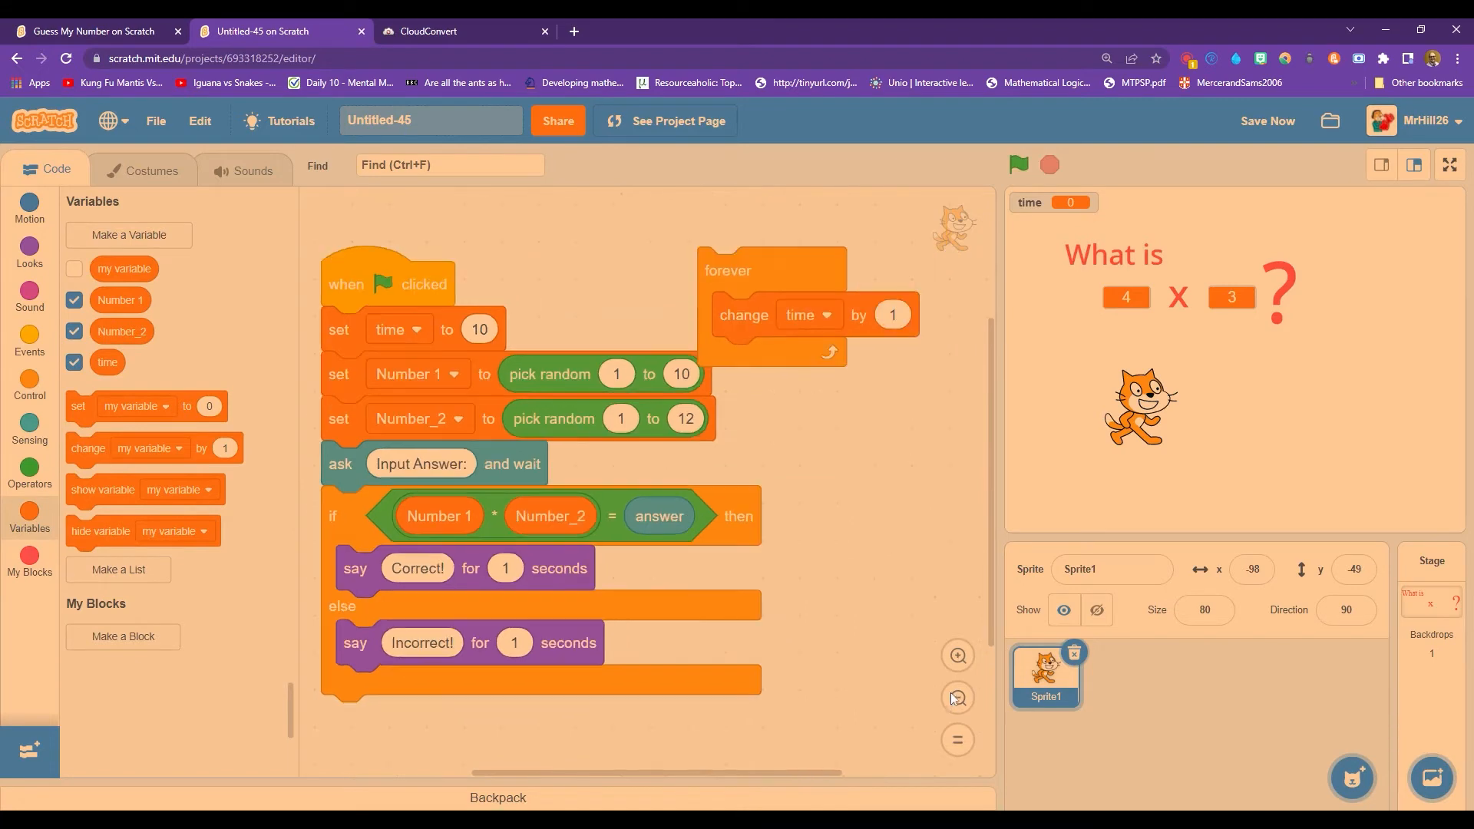
Make the loop change time by -1 and wait 1 second, testing it with the flag.
left_click(891, 315)
type("-1")
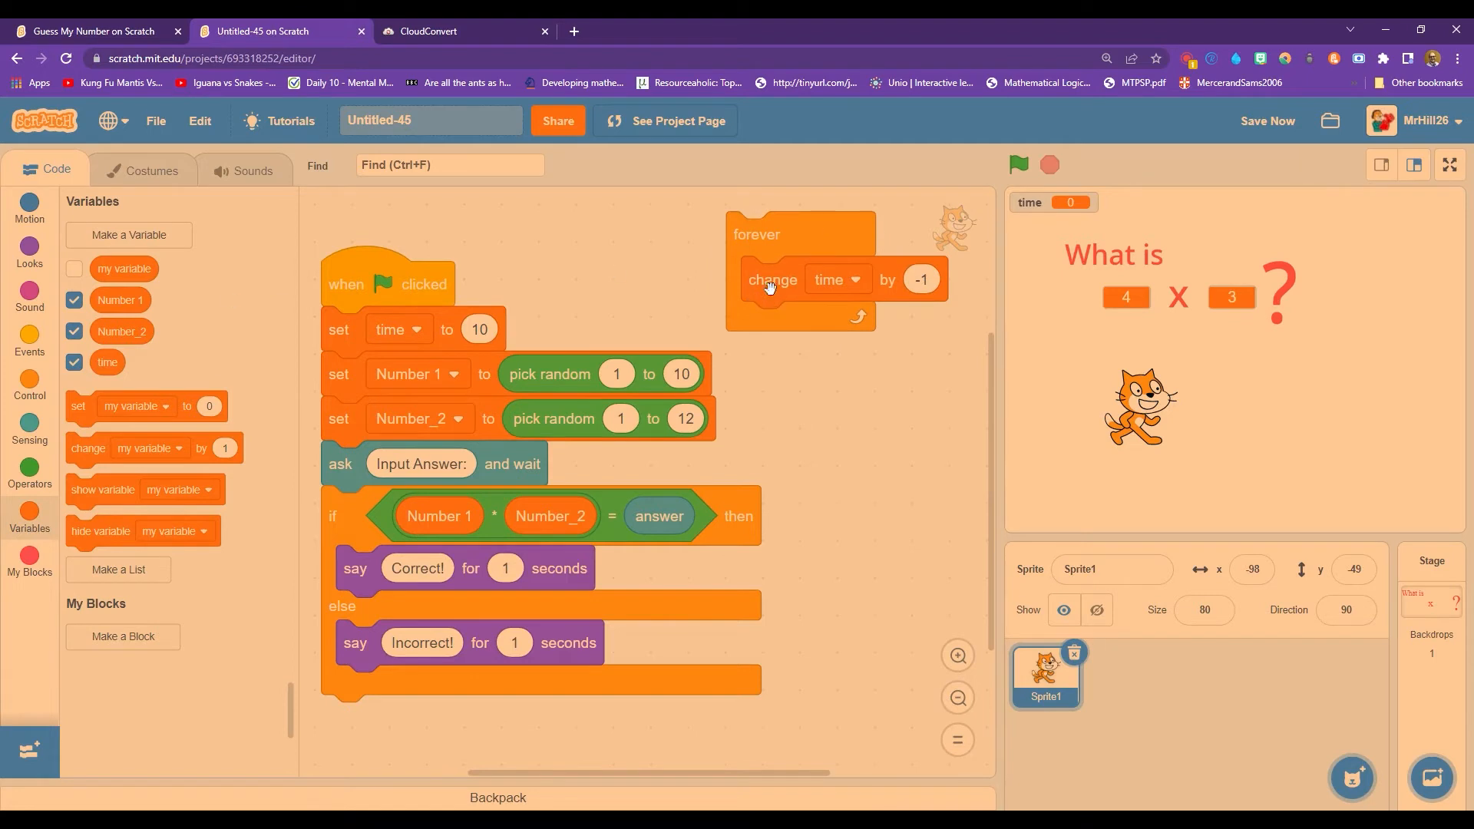
left_click(1018, 164)
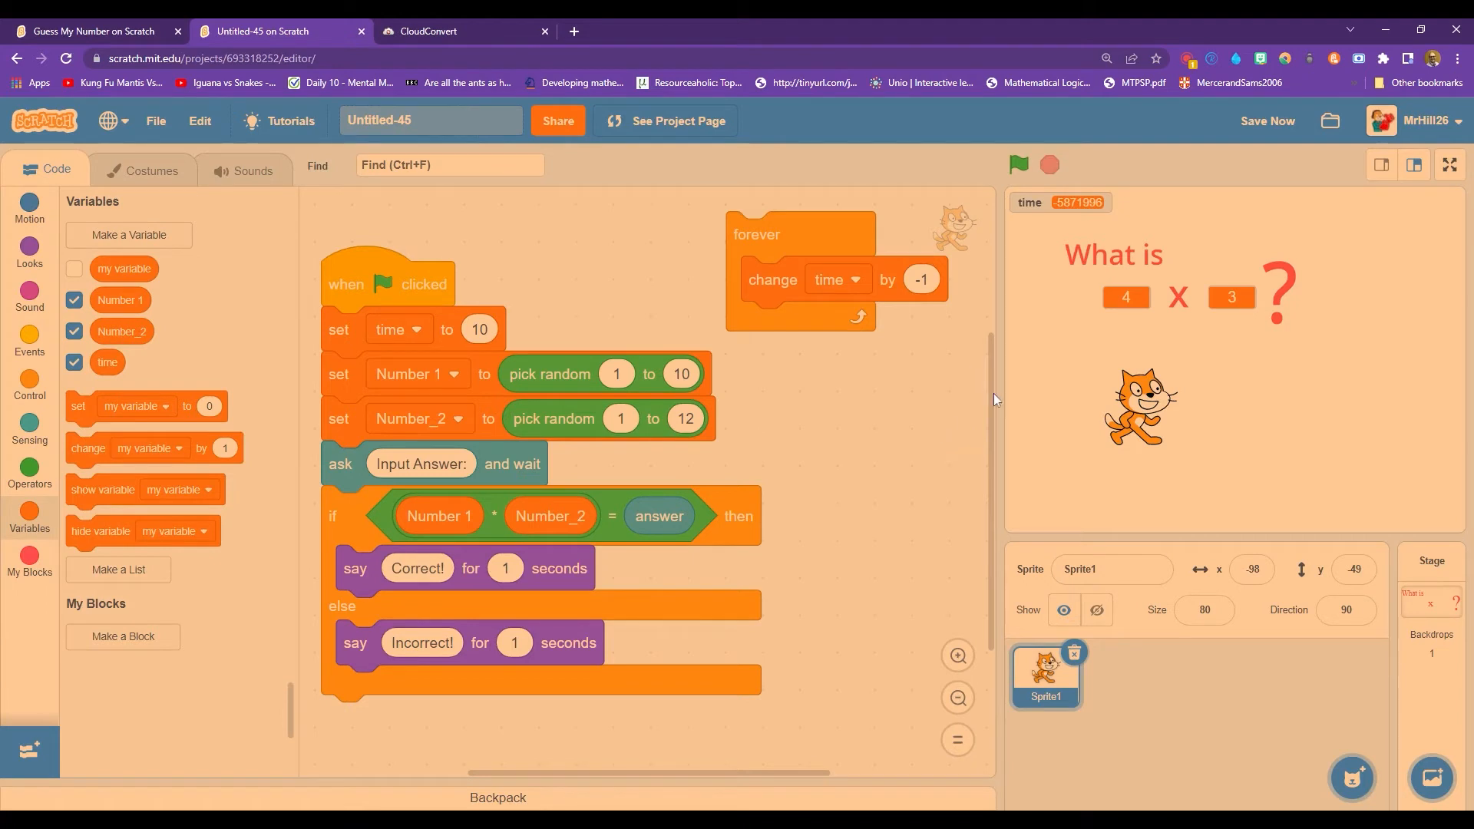
mouse_move(1068, 227)
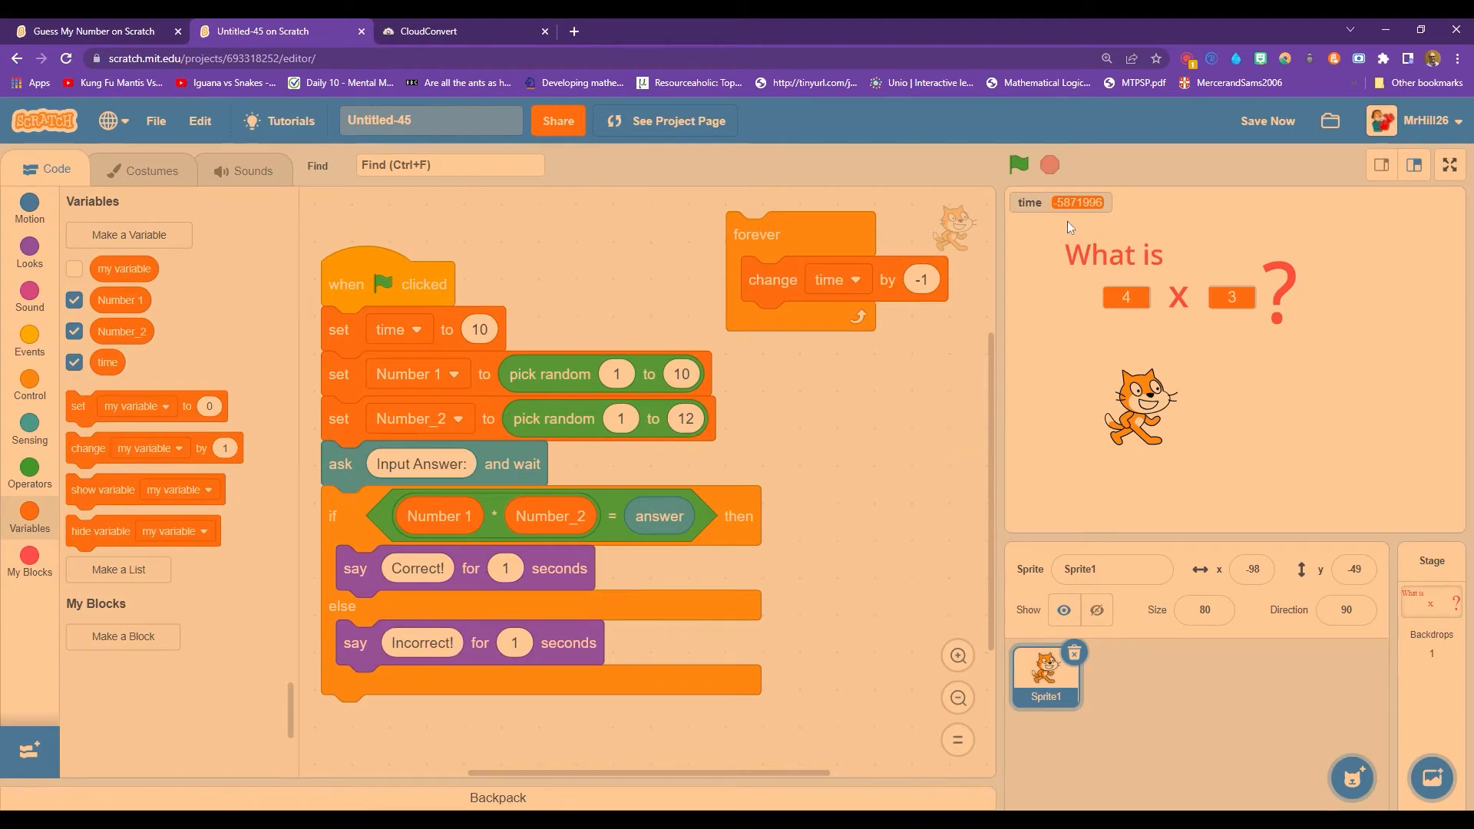
mouse_move(37, 393)
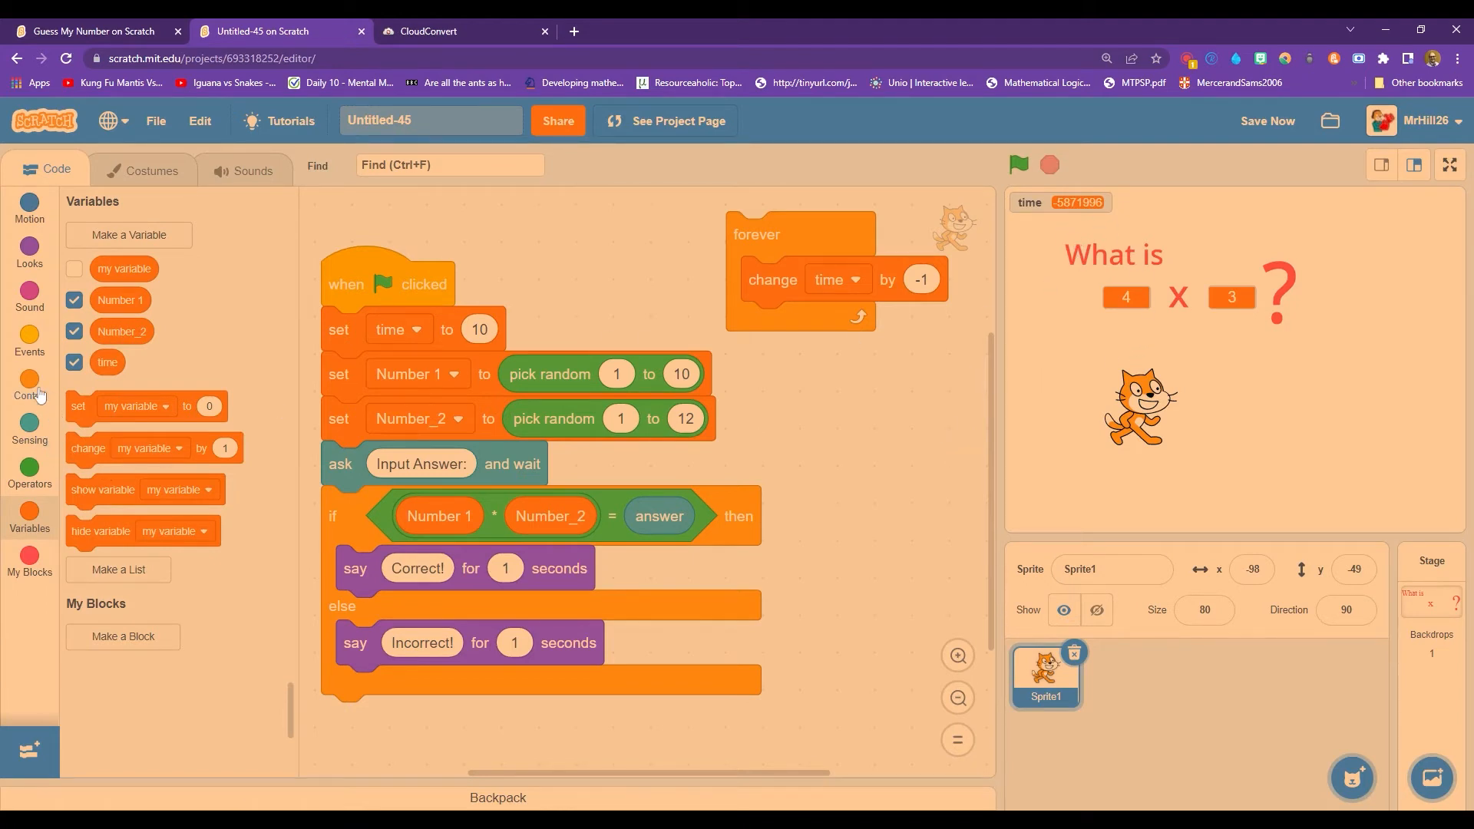
left_click(29, 385)
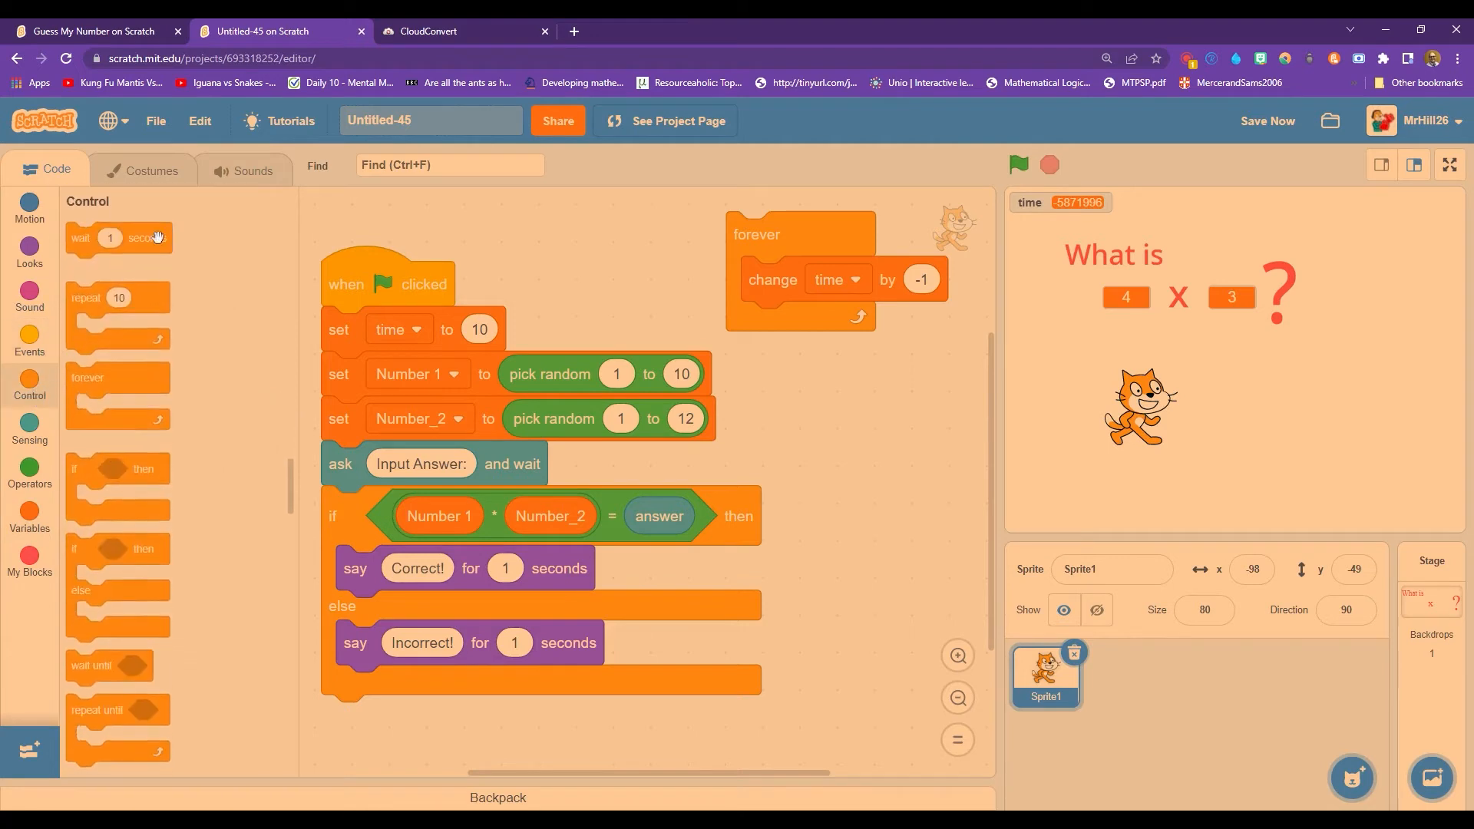
left_click_drag(117, 238, 804, 324)
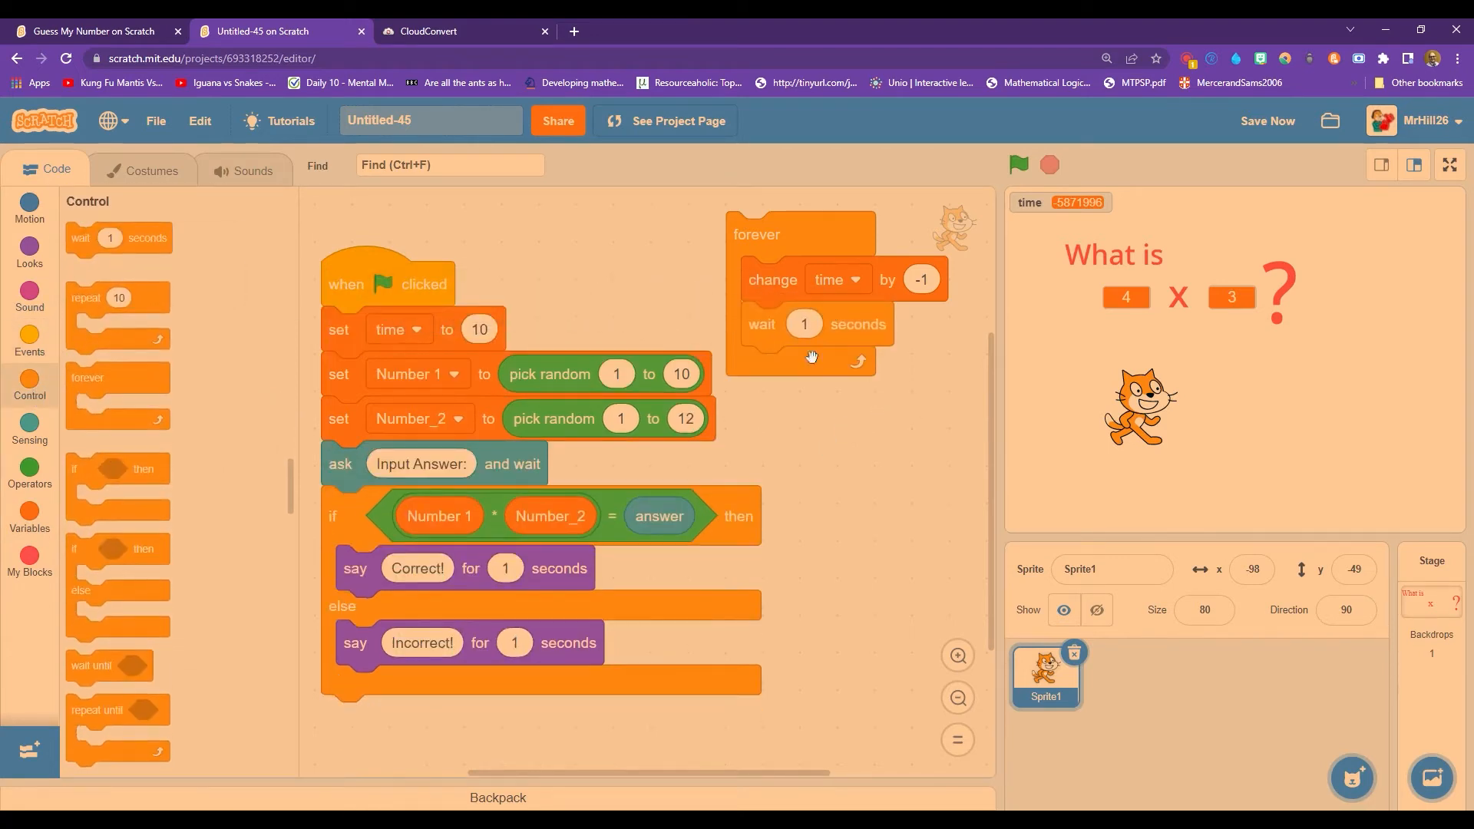
left_click(1017, 164)
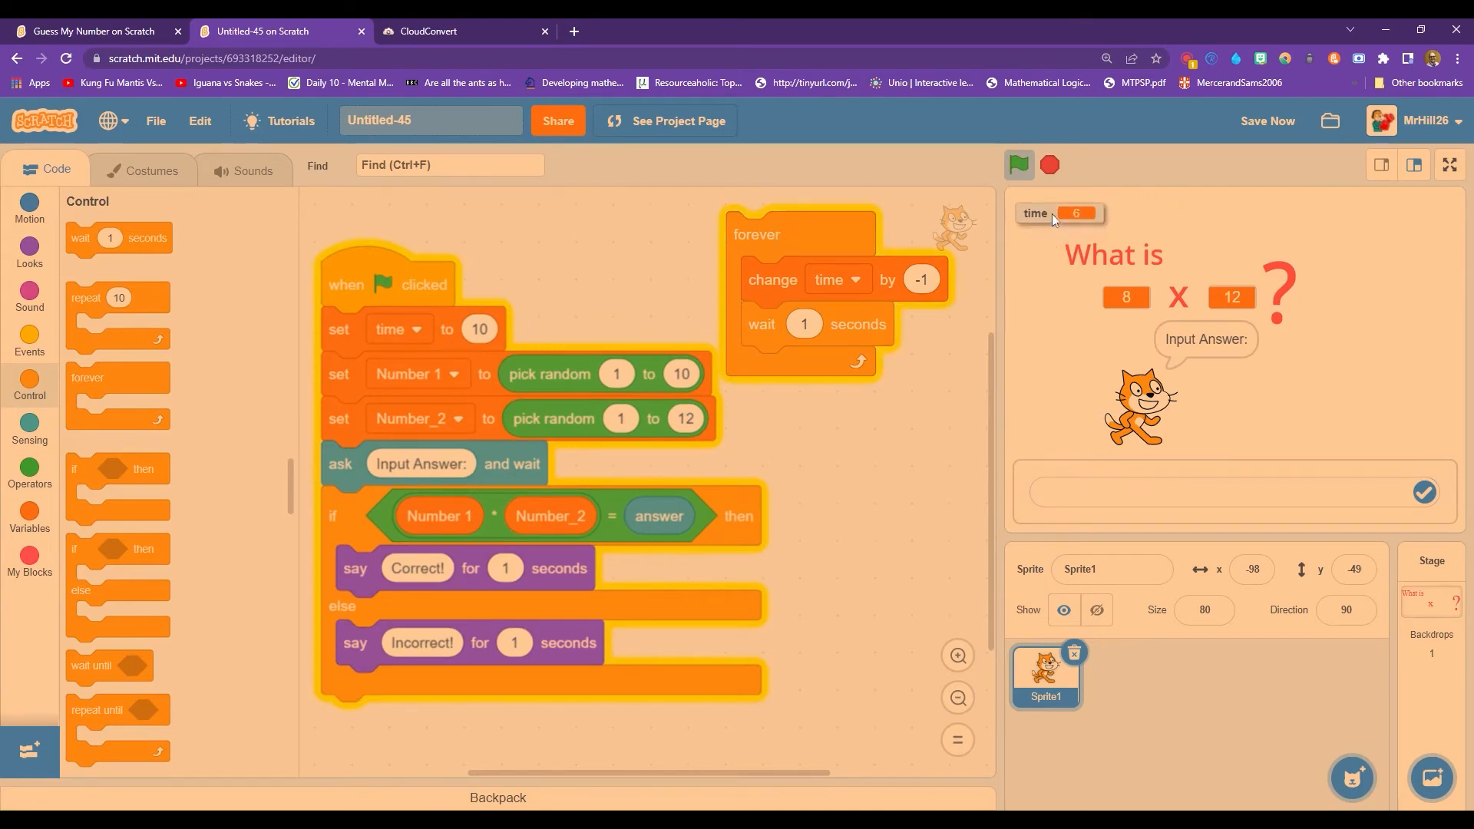
left_click(1018, 166)
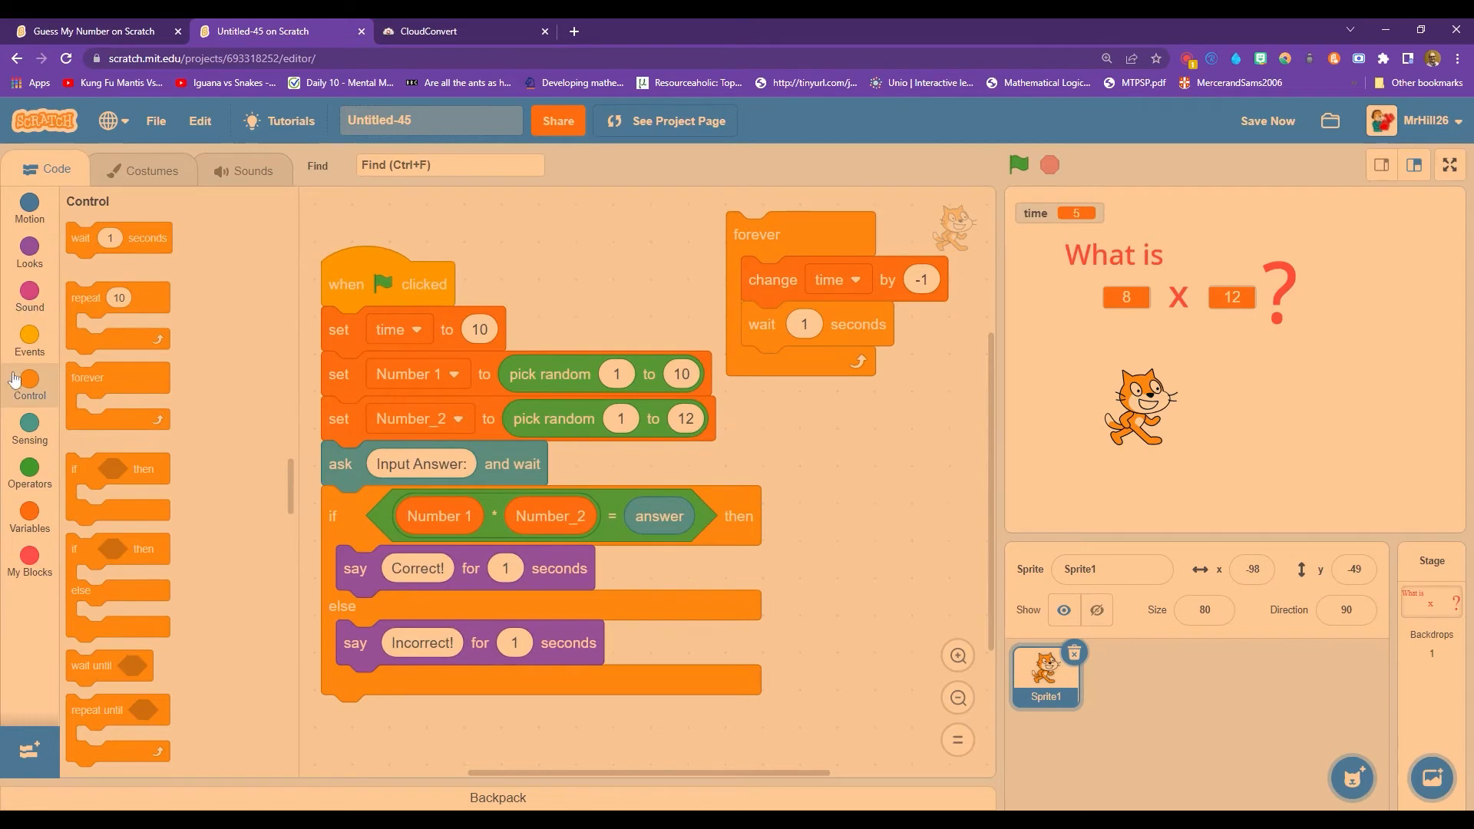
left_click(29, 341)
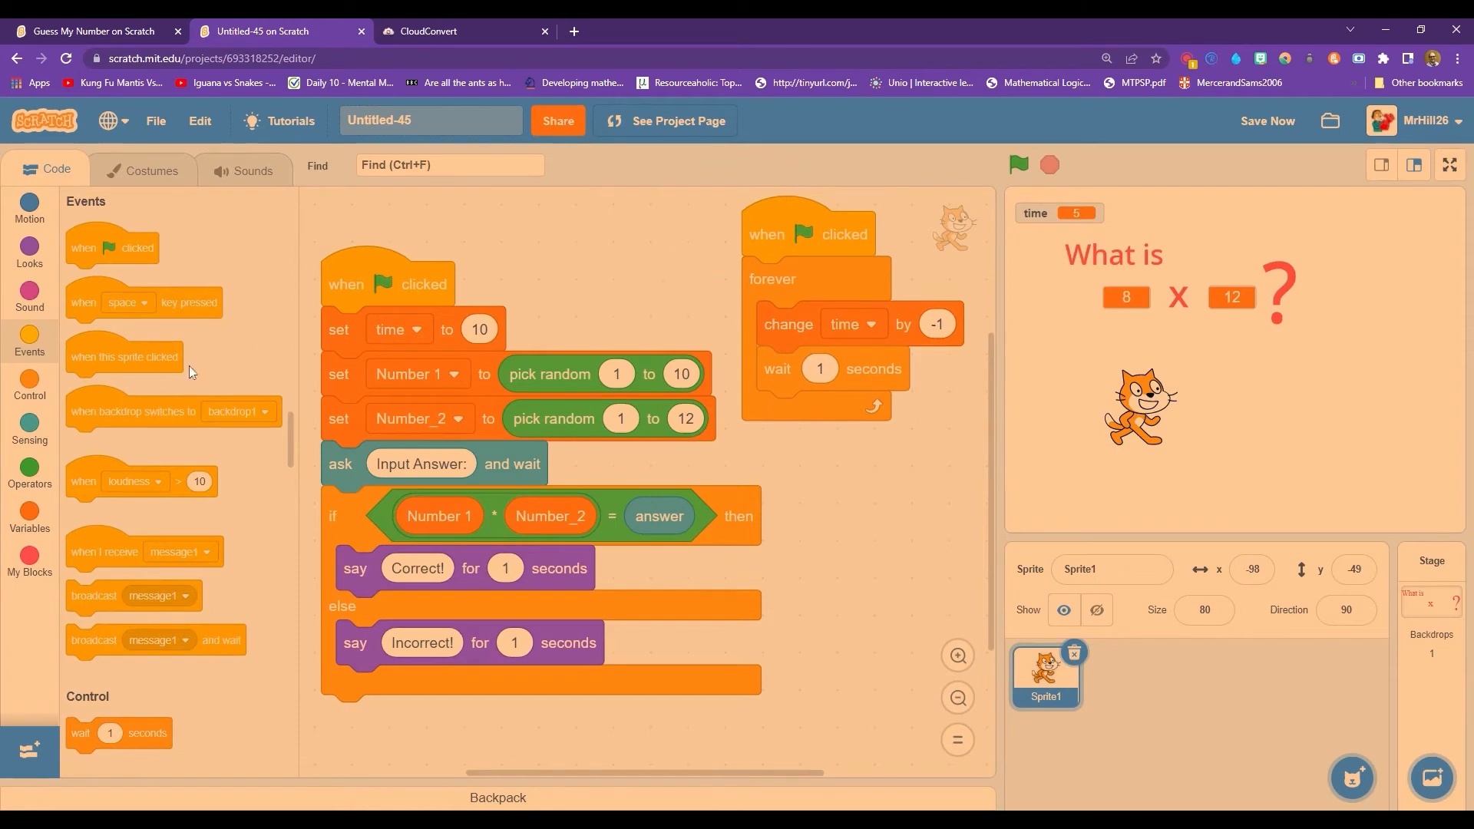
Wrap the pick-random, ask and if/else blocks in 'repeat until time = 0'.
left_click(29, 469)
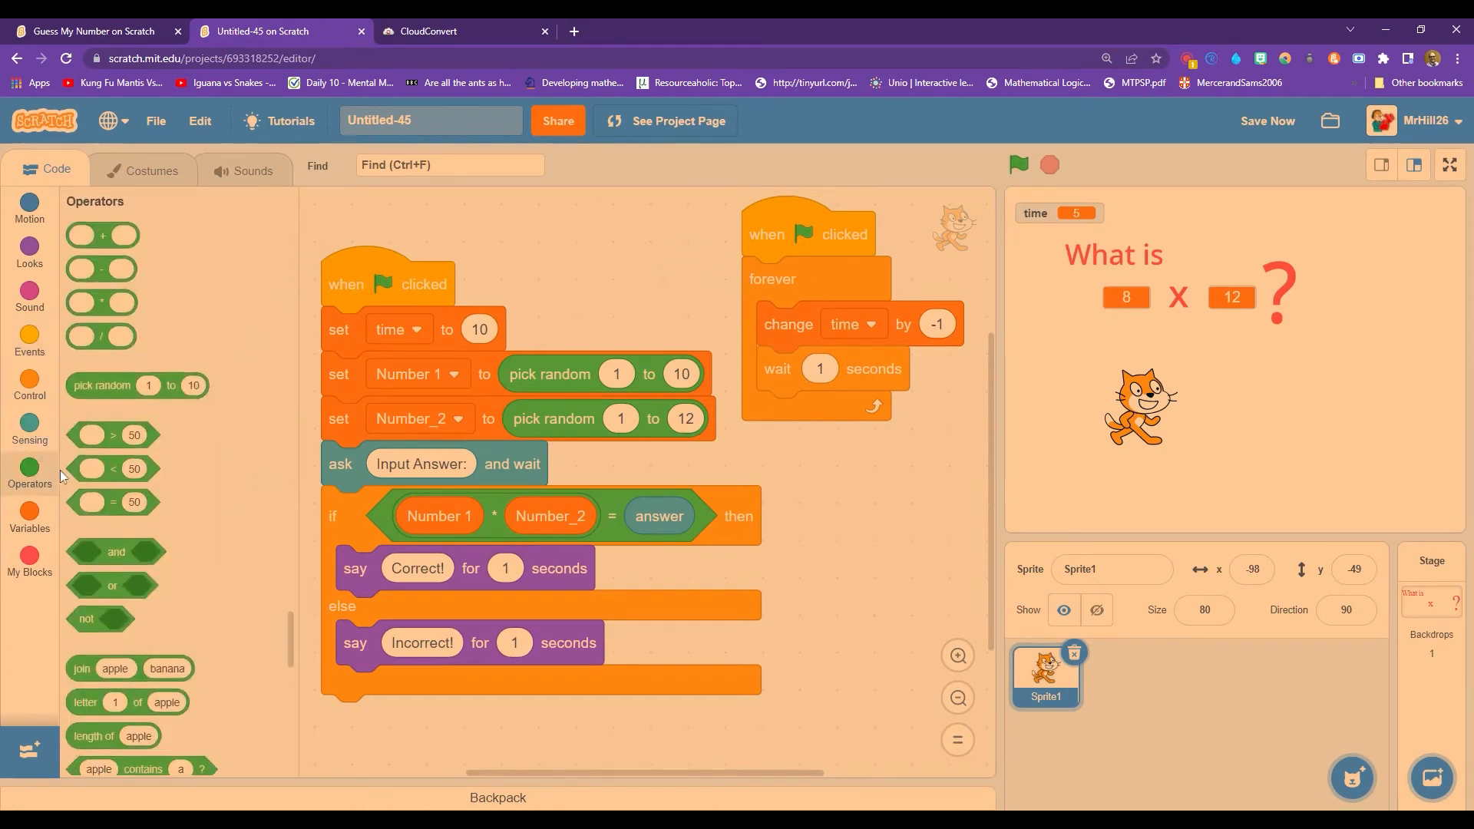
mouse_move(433, 535)
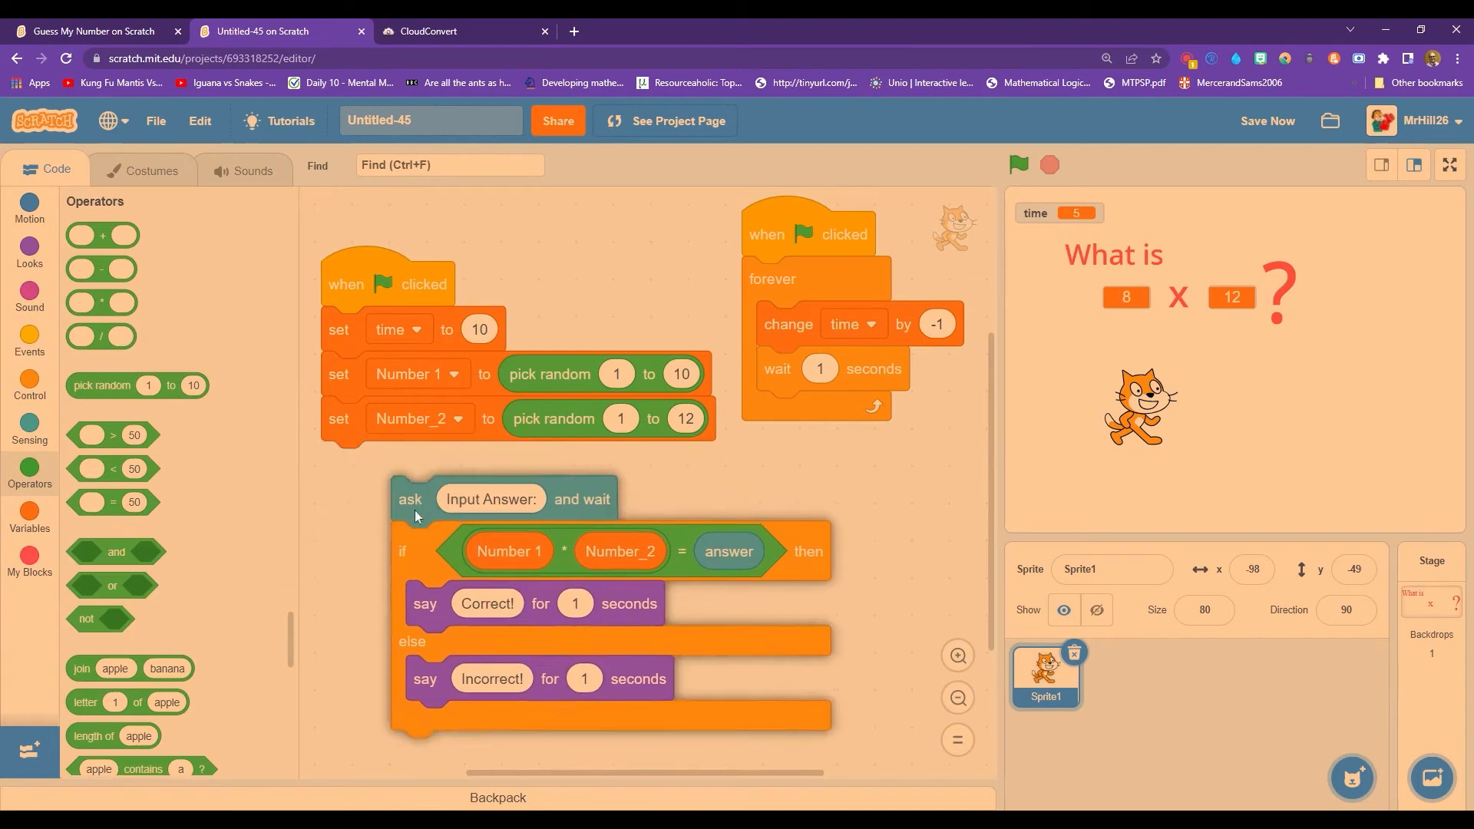
left_click_drag(409, 499, 340, 463)
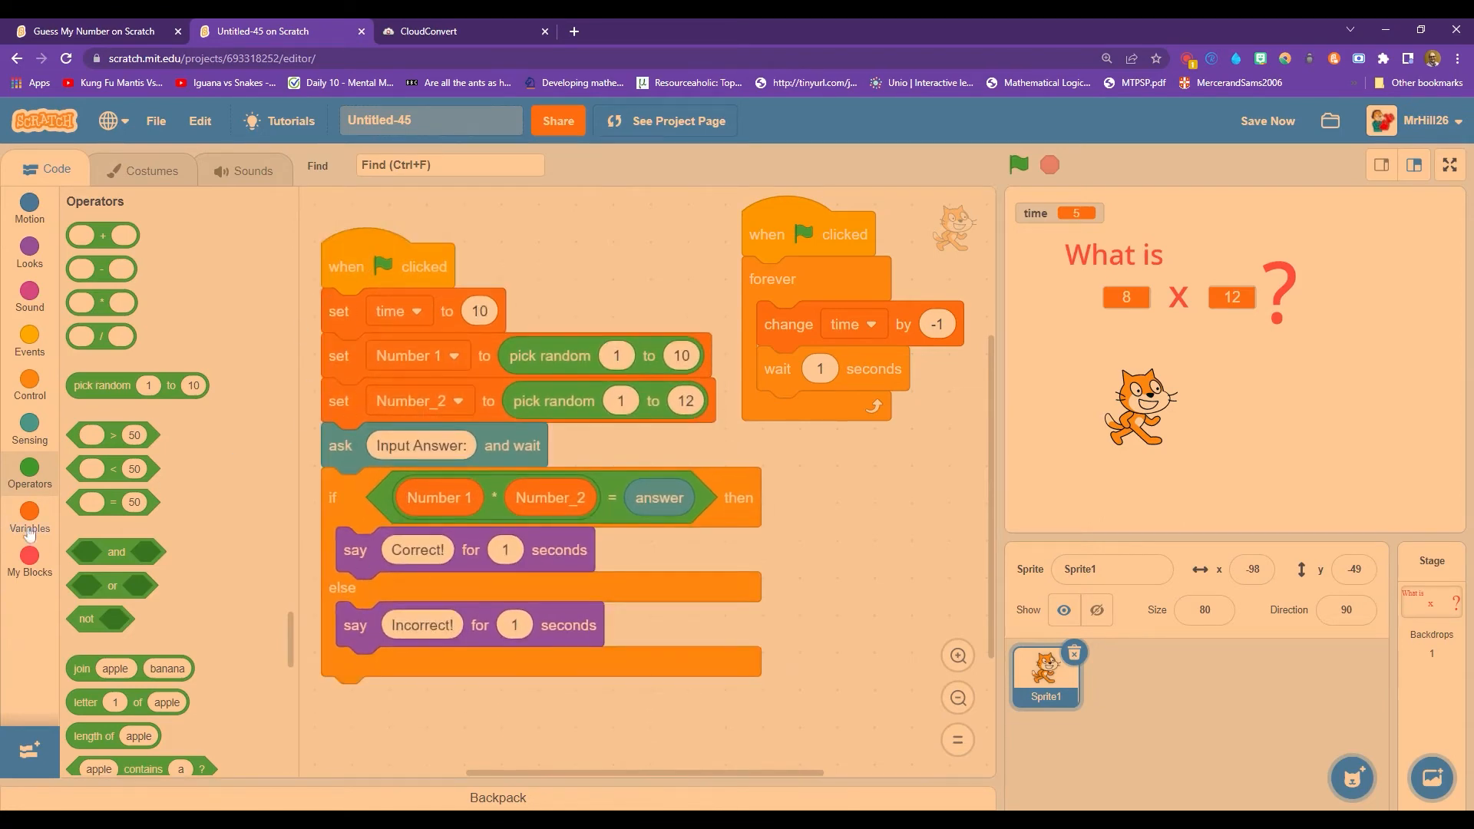
left_click(29, 385)
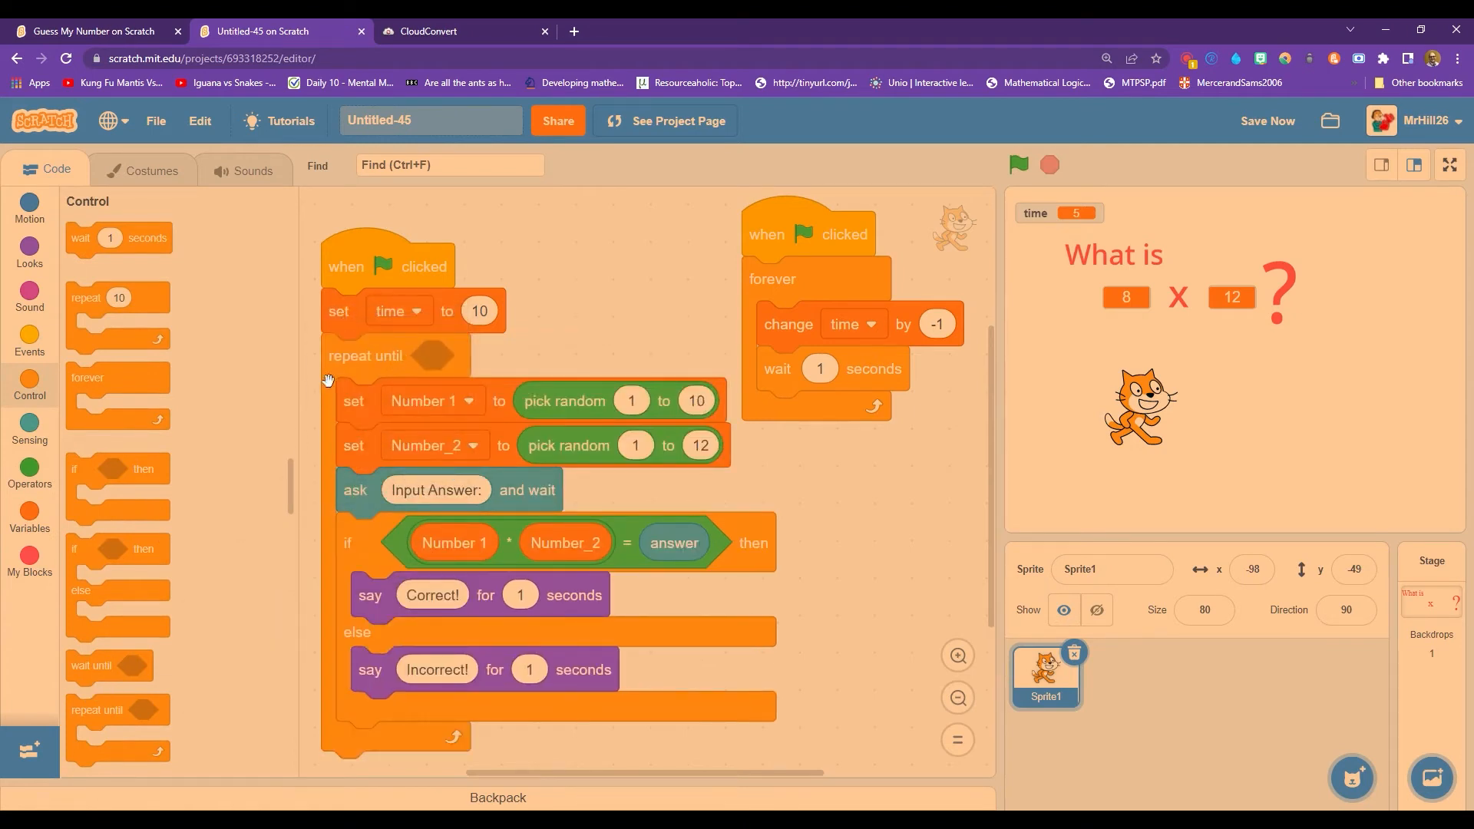
mouse_move(367, 406)
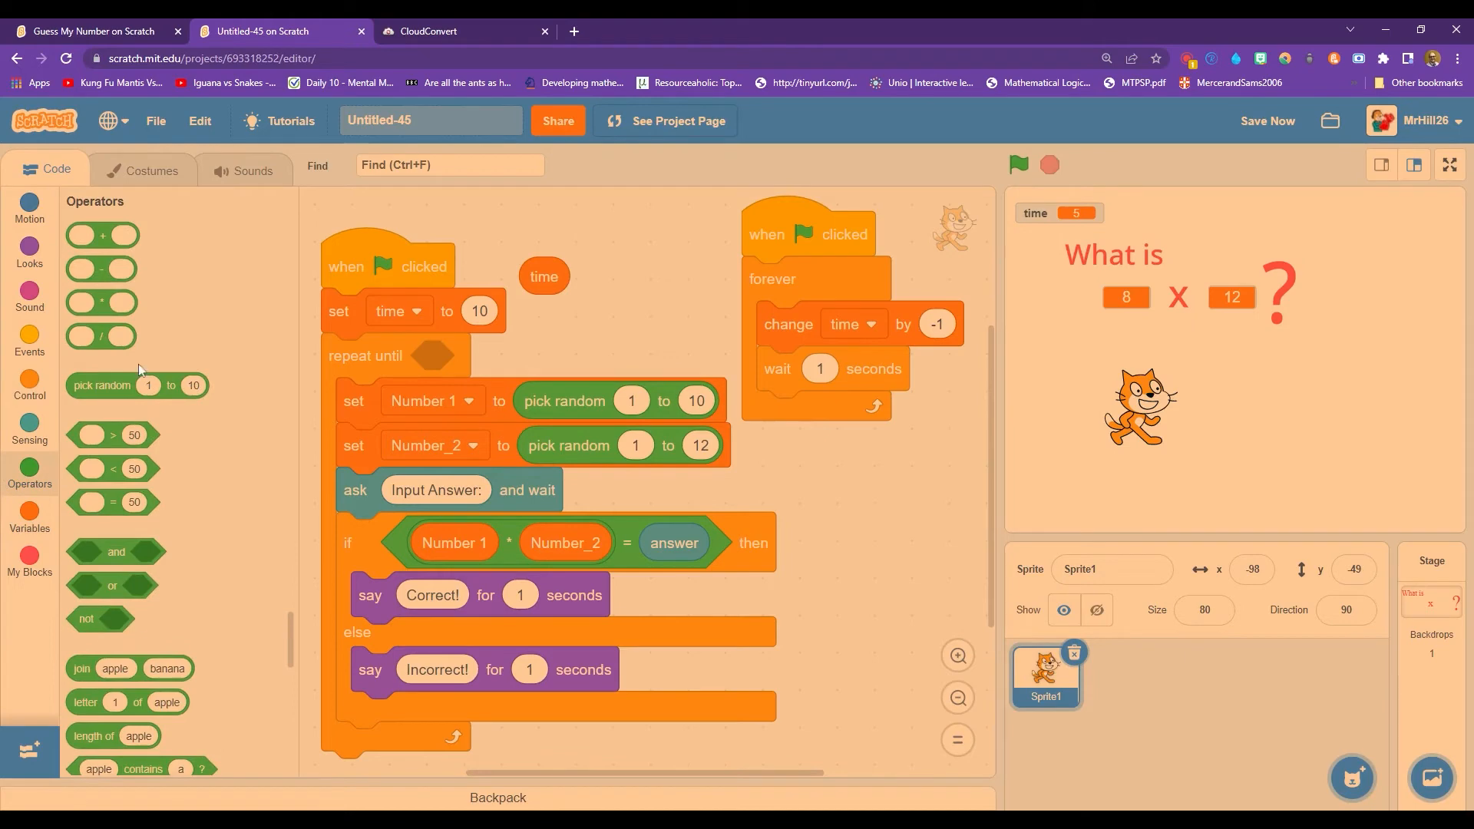
left_click_drag(110, 502, 564, 385)
type("0")
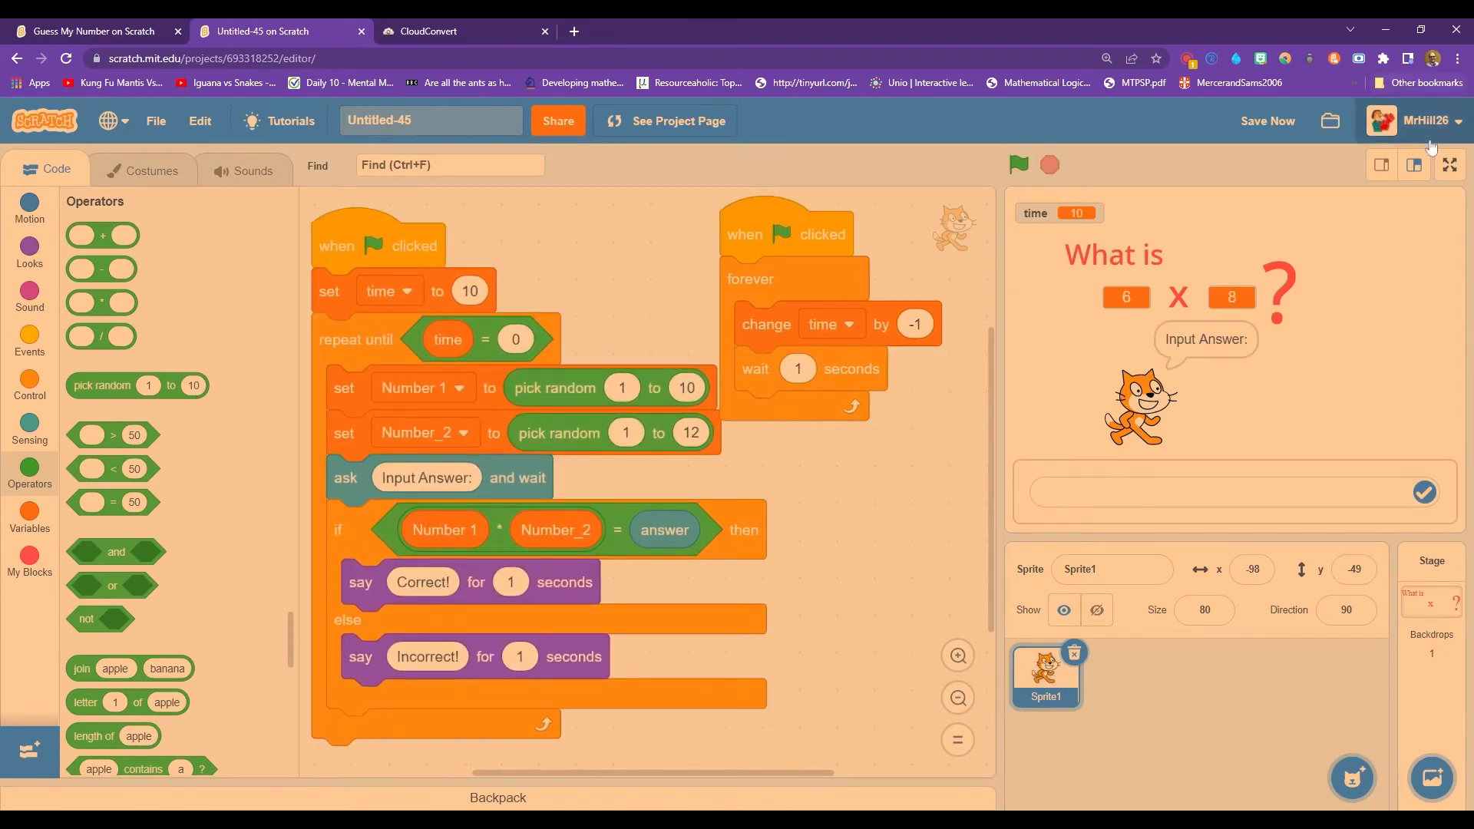
Play full screen, answering 4 x 4 and 5 x 9 as the timer goes negative.
left_click(1448, 164)
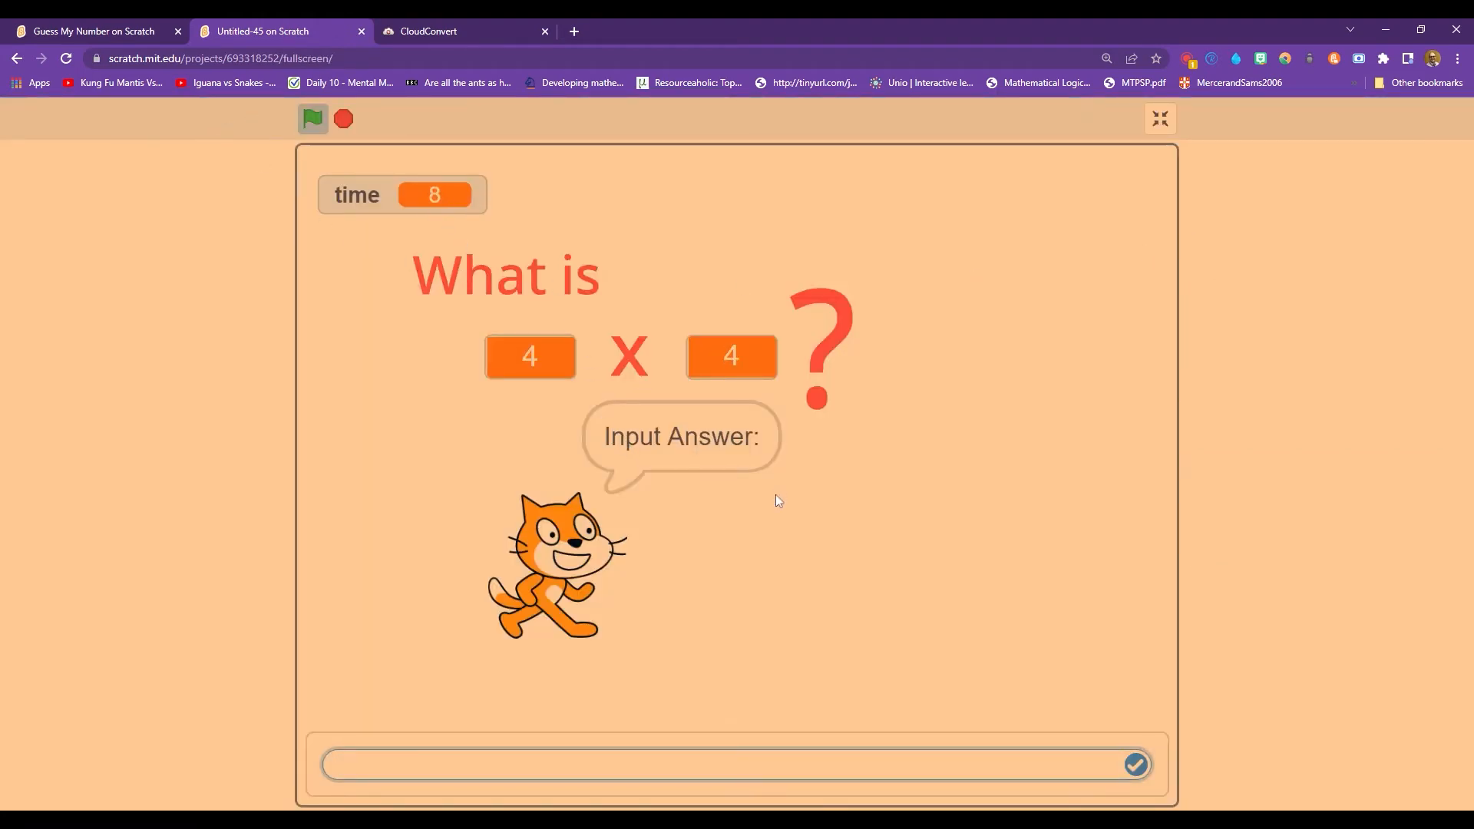
left_click(1134, 764)
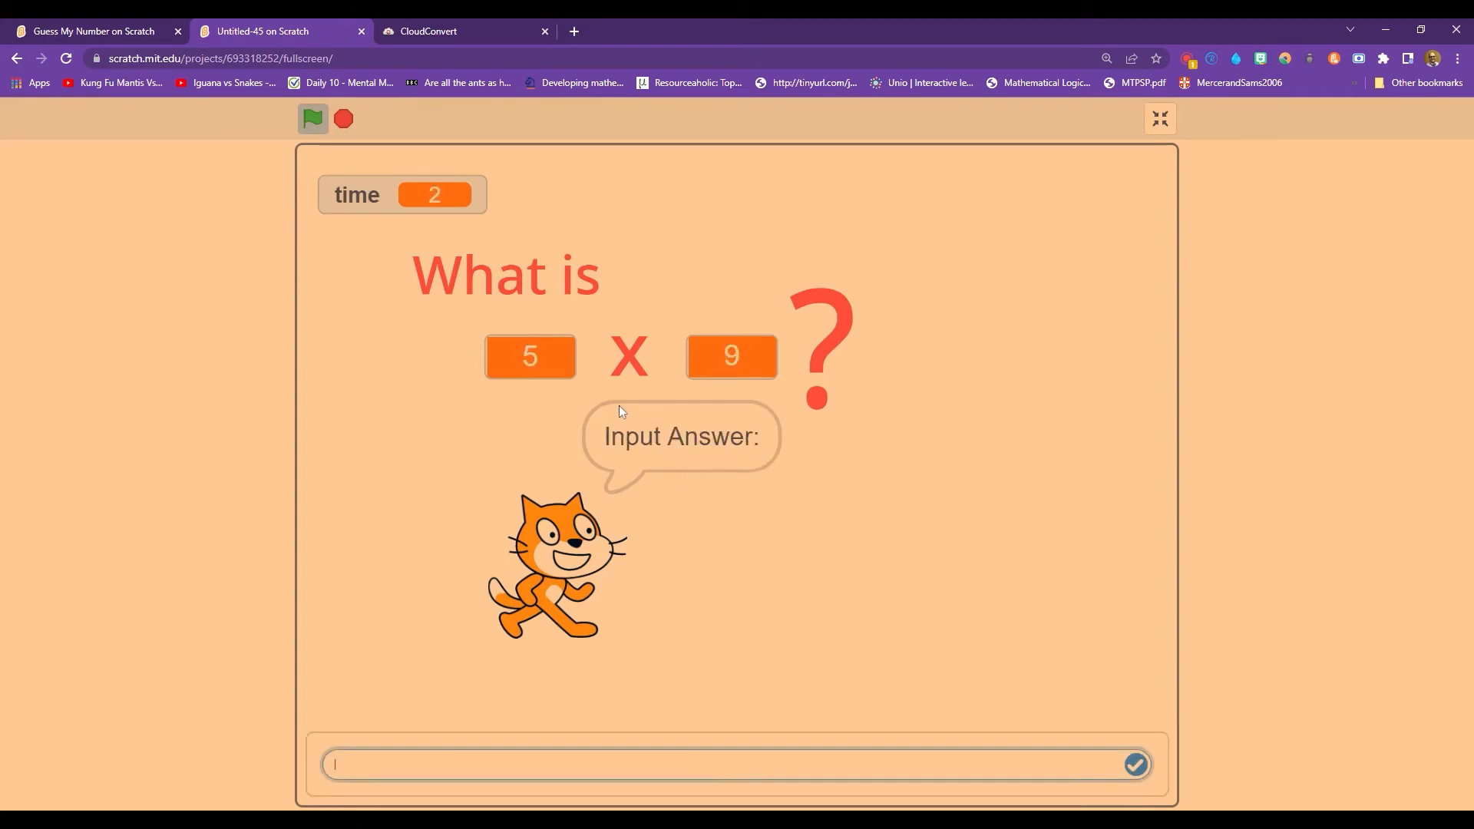
left_click(1134, 763)
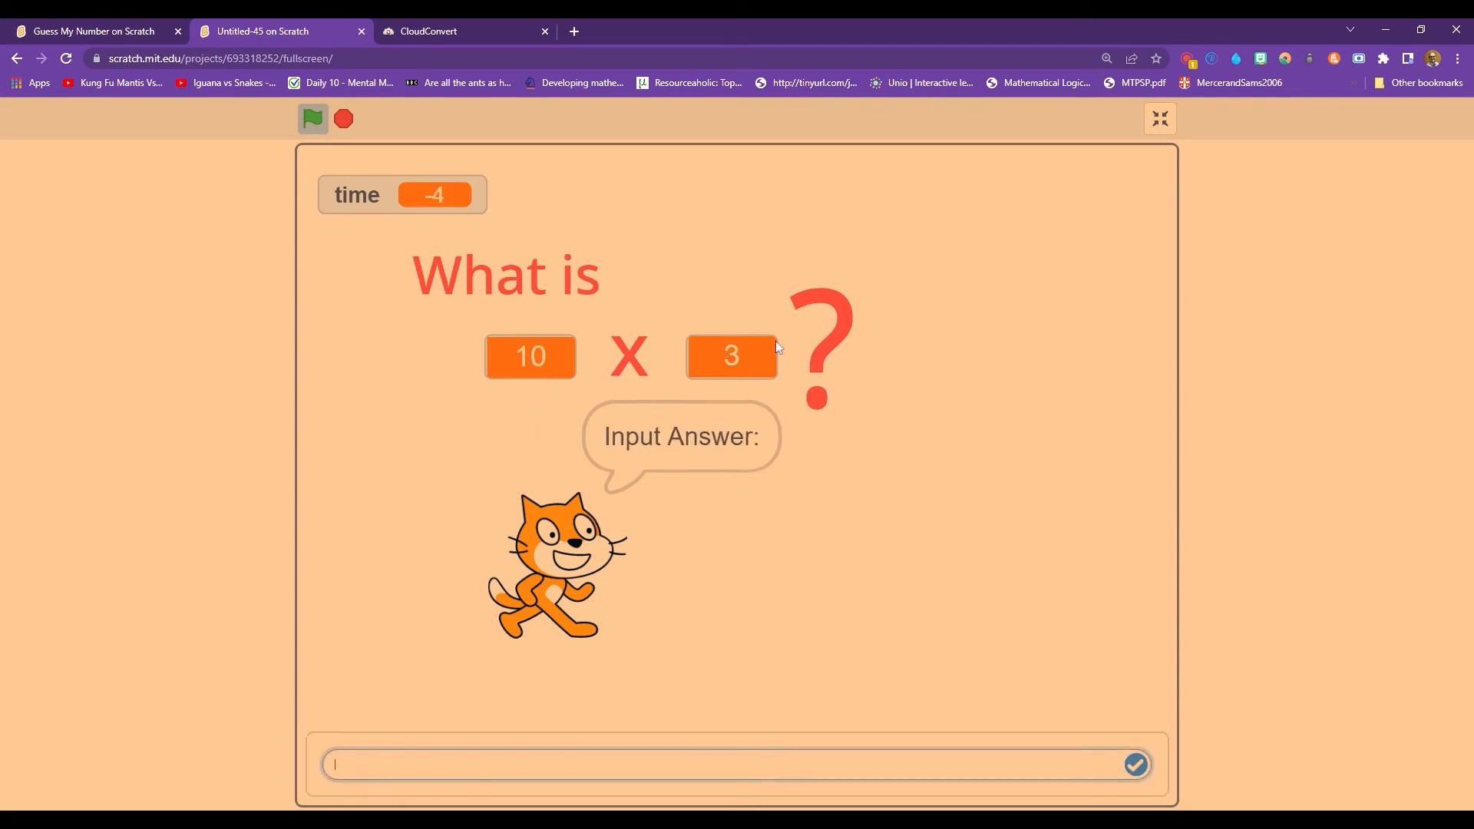
type("30")
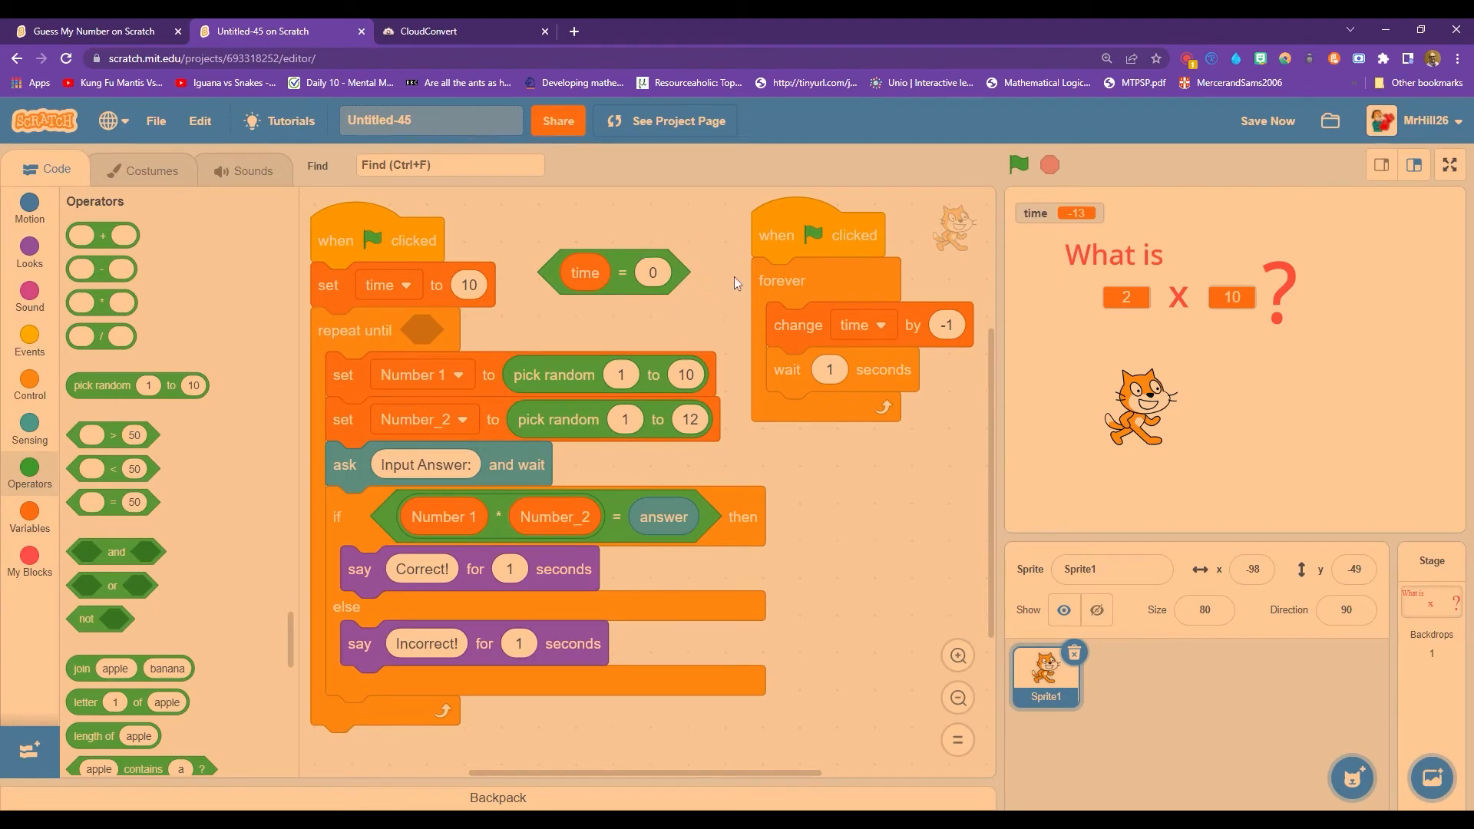
mouse_move(607, 388)
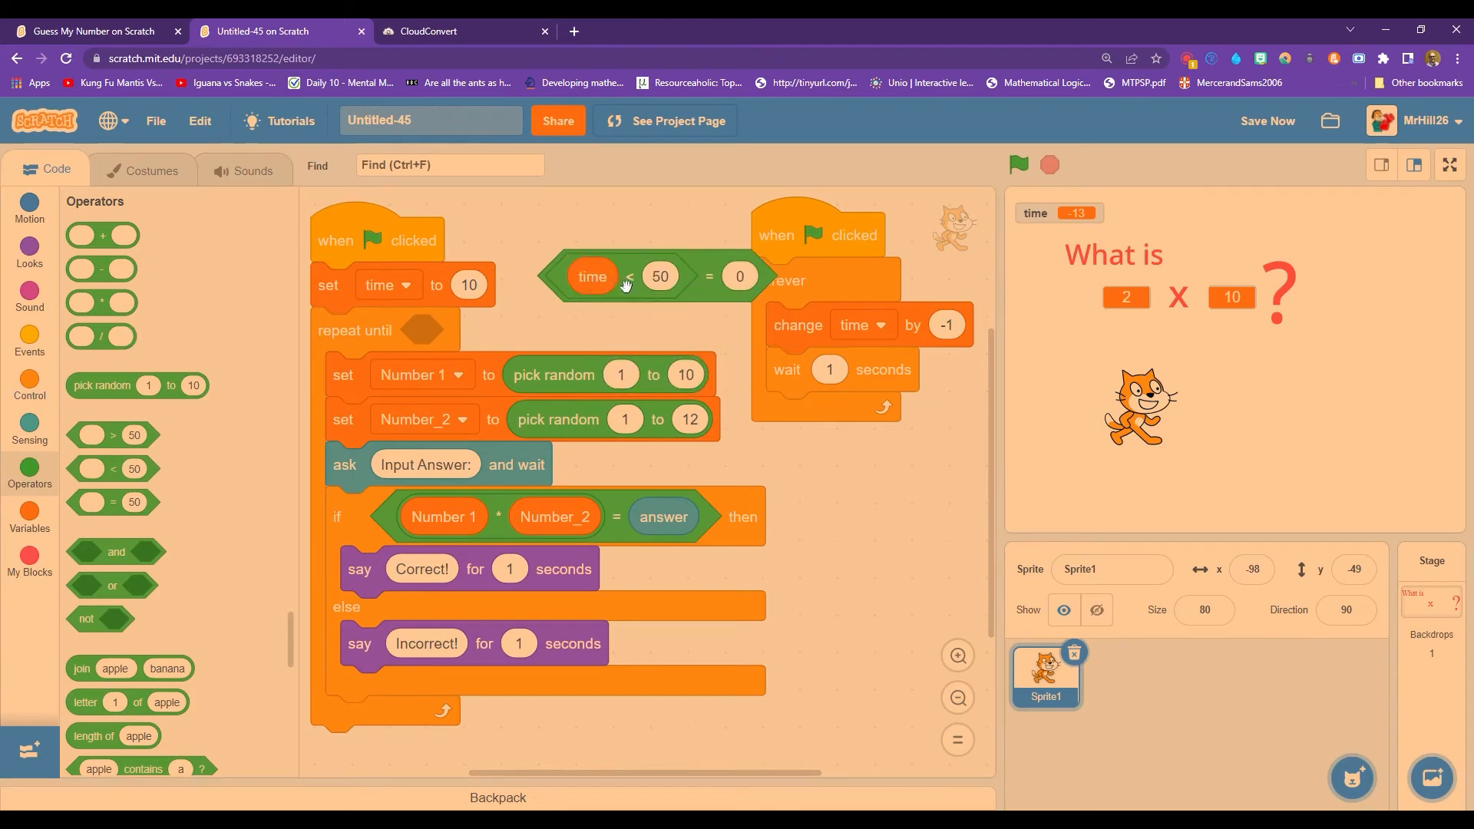
Change the loop condition to a 'time < 1' comparison and set its number.
left_click_drag(620, 276, 447, 332)
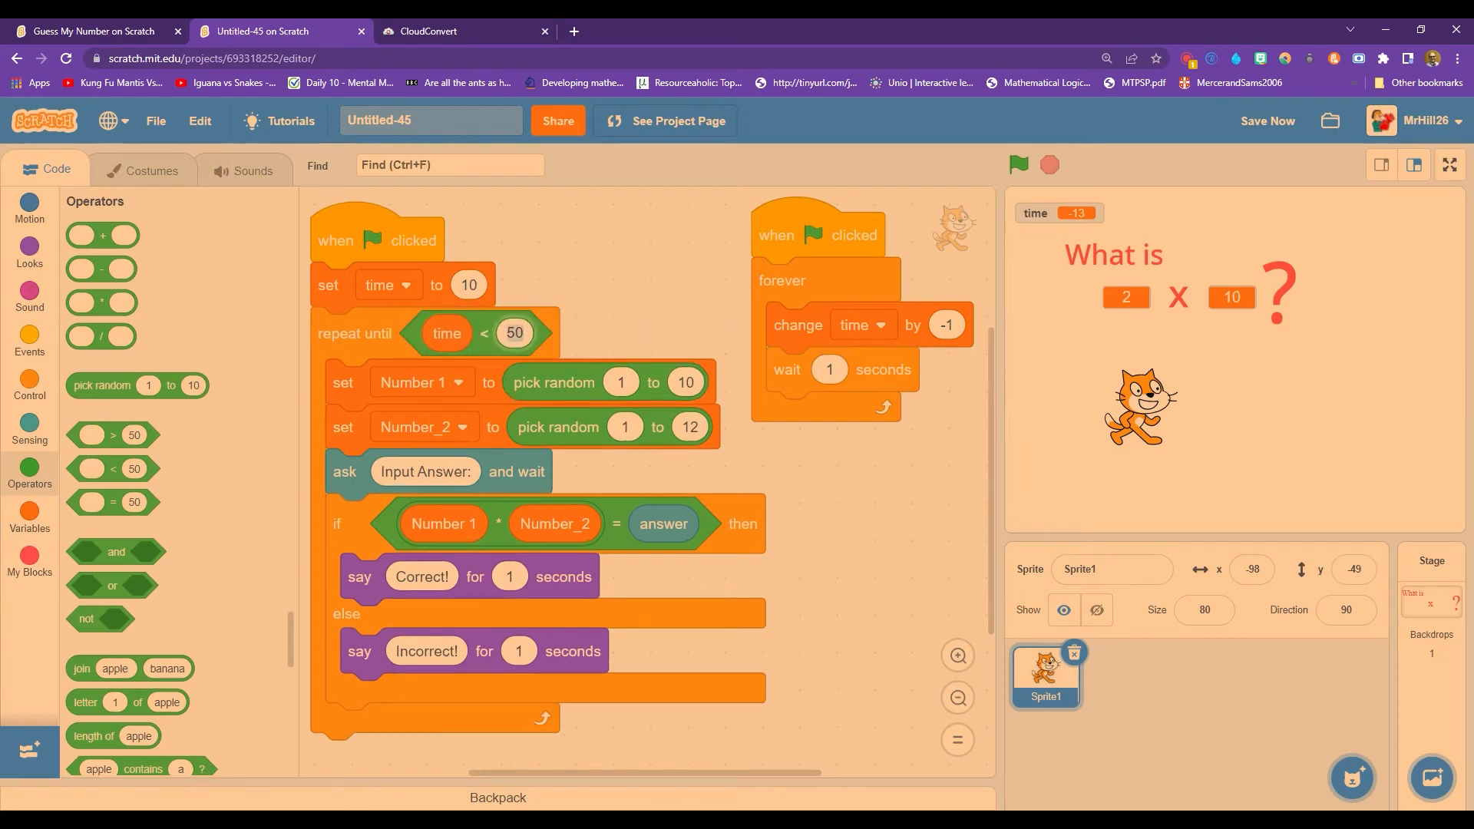
left_click(513, 333)
type("1")
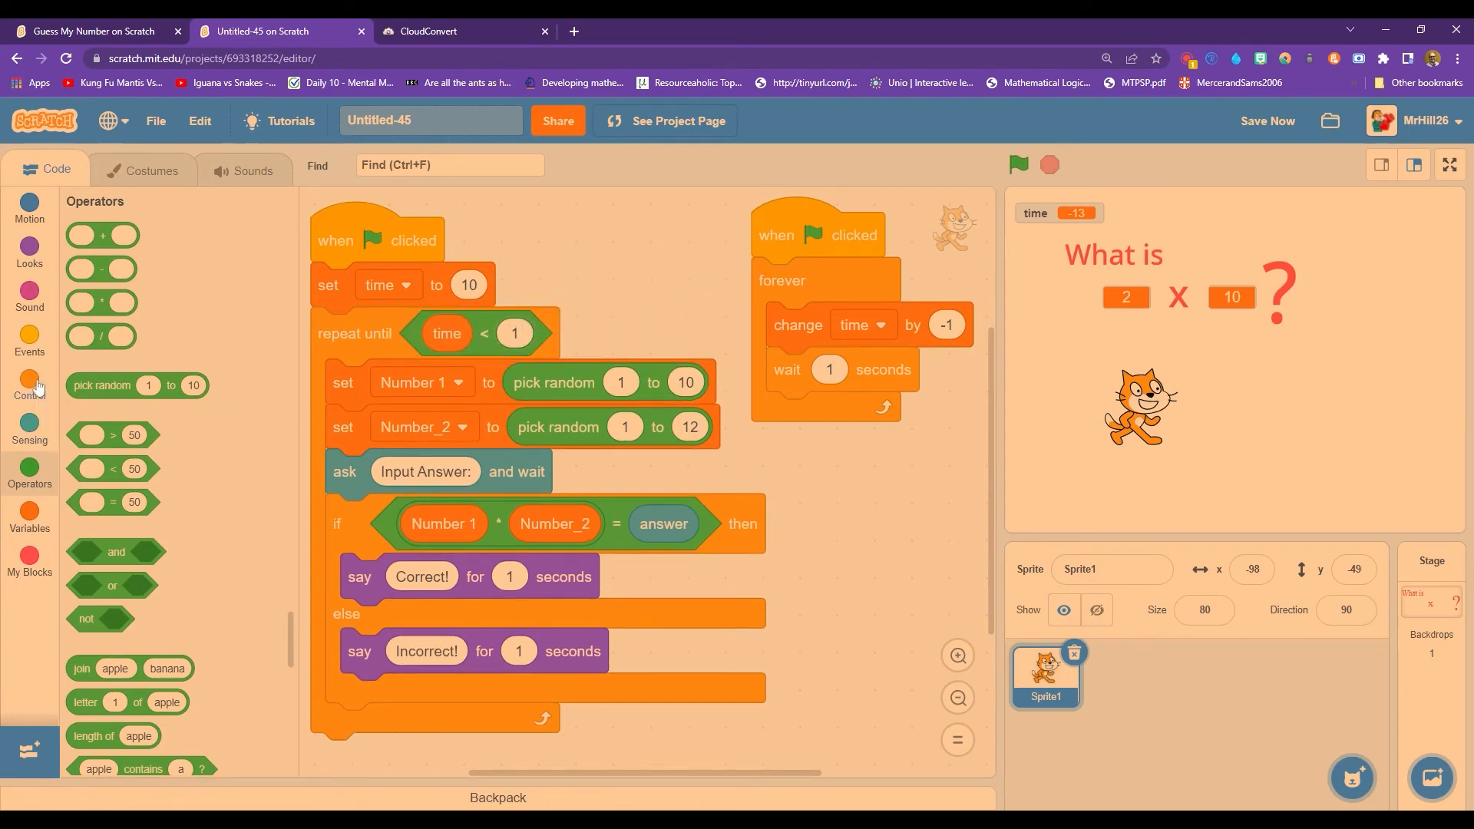
left_click(29, 385)
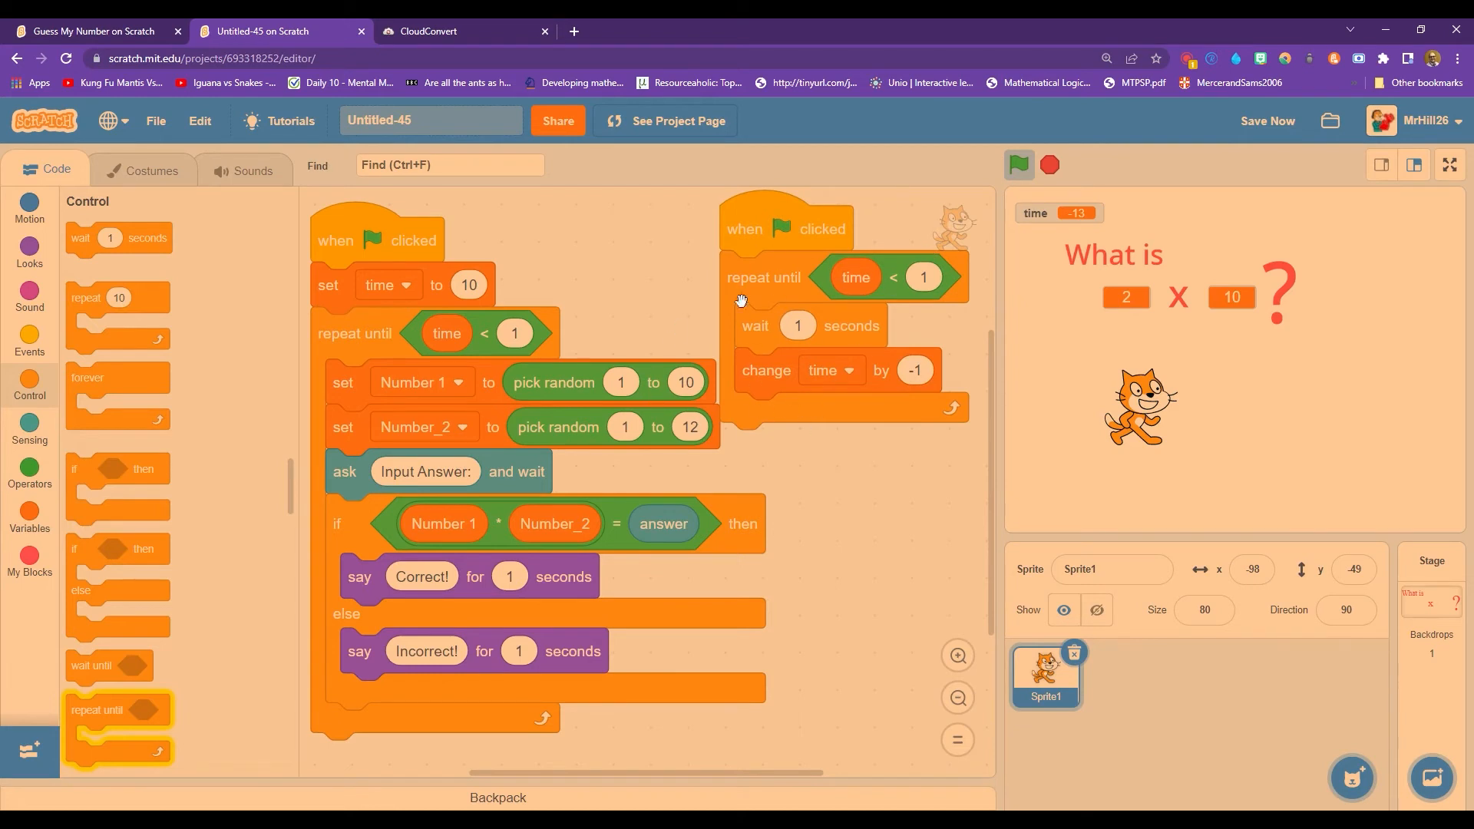
mouse_move(792, 279)
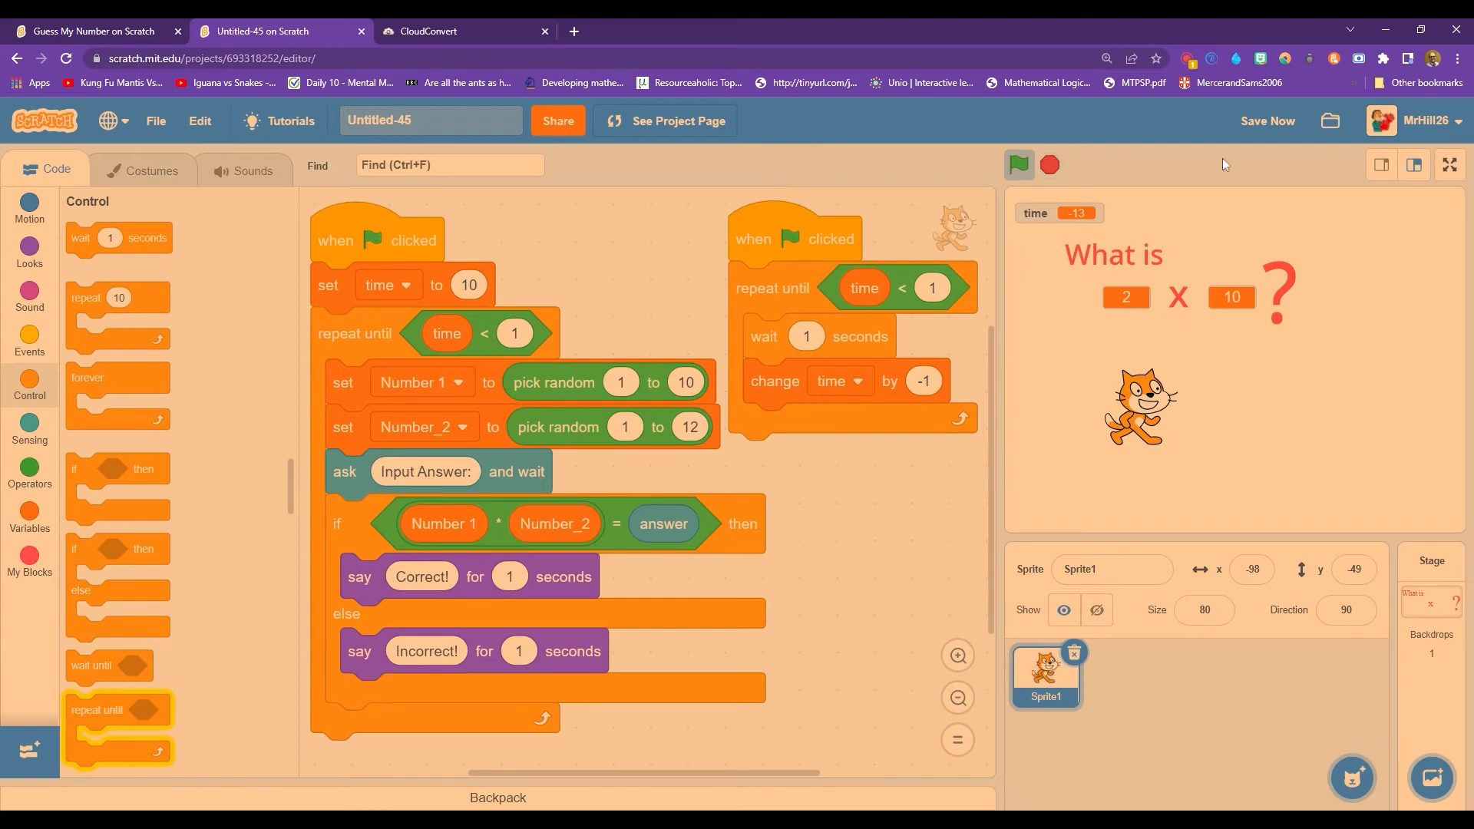
Play full screen, answering 4 × 5 and more until time hits 0, then exit.
left_click(1448, 164)
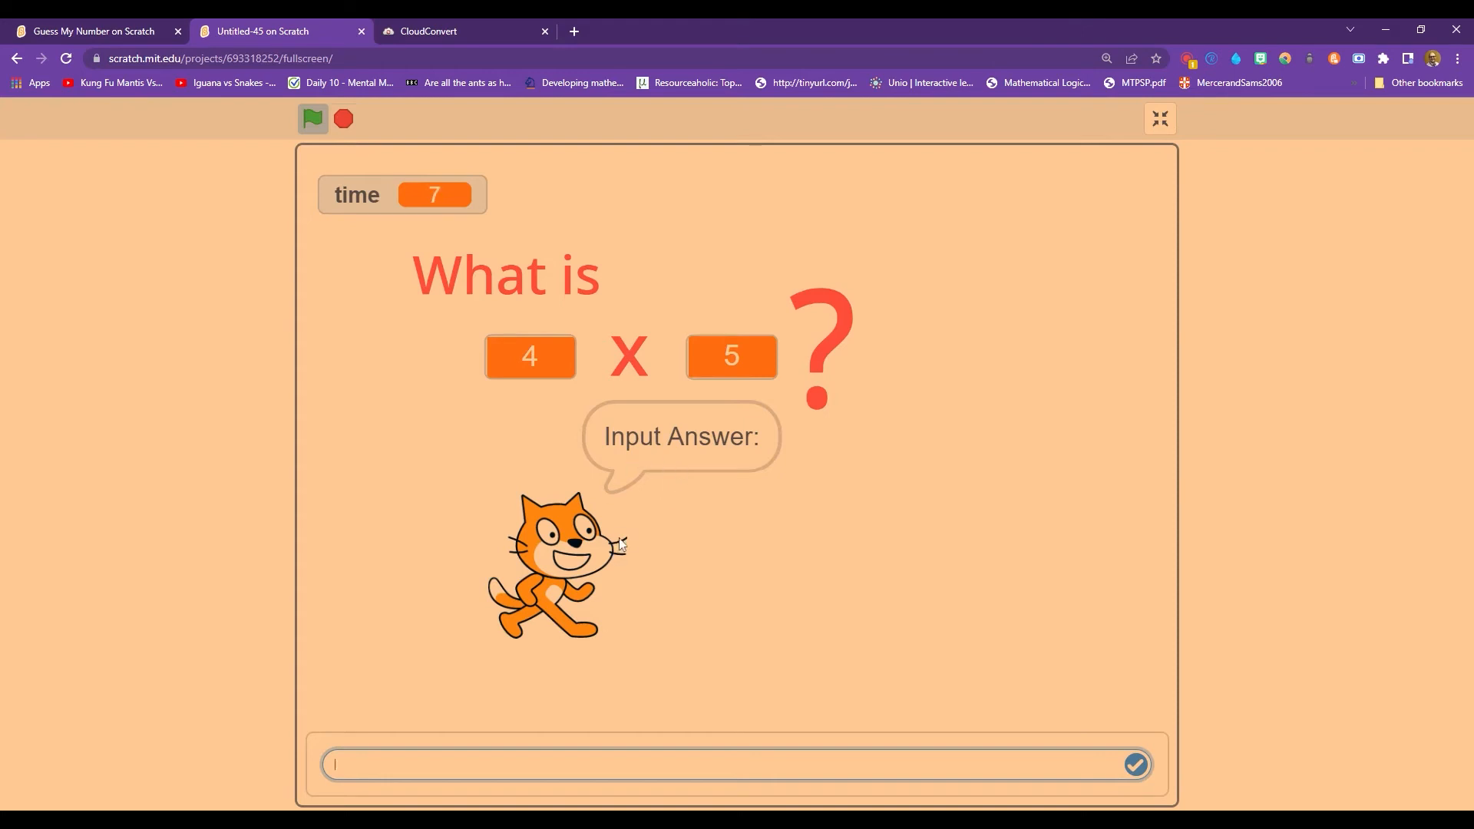
type("30")
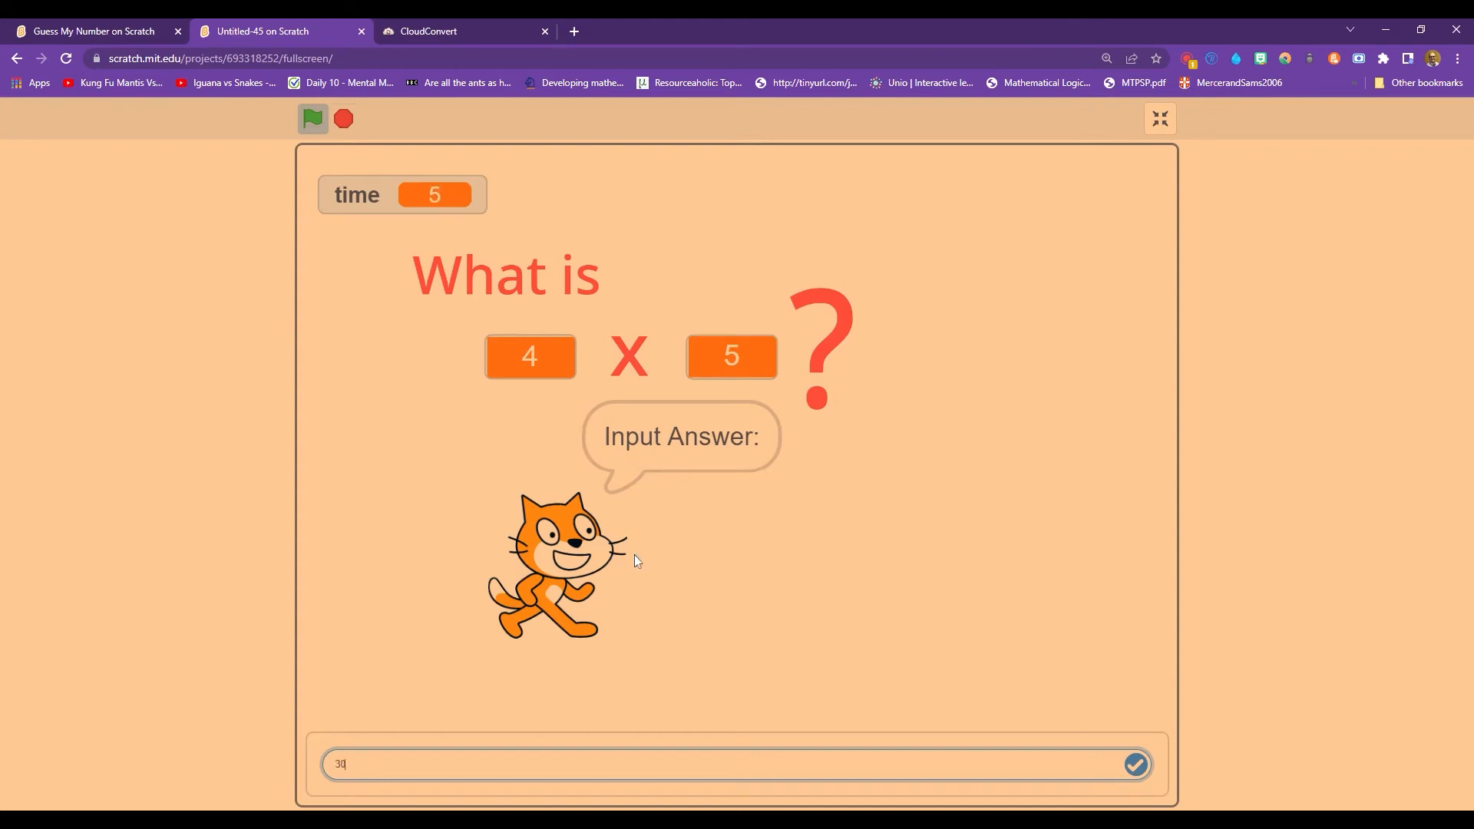
left_click(1134, 763)
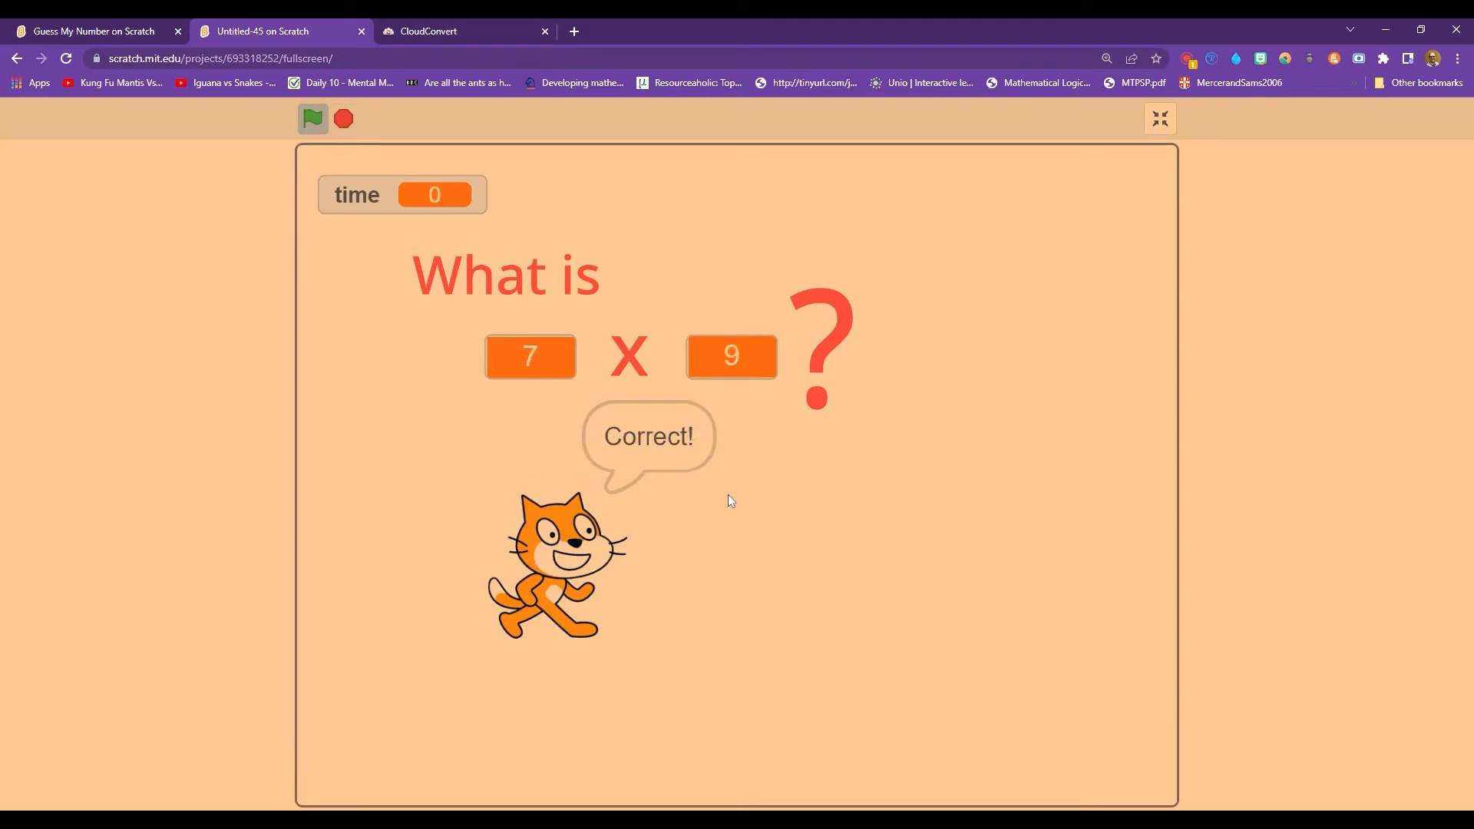
left_click(342, 118)
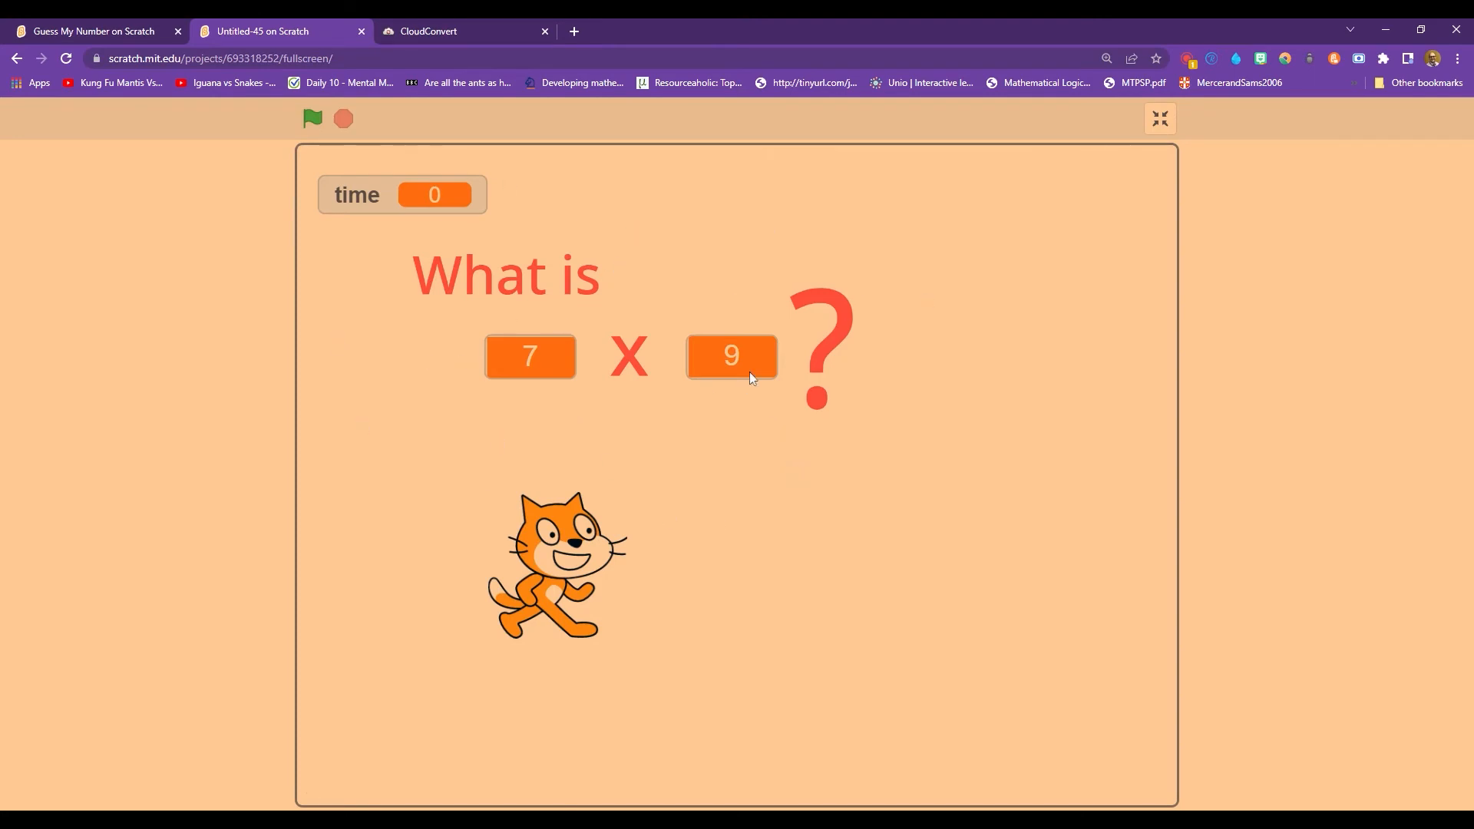
left_click(1159, 118)
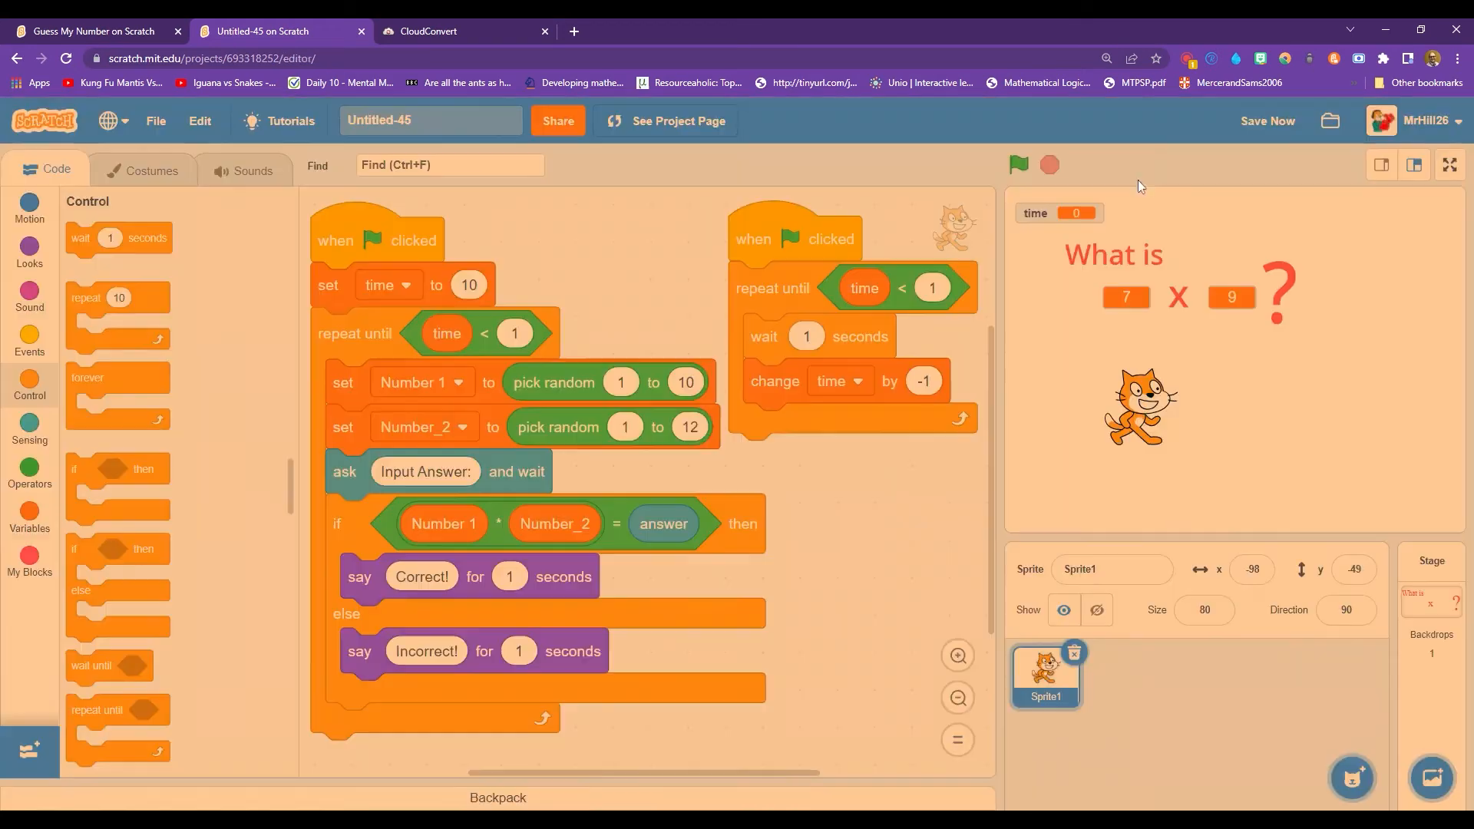
mouse_move(1041, 421)
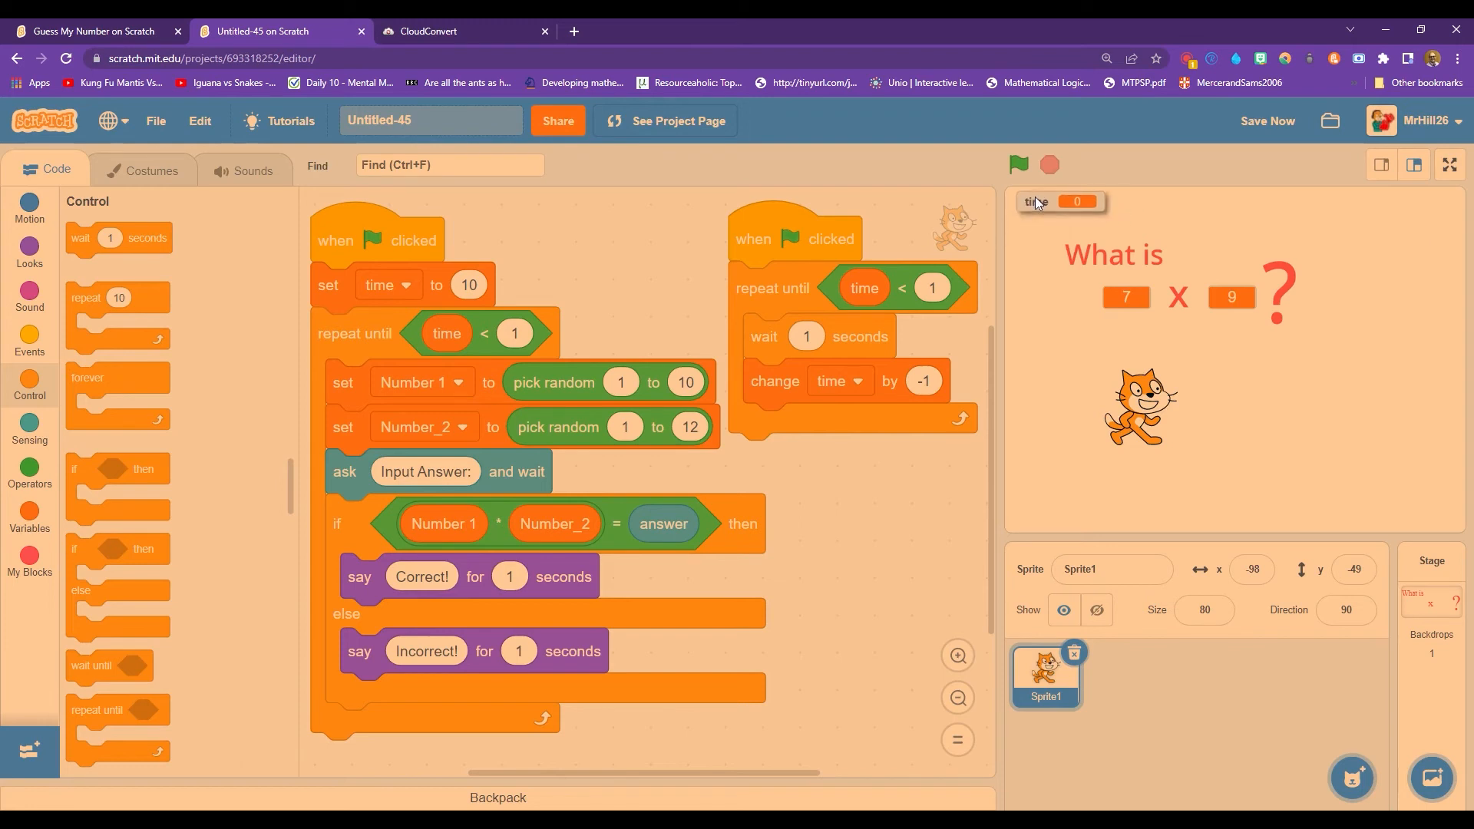
Right-click the stage's time monitor to show its display options.
right_click(1060, 201)
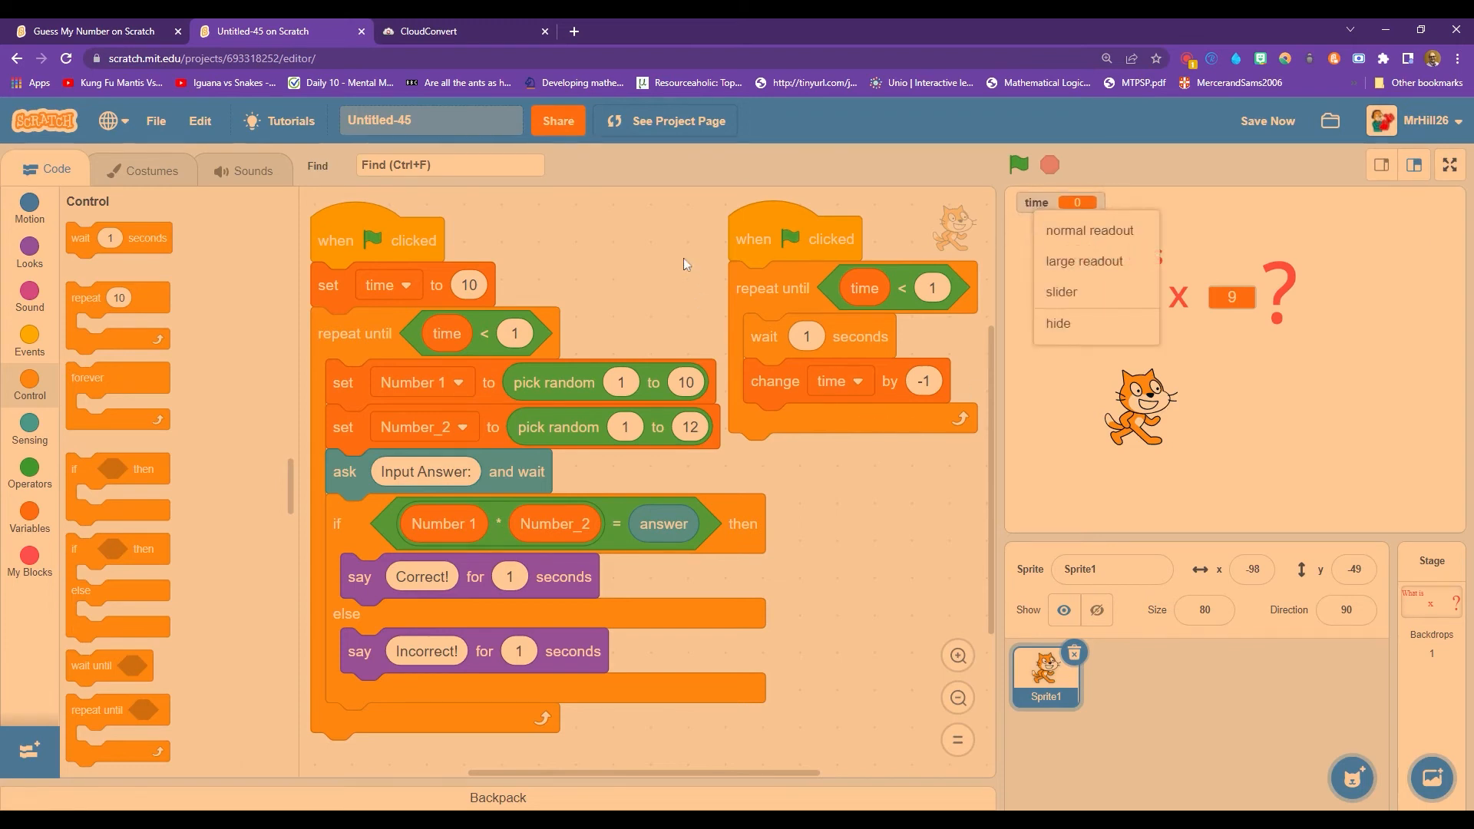
mouse_move(46, 507)
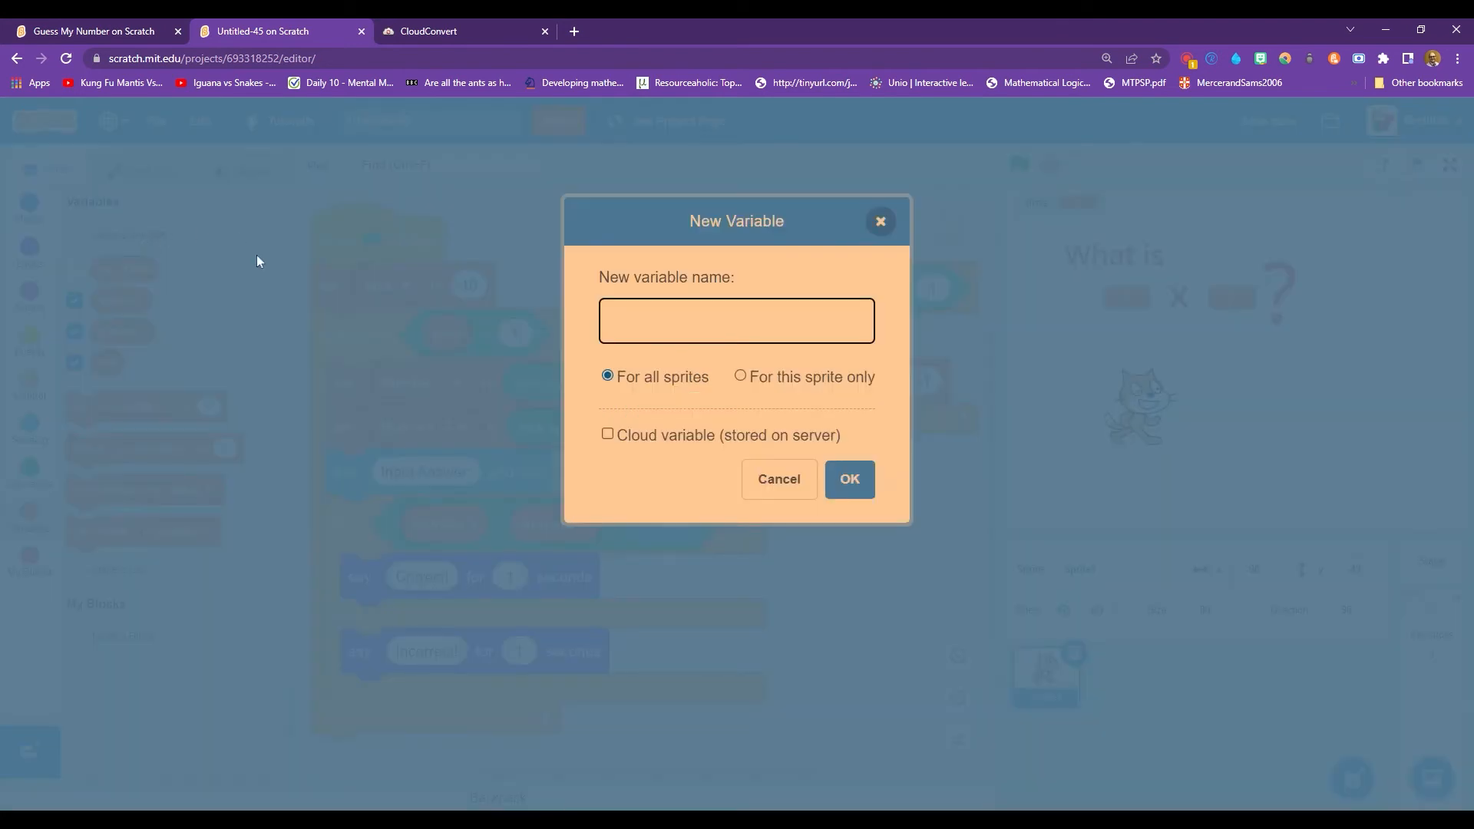
Create a 'Score' variable for all sprites.
type("sc")
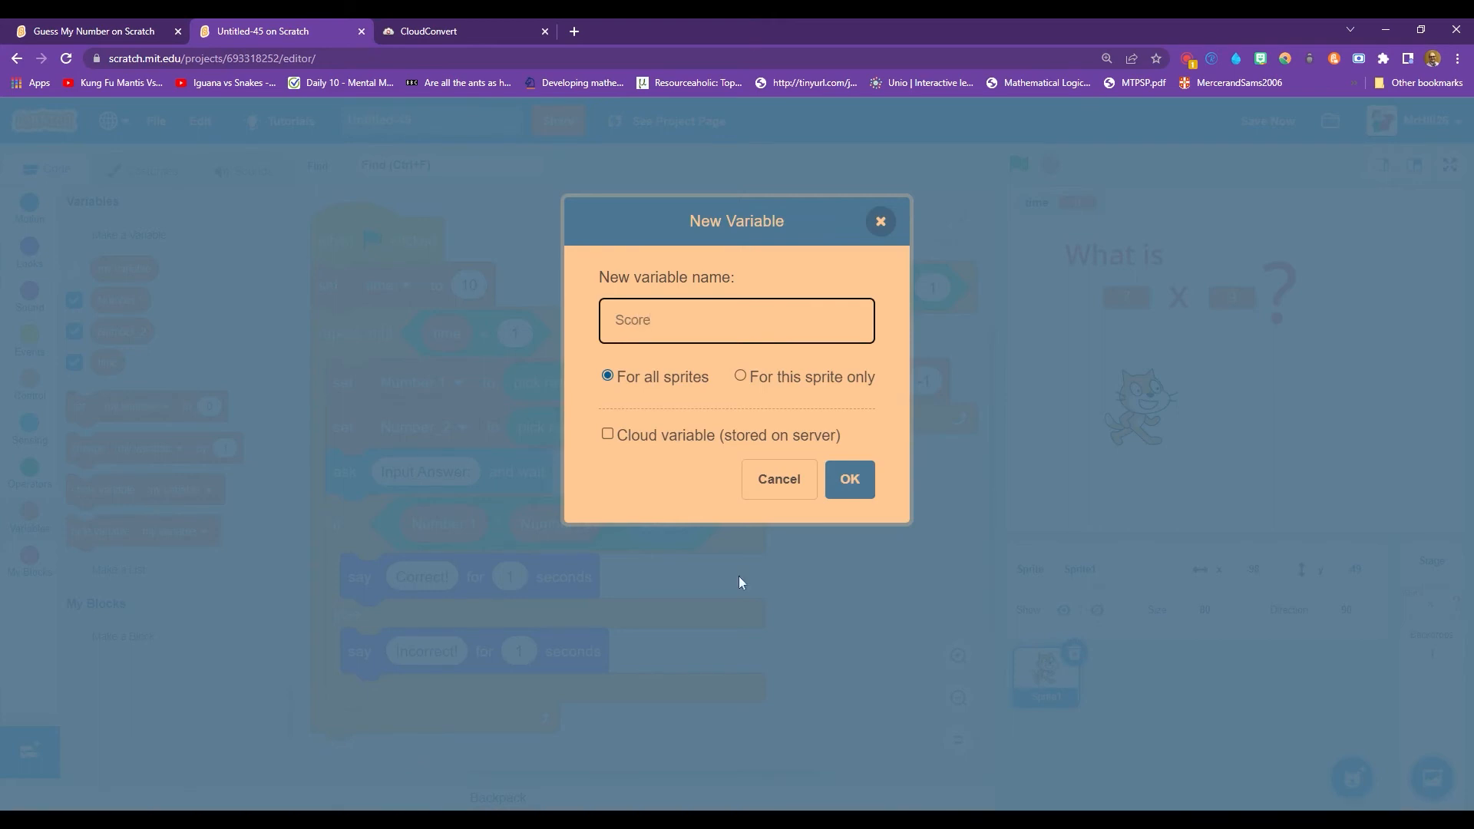
left_click(847, 479)
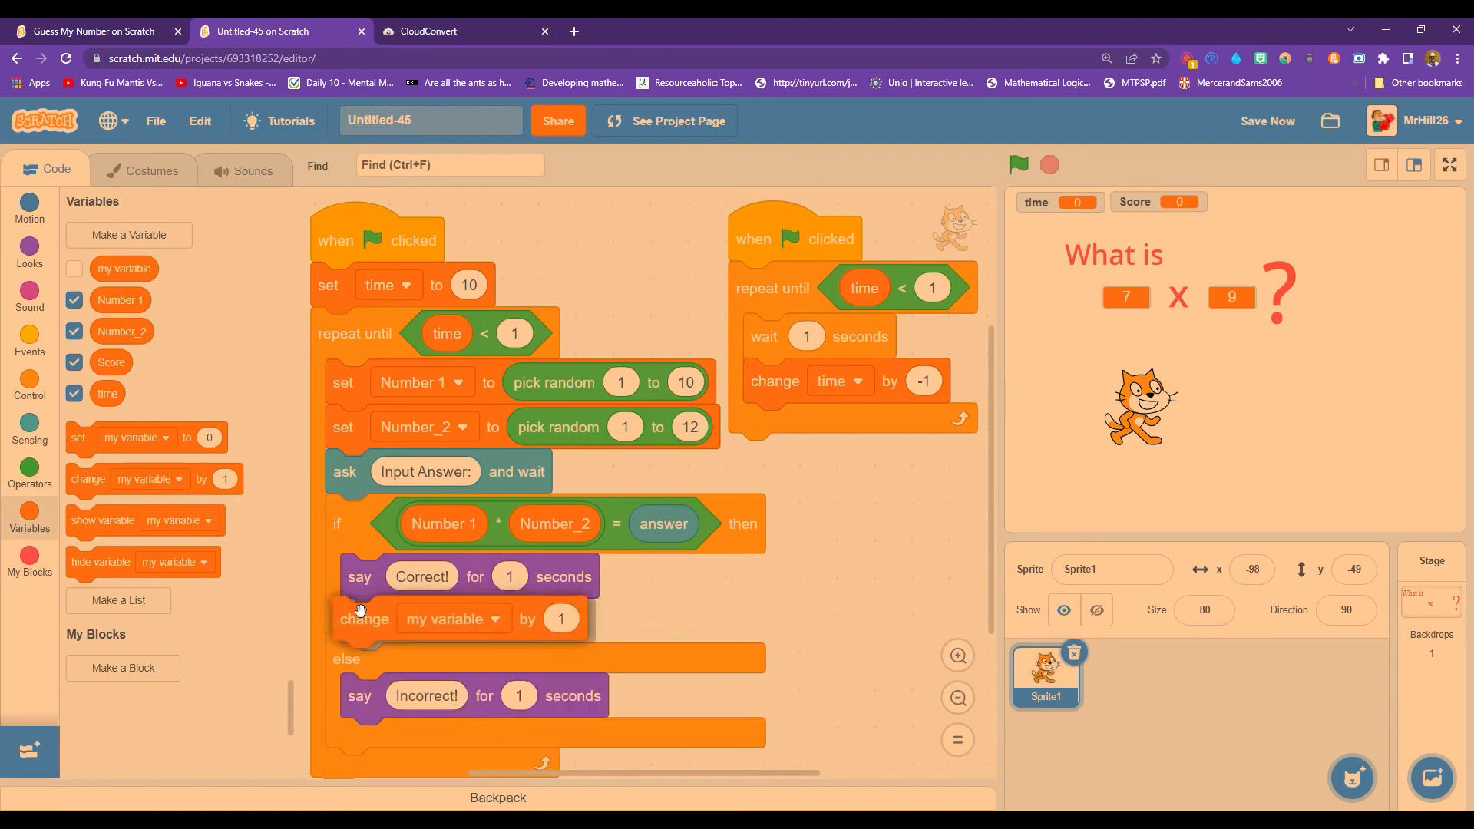
Point the change block under 'say Correct!' at Score and run a test.
left_click(455, 618)
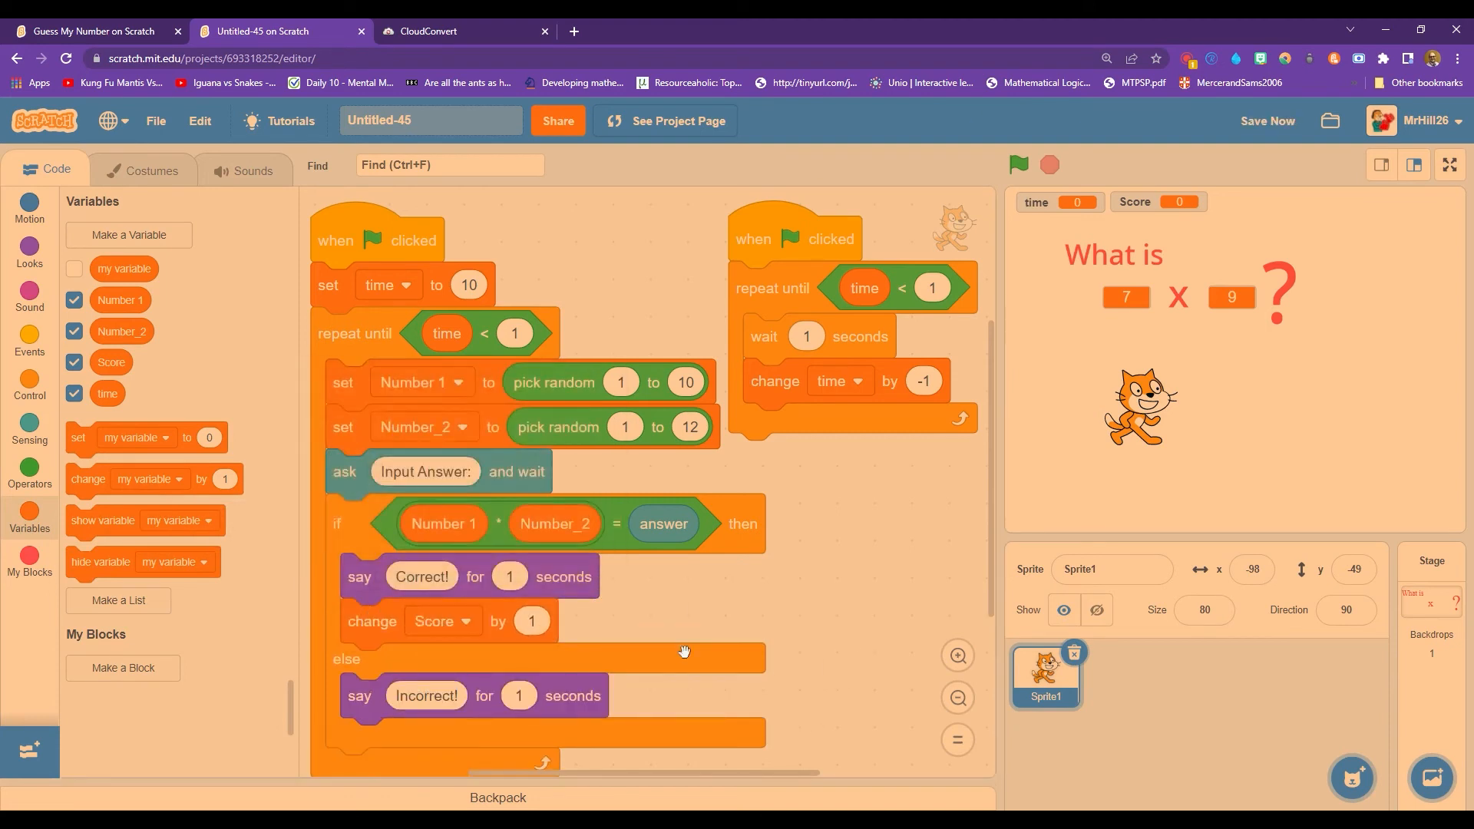
left_click(1018, 164)
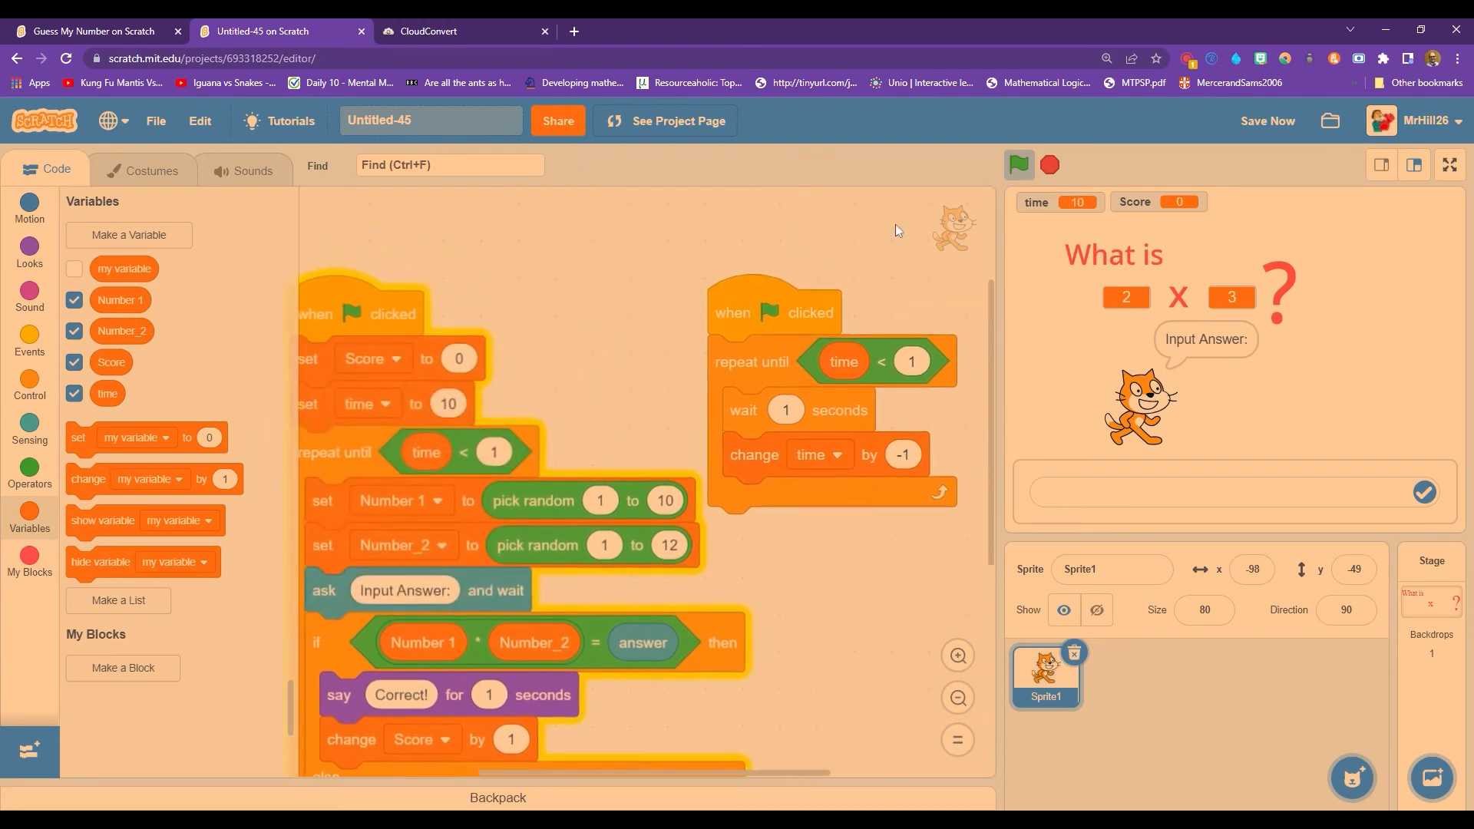
Play full screen, answering 8 × 3 and 2 × 12 as Score reaches 3, then exit.
left_click(1450, 165)
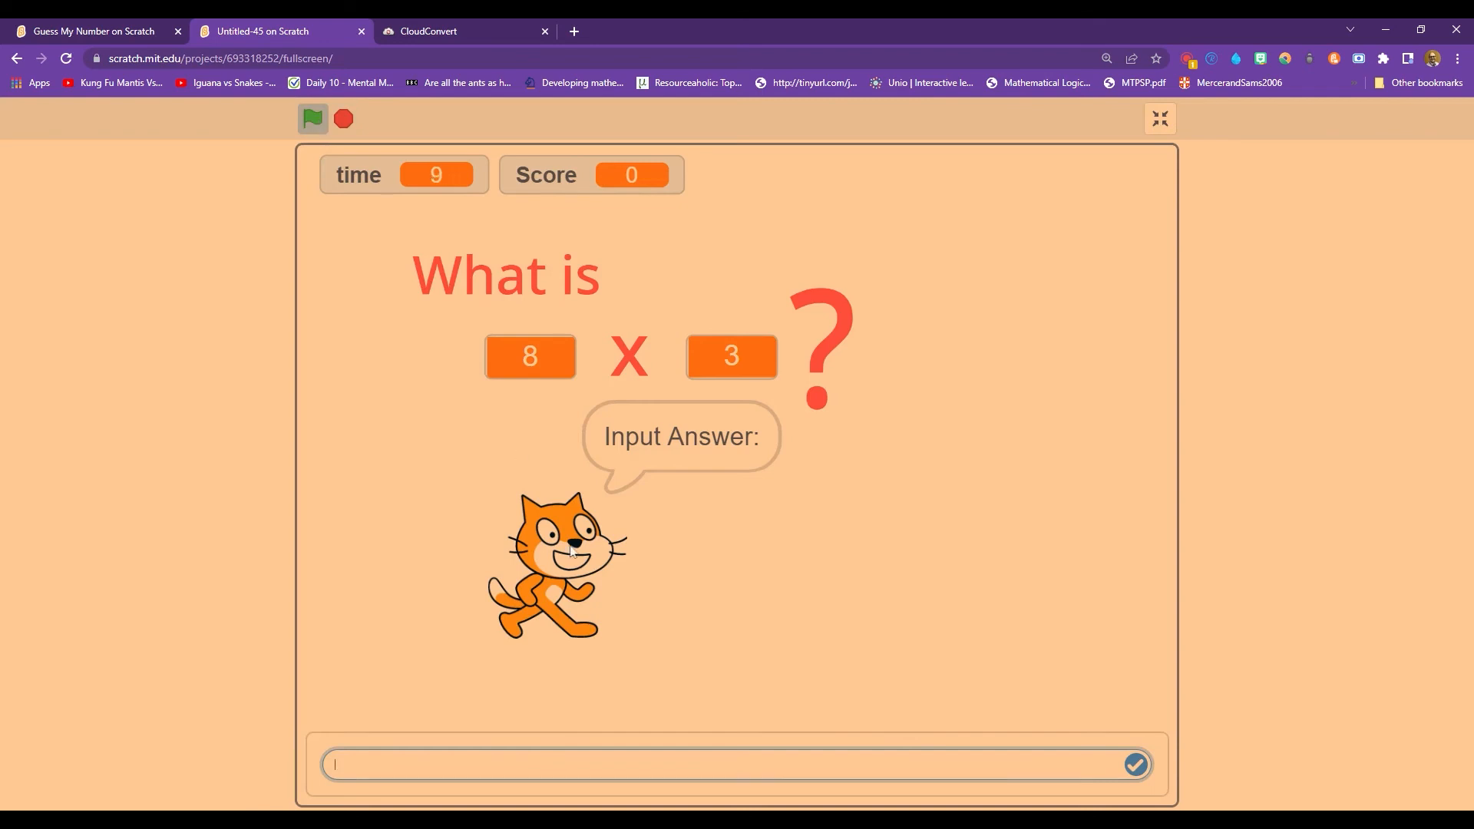
type("24")
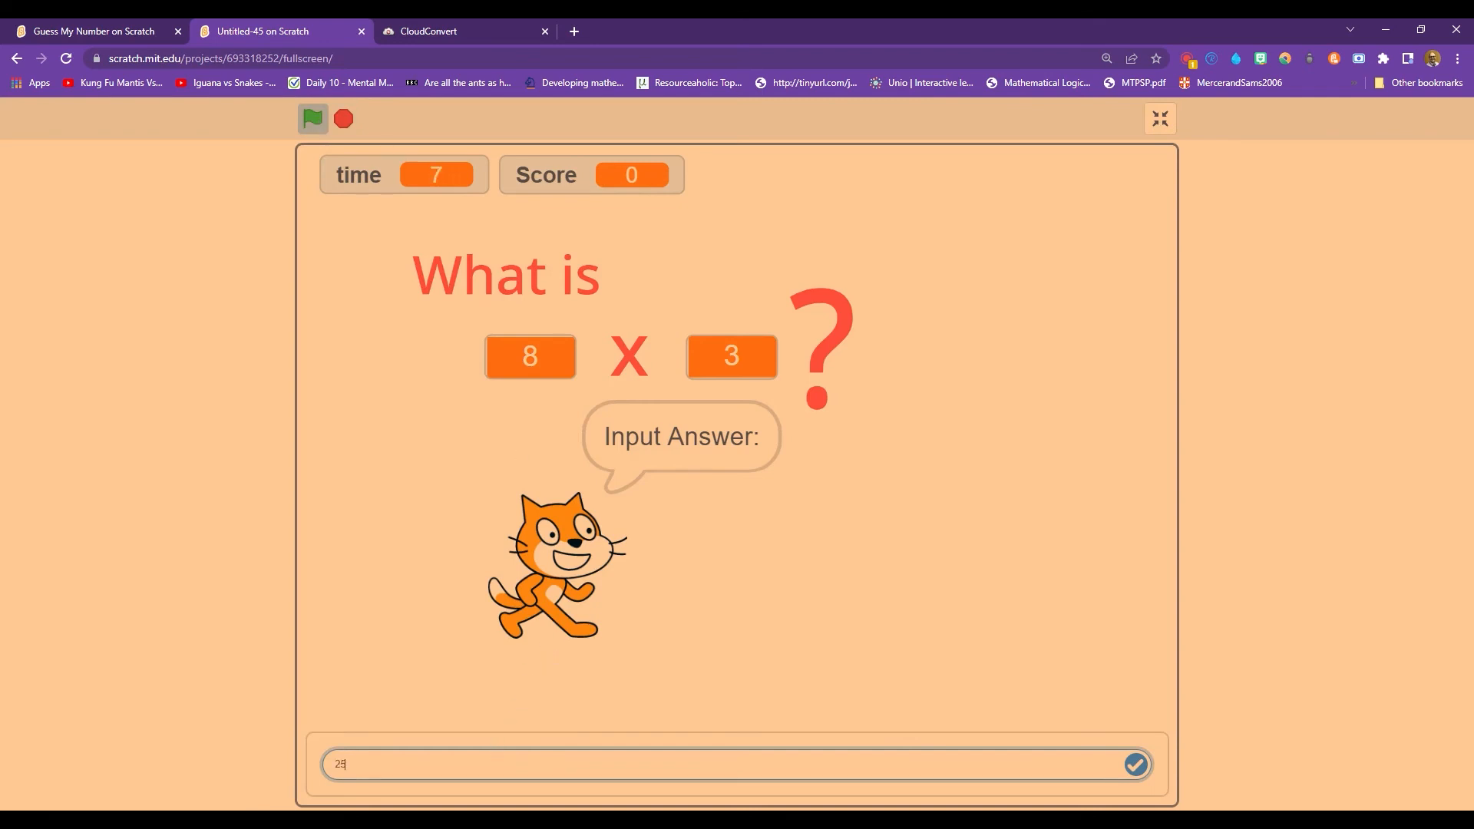
left_click(1134, 764)
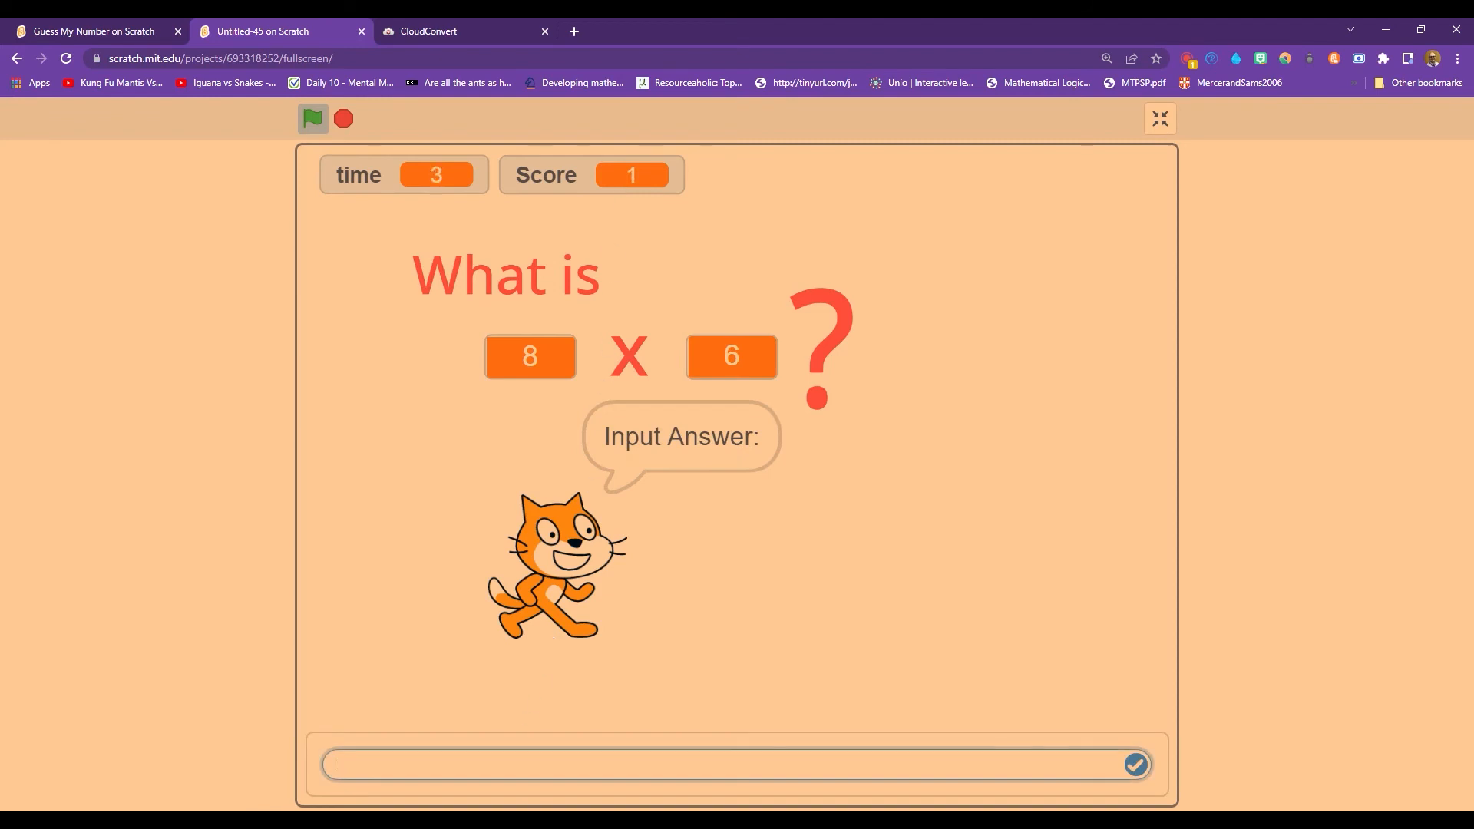
left_click(1134, 764)
type("24")
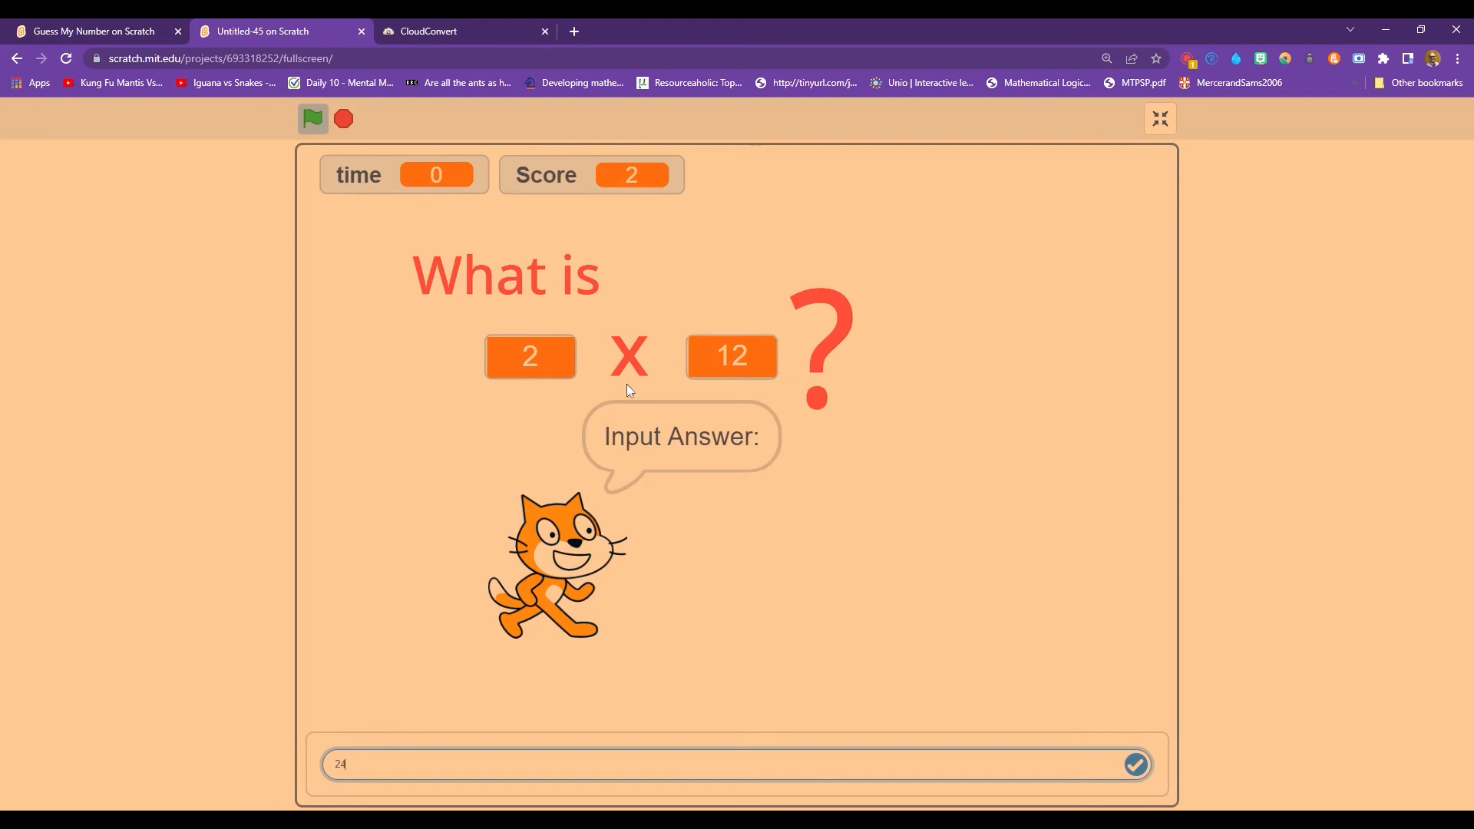
left_click(1133, 763)
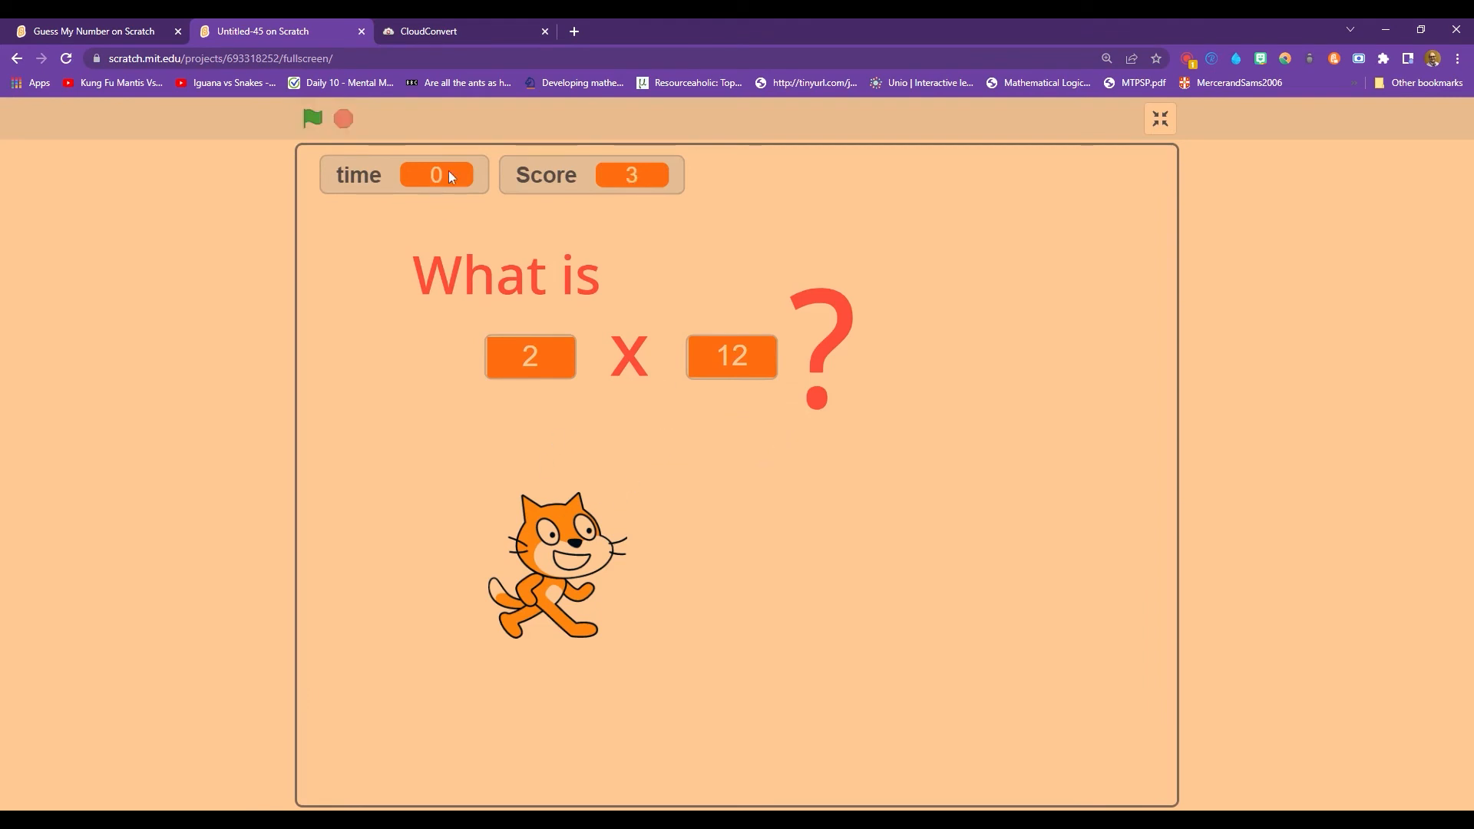
mouse_move(522, 170)
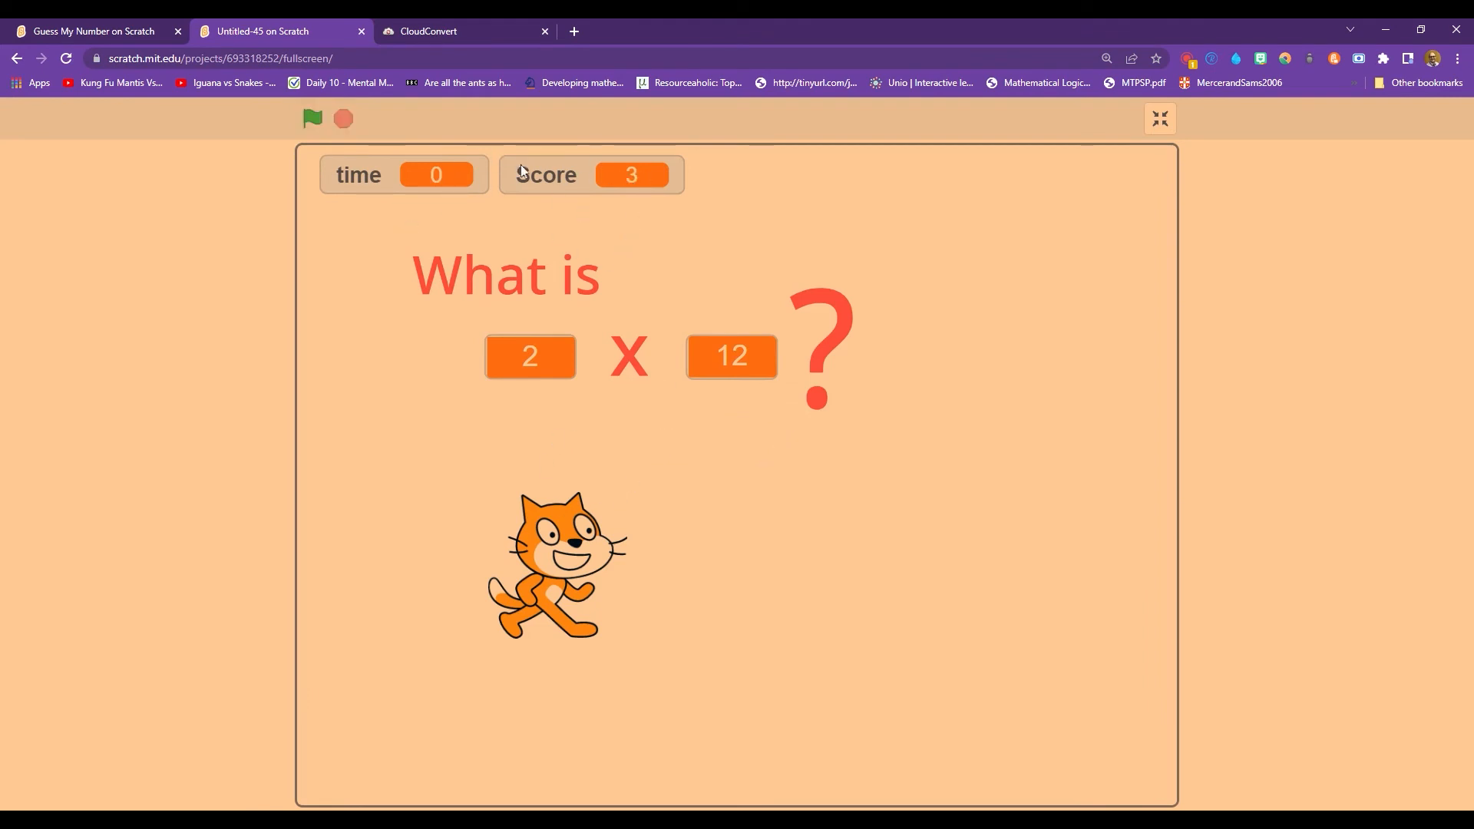
left_click(1160, 118)
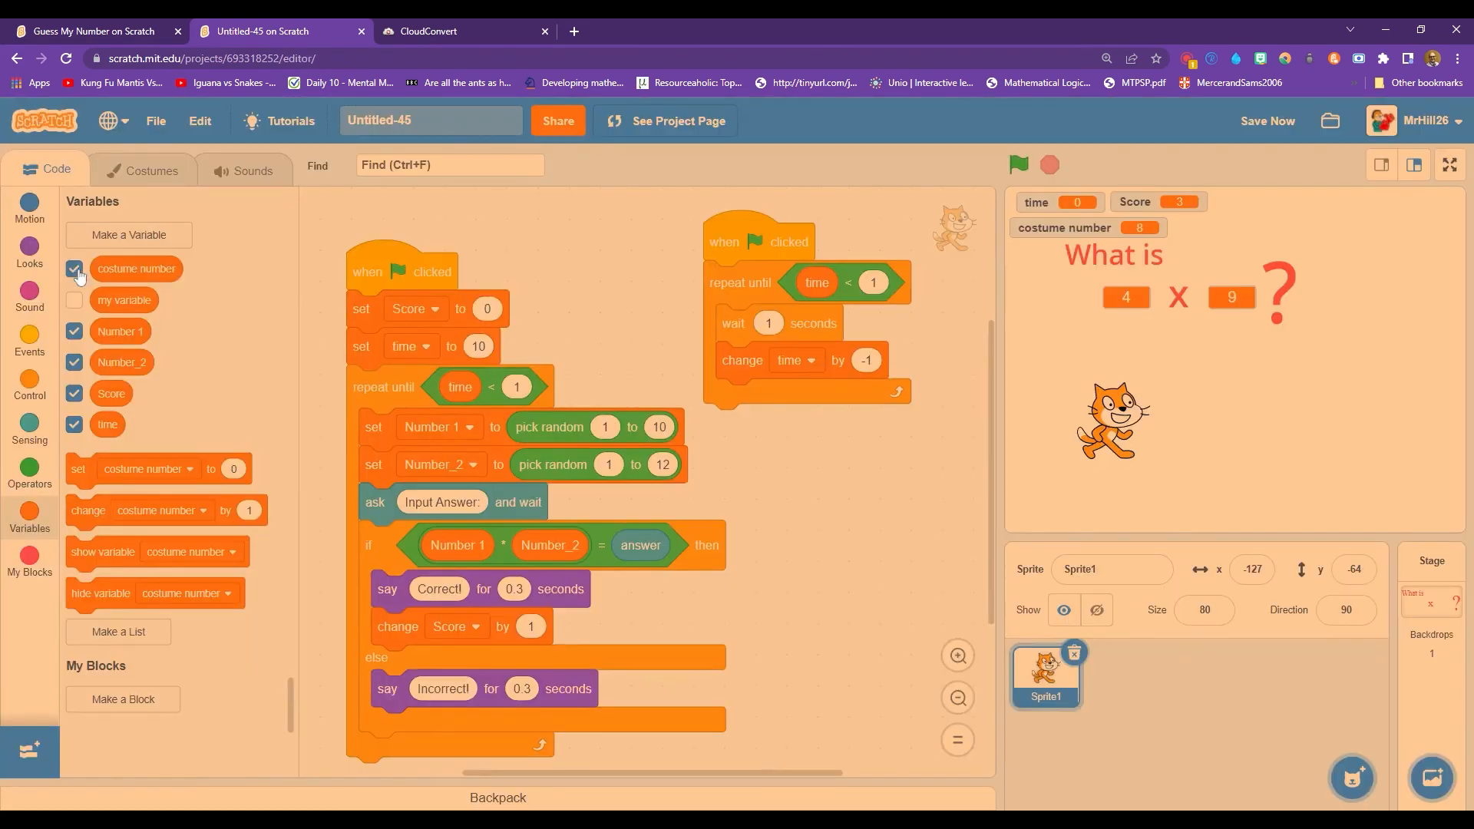
Hide the costume number readout and switch the stage to full screen.
left_click(74, 268)
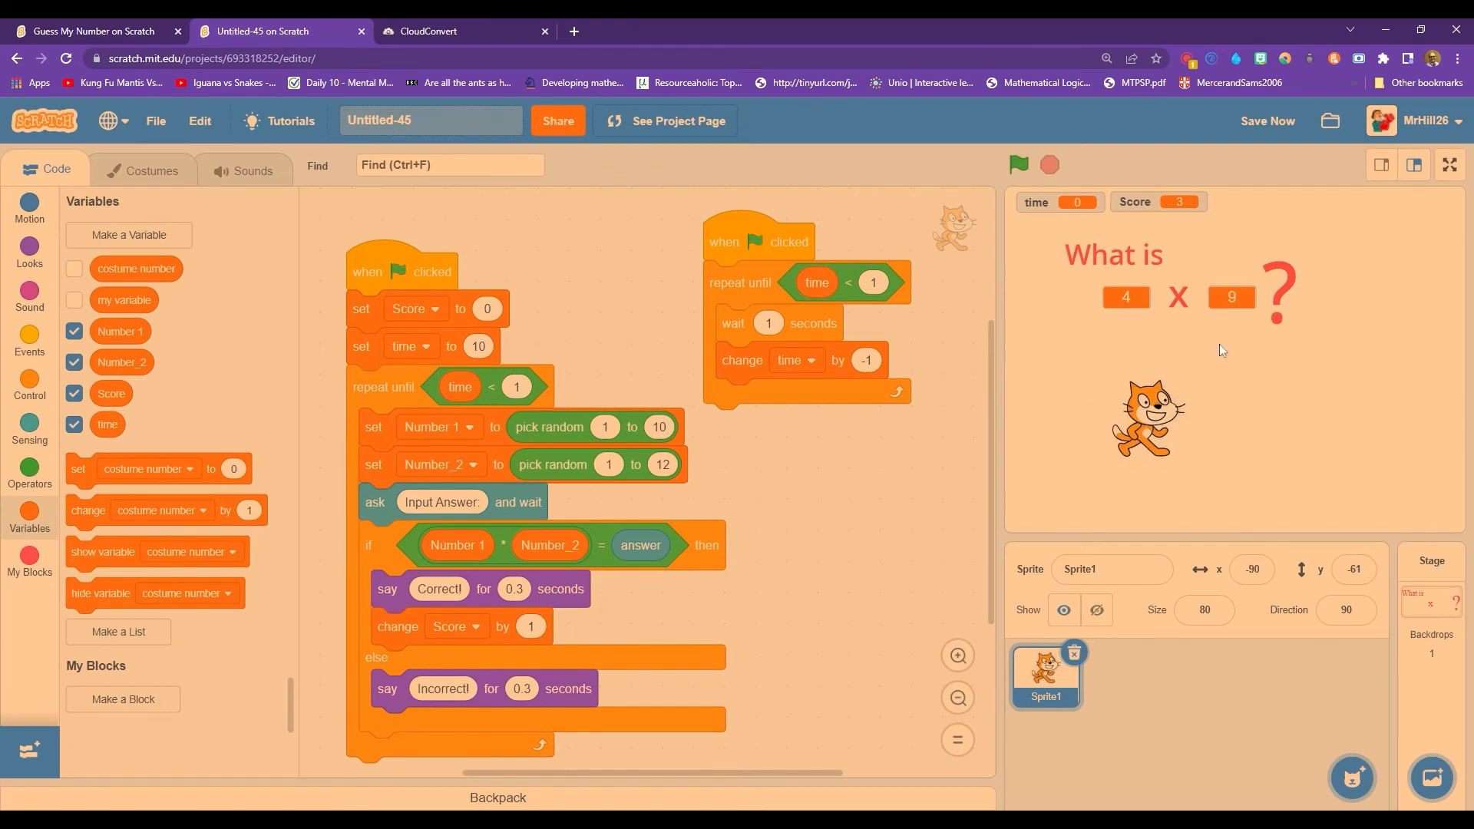
left_click(1448, 165)
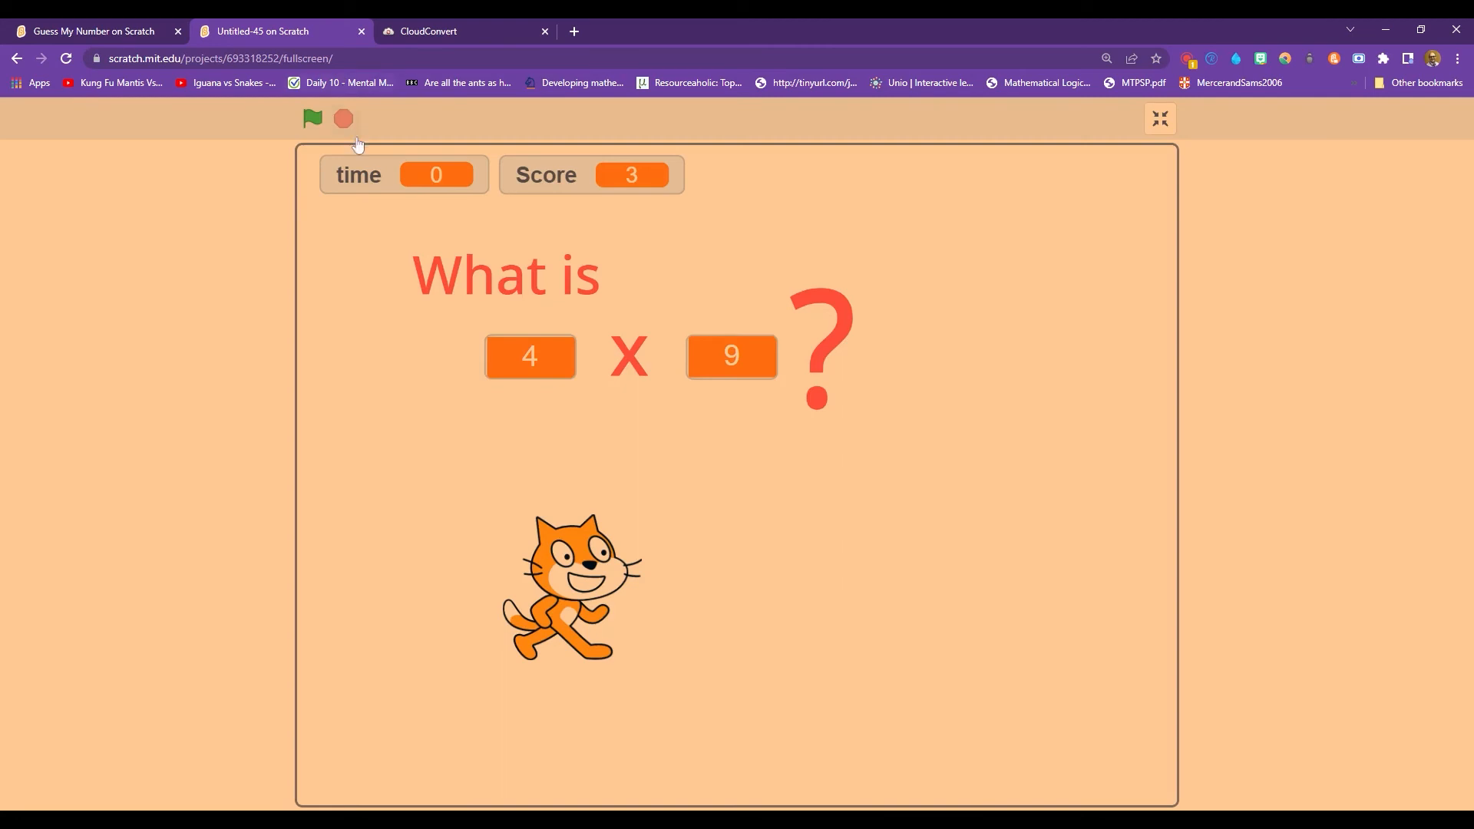
mouse_move(586, 601)
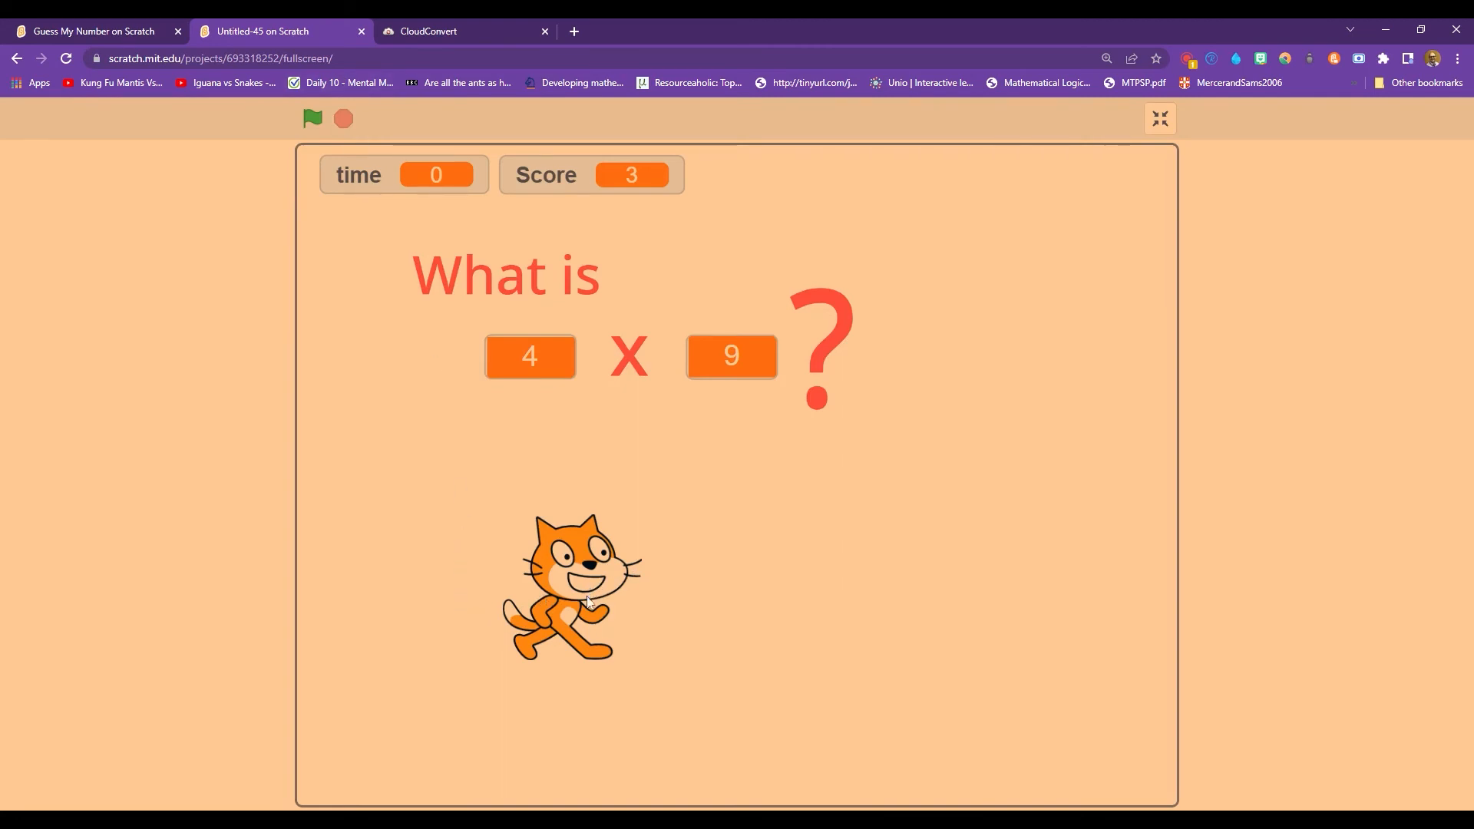
mouse_move(551, 524)
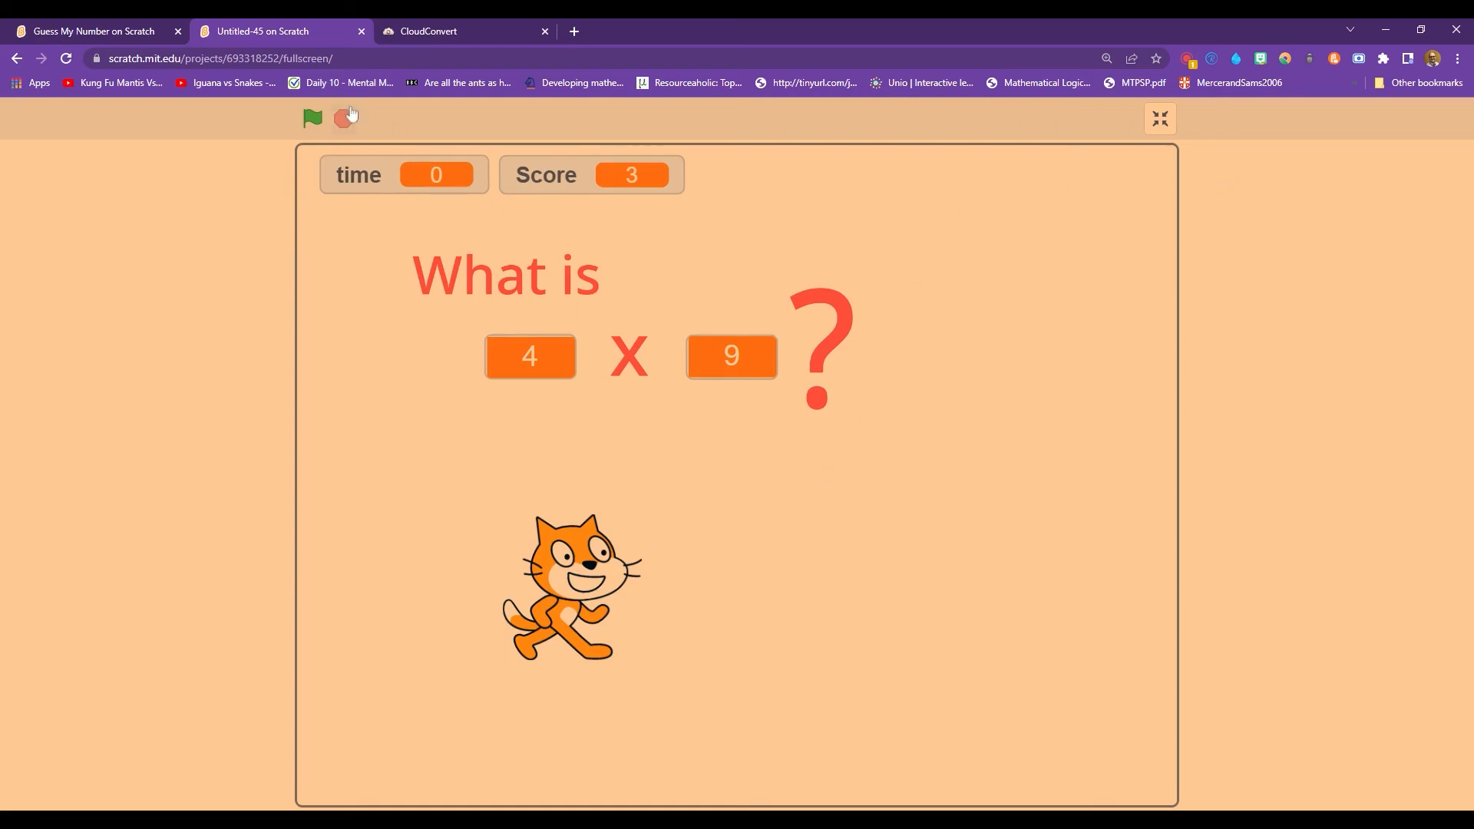
Start a round, answer 4 × 6 with 24 reaching Score 3, then restart the quiz.
left_click(313, 117)
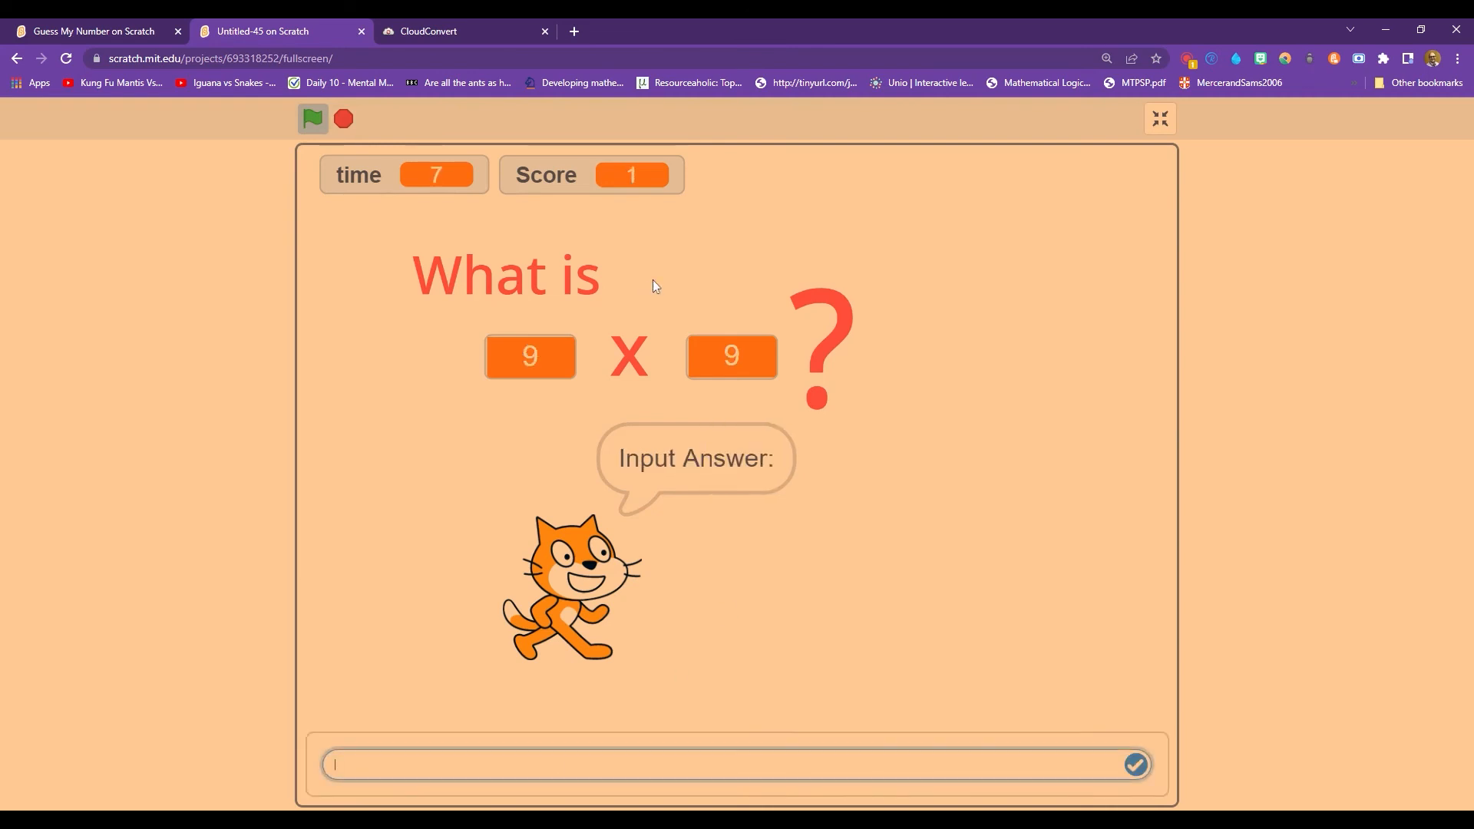
mouse_move(618, 479)
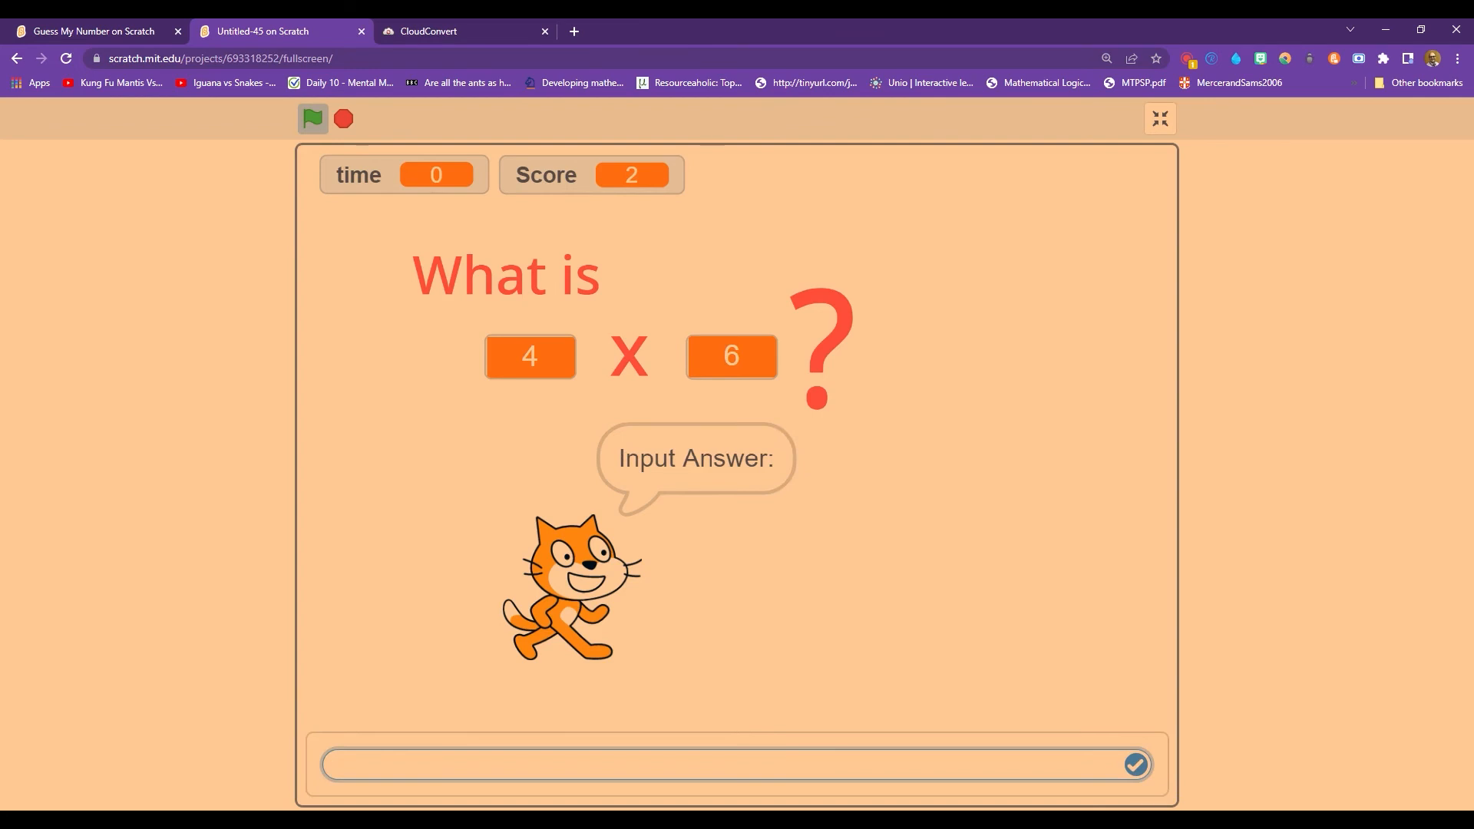
type("24")
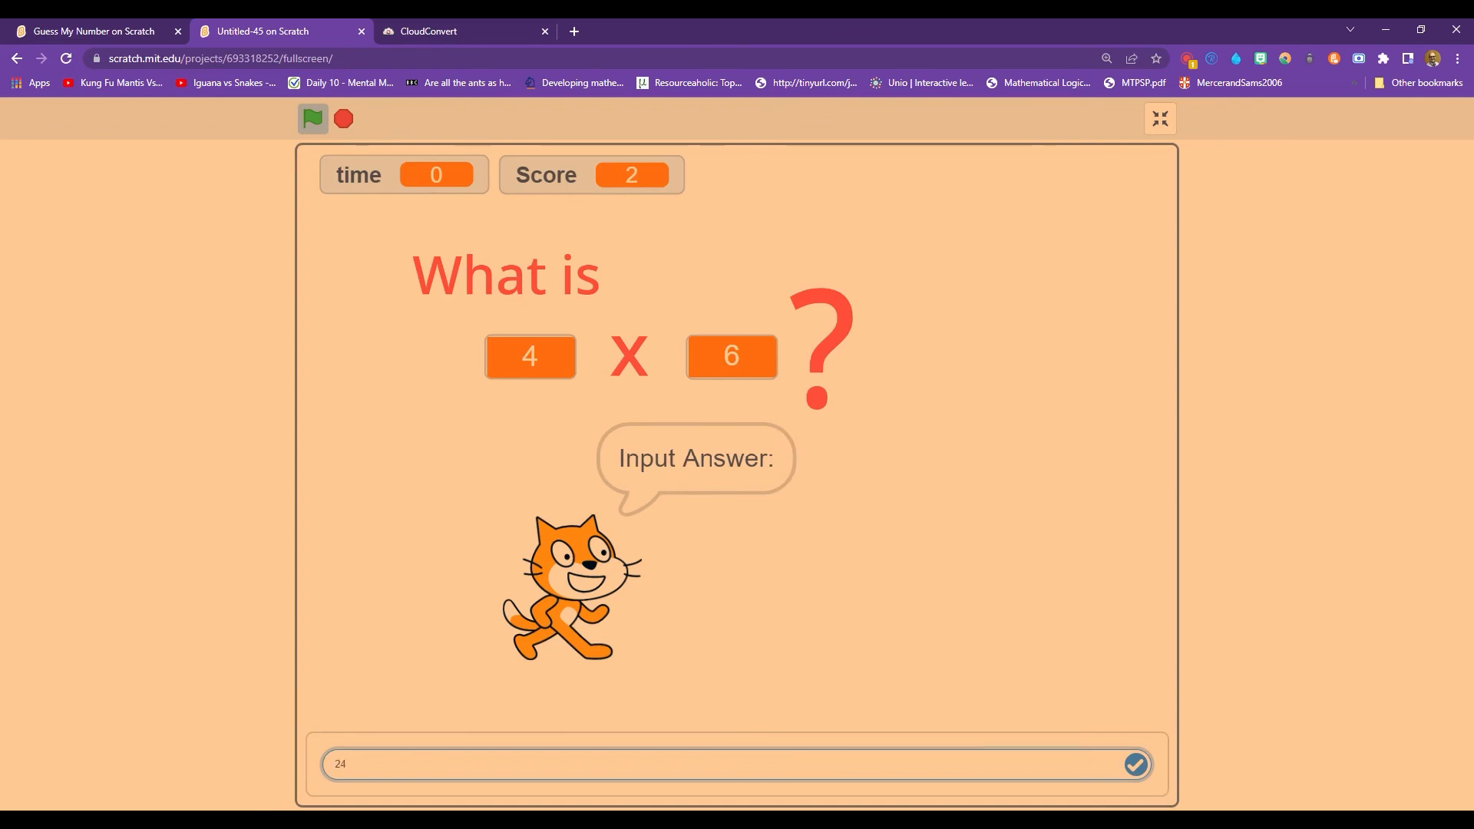
left_click(1133, 763)
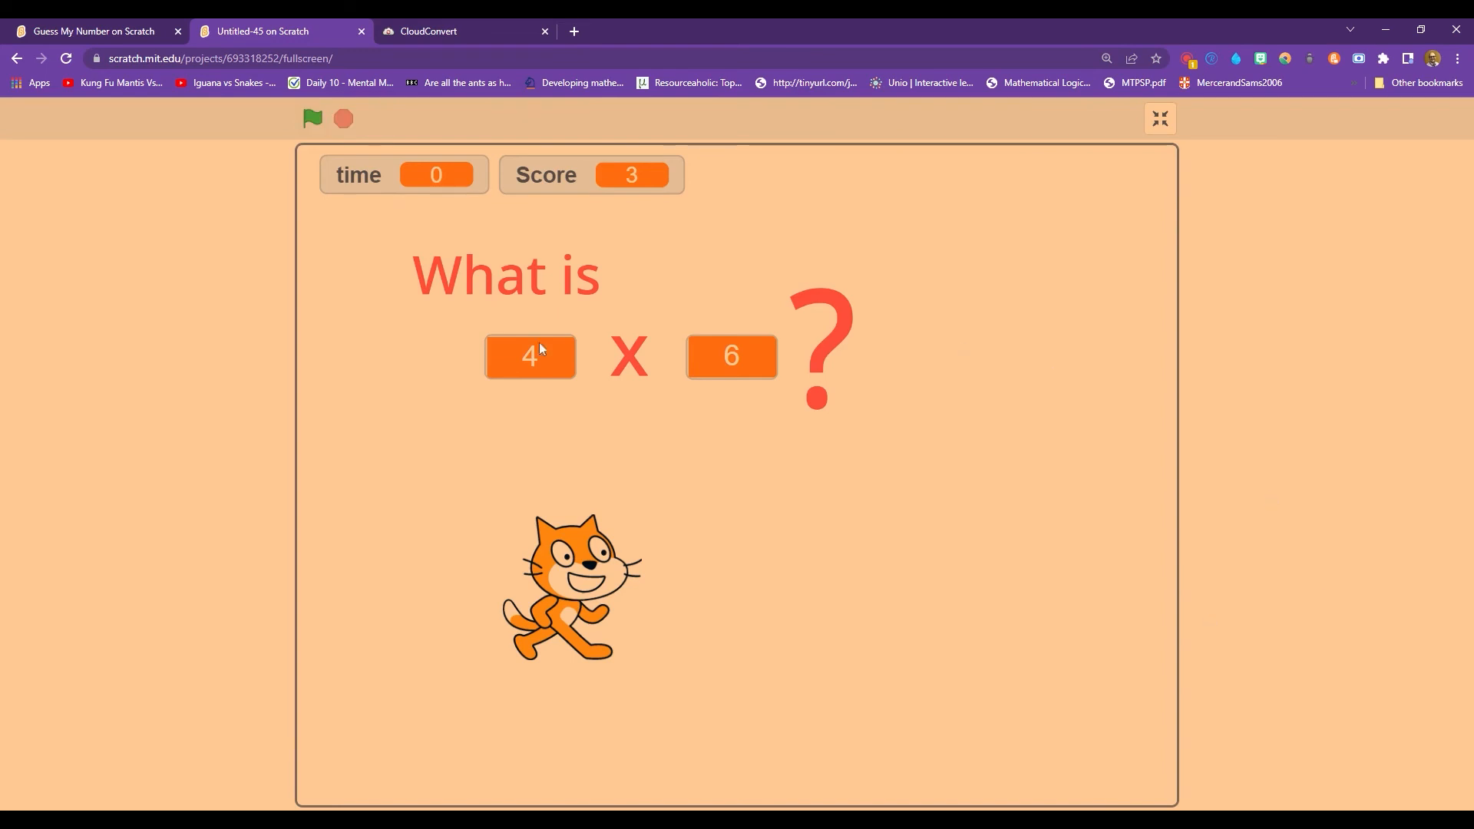
mouse_move(732, 695)
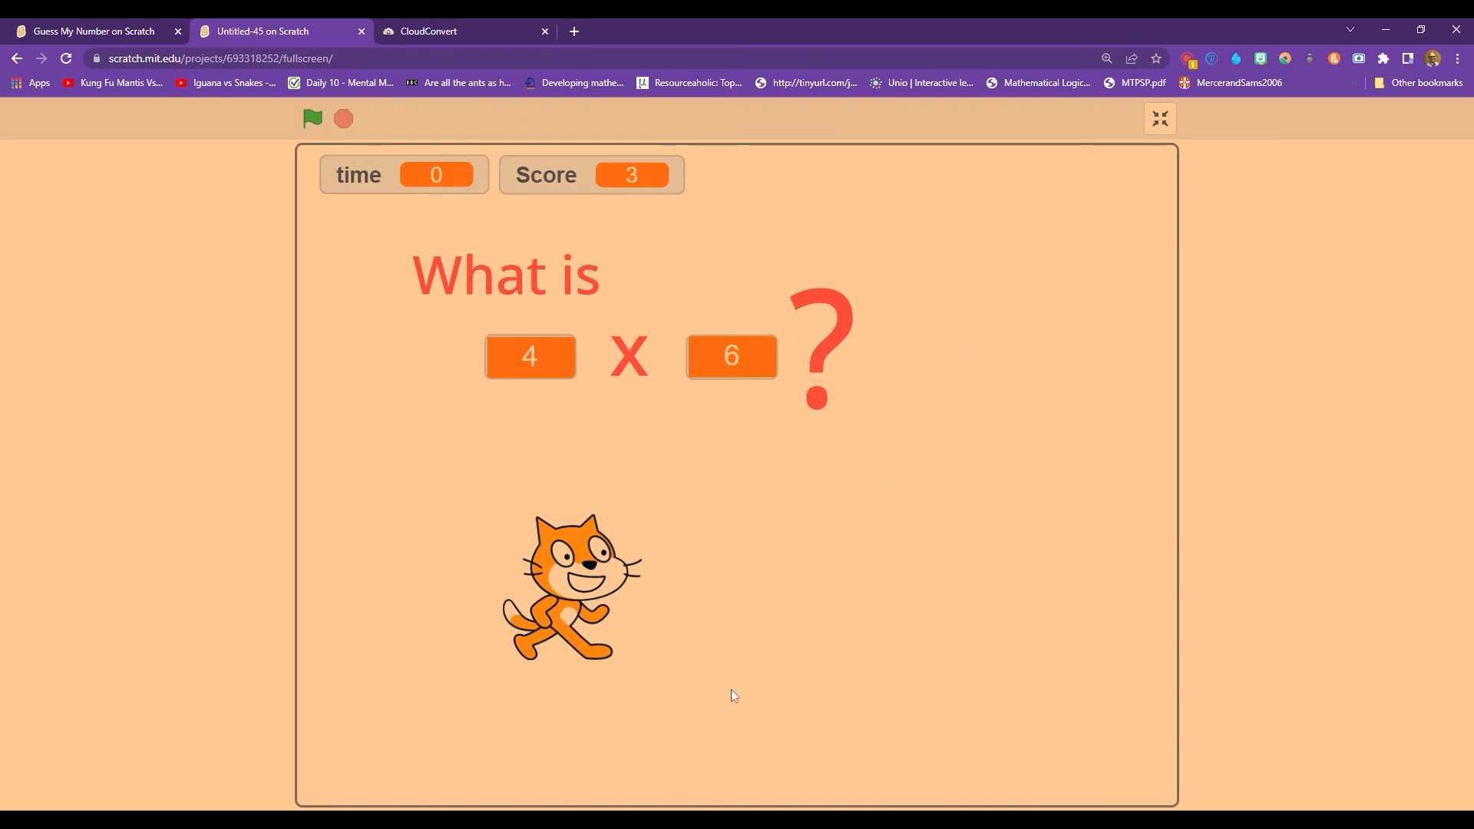
left_click(312, 118)
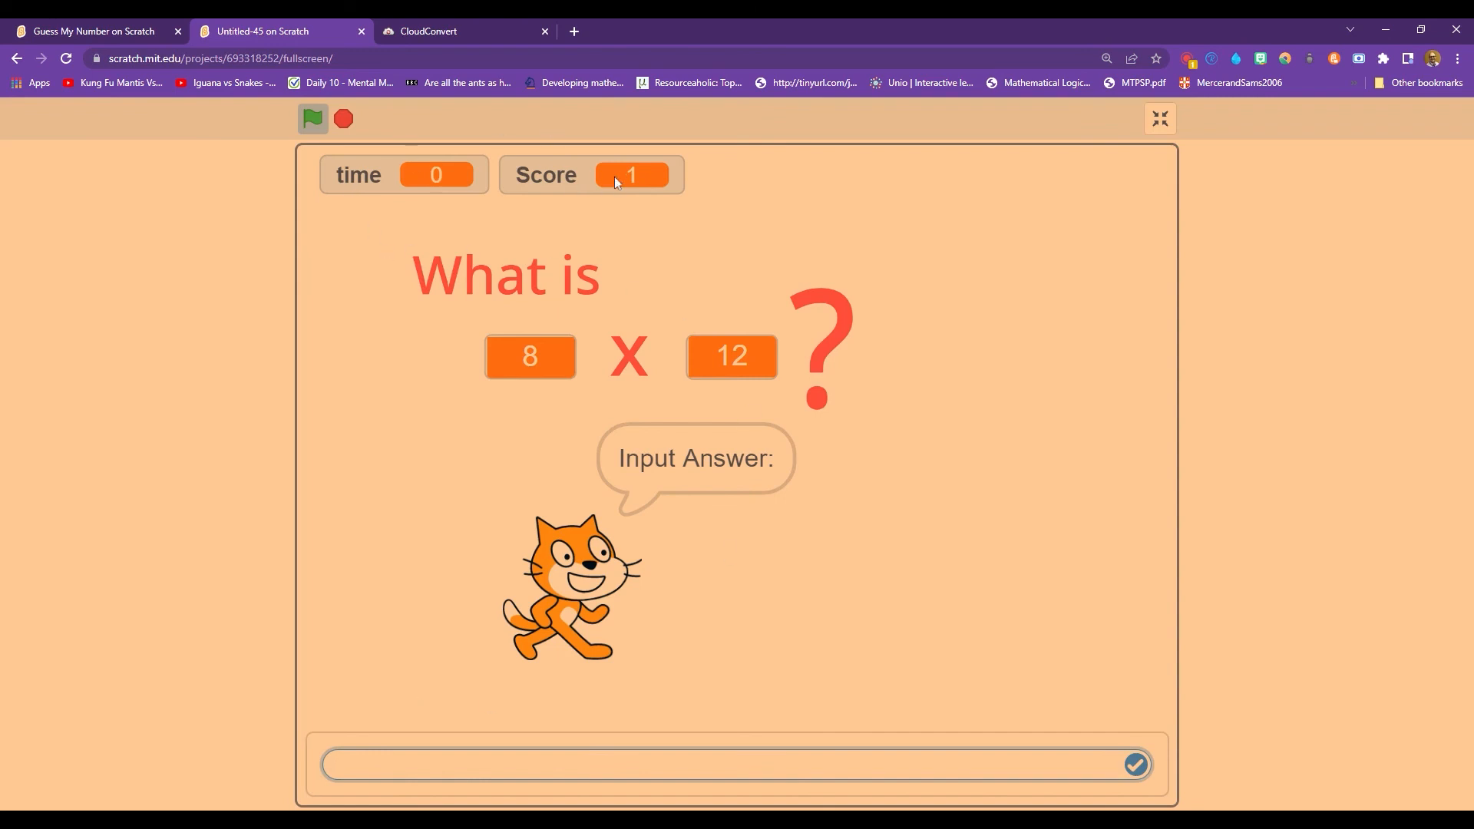
mouse_move(835, 305)
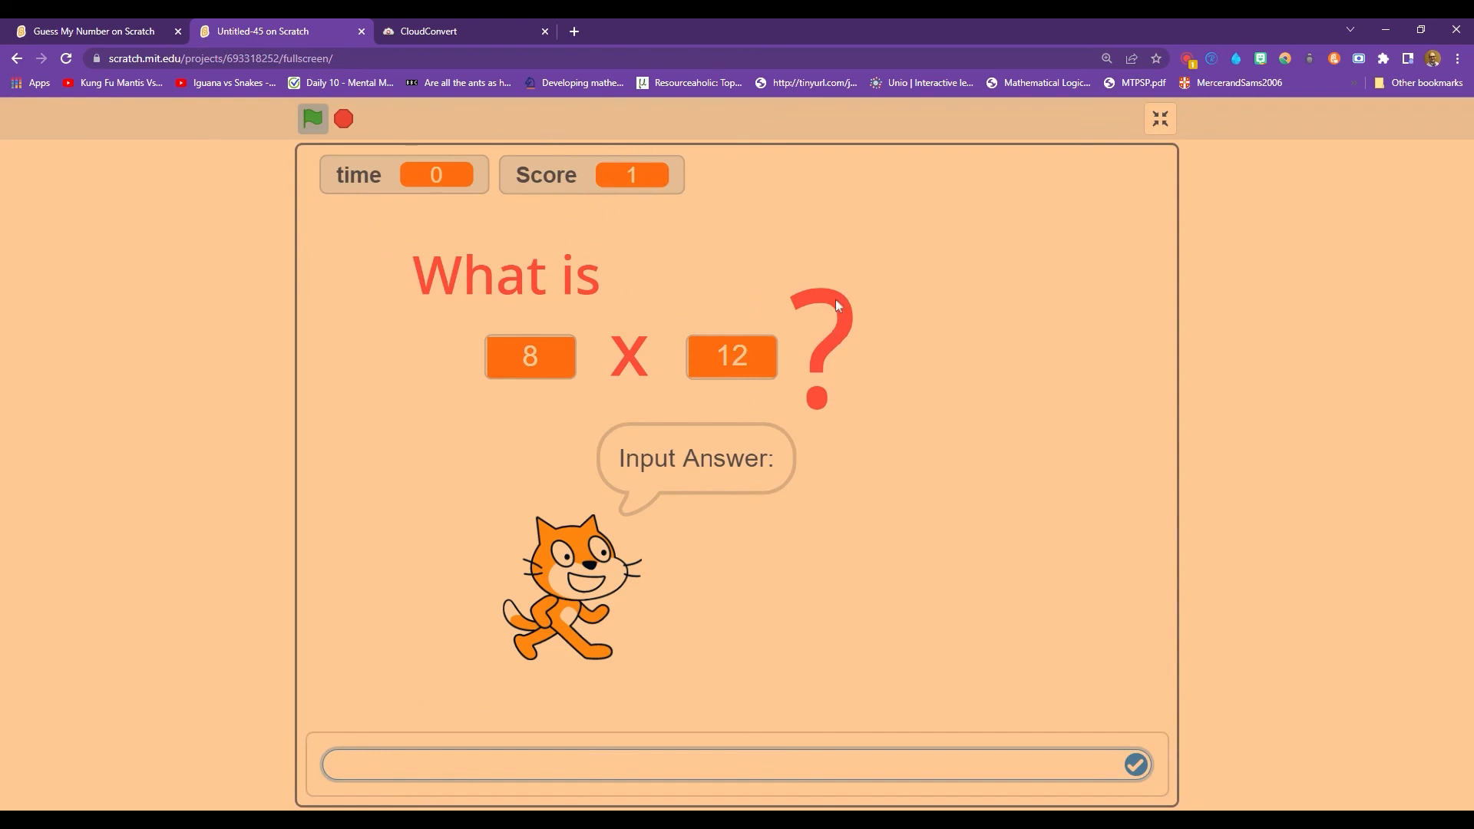
mouse_move(768, 677)
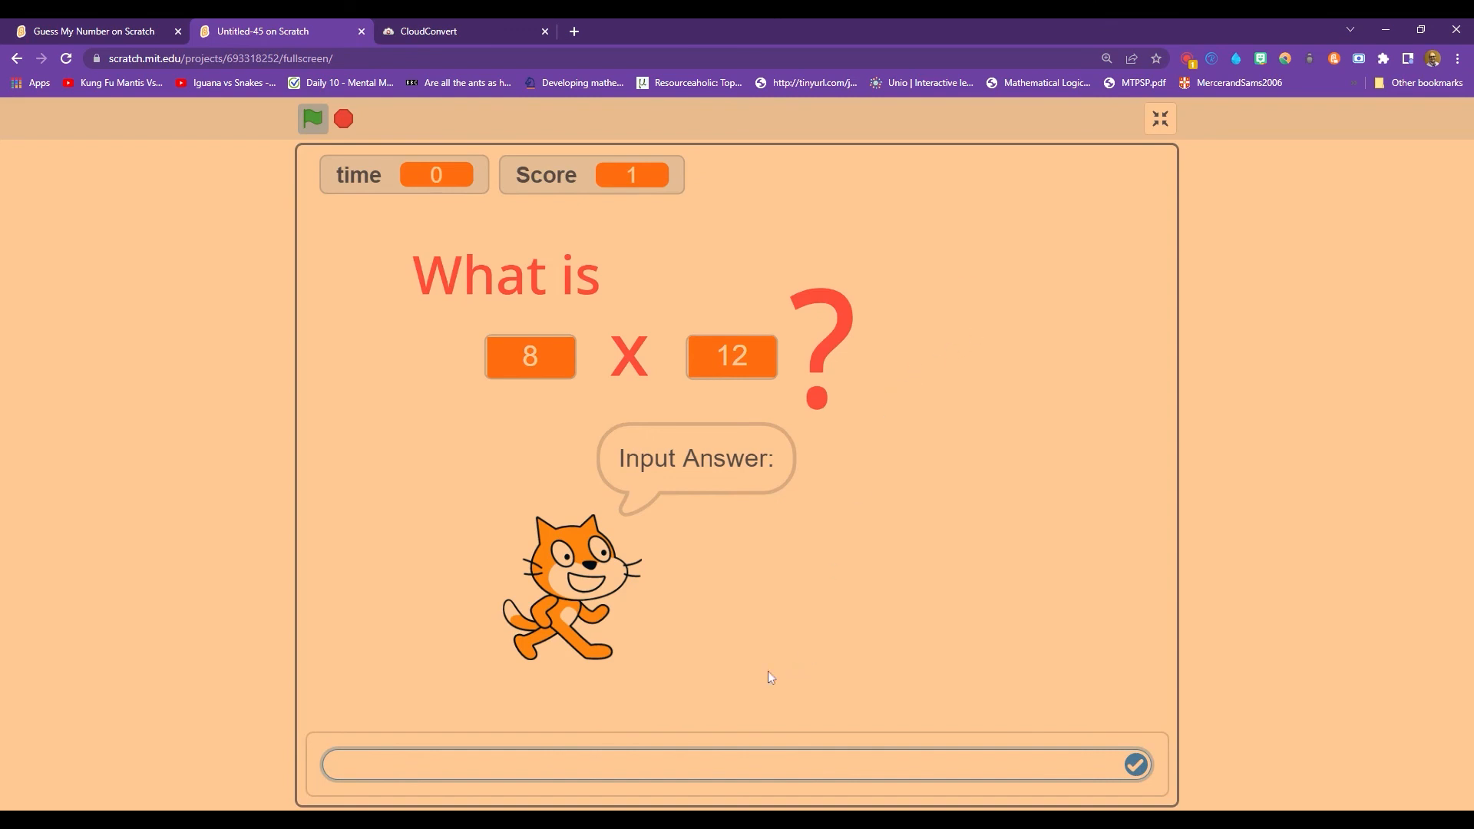
mouse_move(628, 681)
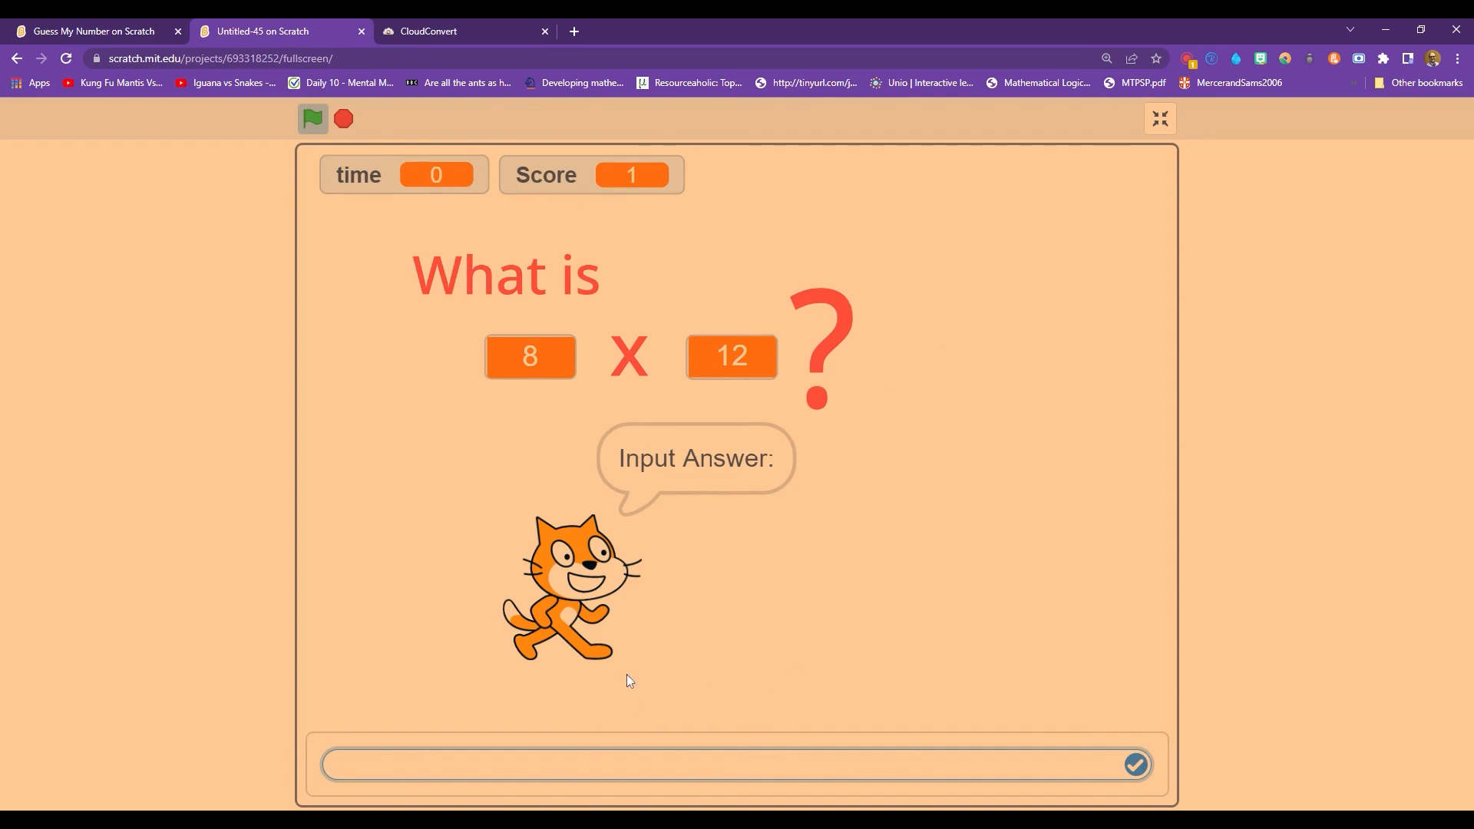
Submit 8 as the answer to 8 × 12, ending the round at Score 1.
type("8")
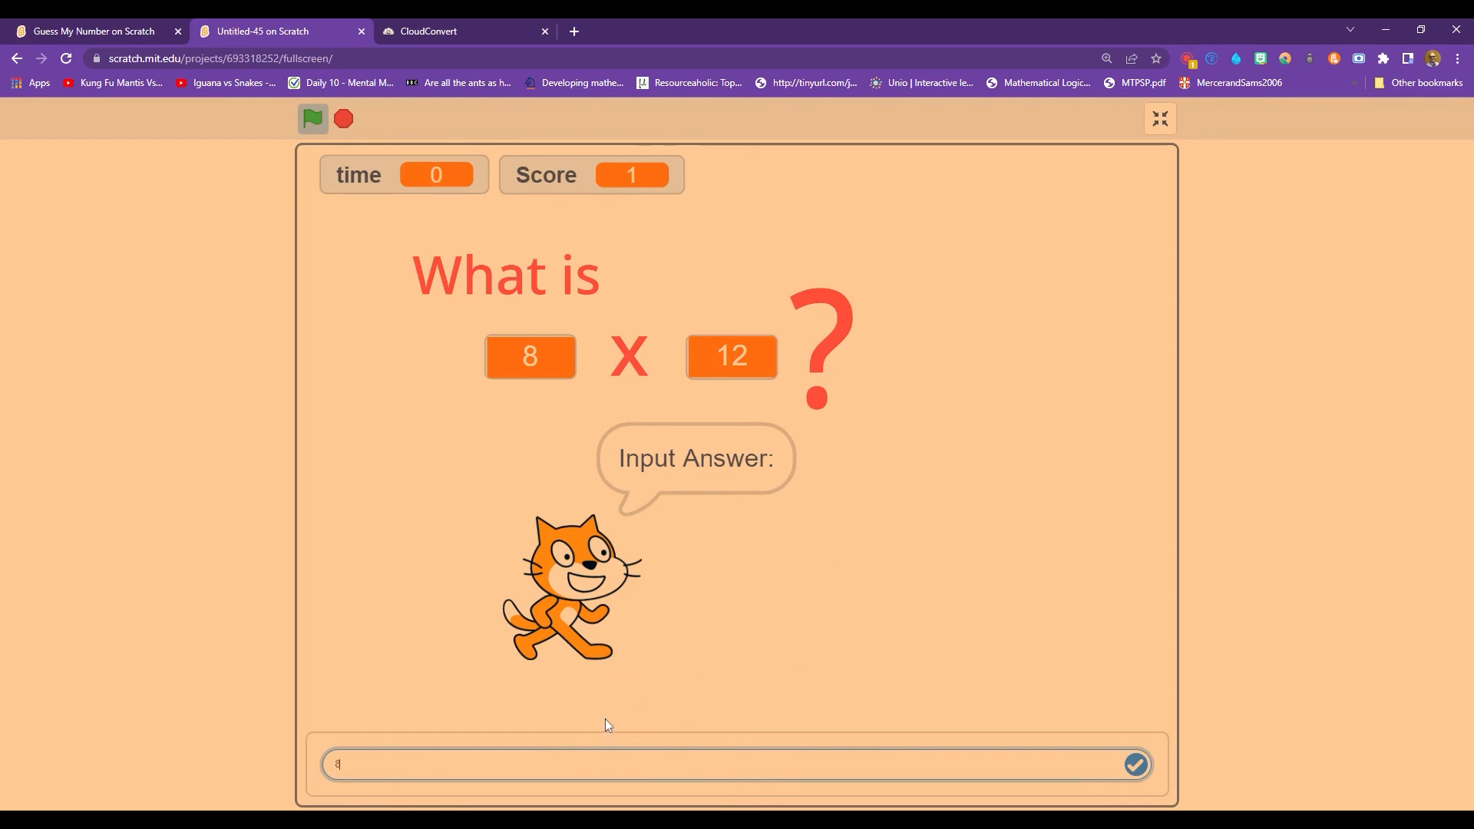
left_click(1134, 764)
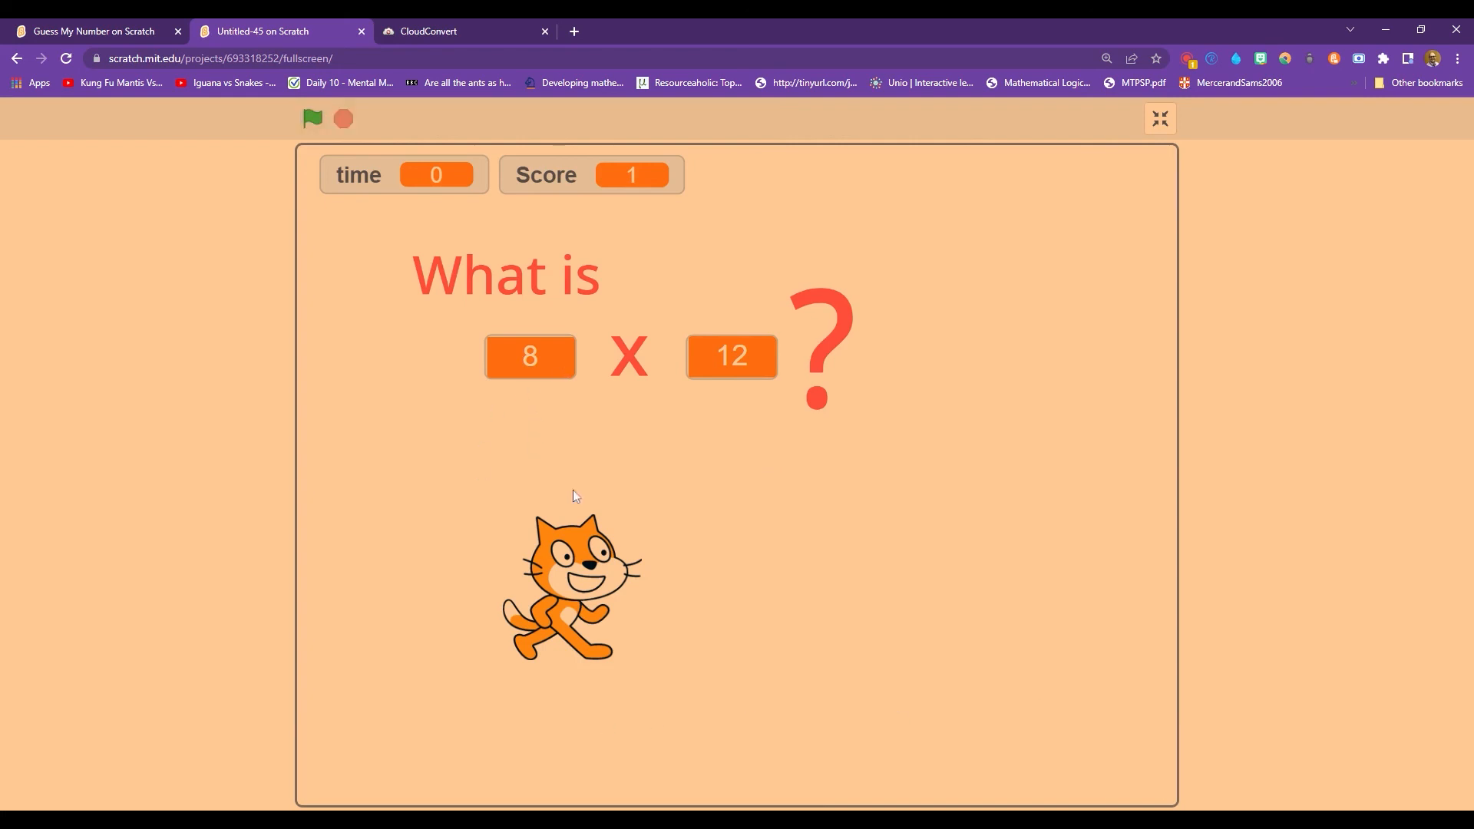
mouse_move(619, 284)
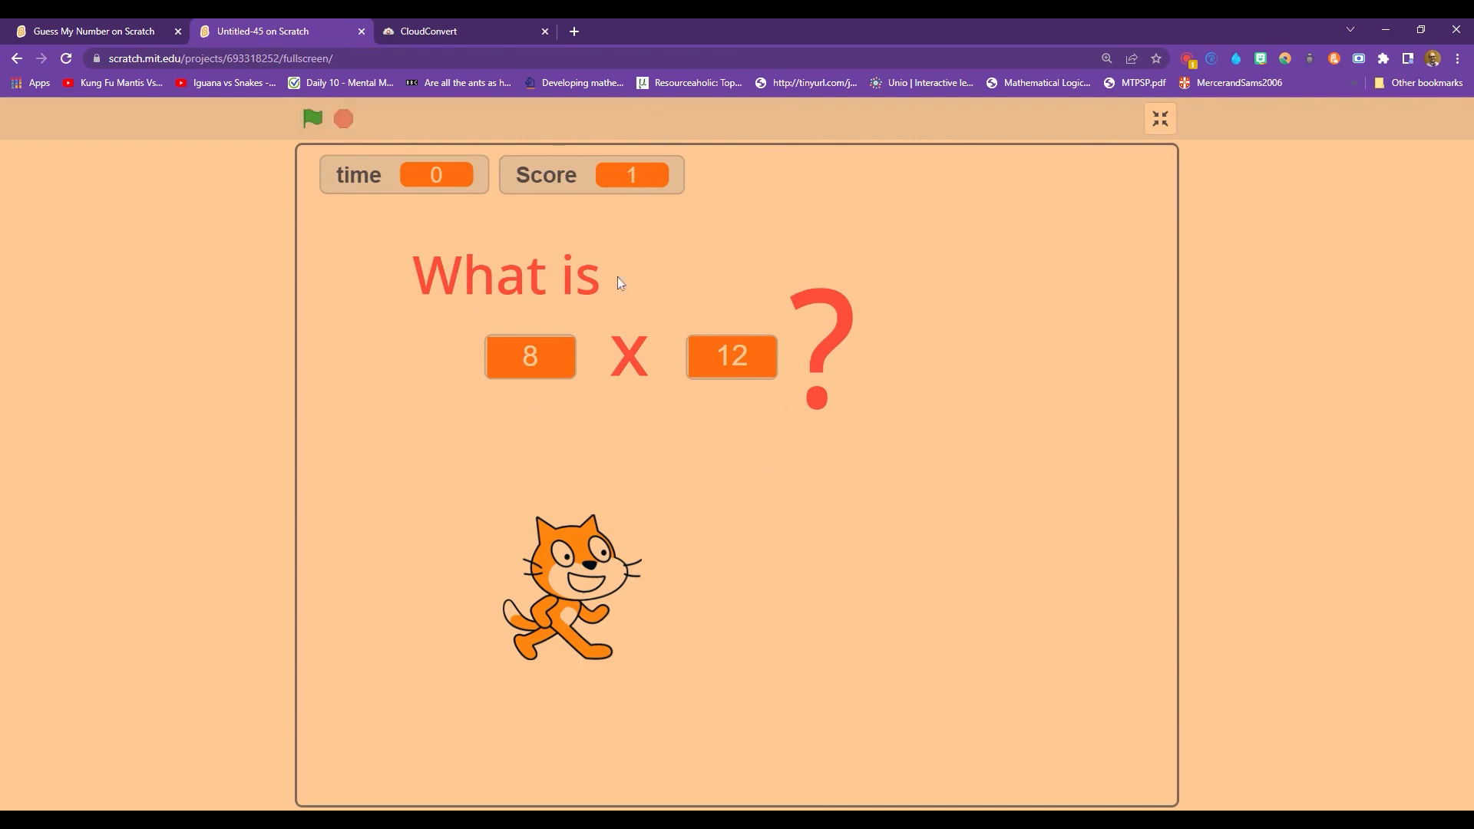
mouse_move(356, 275)
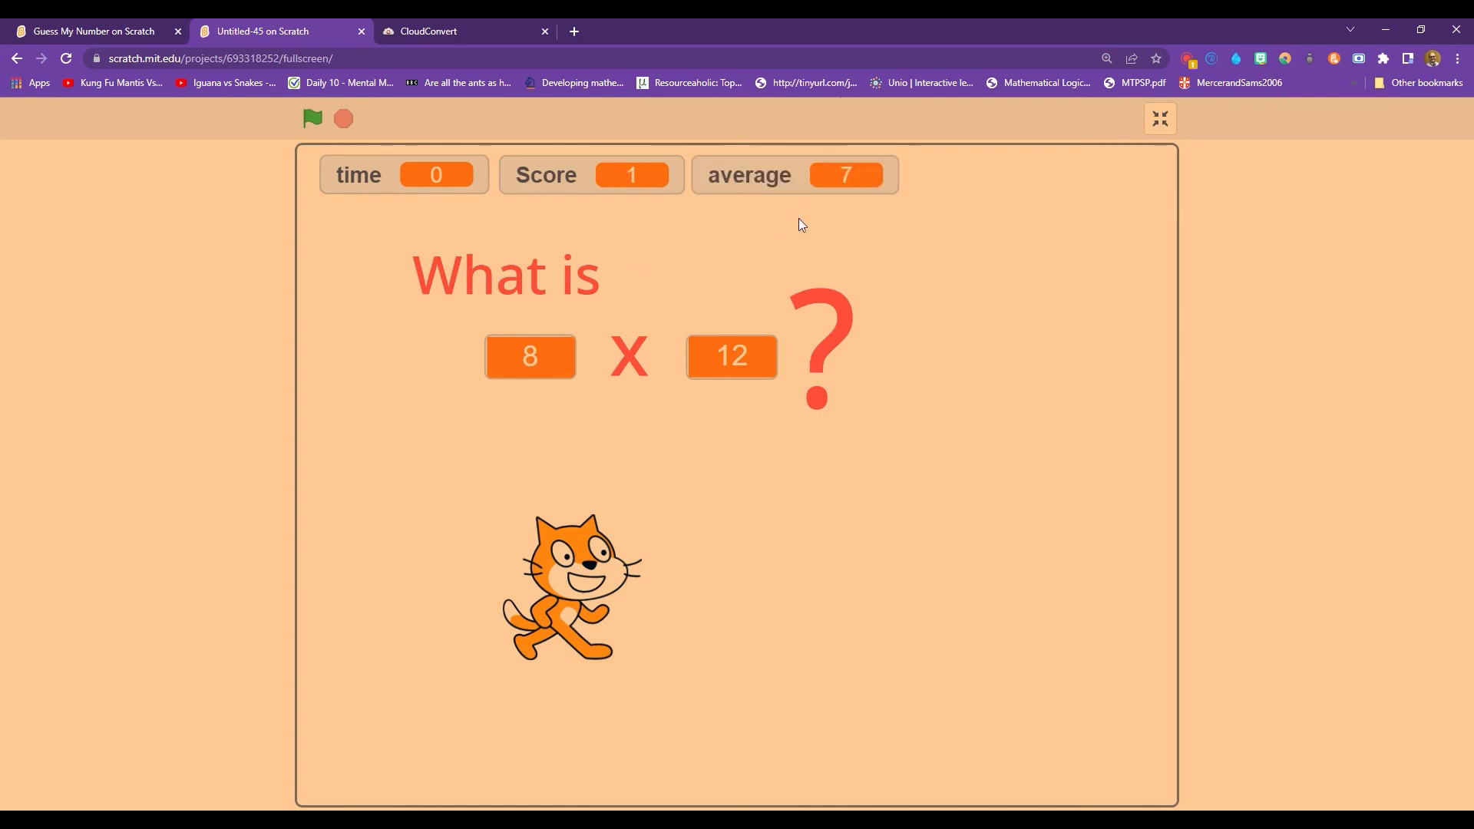
mouse_move(853, 150)
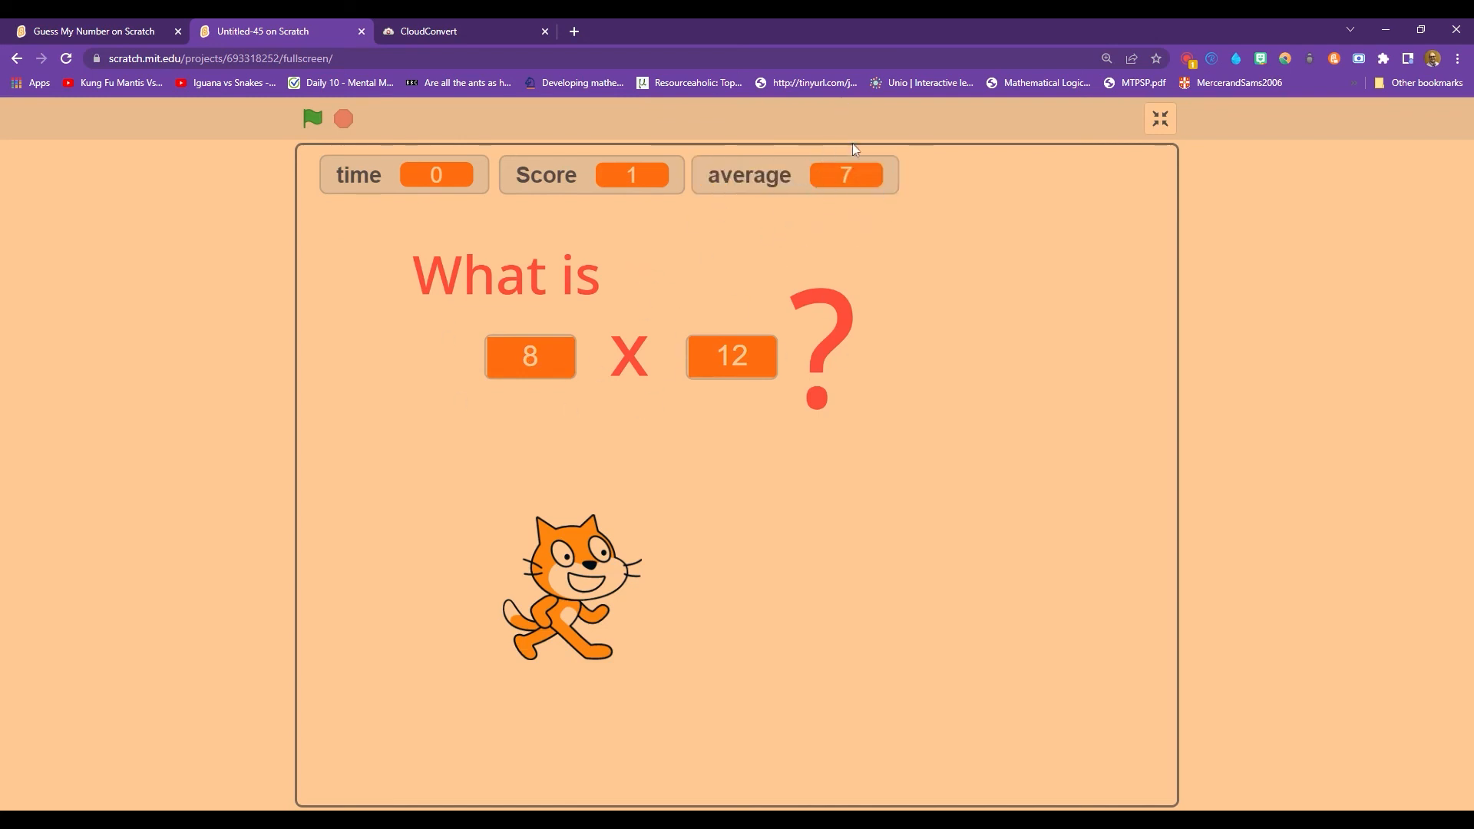
mouse_move(865, 200)
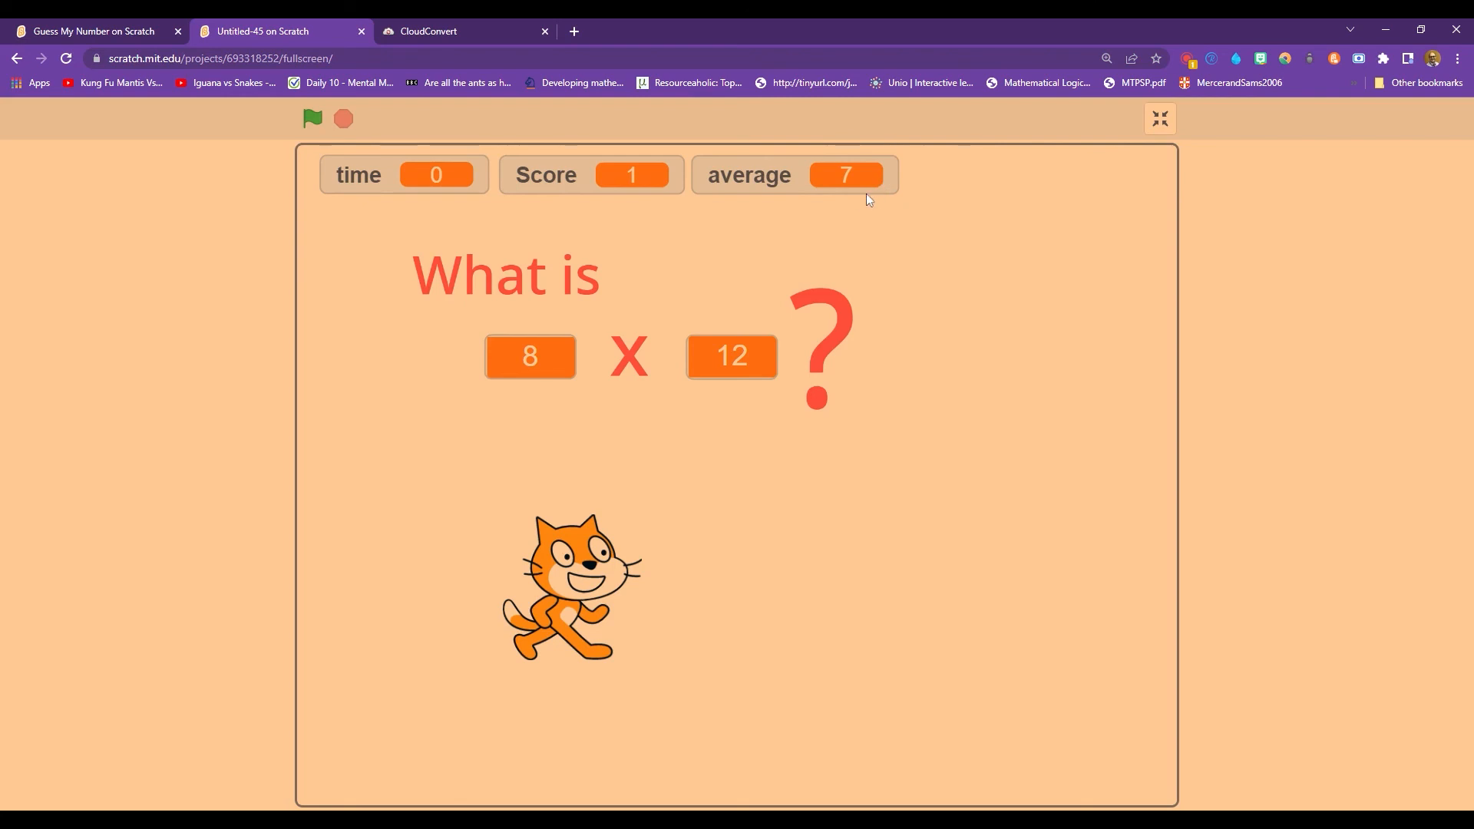
mouse_move(1013, 292)
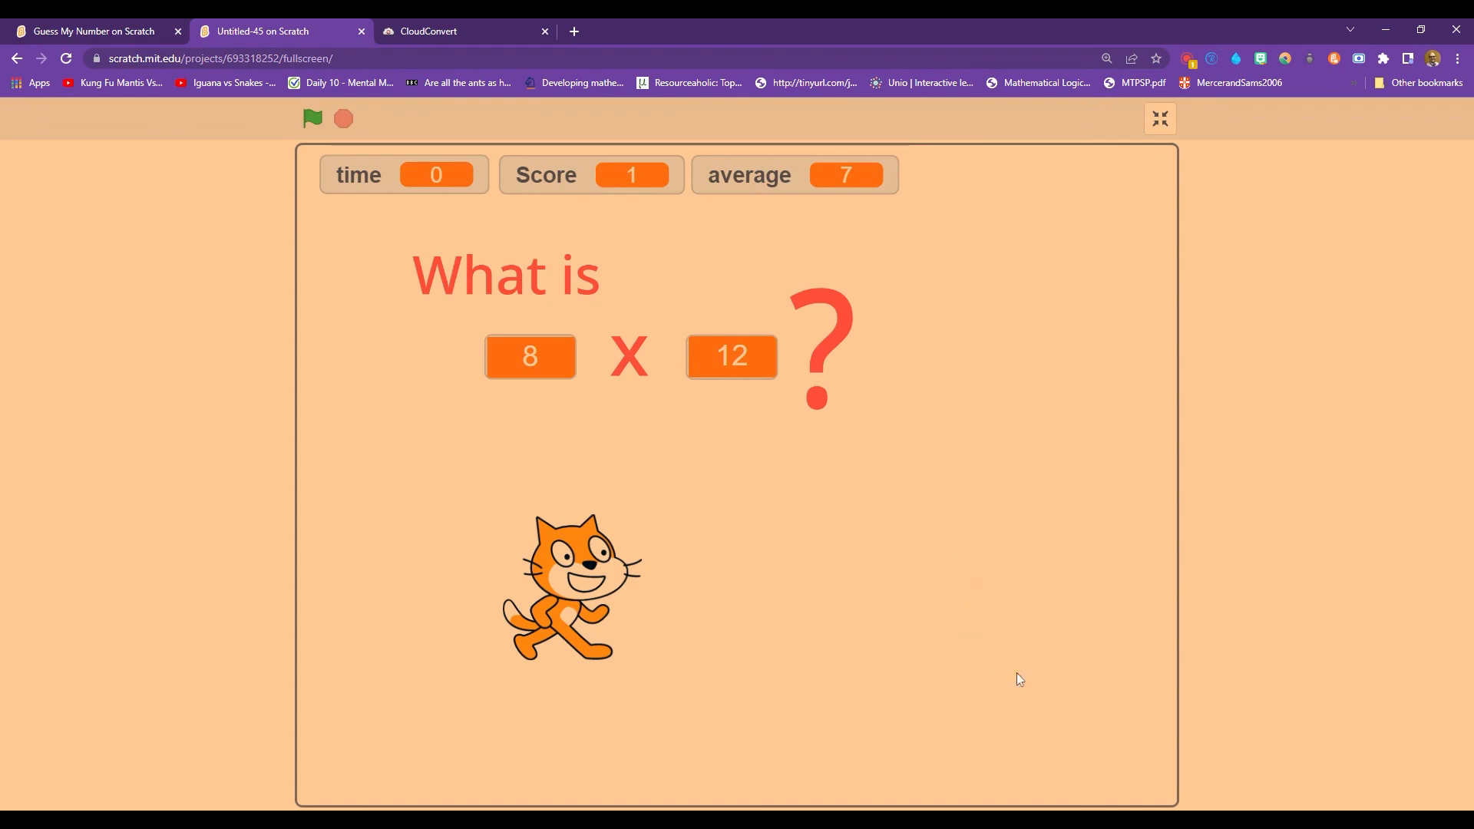
mouse_move(742, 762)
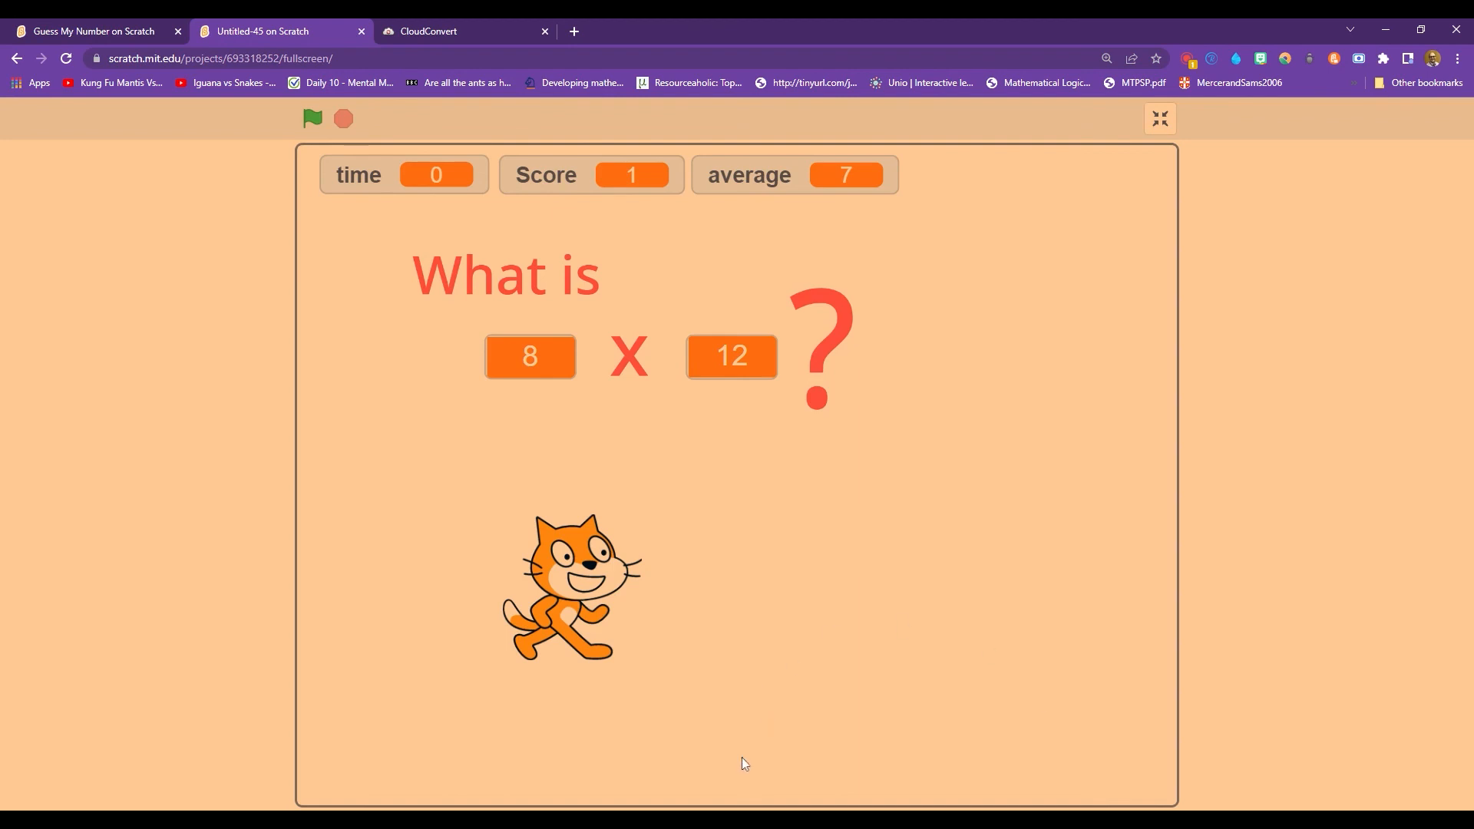
mouse_move(298, 349)
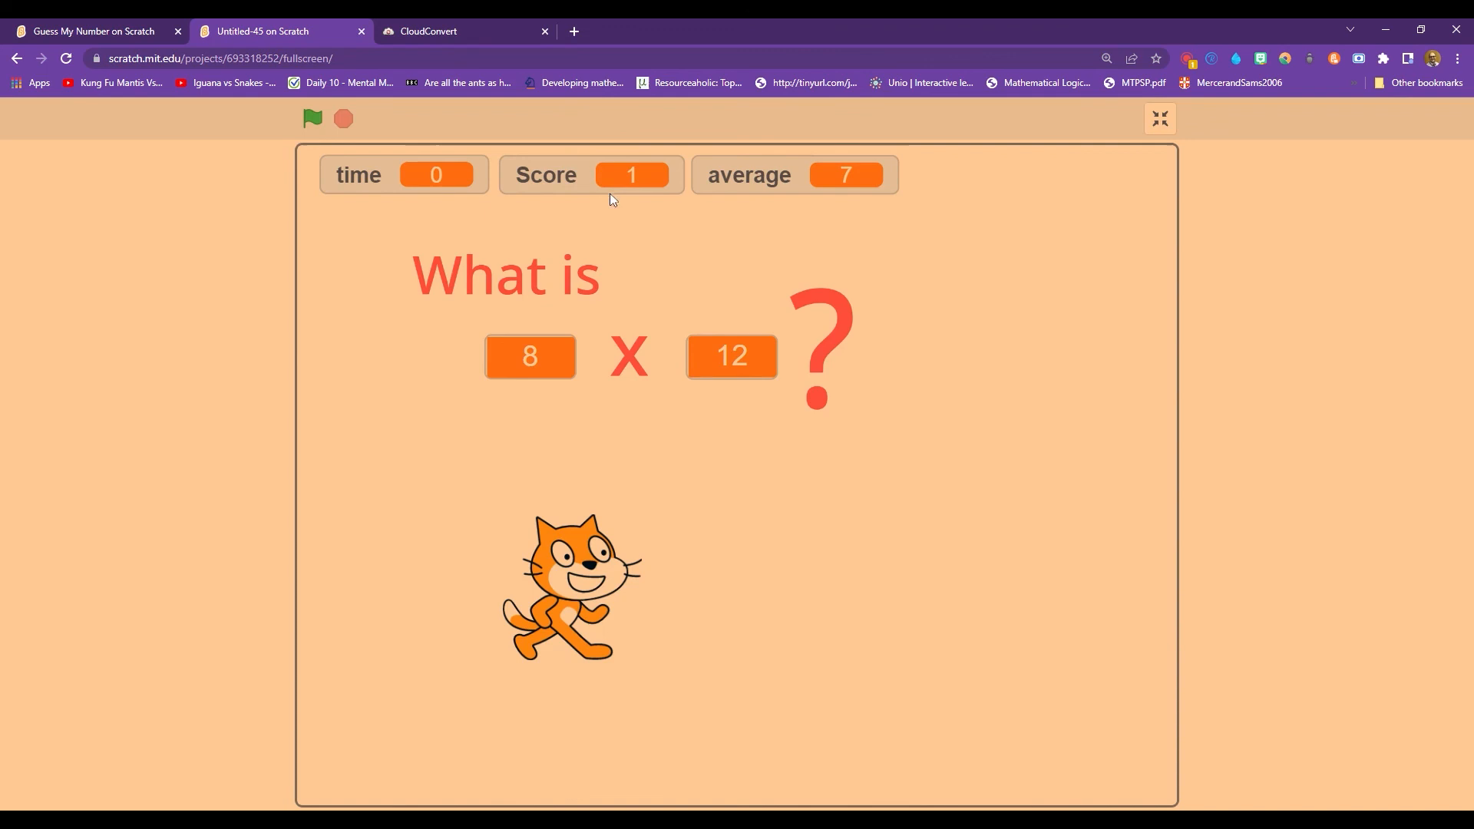
Start a game, submit 3 for 3 × 12 reaching Score 2, then restart for 5 × 8.
left_click(313, 117)
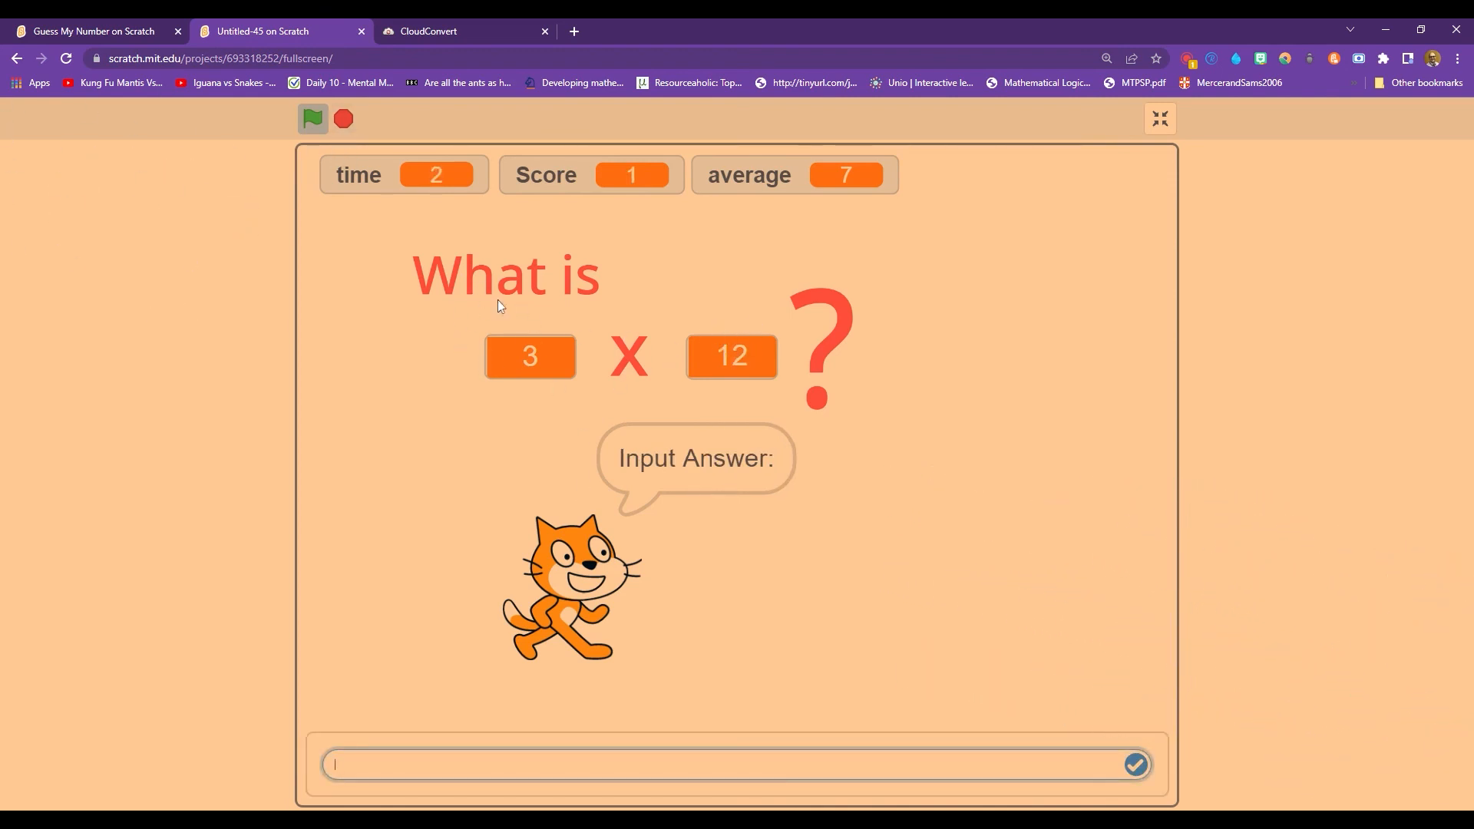
type("3")
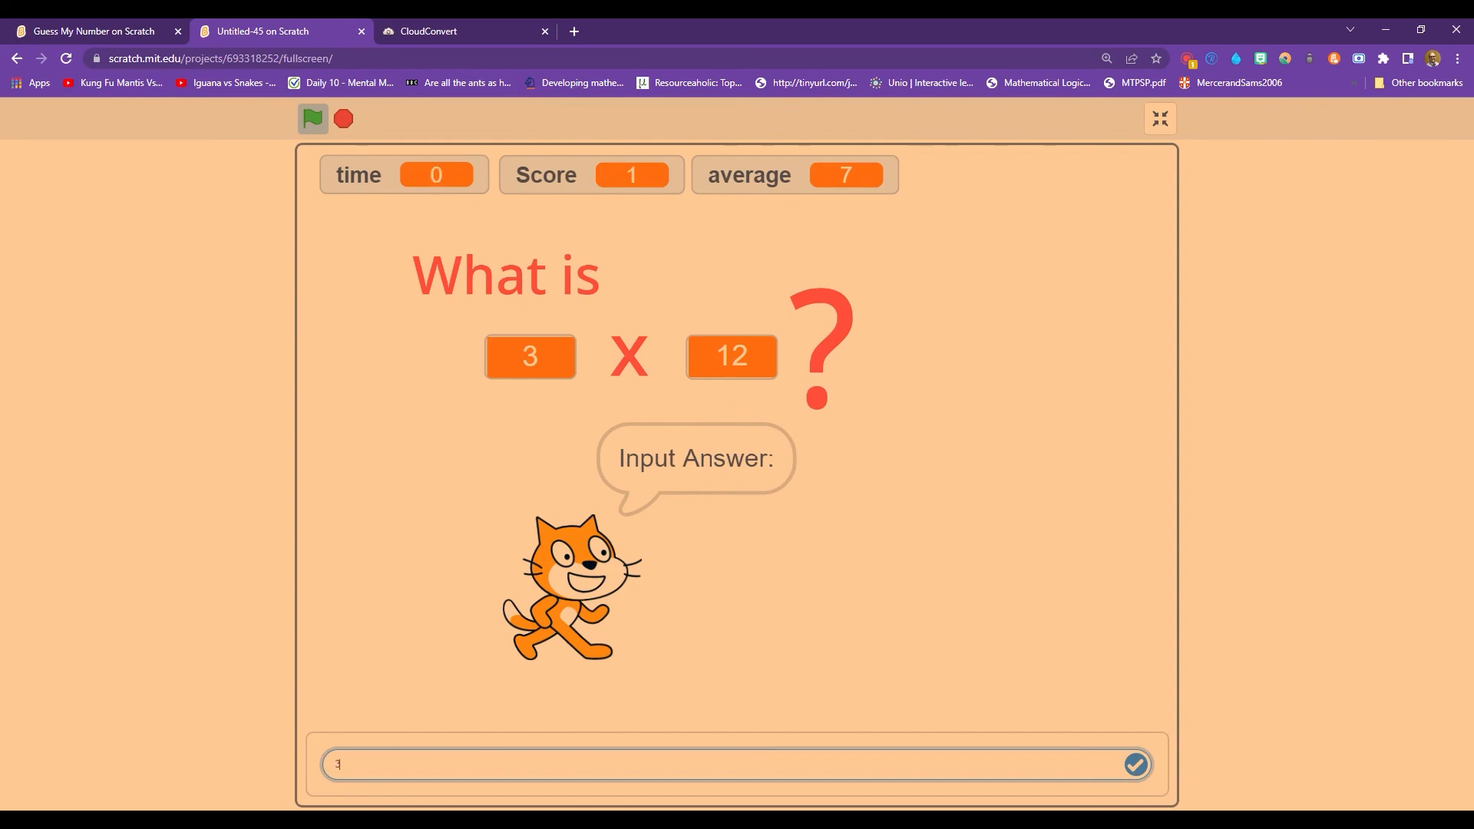
left_click(1134, 764)
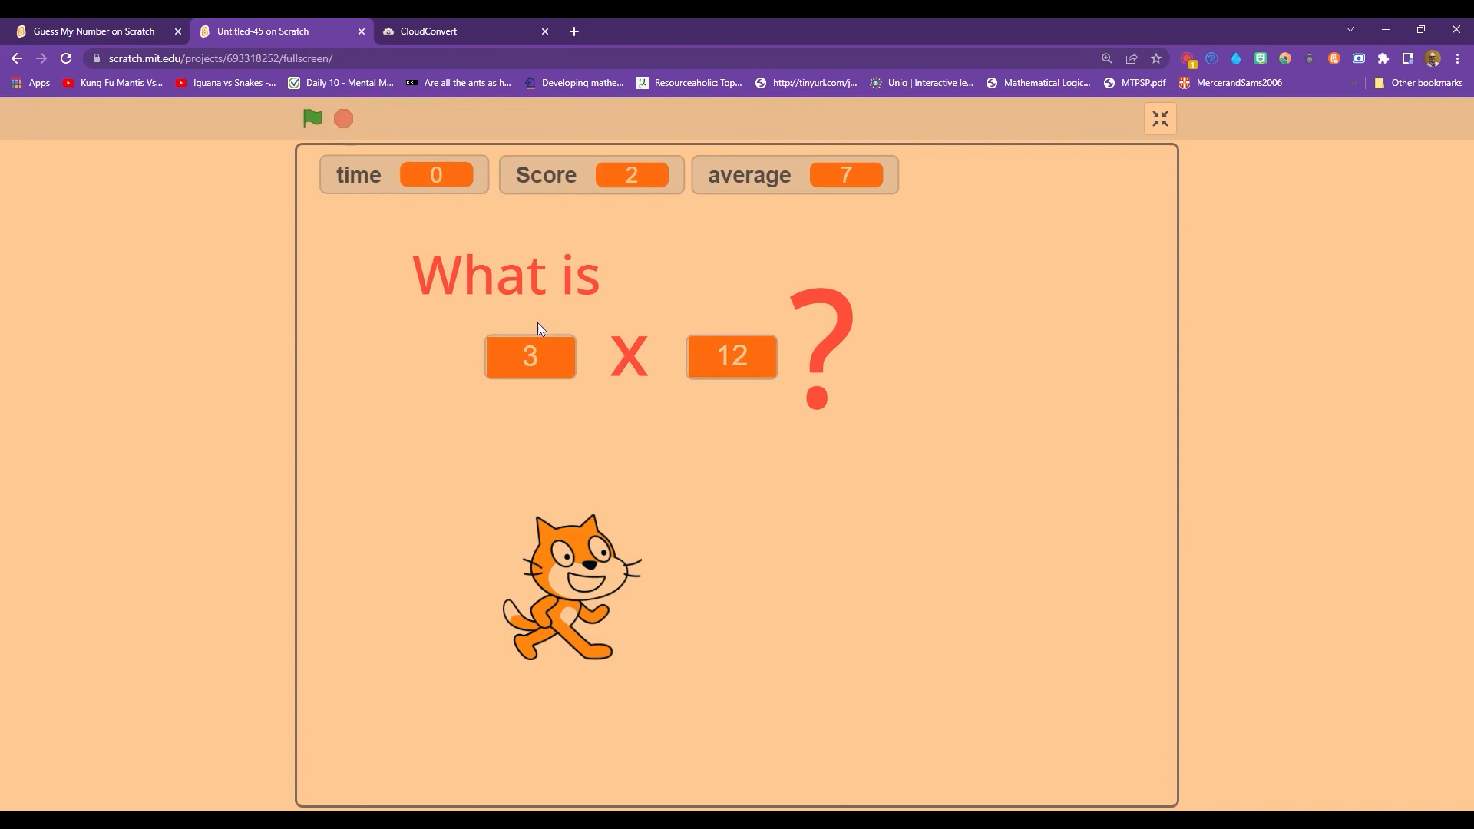
mouse_move(737, 442)
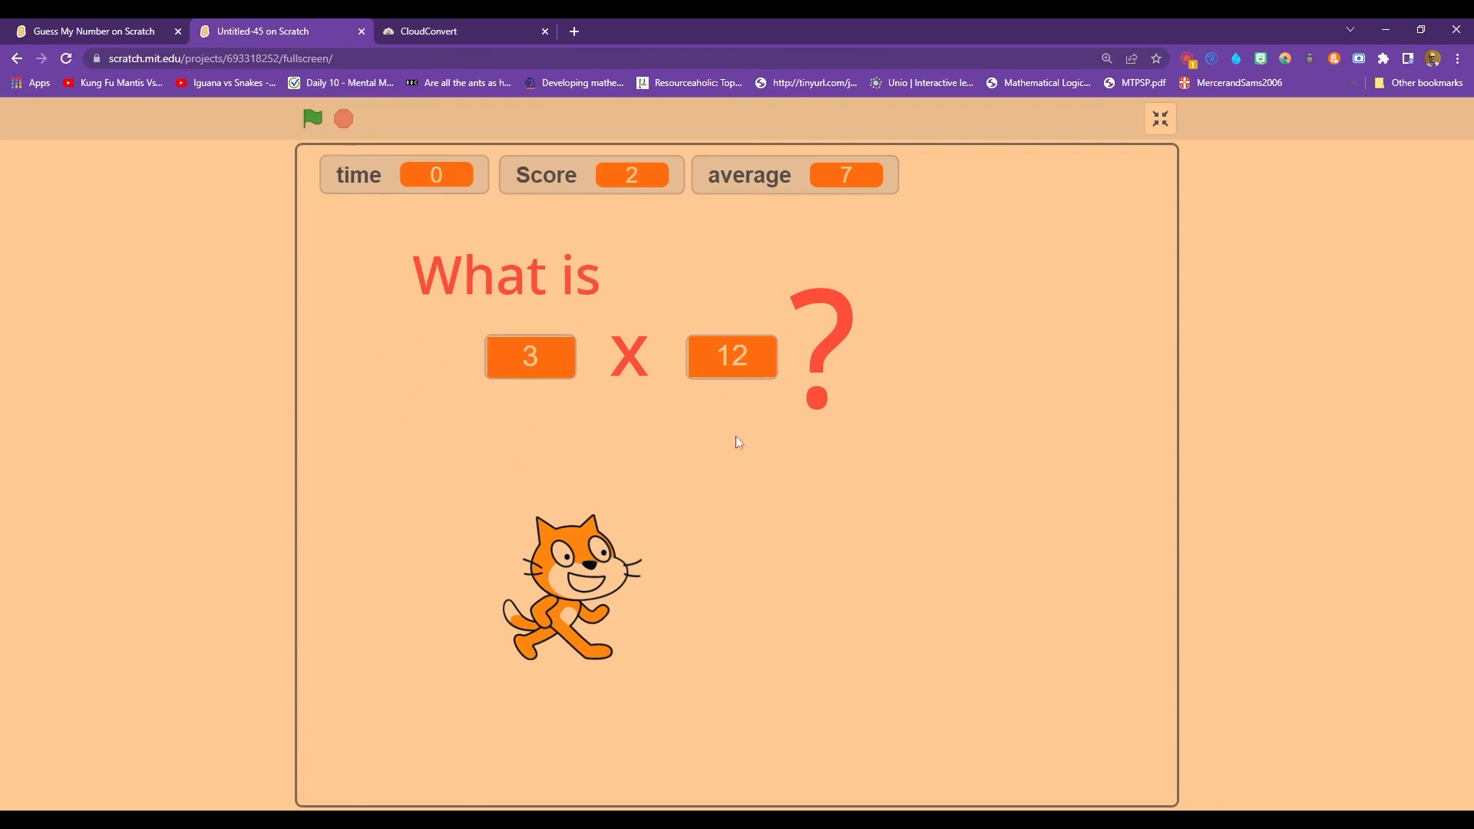
mouse_move(482, 386)
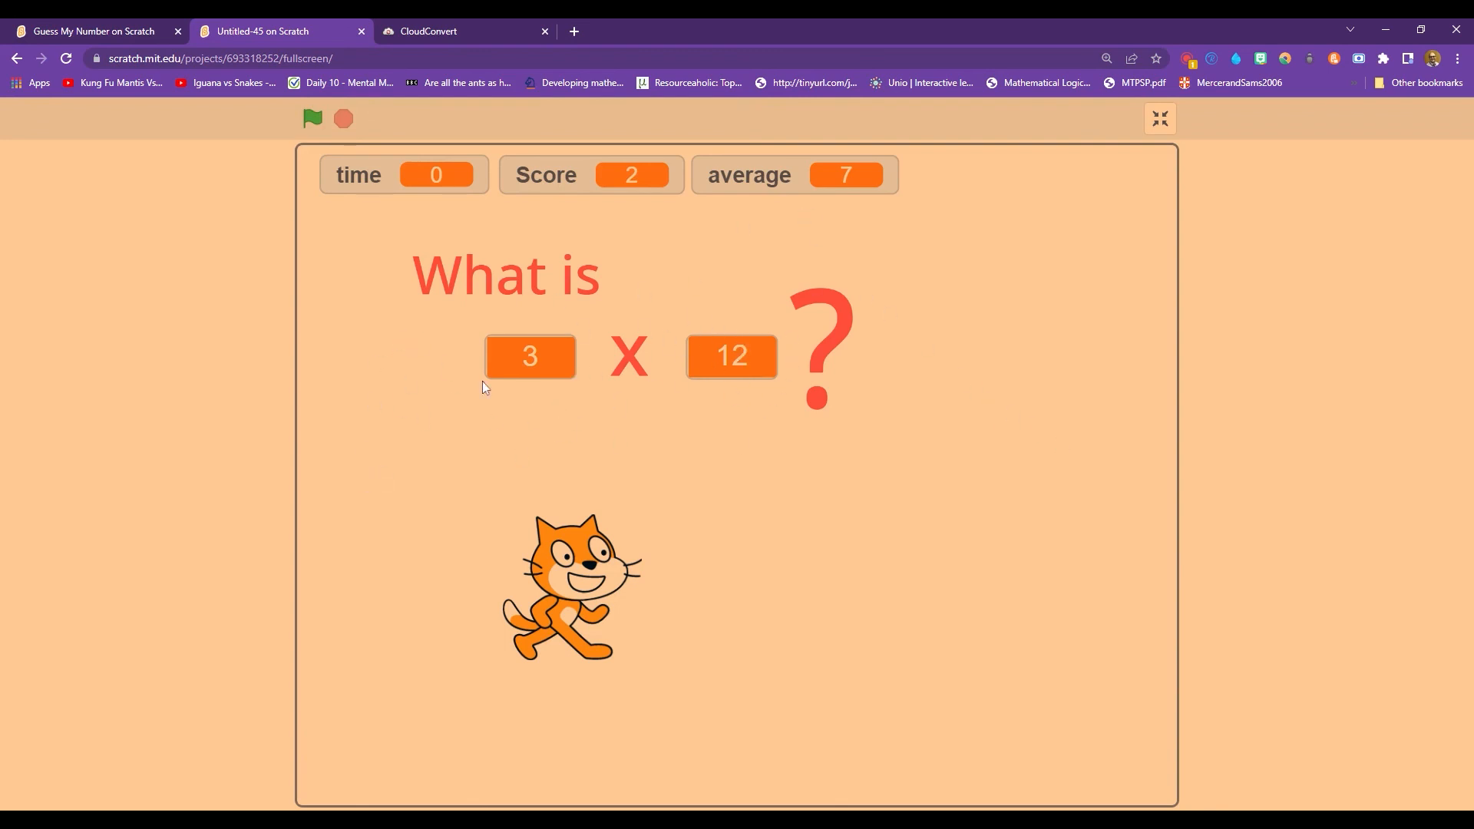
mouse_move(782, 357)
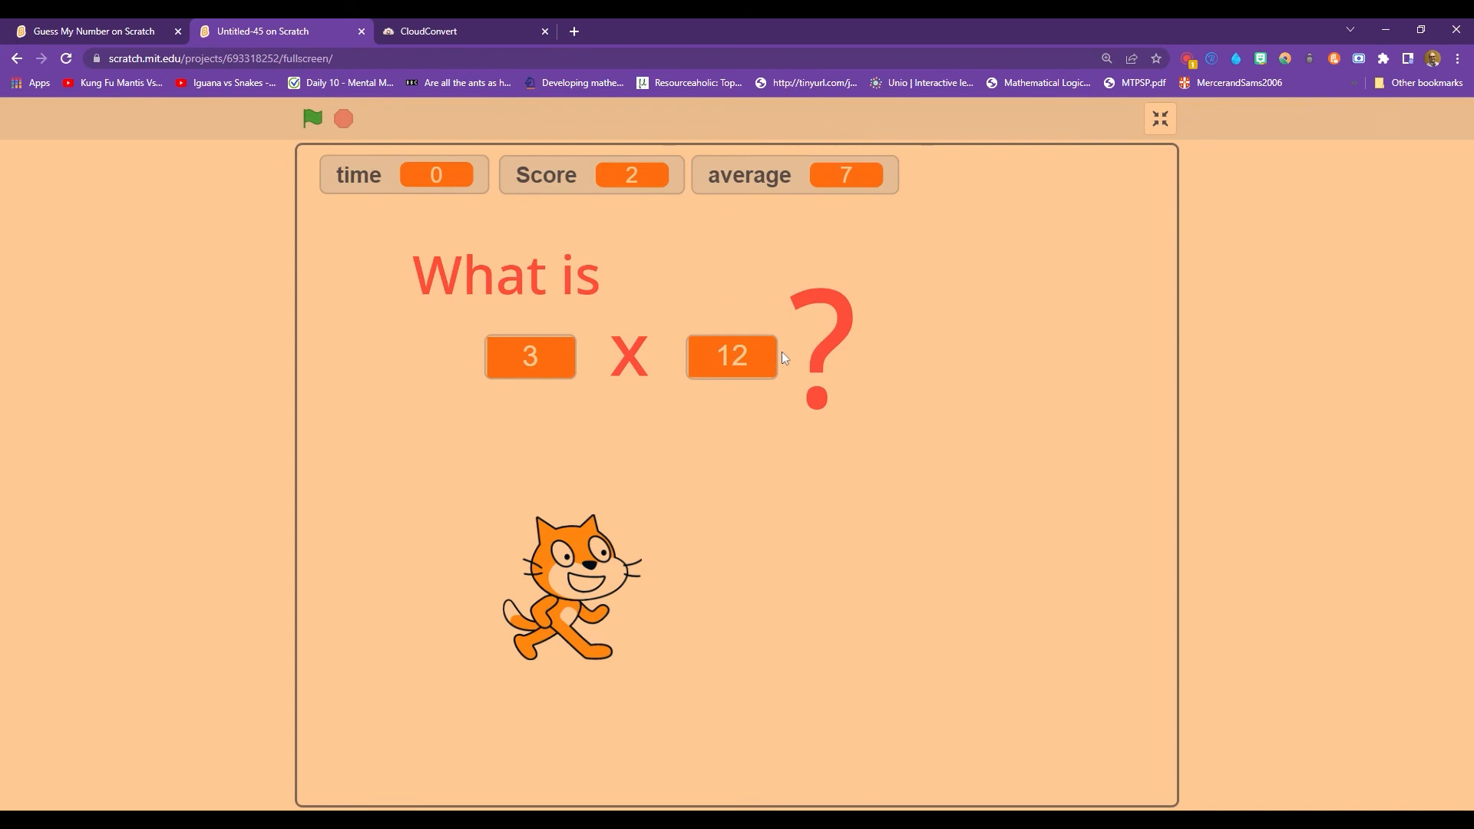
mouse_move(993, 317)
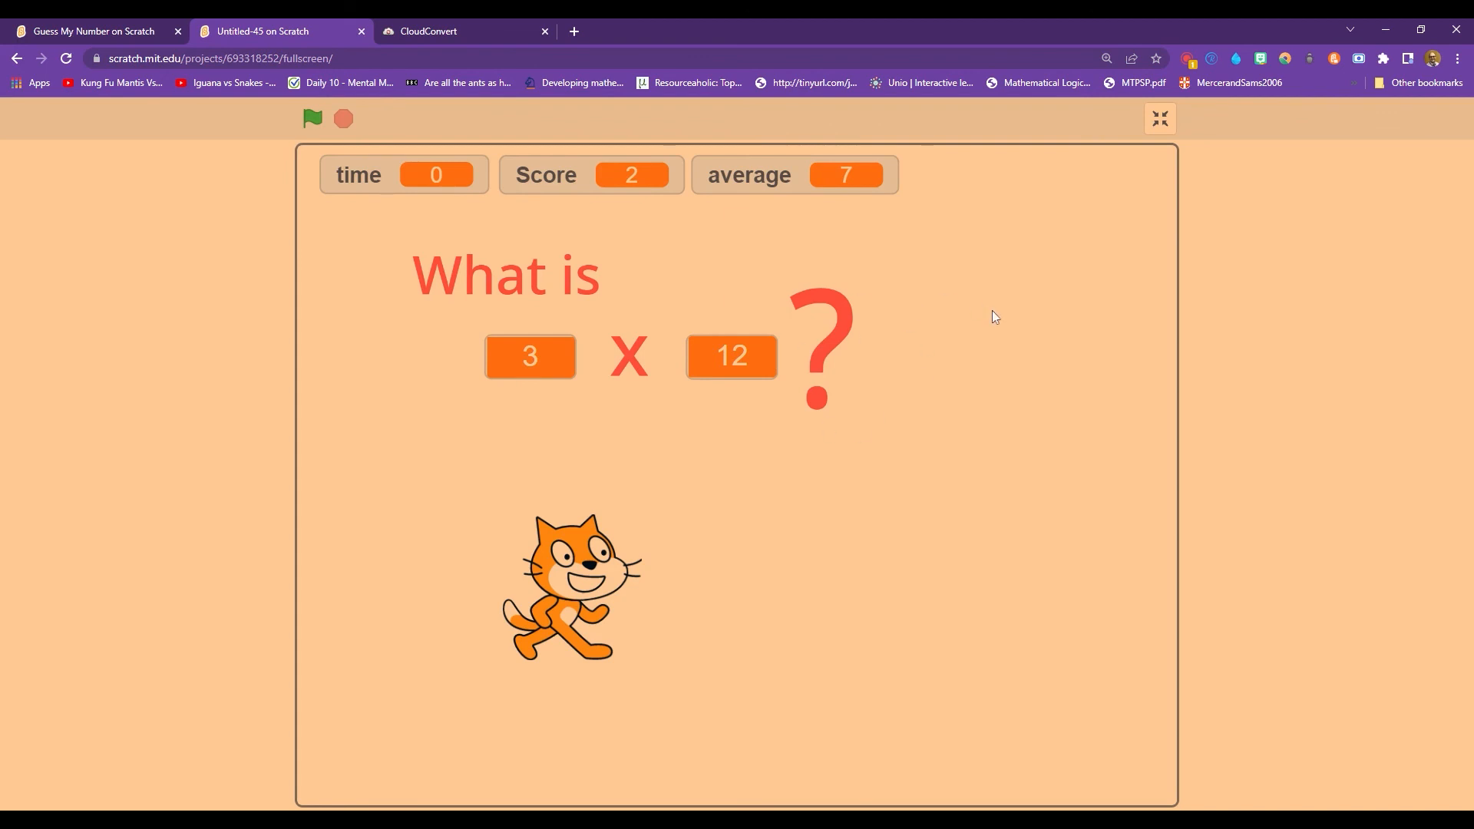
mouse_move(507, 104)
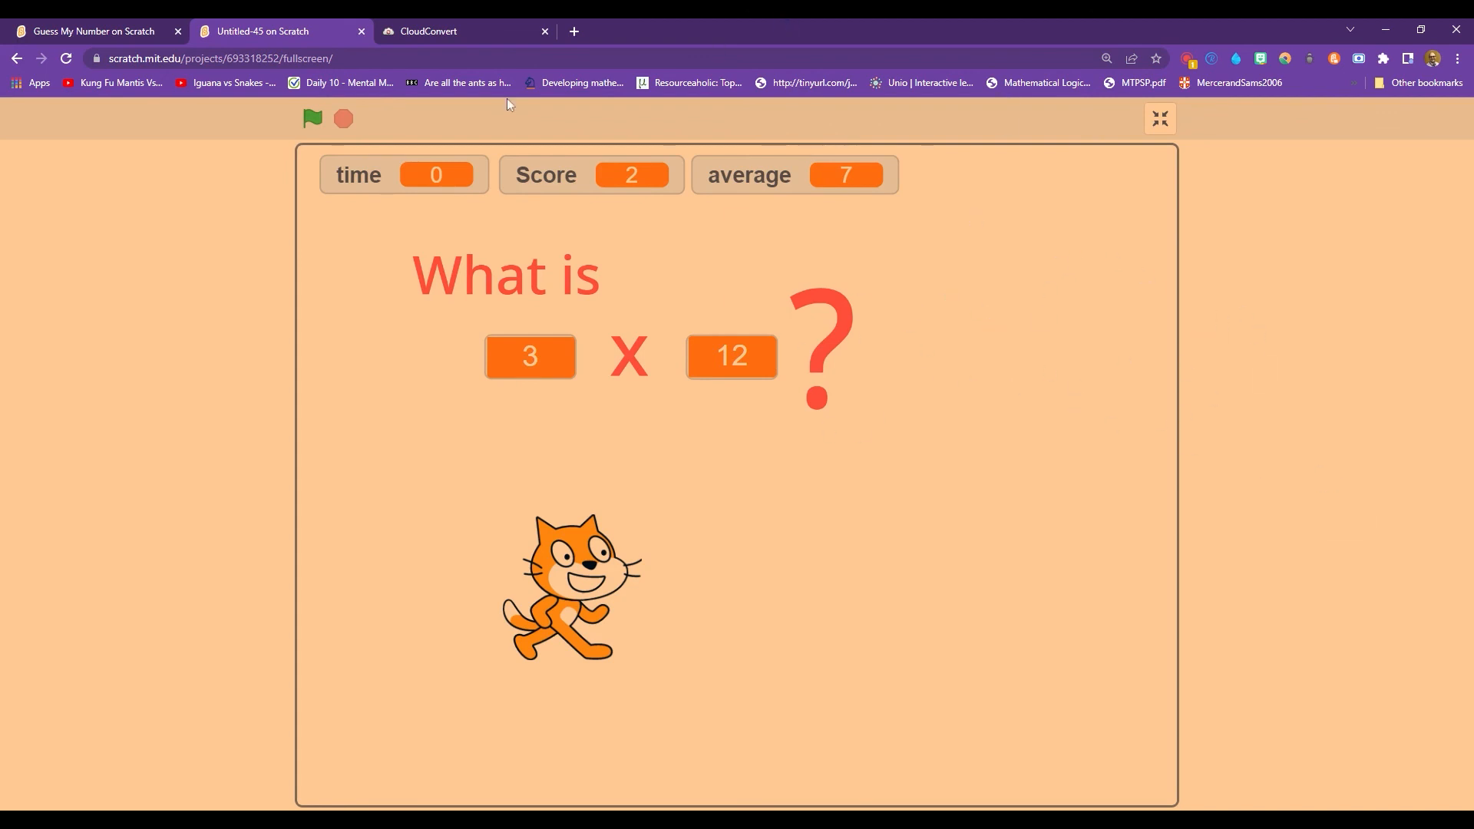
left_click(312, 117)
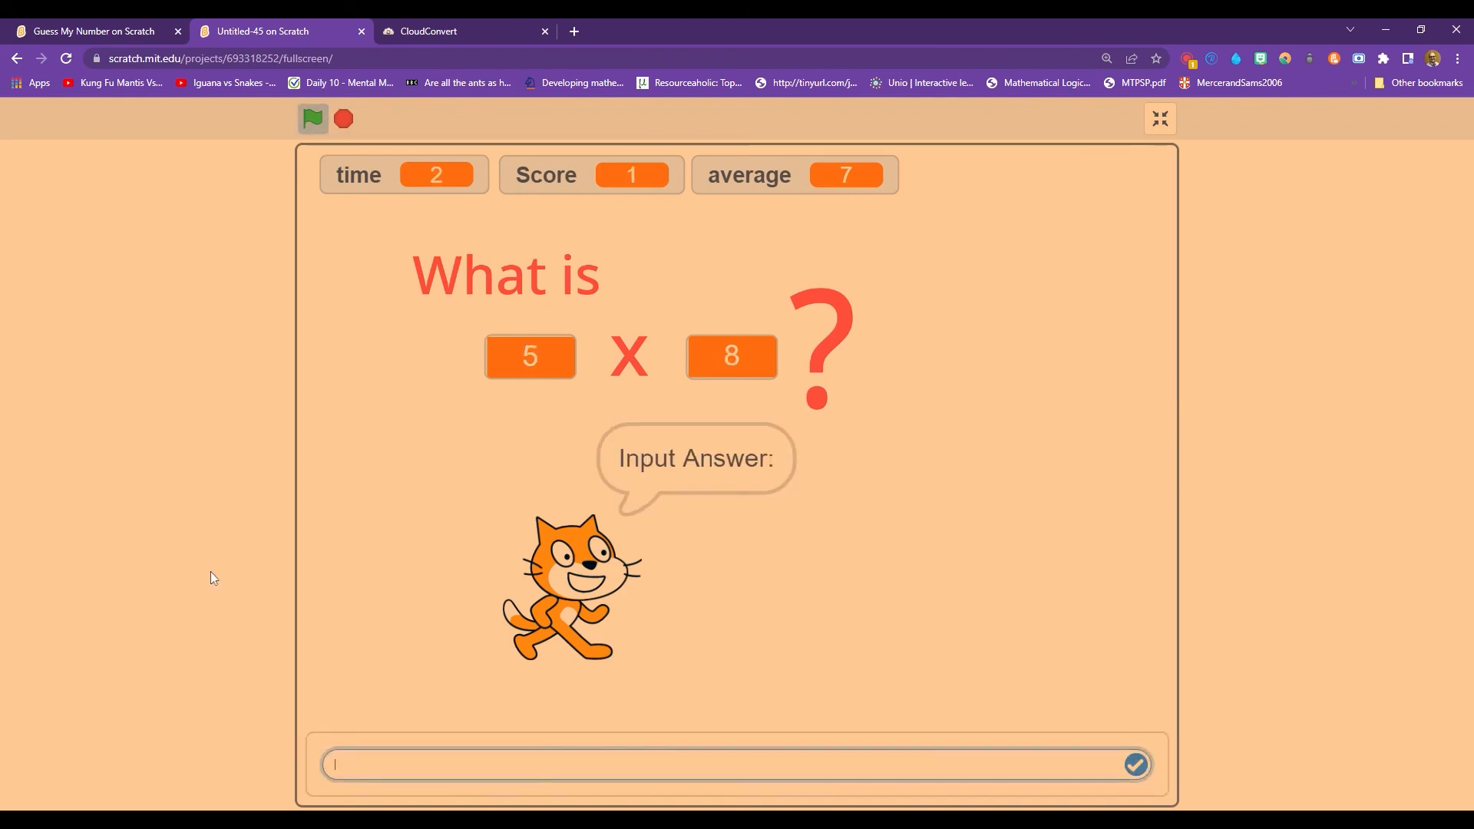